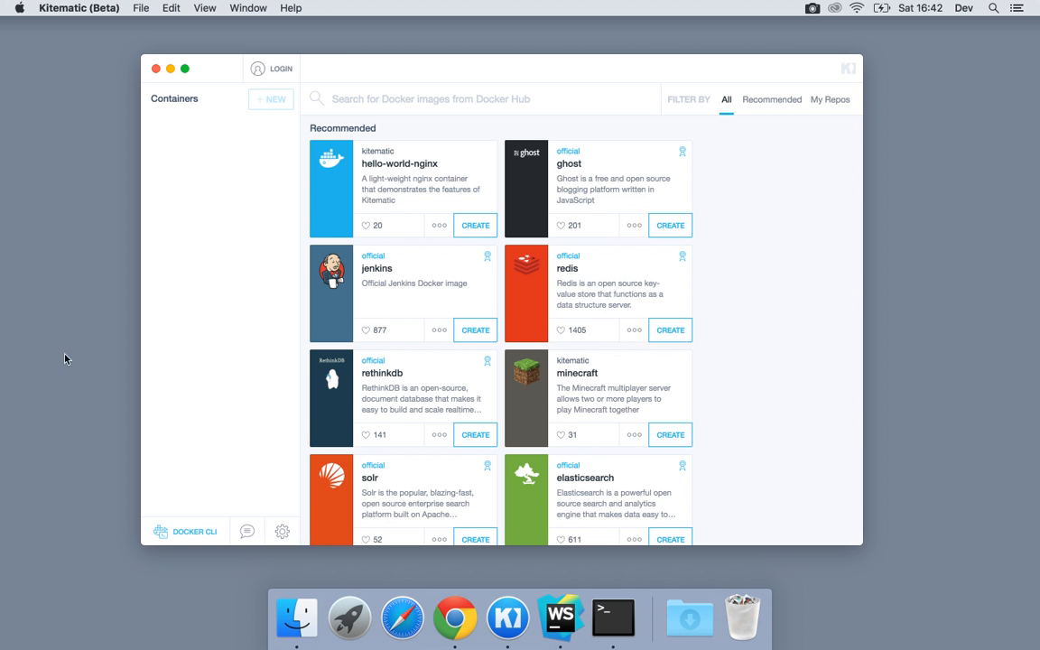
Step: Stop and remove the earlier ghost container started from Docker Hub's image
left_click(499, 100)
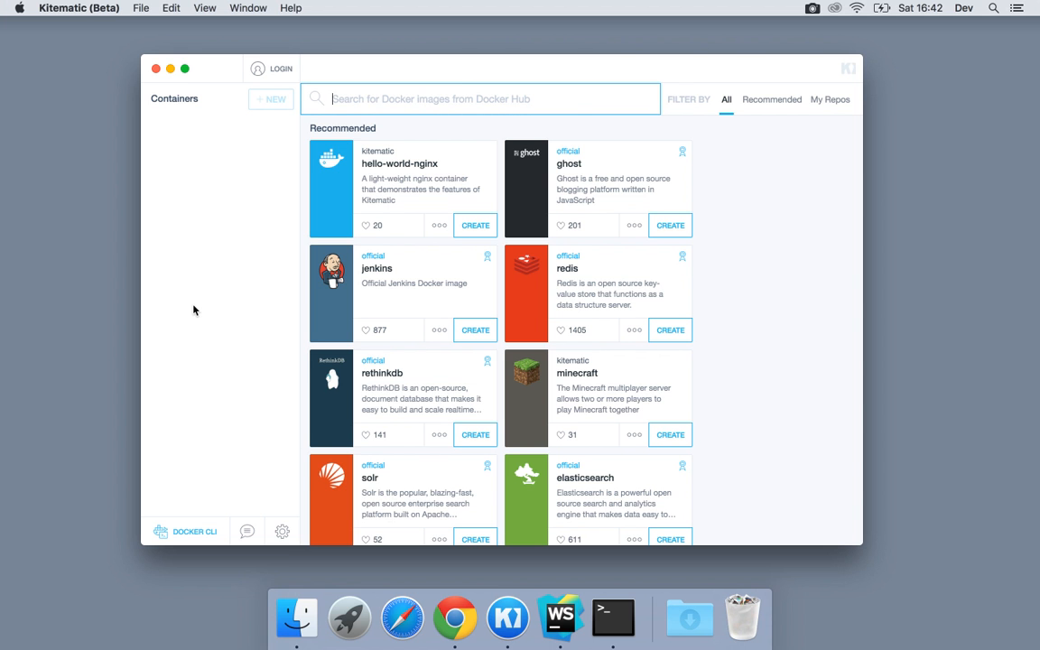
mouse_move(773, 151)
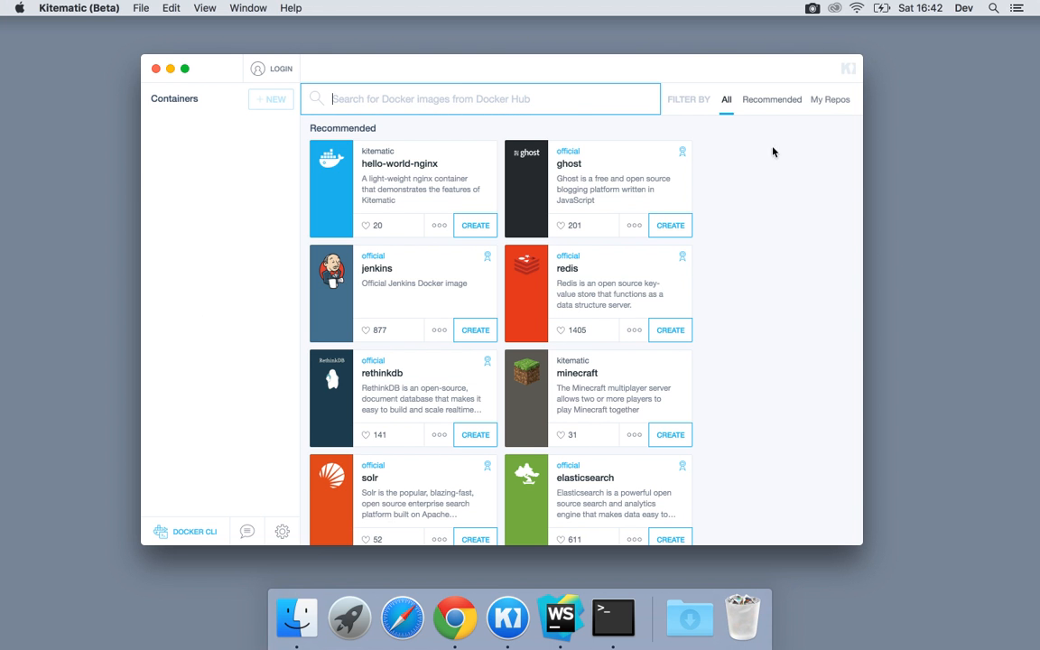
left_click(670, 224)
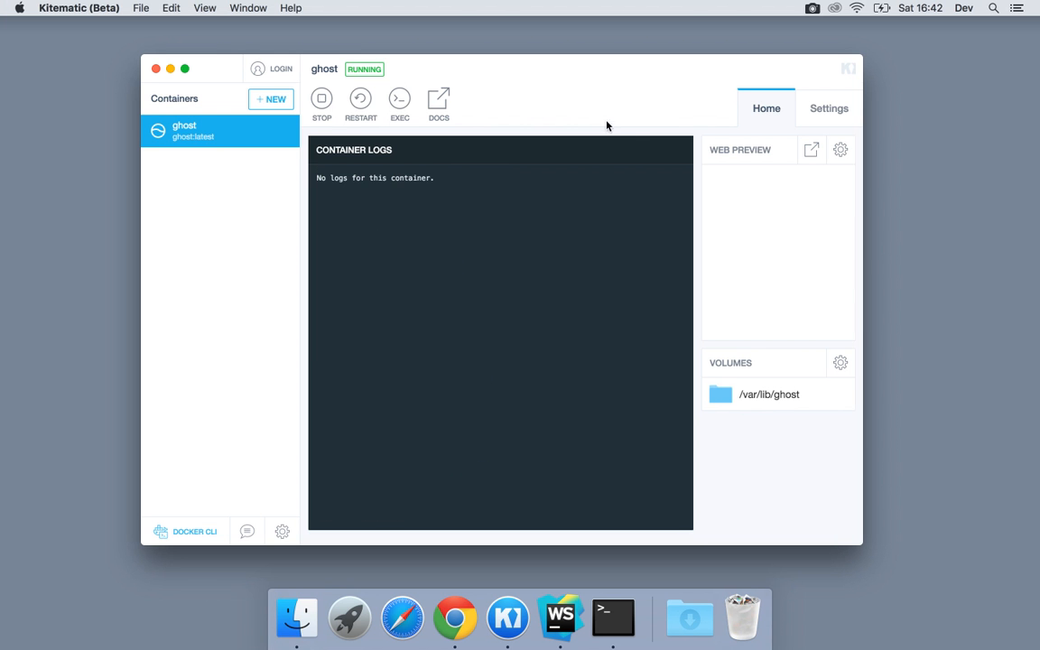
mouse_move(802, 151)
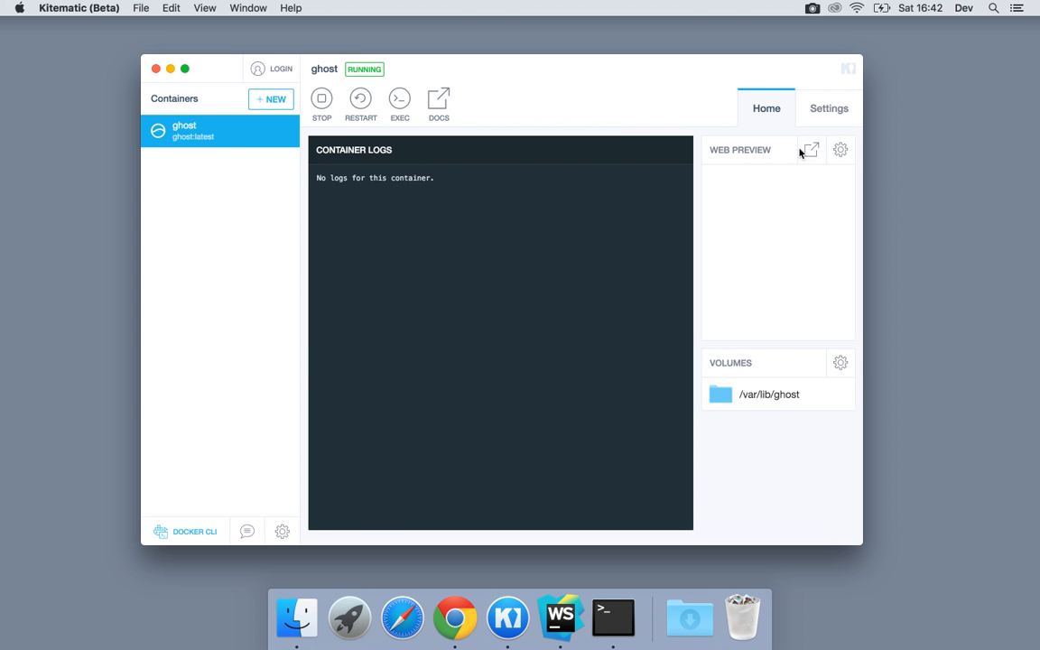
left_click(809, 150)
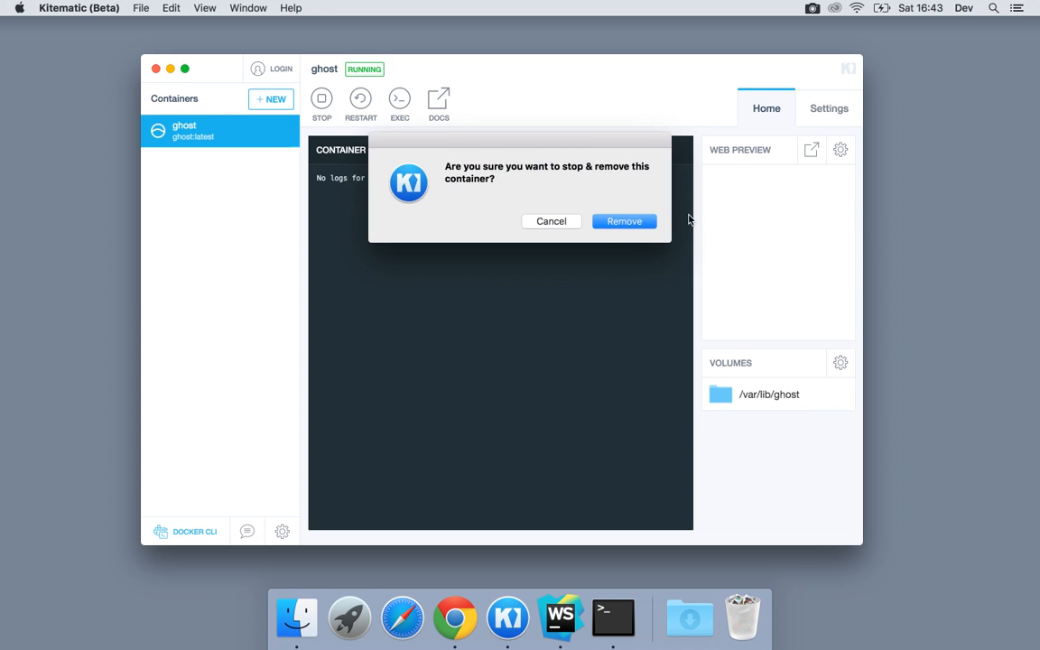
left_click(624, 220)
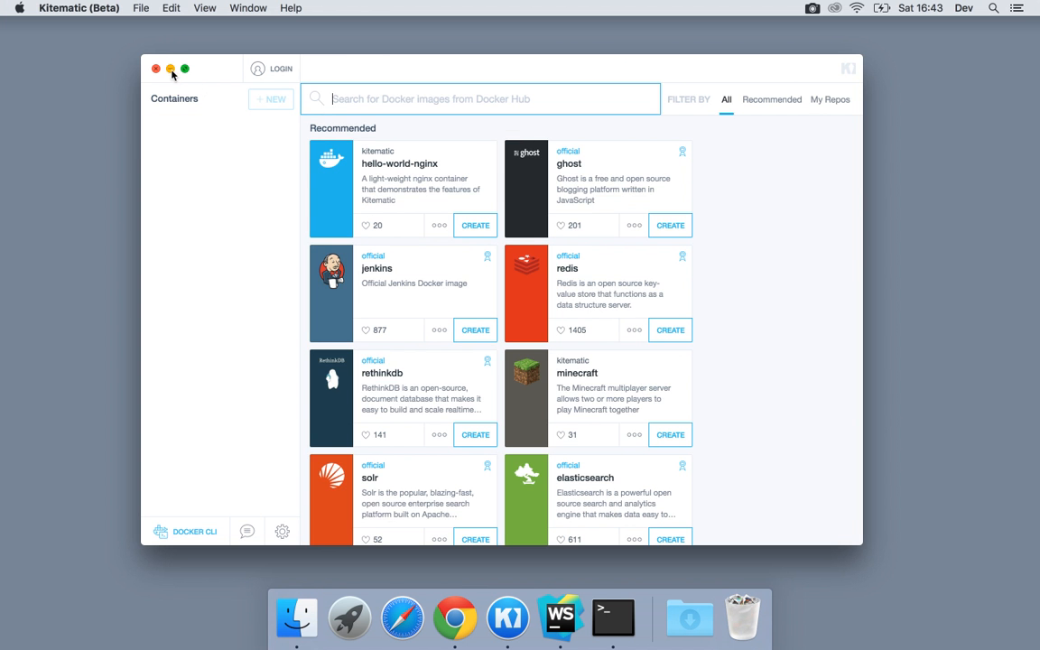
Step: Create a new empty WebStorm project named blog at ~/WebstormProjects/blog
left_click(560, 619)
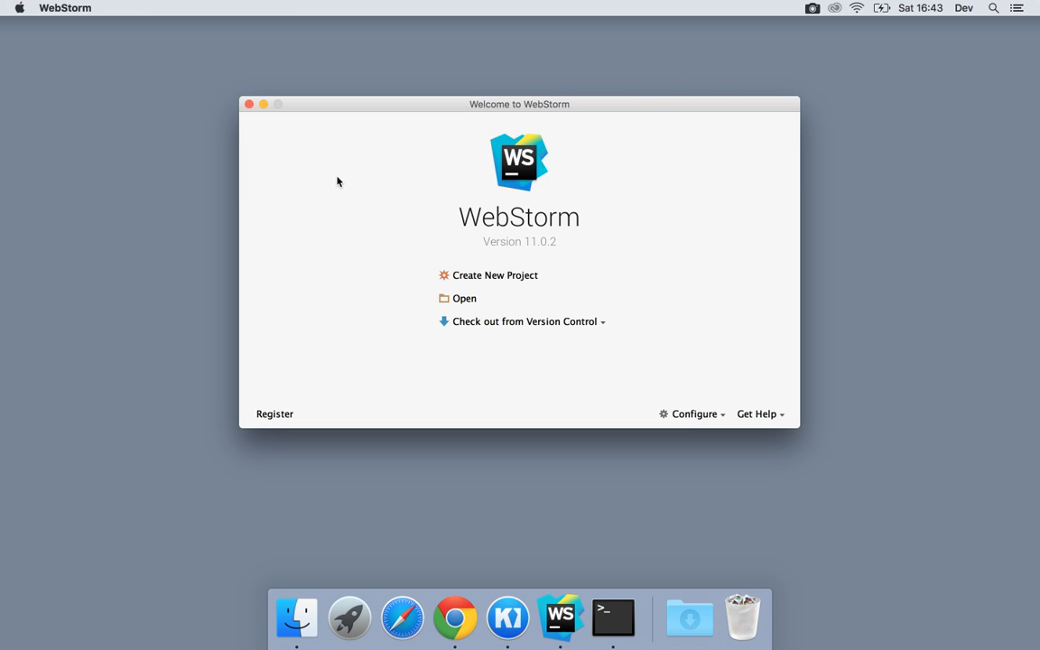
left_click(495, 275)
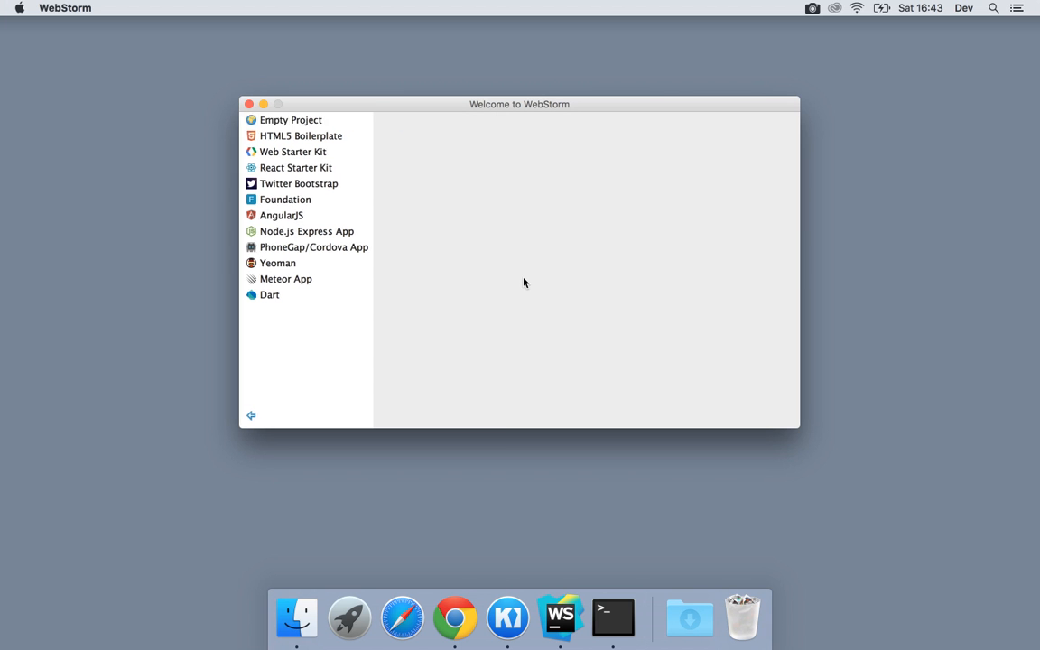
left_click(289, 119)
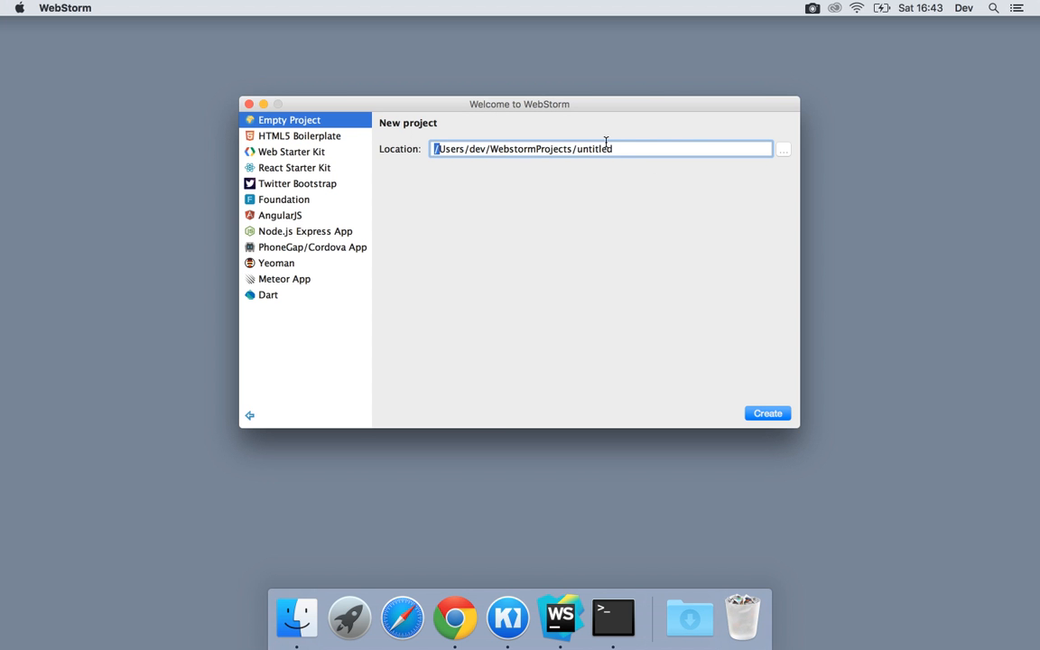
type("blog")
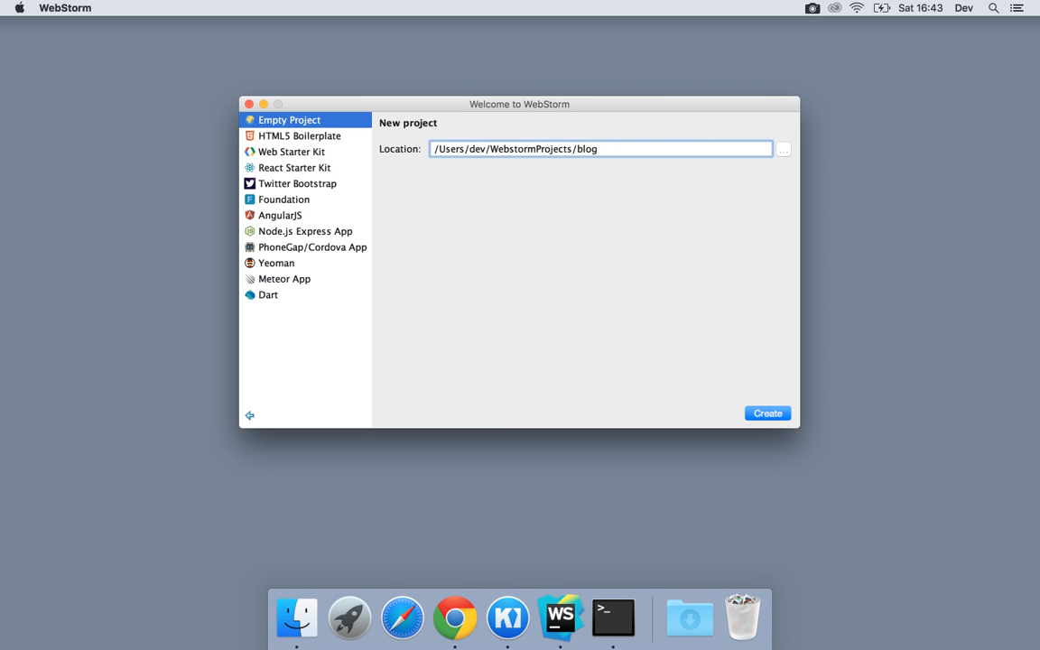
left_click(766, 412)
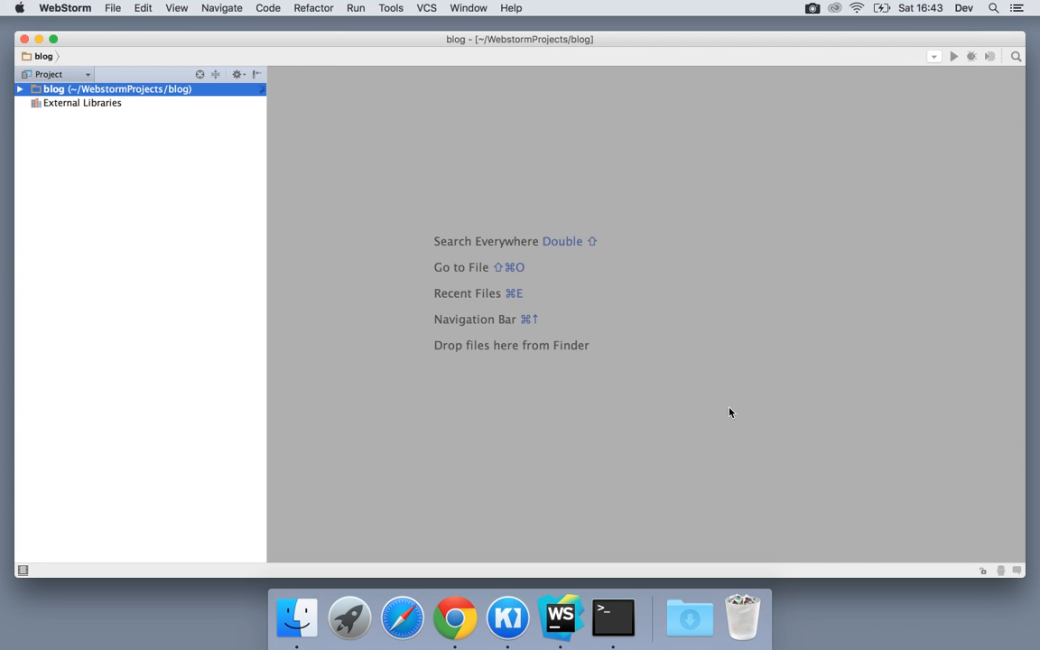
Step: Search Google for 'download ghost' in Chrome and download Ghost 0.7.2 from ghost.org
left_click(455, 618)
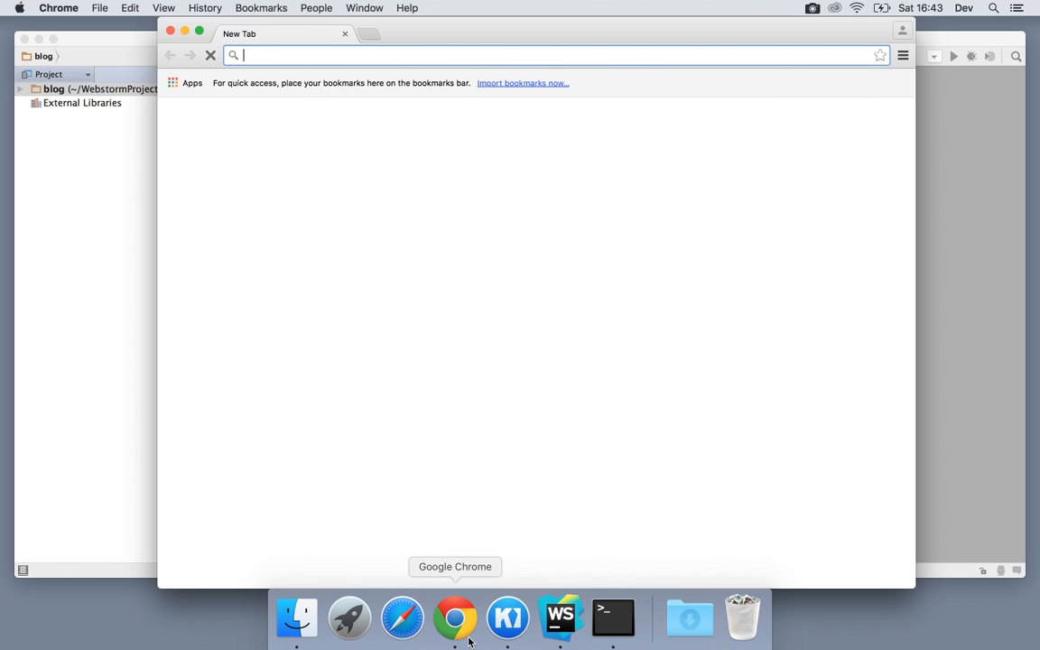
type("d")
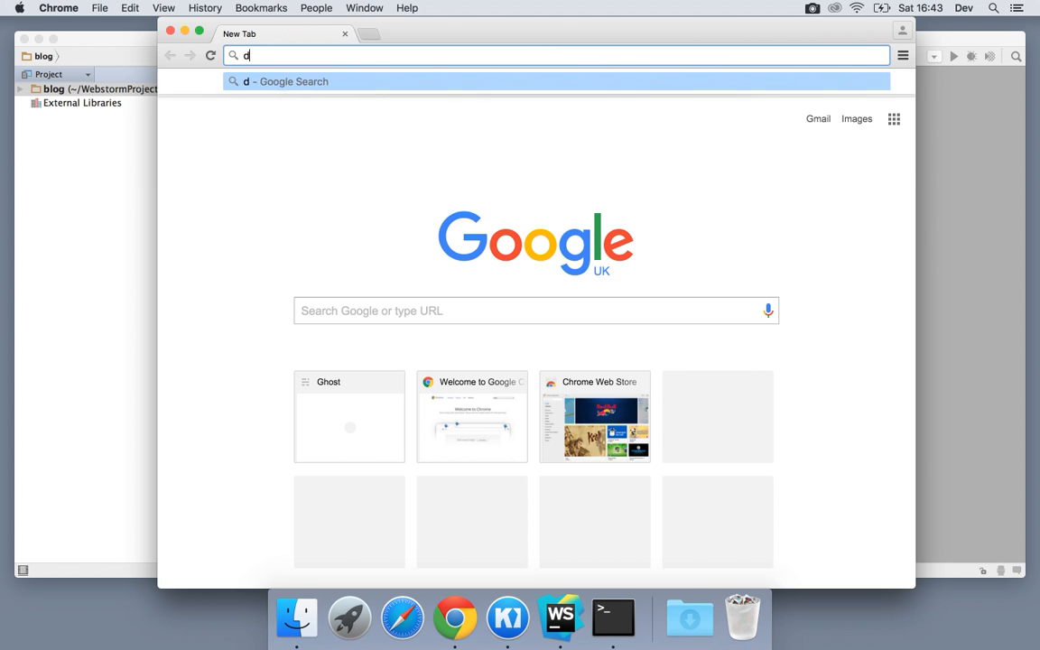
type("download ghost")
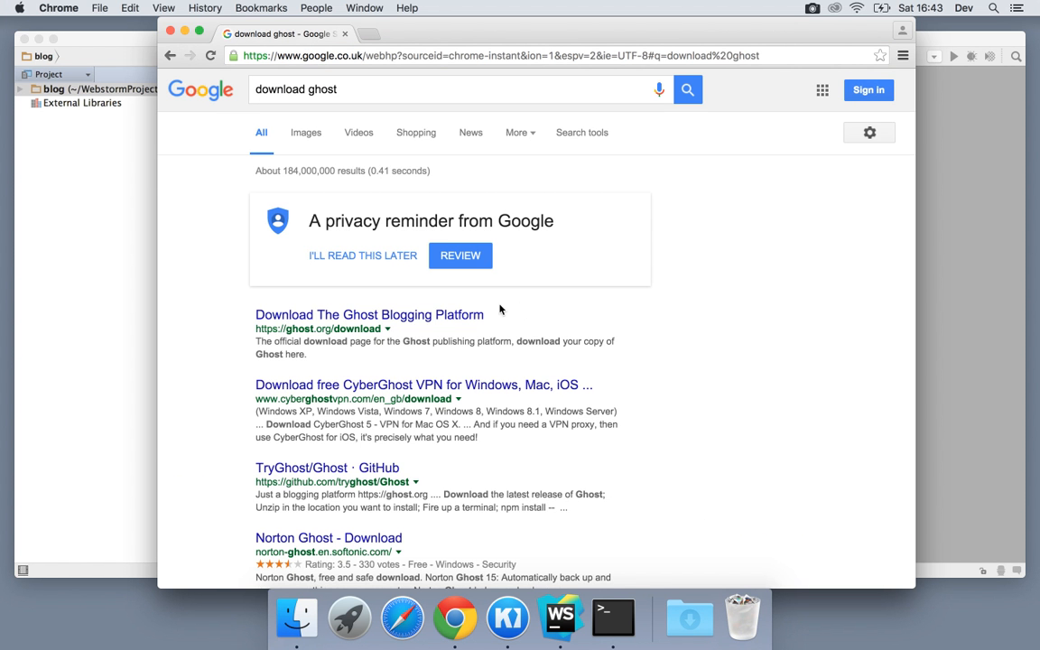
left_click(368, 314)
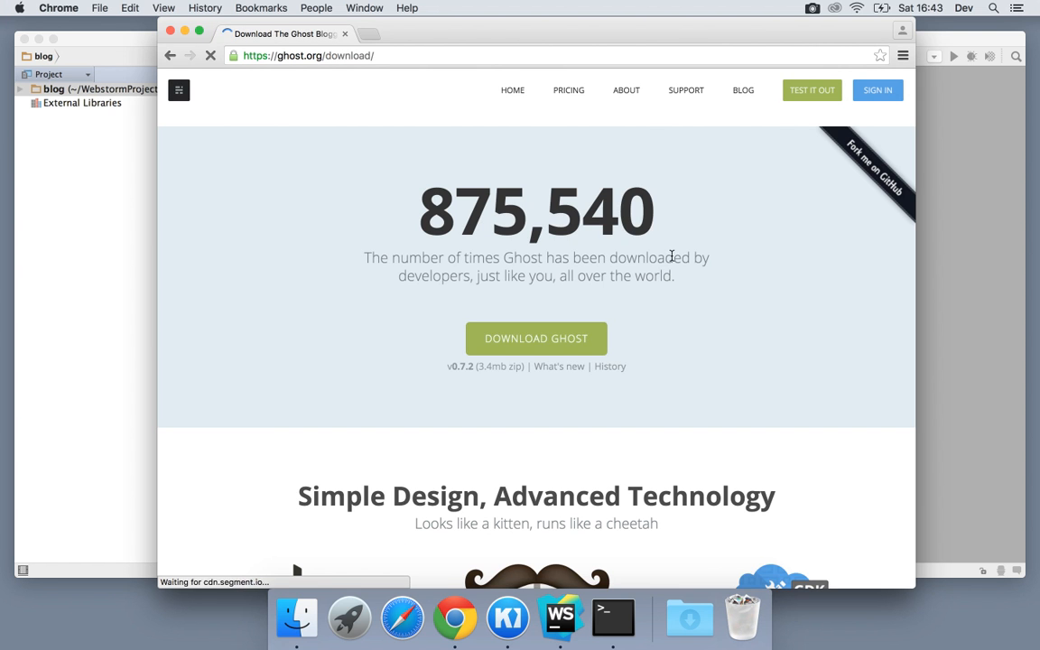
left_click(536, 340)
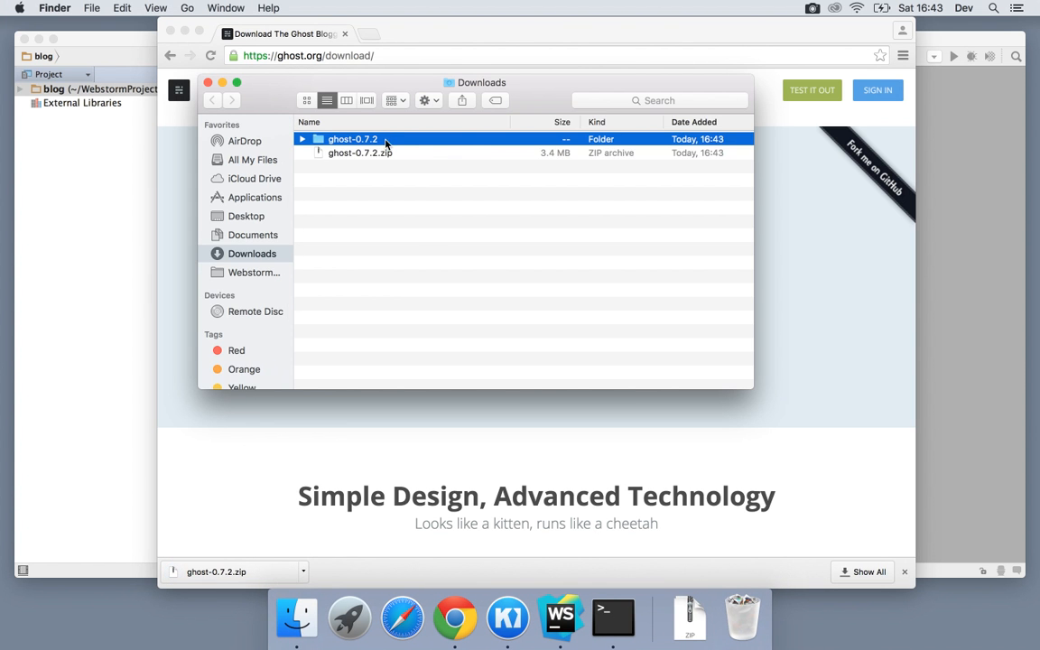
Step: Select all files in the extracted ghost-0.7.2 folder to add them to the blog project
double_click(352, 139)
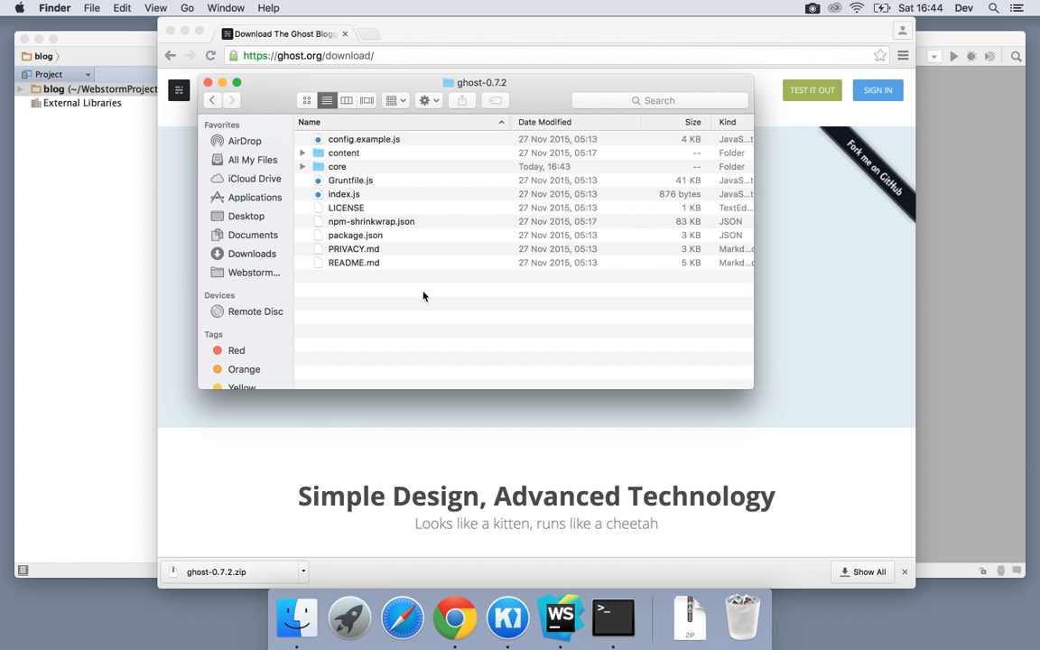
key("cmd+a")
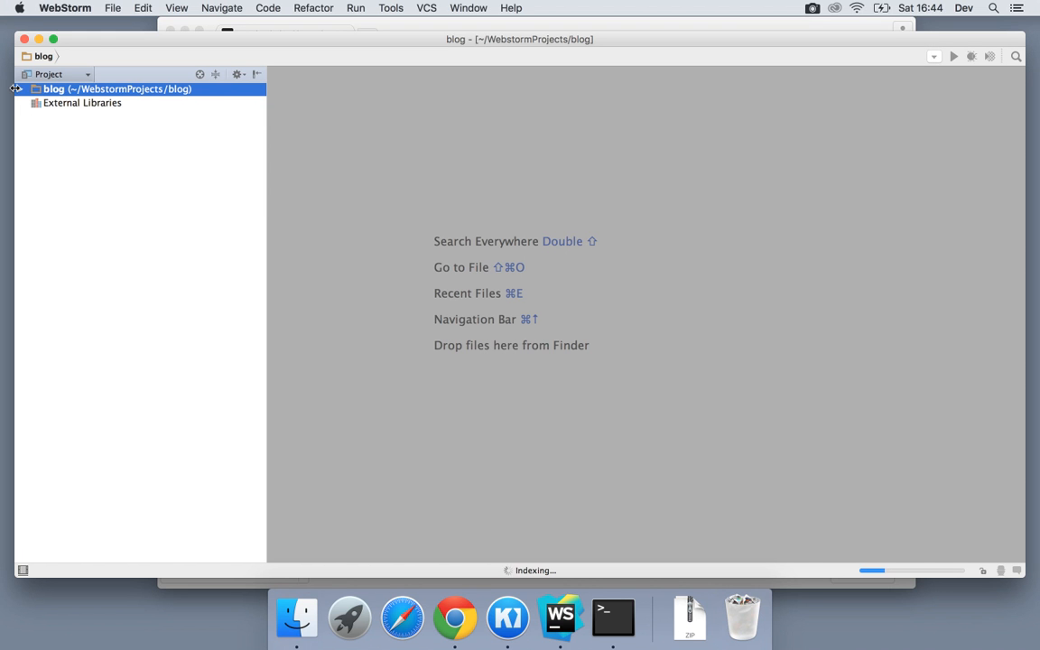
Step: Expand the blog project to show Ghost's files in the Project pane
left_click(11, 91)
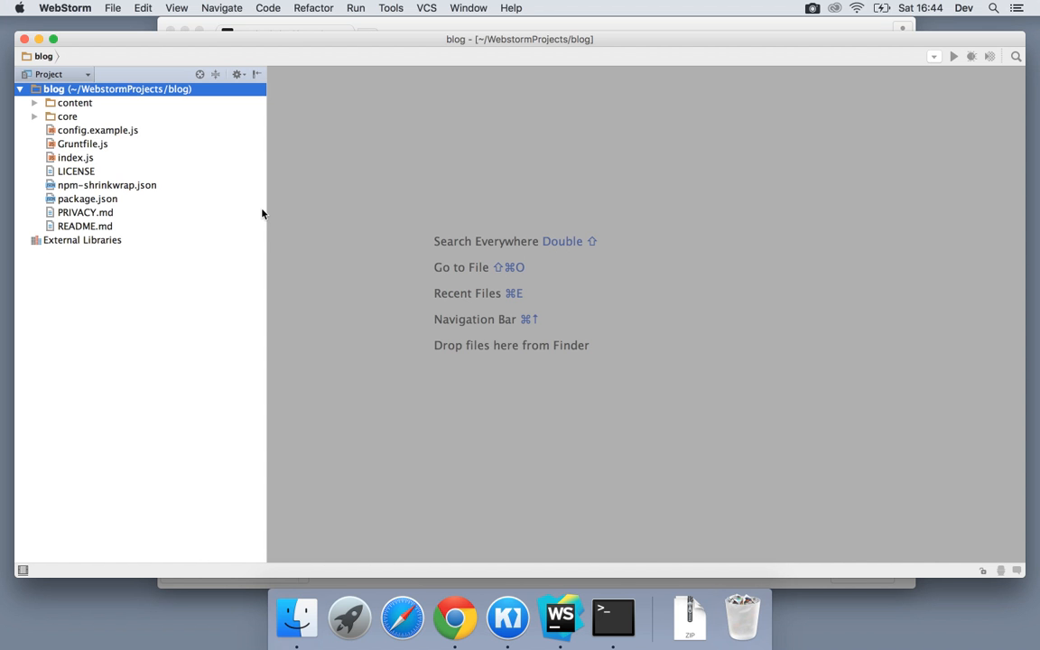
mouse_move(134, 130)
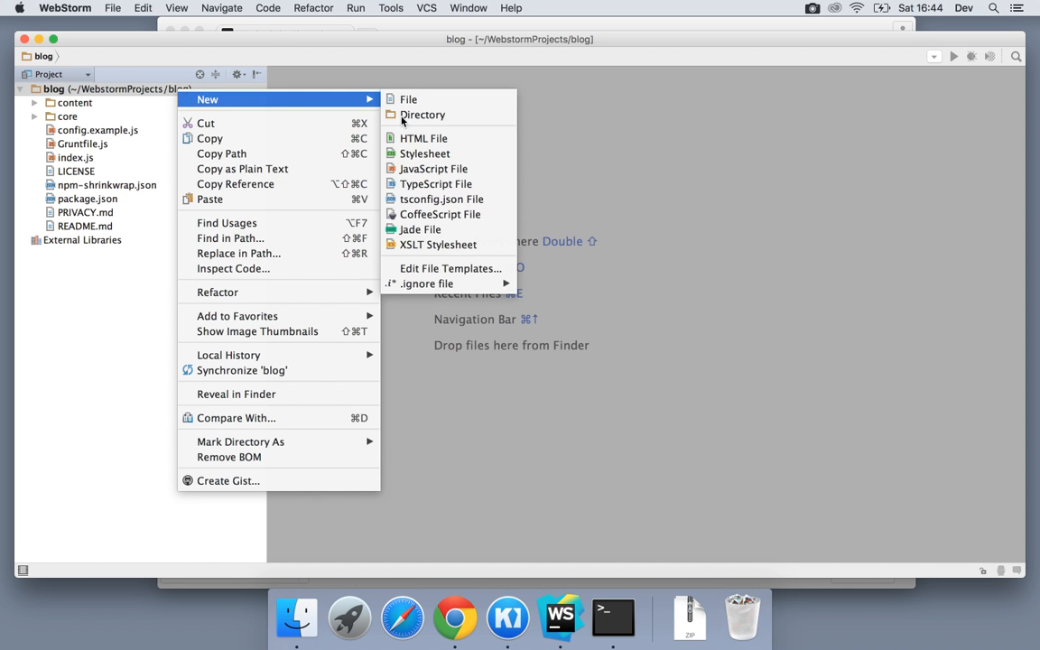
Step: Add a .dockerignore file listing .idea and node_modules
left_click(409, 100)
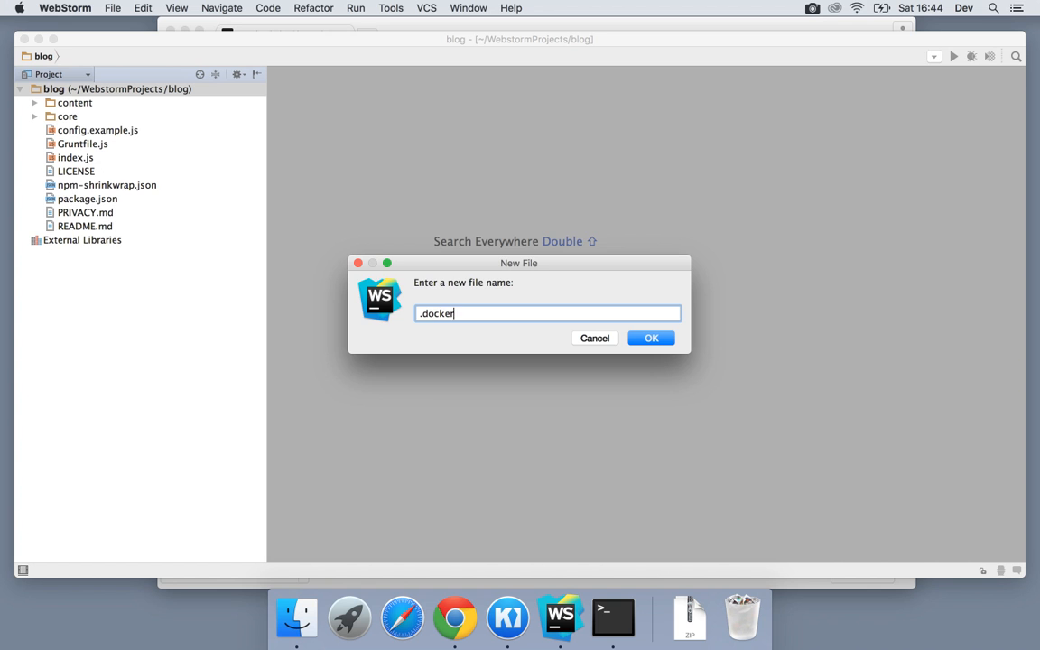
left_click(650, 338)
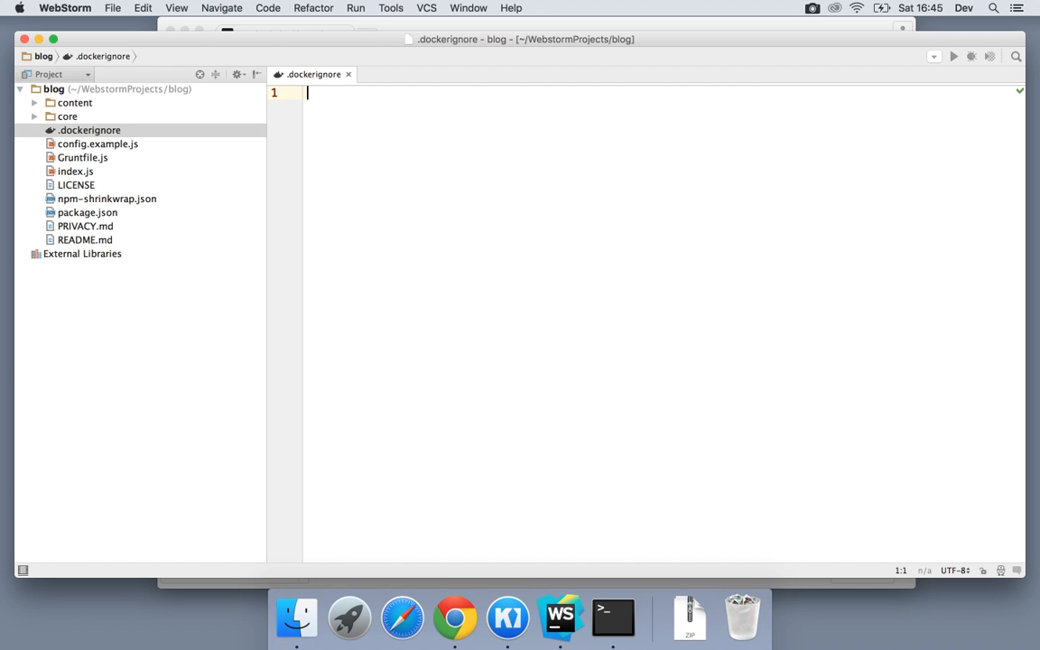
type(".idea")
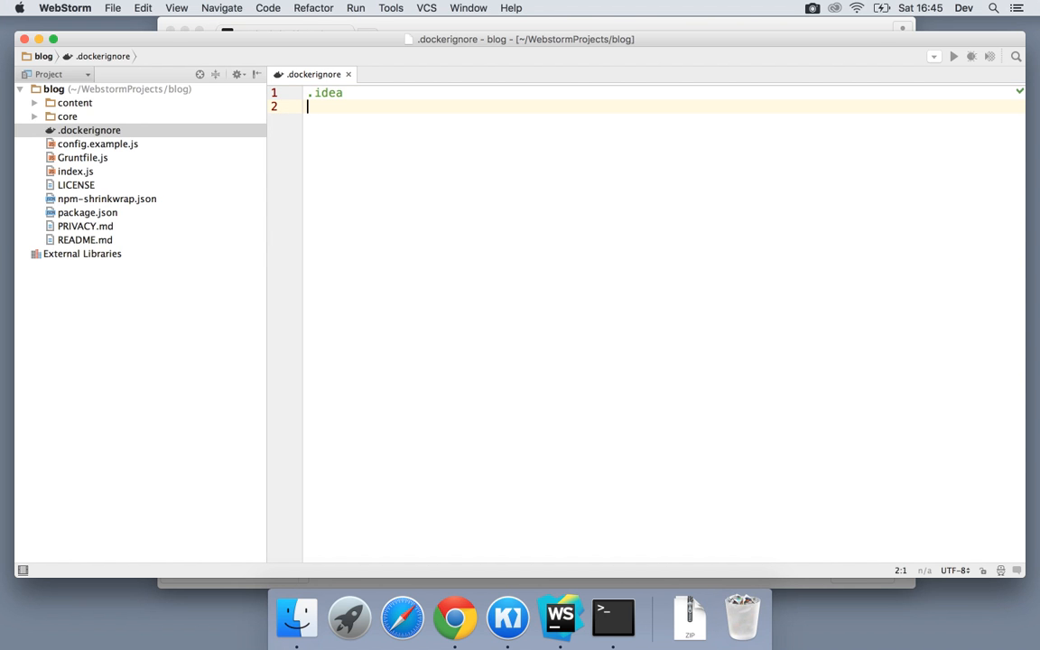
type("node")
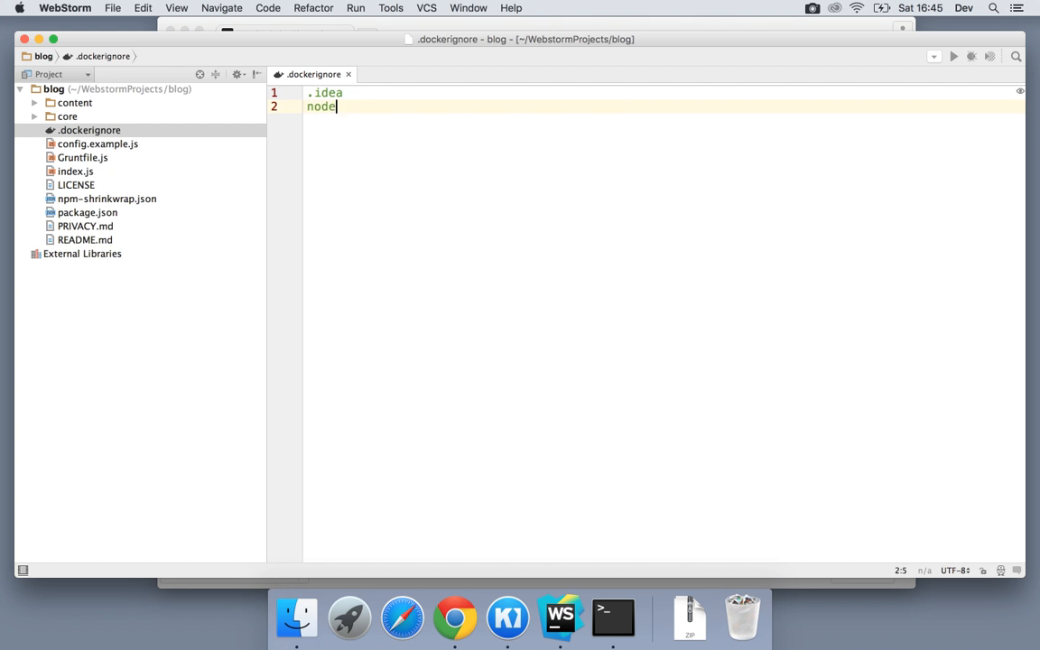
type("_modules")
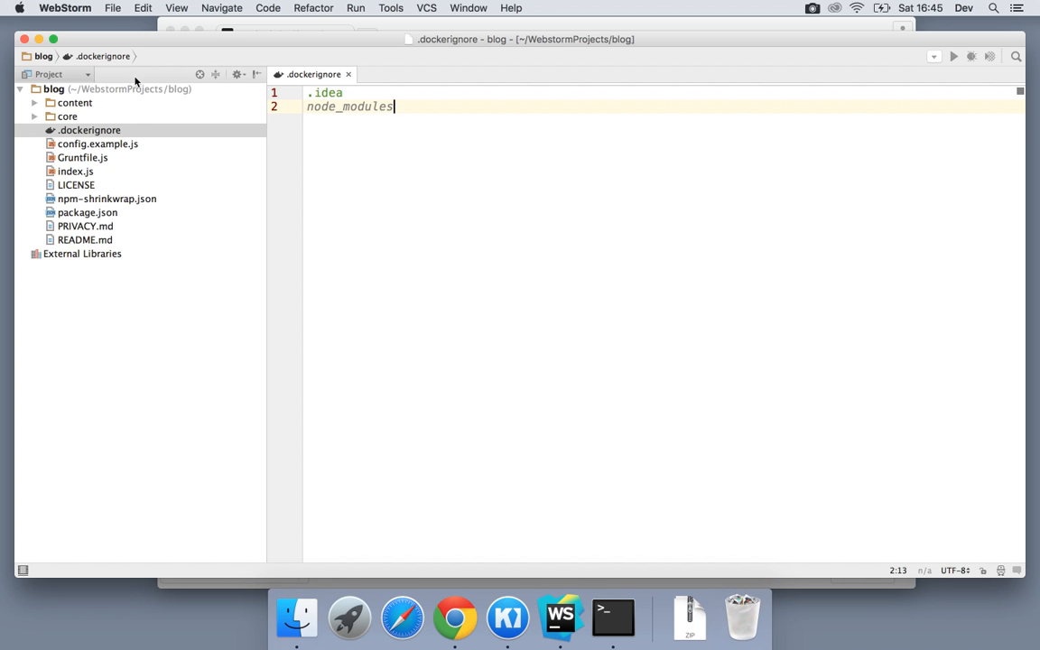
Step: Add a Dockerfile starting with FROM node:4.2
right_click(51, 91)
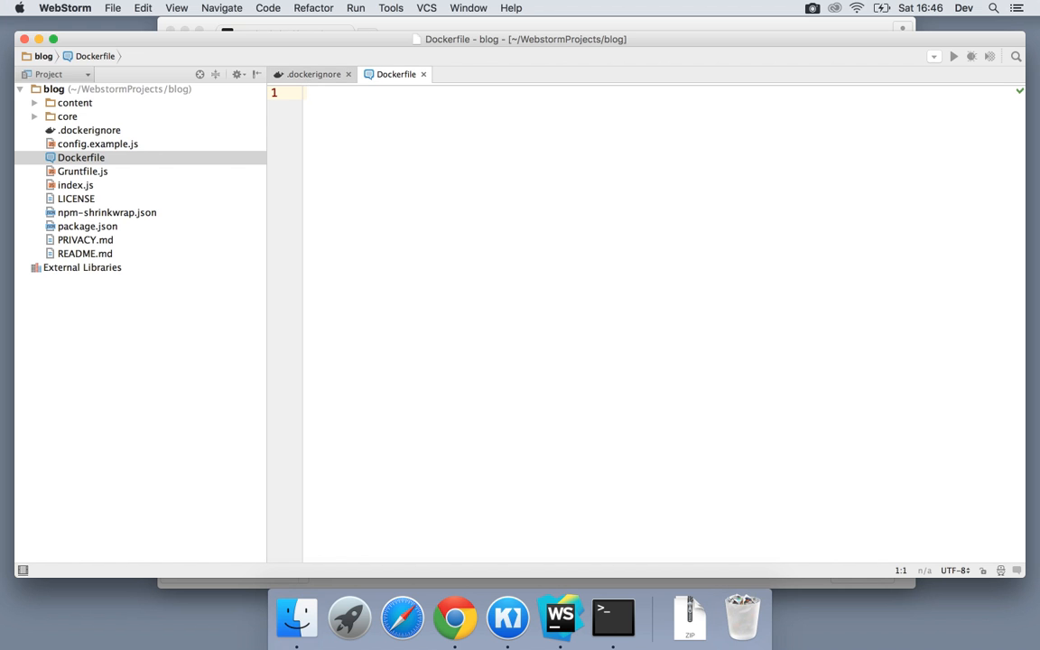
type("FROM nod")
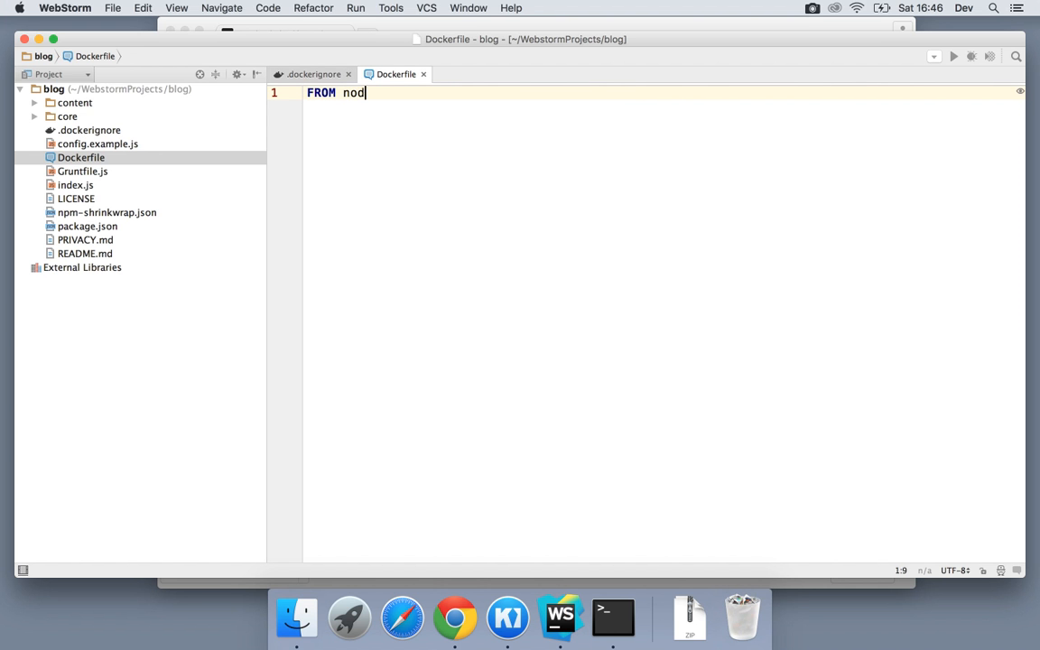
type("e:4.2")
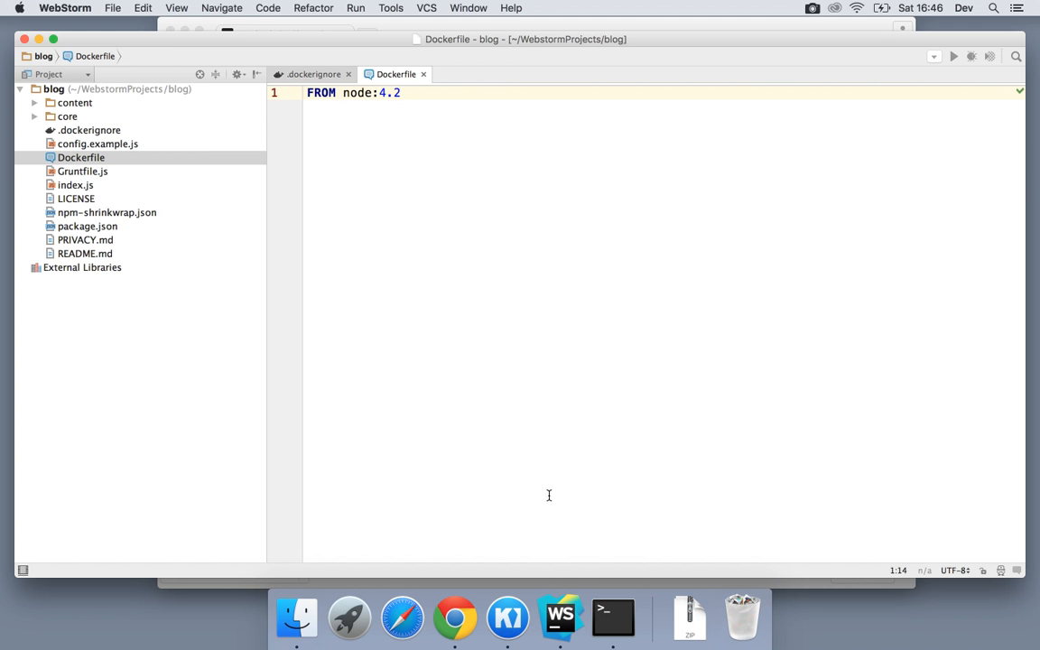
left_click(455, 618)
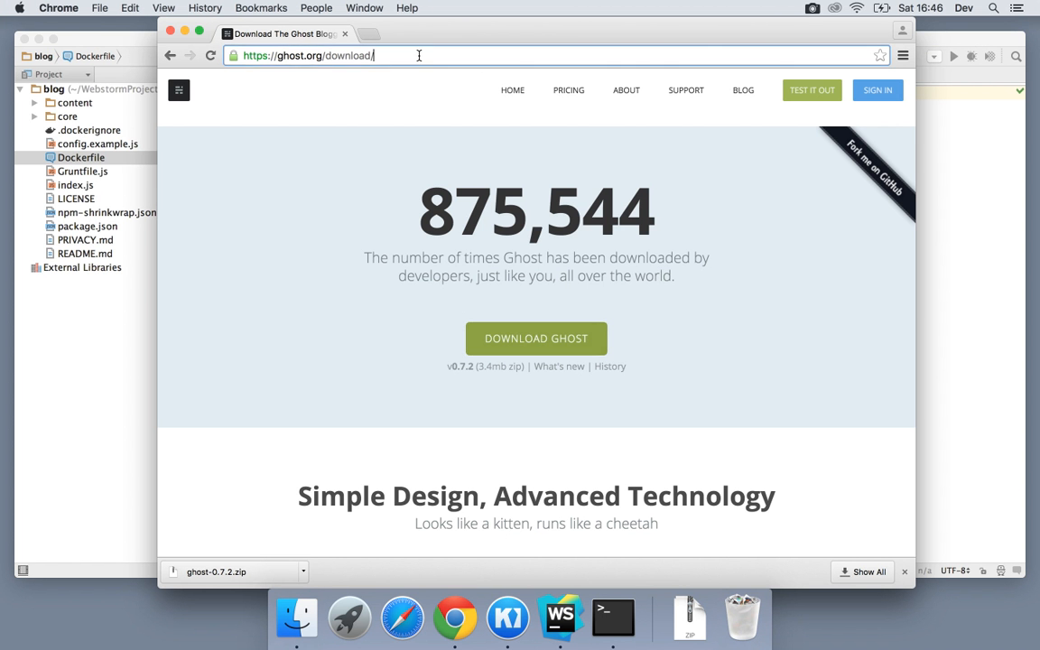
Step: Check the official node image's supported tags on hub.docker.com, confirming 4.2
type("hub.docker.com")
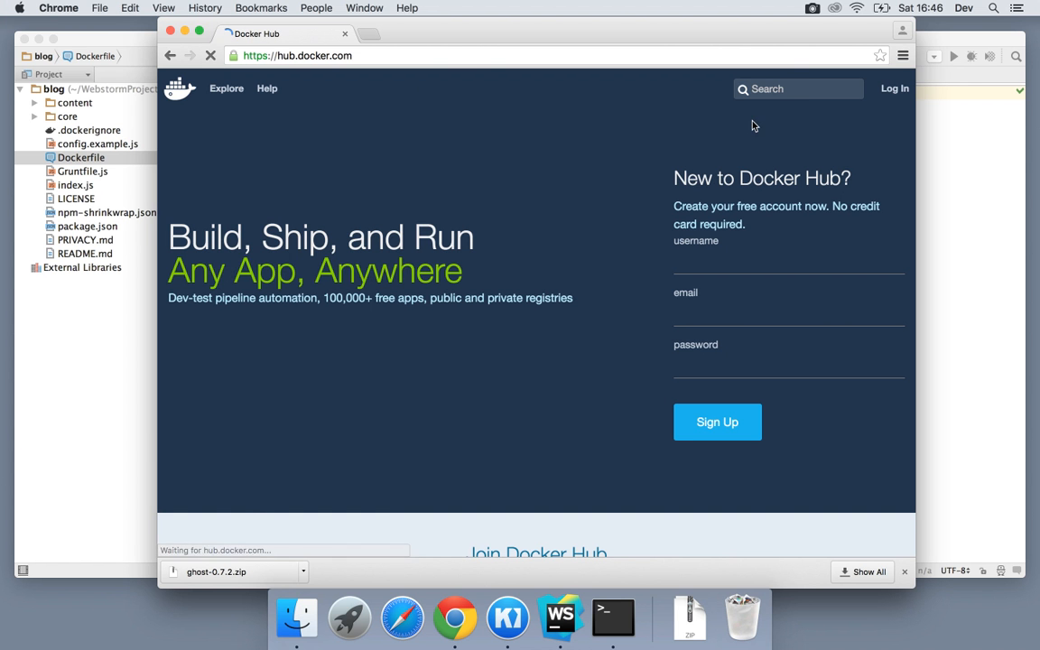
type("node")
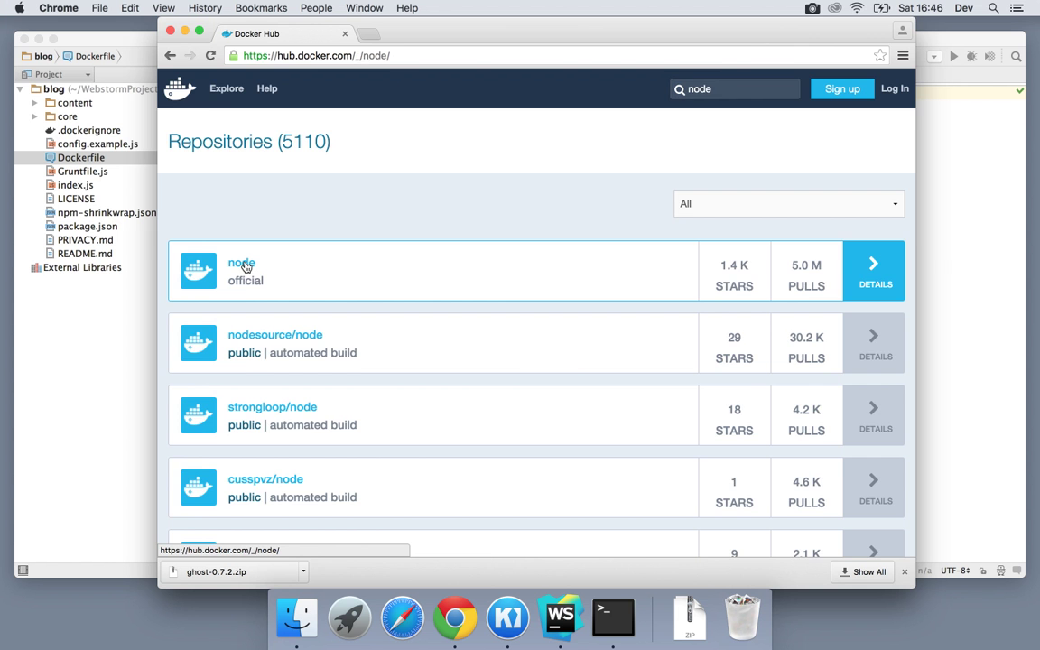
left_click(242, 264)
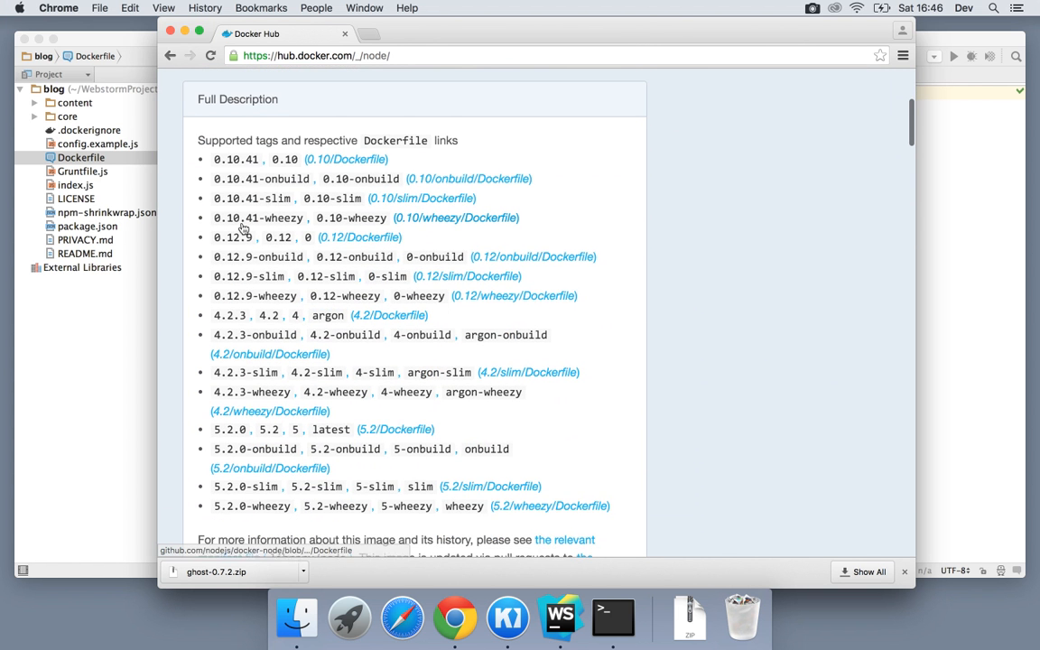
mouse_move(246, 322)
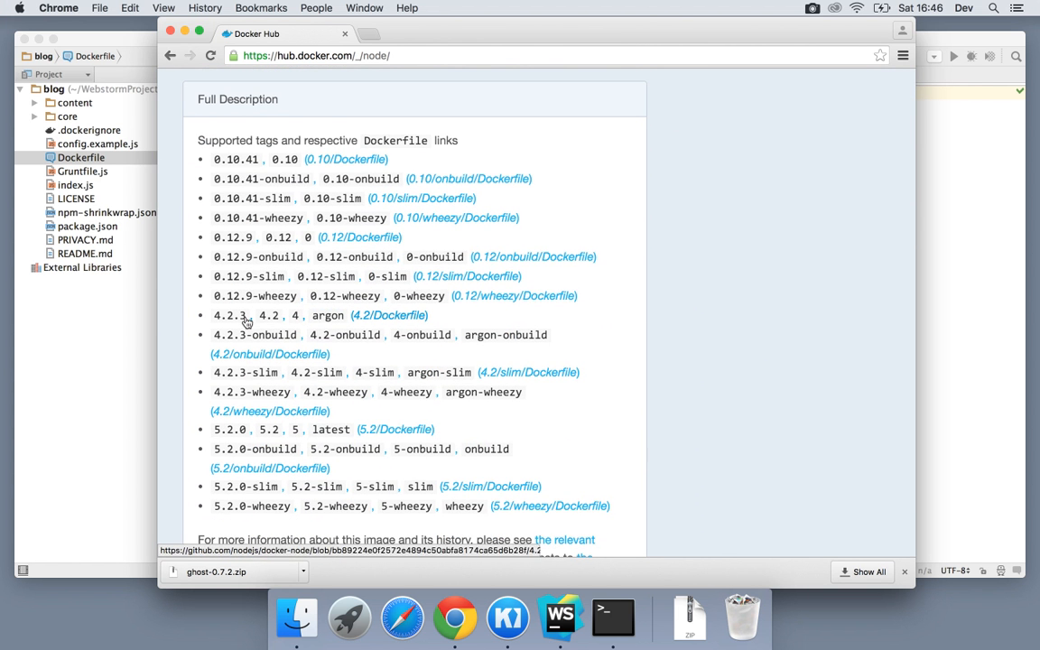
mouse_move(459, 154)
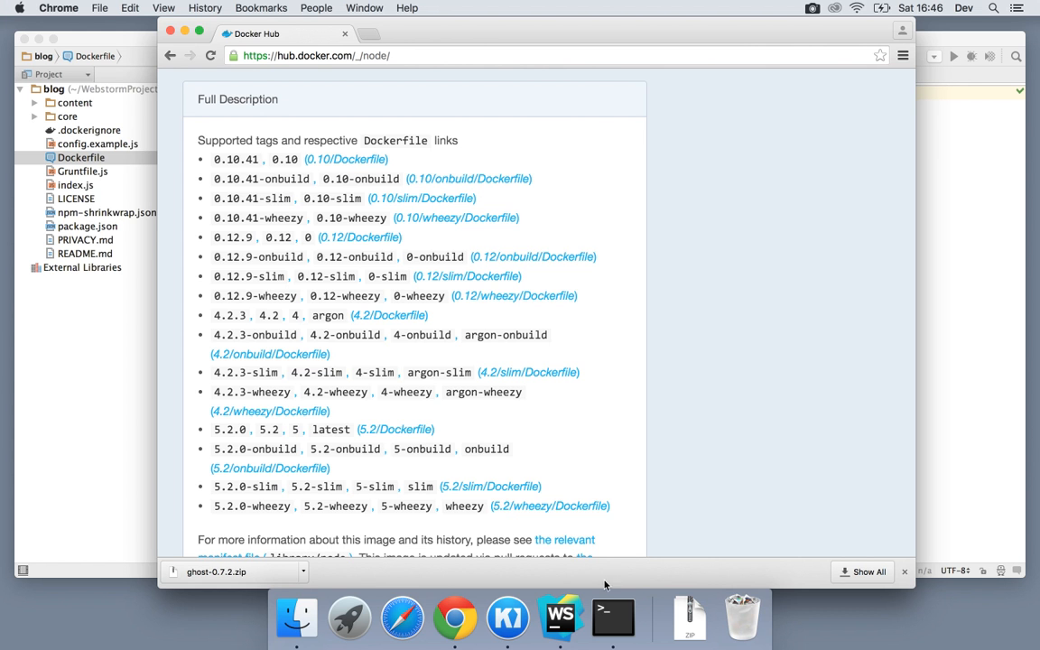
left_click(614, 618)
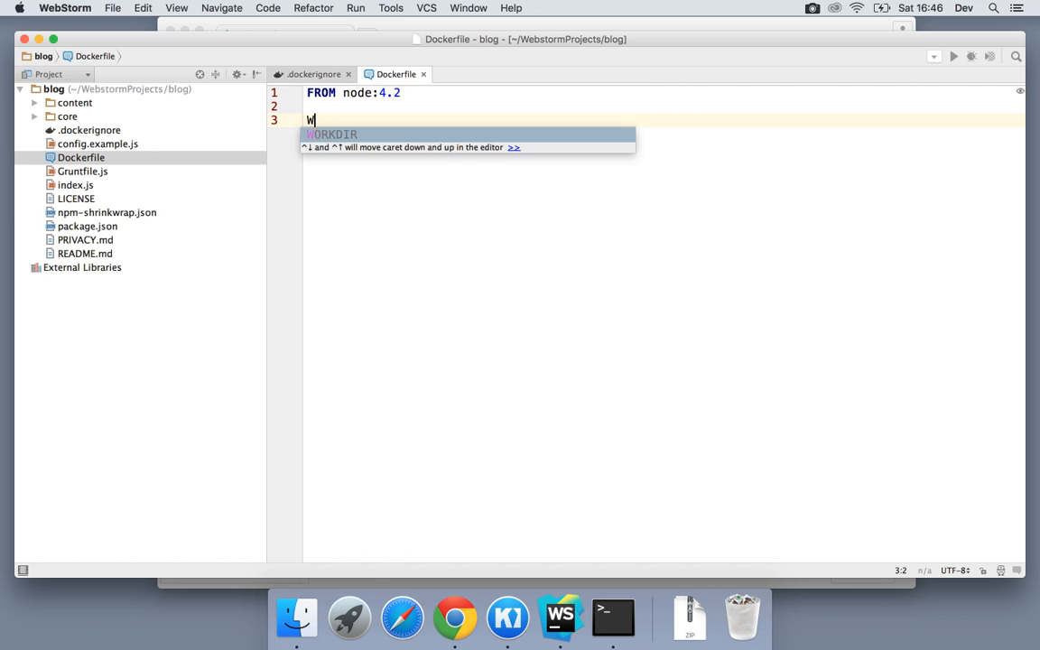
Step: Add WORKDIR /app and COPY . . to the Dockerfile
key("Tab")
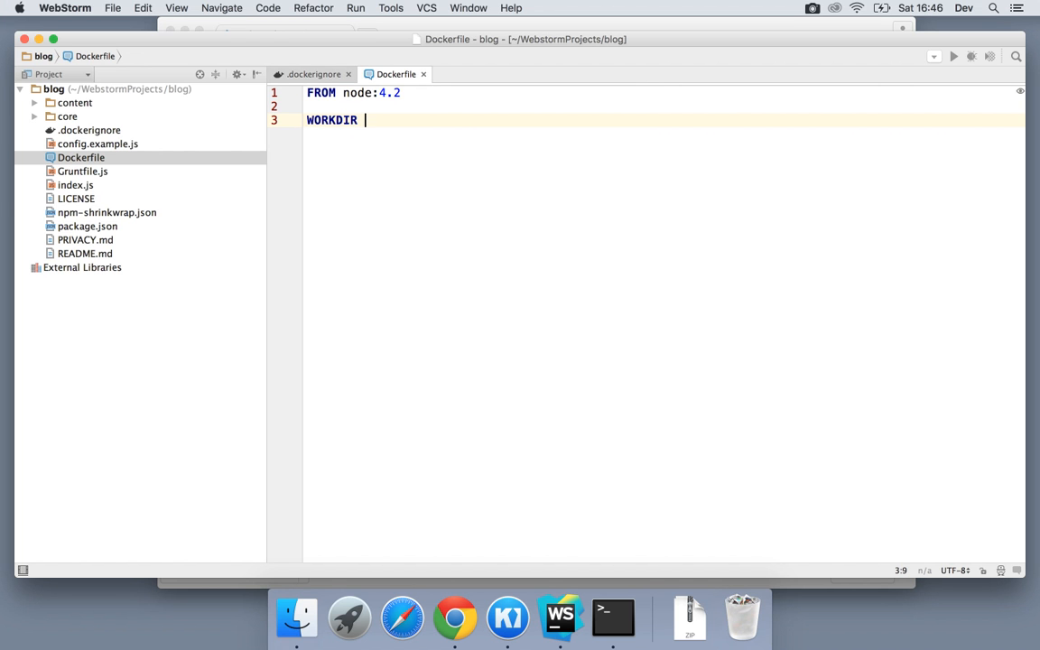
type("/")
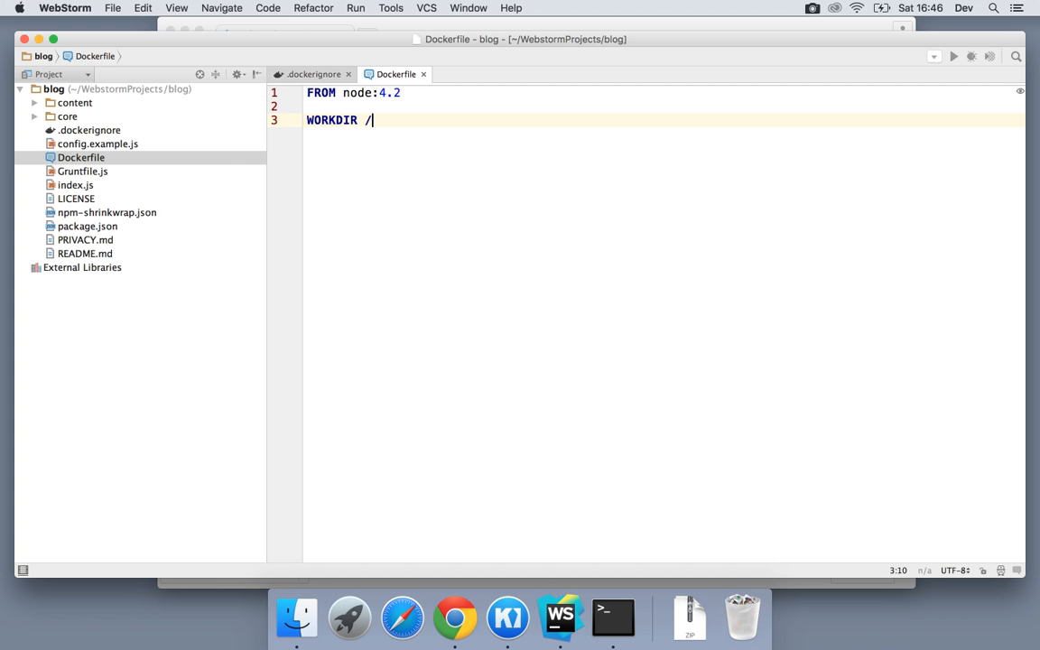
type("app")
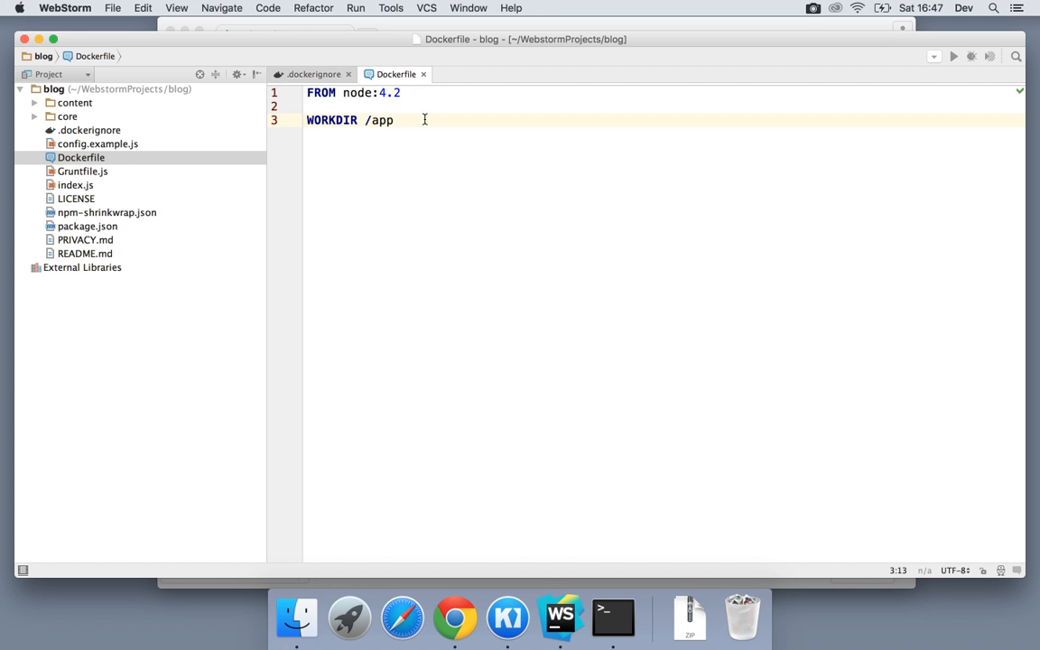
type("COPY")
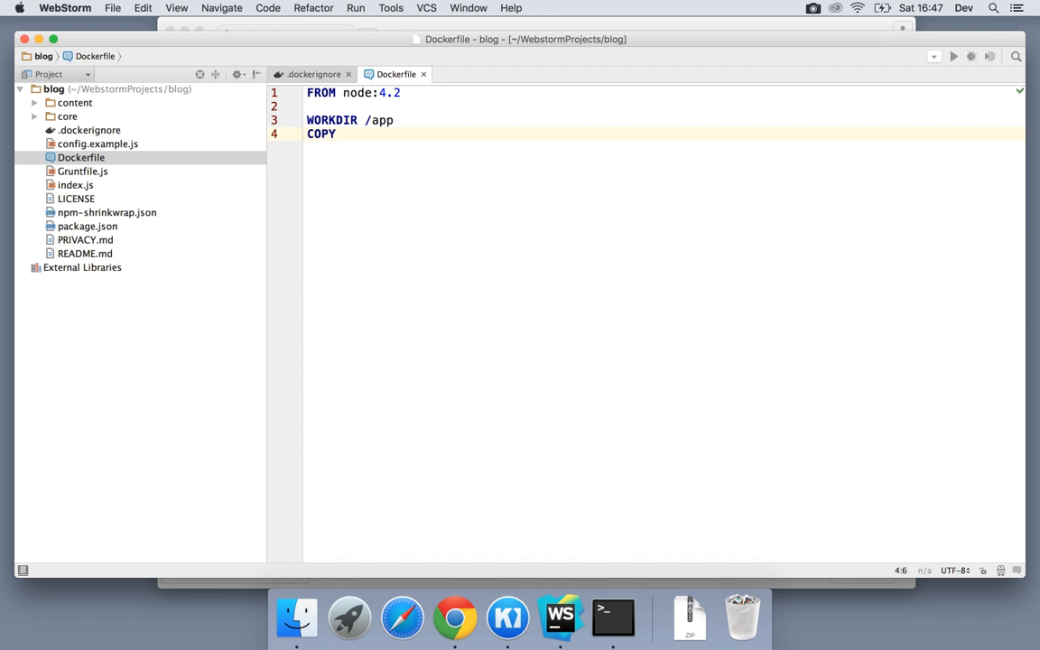
type(". .")
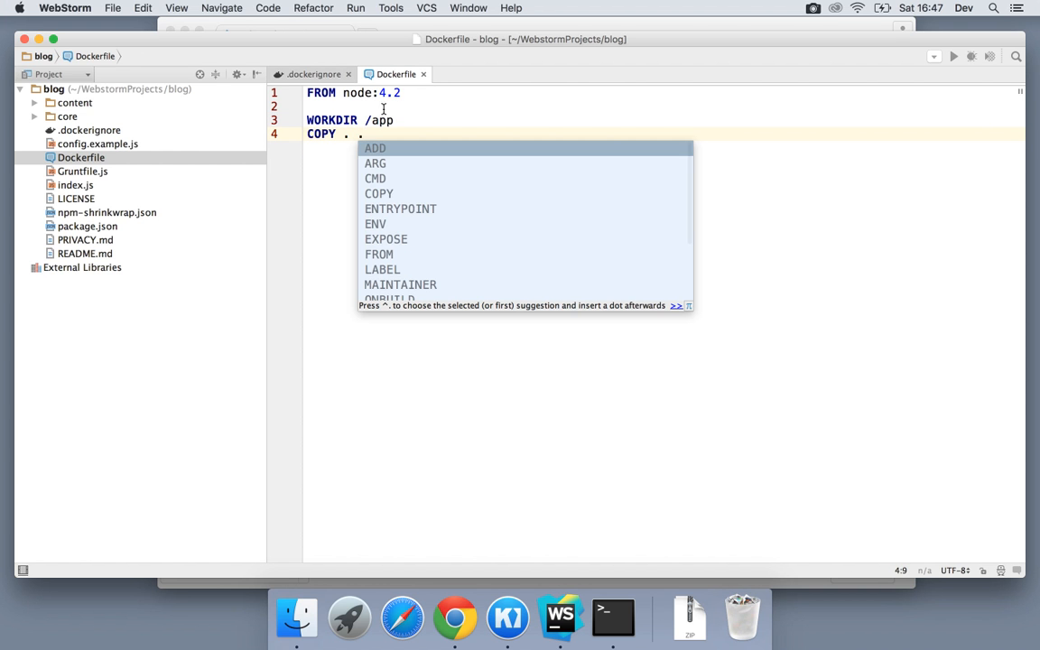
key("Escape")
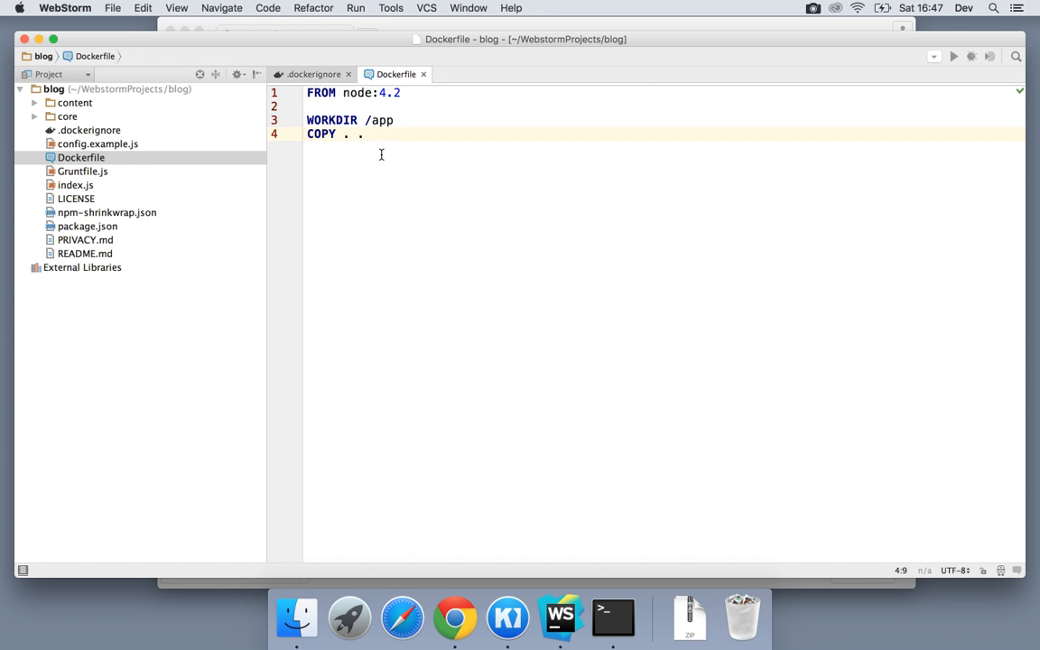
Step: Add RUN npm i --production and check the dependencies in package.json
type("RUN")
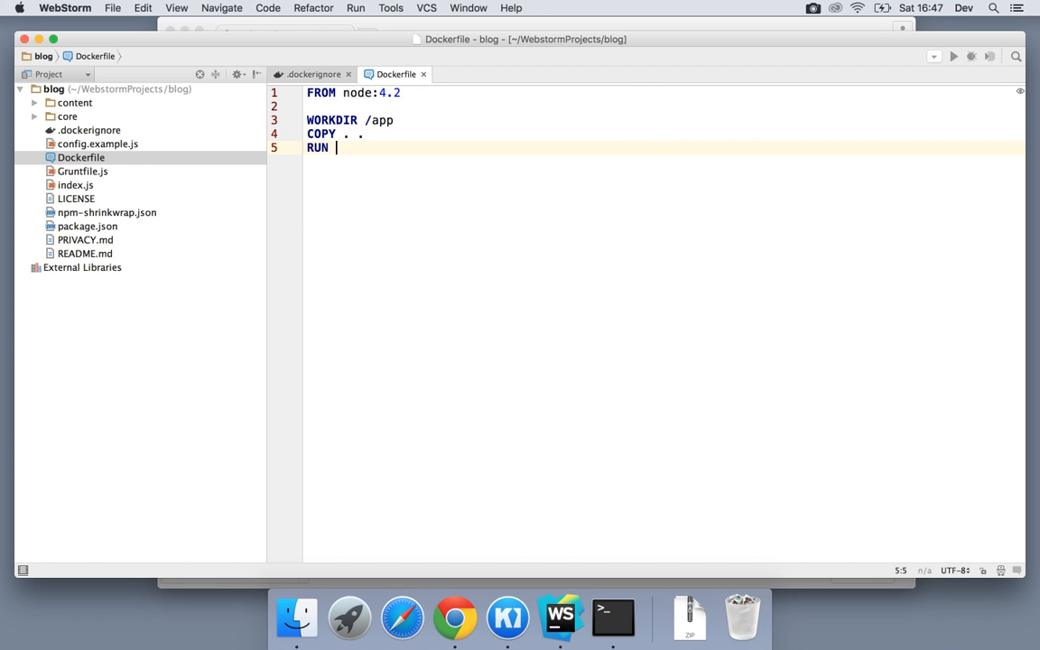
type("npm i -")
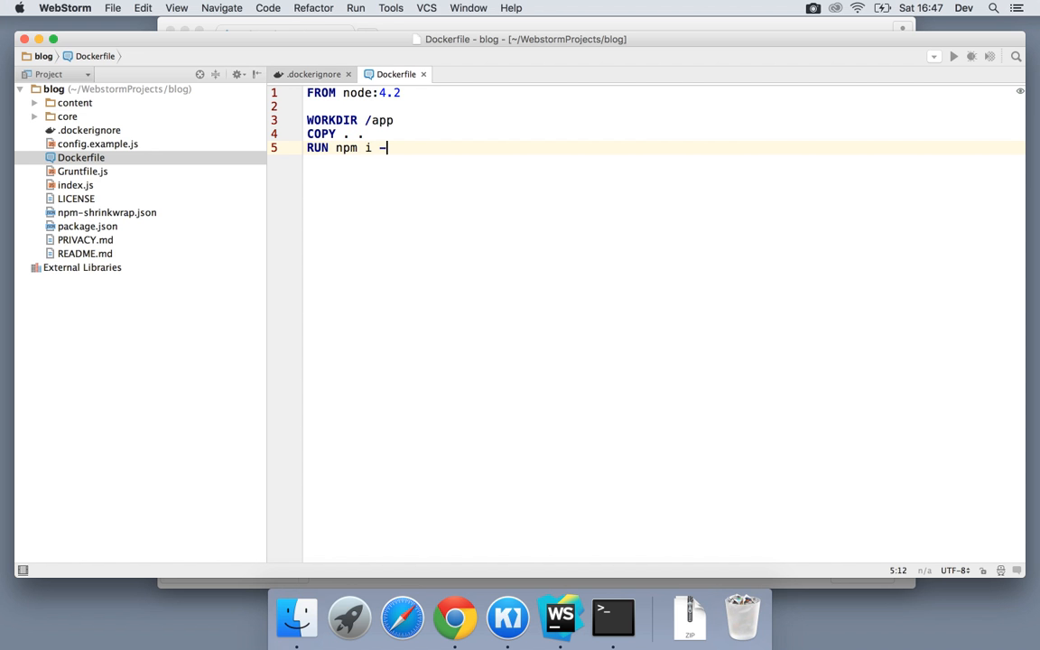
type("-production")
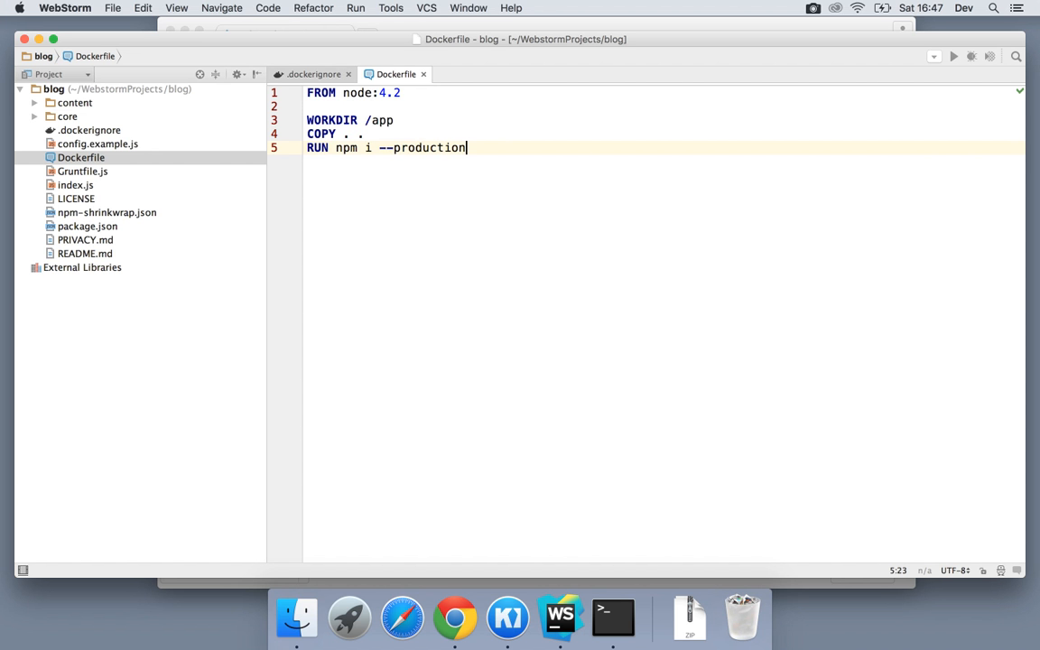
left_click(87, 225)
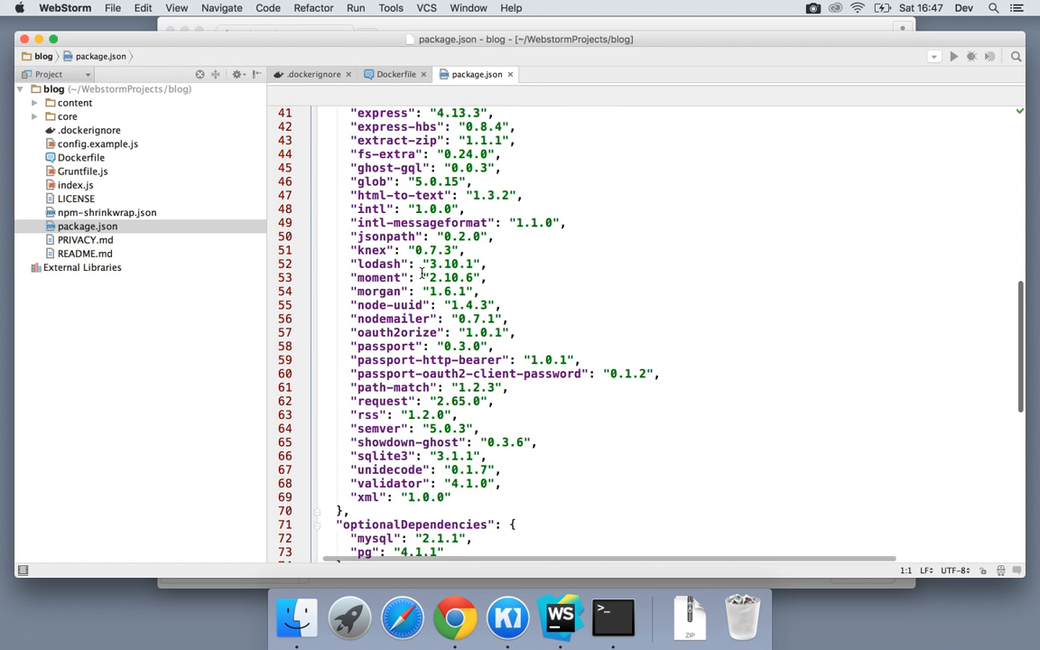
scroll("down", 3)
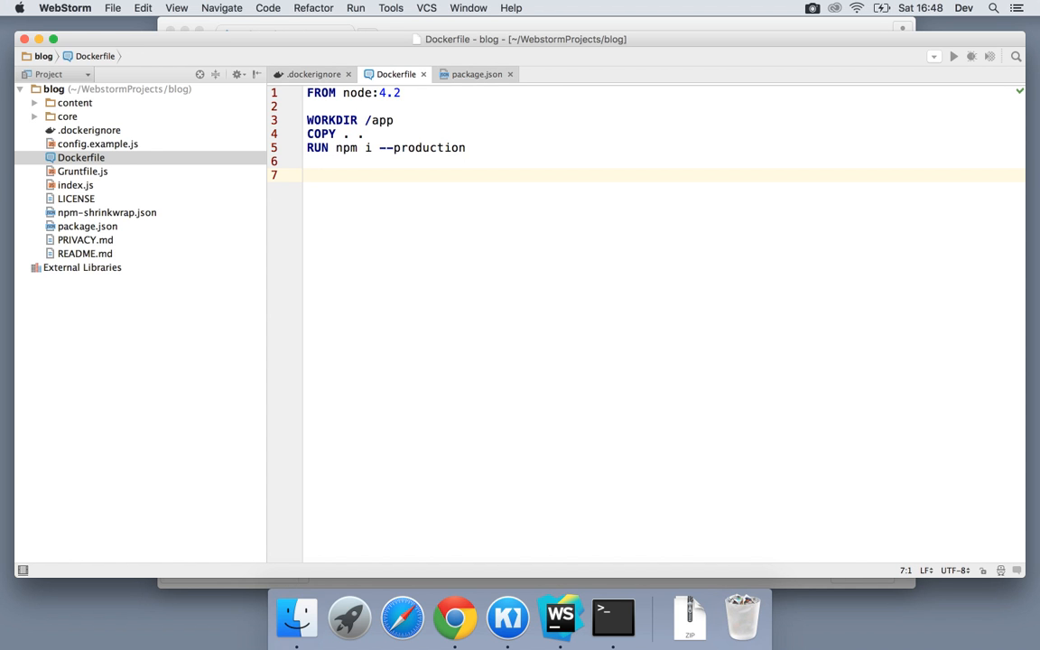
Step: Add EXPOSE 2368, confirming the server port in config.example.js
type("EXPOSE")
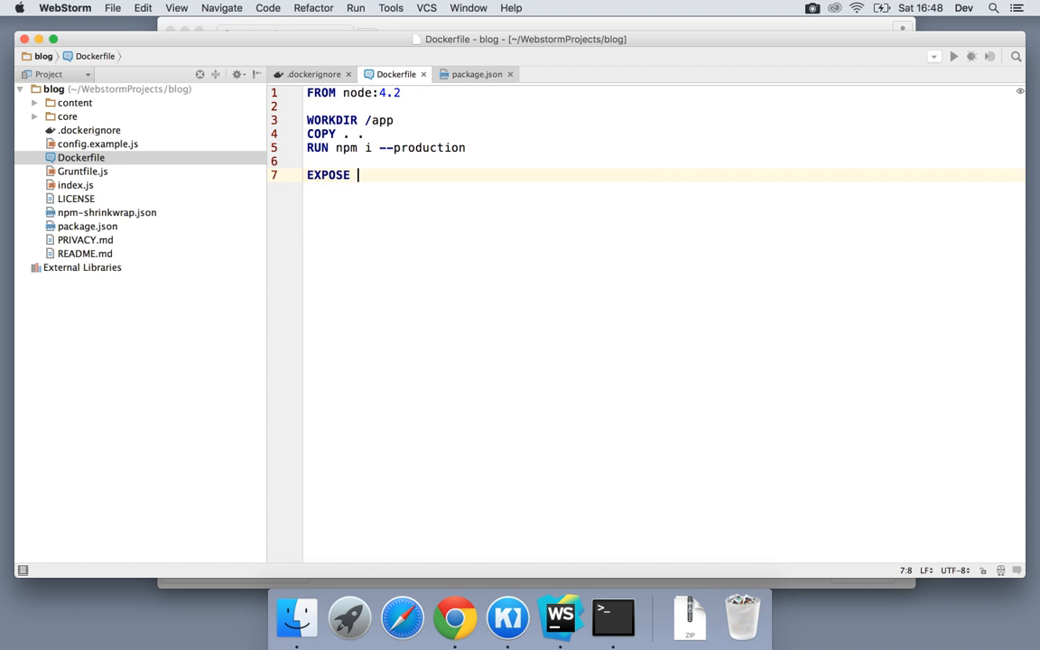
type("2368")
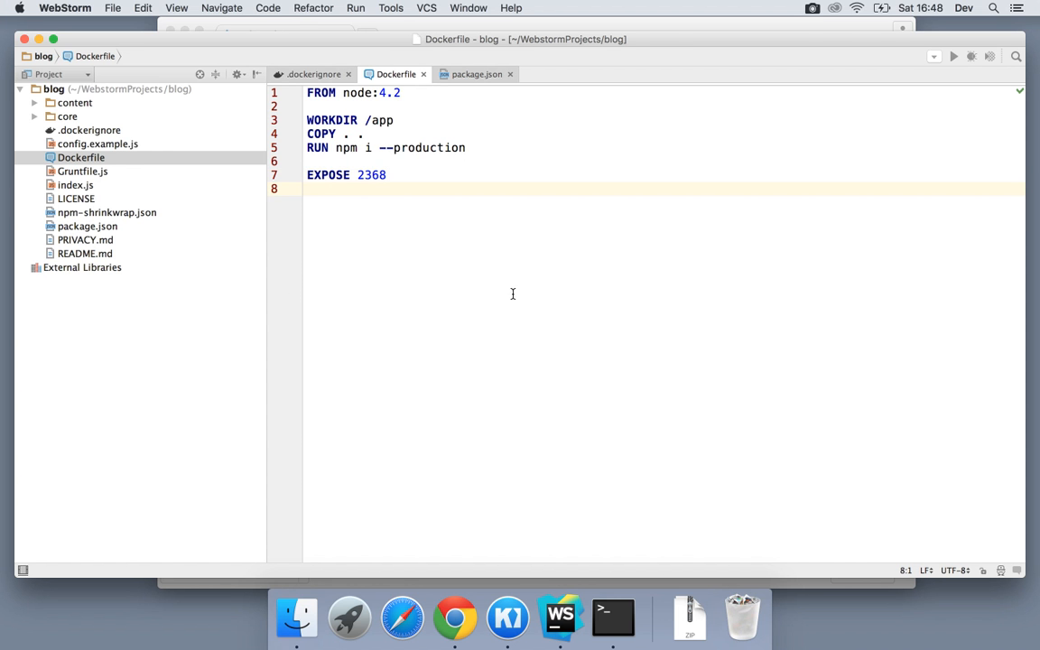
left_click(98, 143)
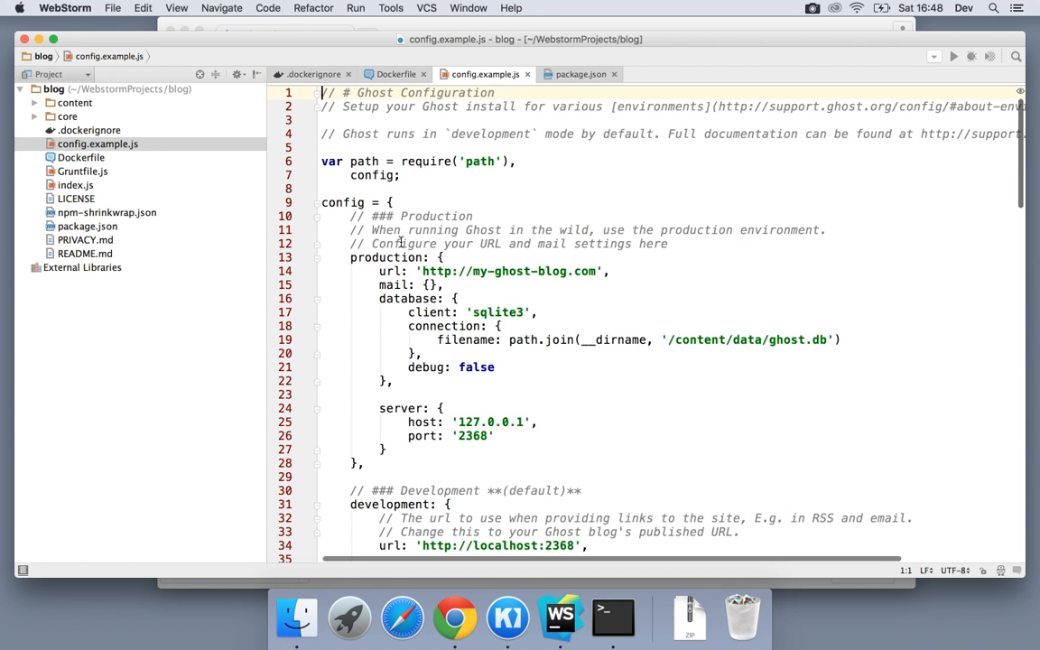
double_click(473, 435)
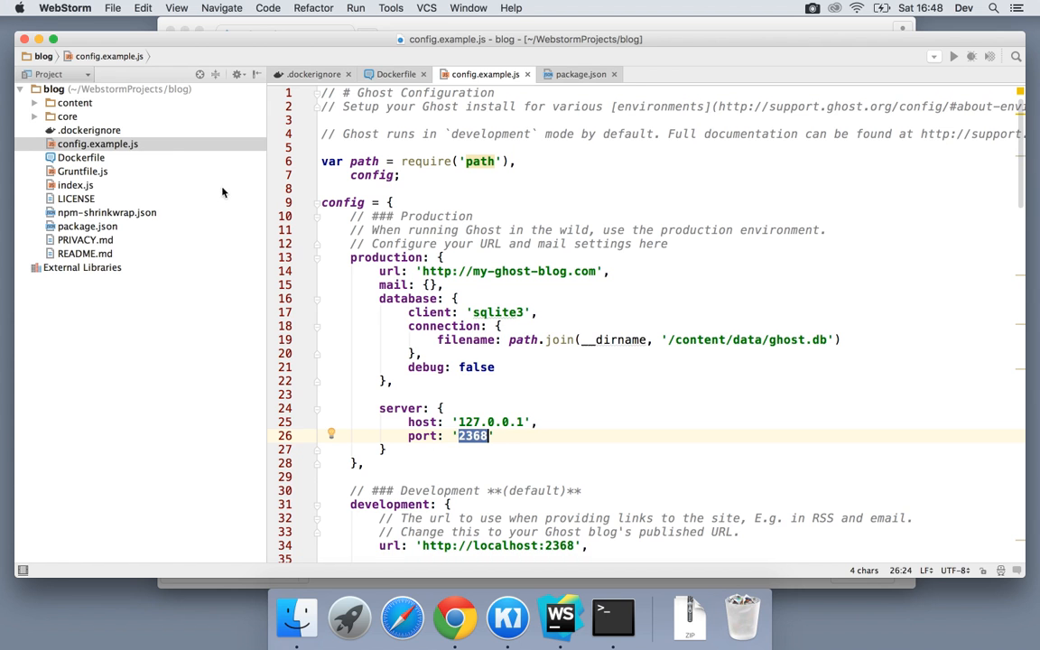
mouse_move(166, 157)
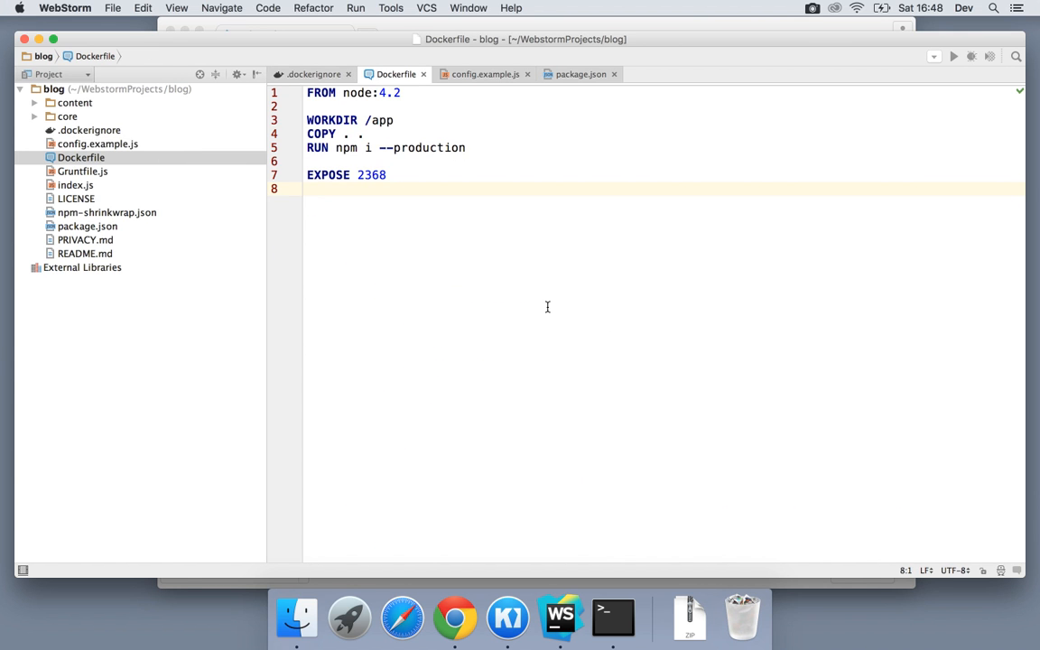
Step: Add VOLUME /content to the Dockerfile
type("VOLUME")
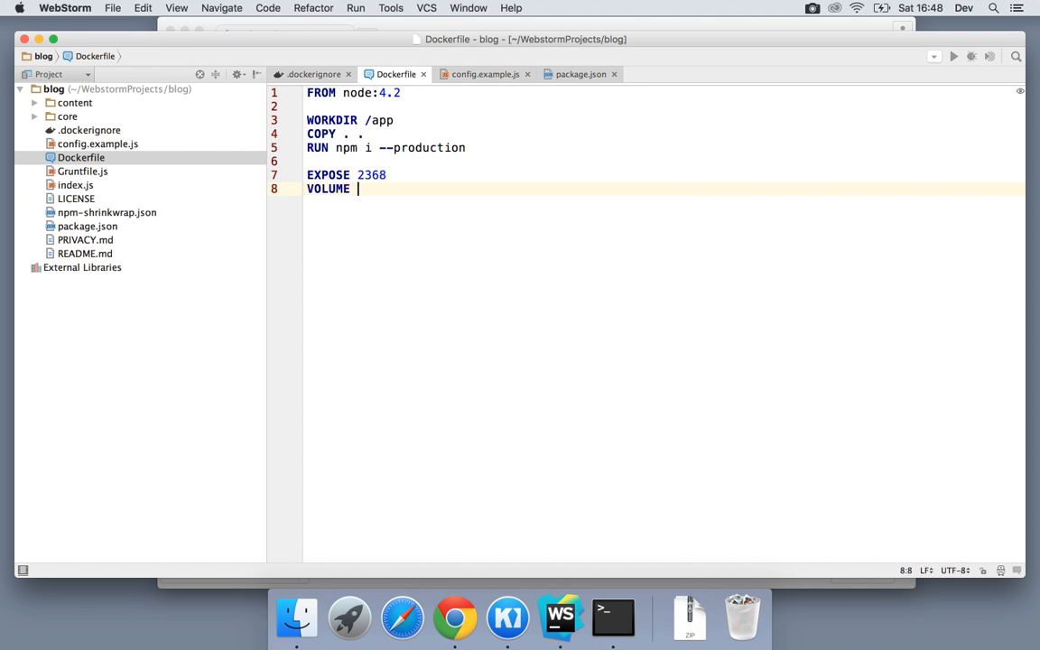
type("/content")
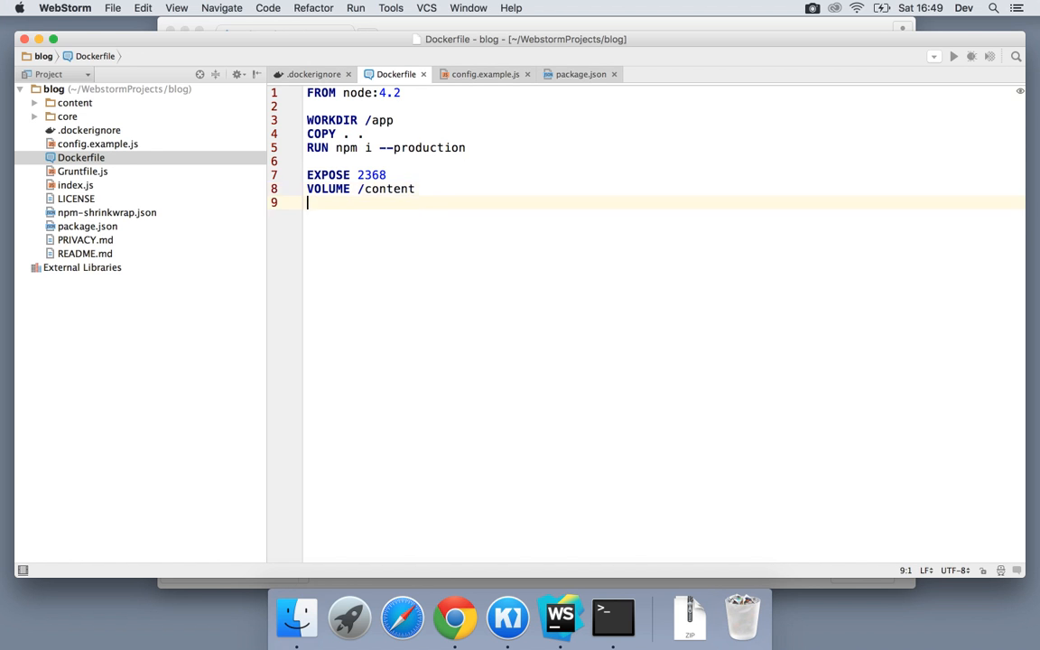
Step: End the Dockerfile with the start command CMD node index.js
type("CMD")
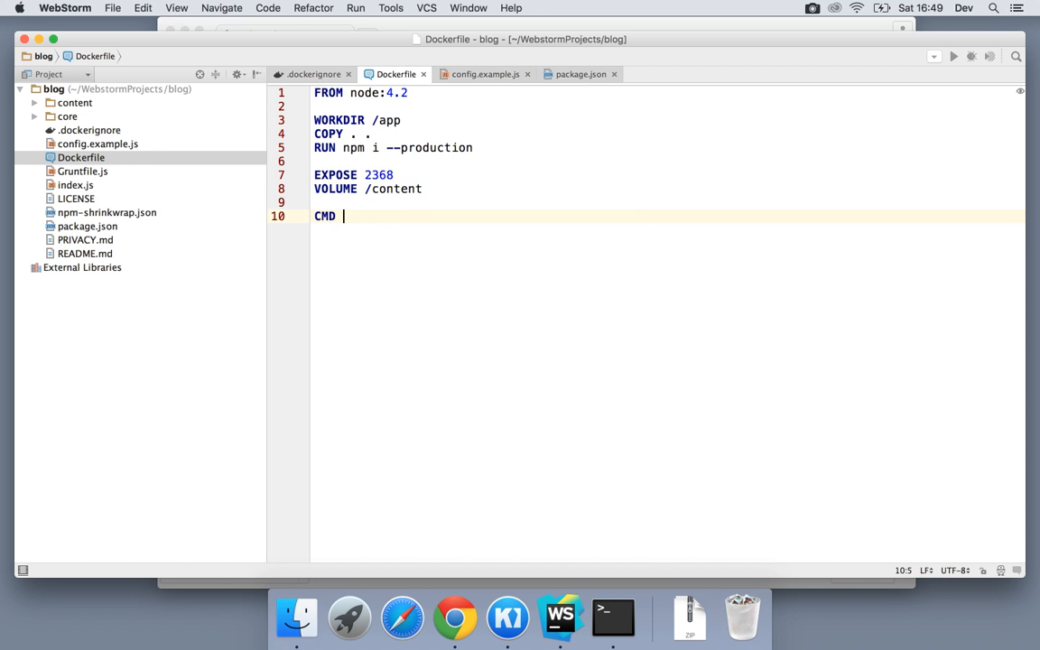
type("node")
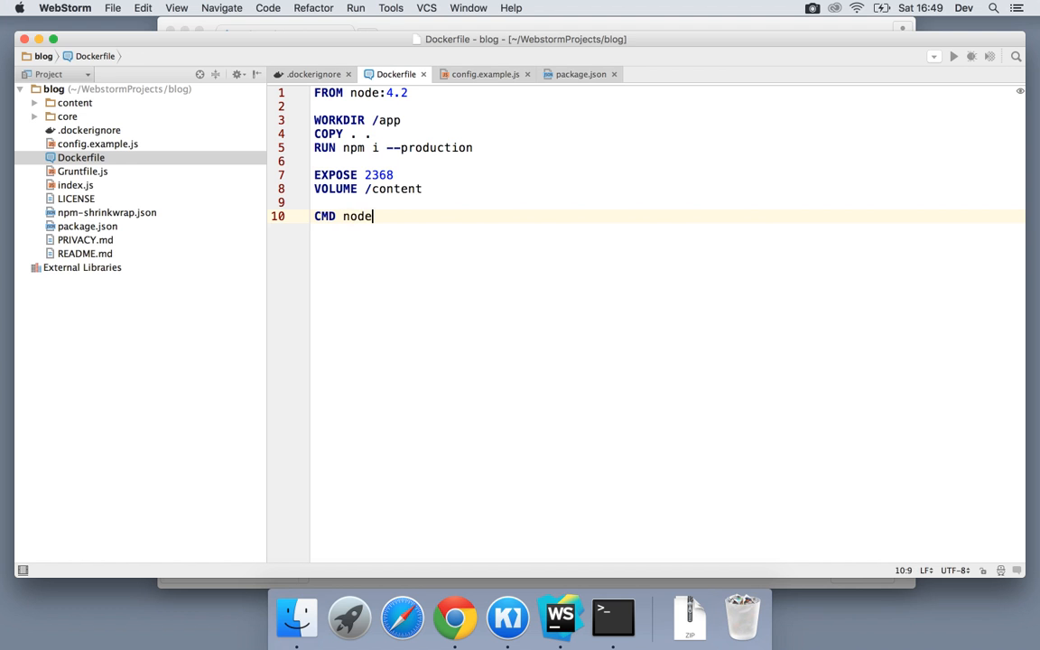
type("index.js")
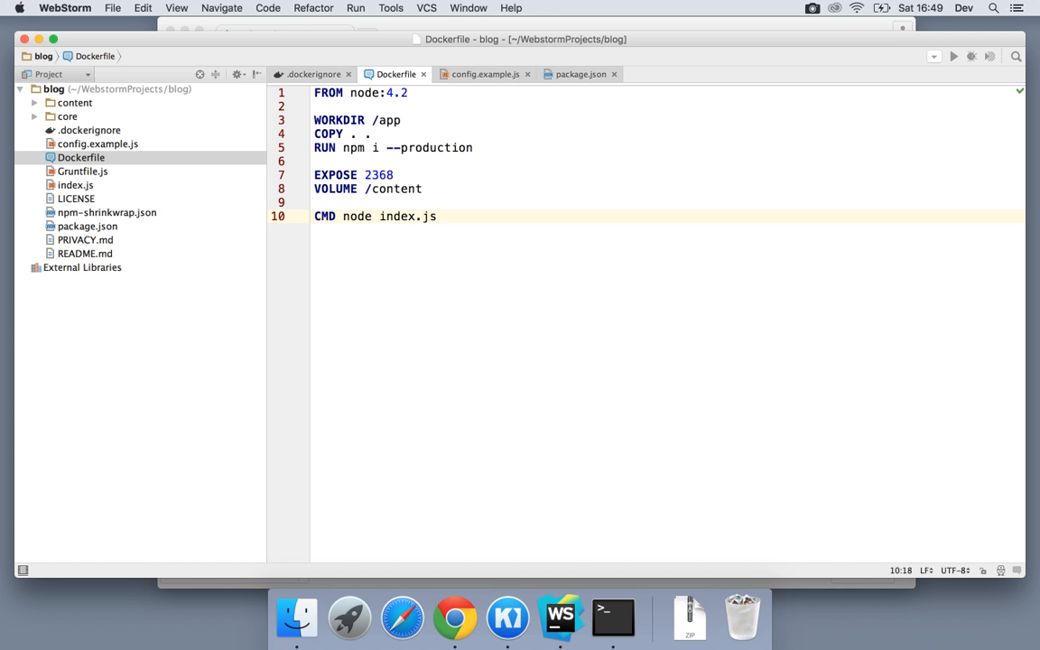
mouse_move(76, 186)
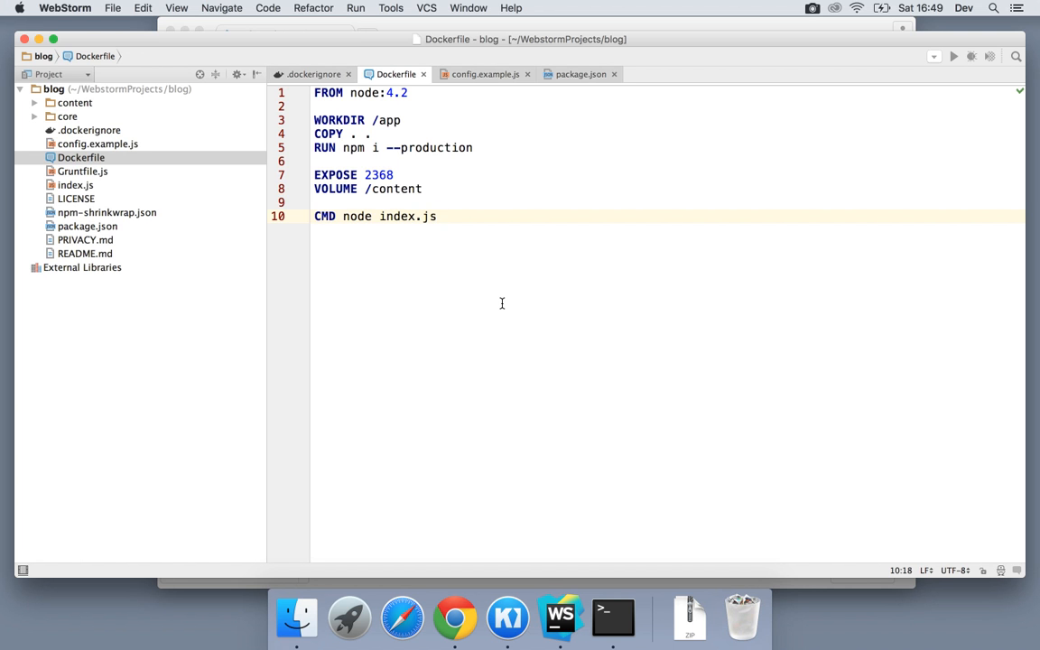
mouse_move(617, 603)
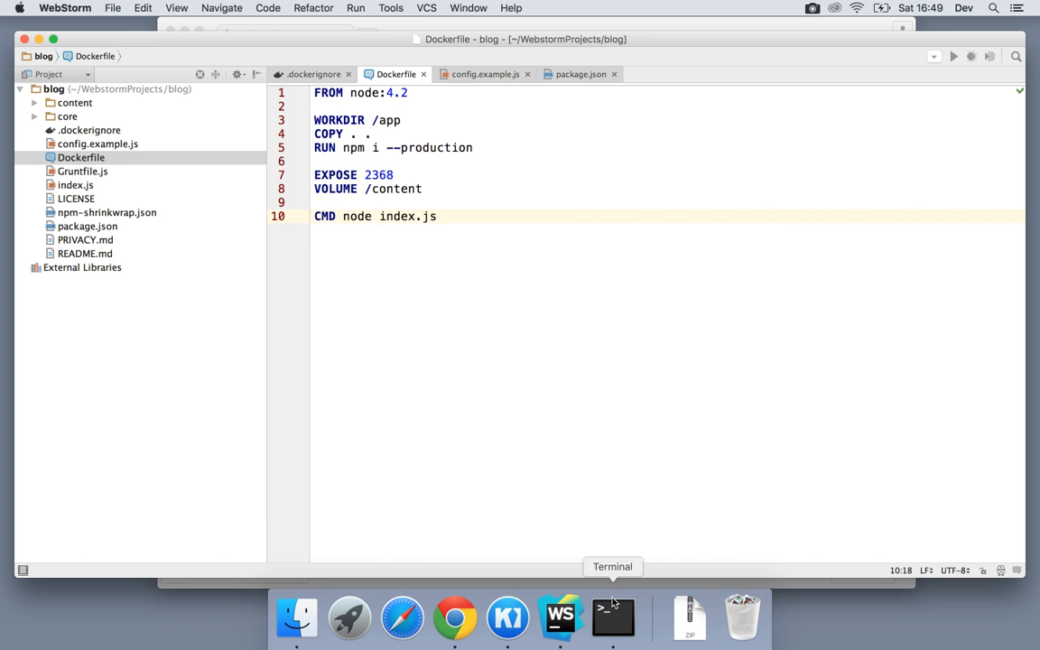
Step: List local Docker images from a Kitematic shell, showing blog_ghost, test, mysql-server, ghost and node, then return to the Dockerfile
left_click(616, 618)
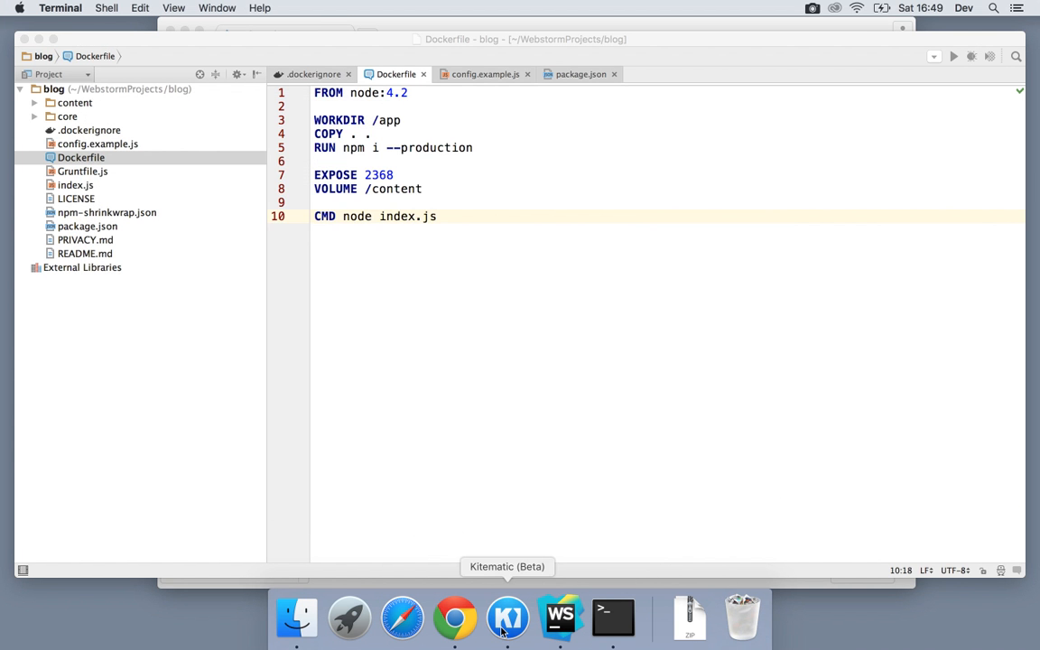
left_click(505, 619)
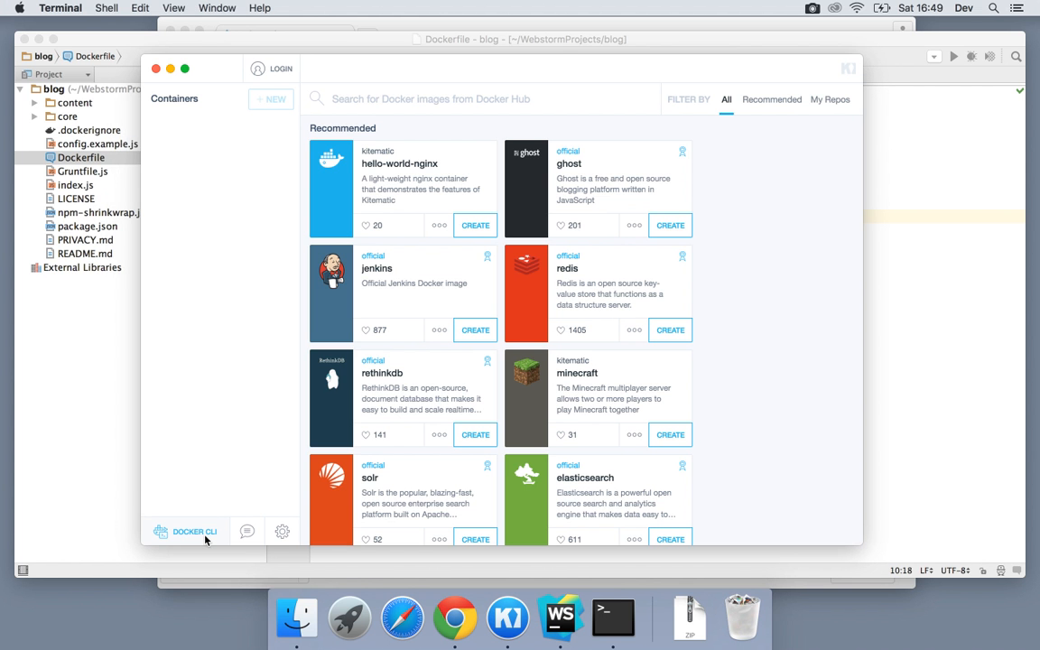
left_click(192, 531)
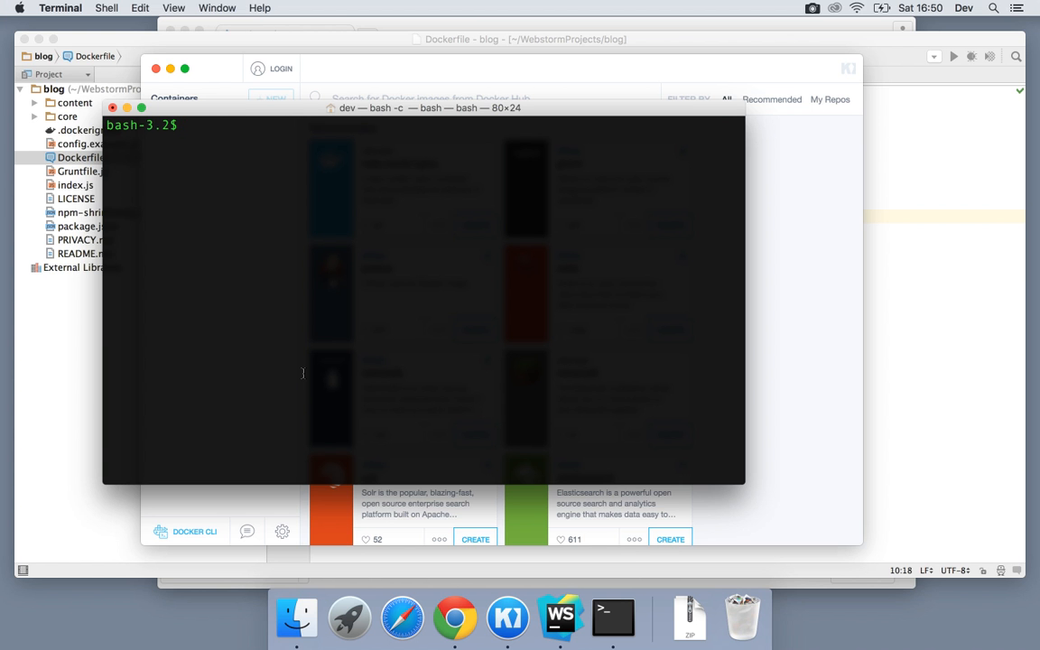
type("docker image")
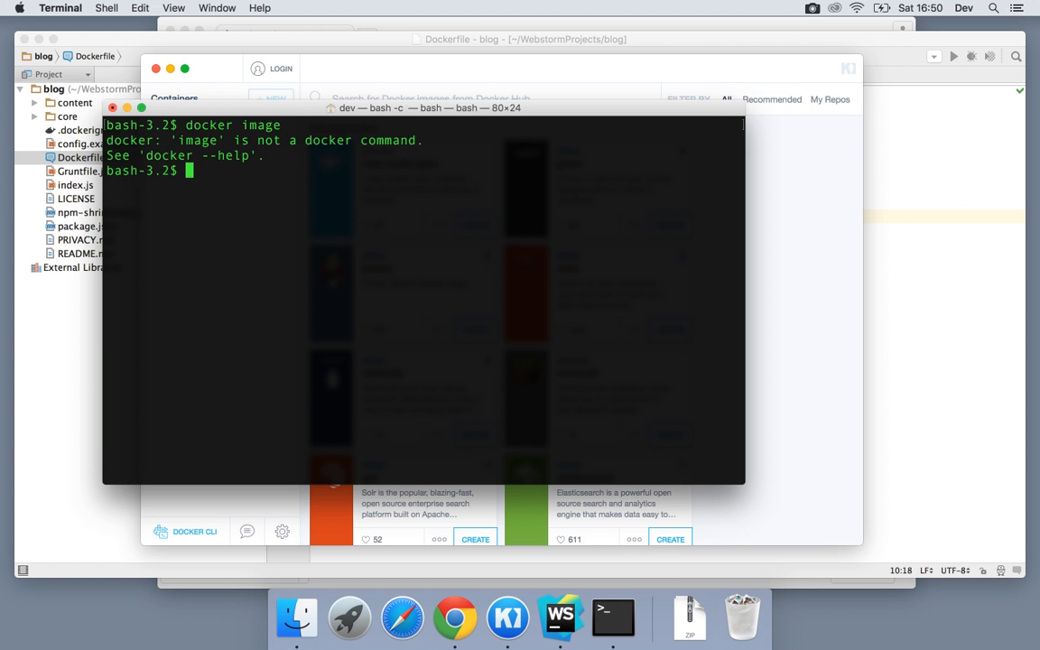
type("docker images")
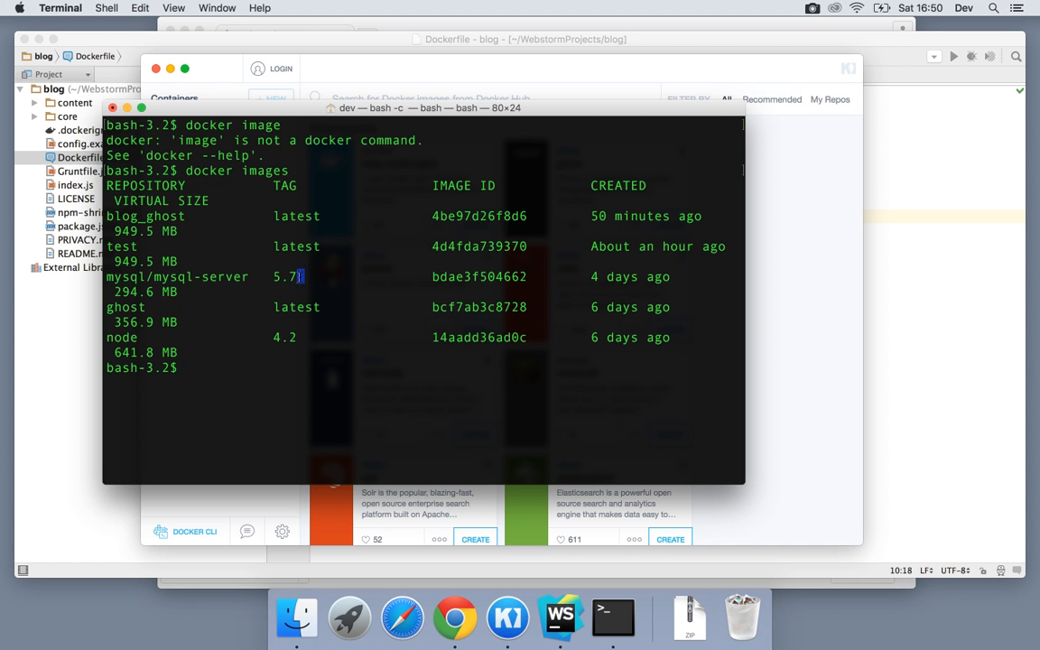
double_click(126, 307)
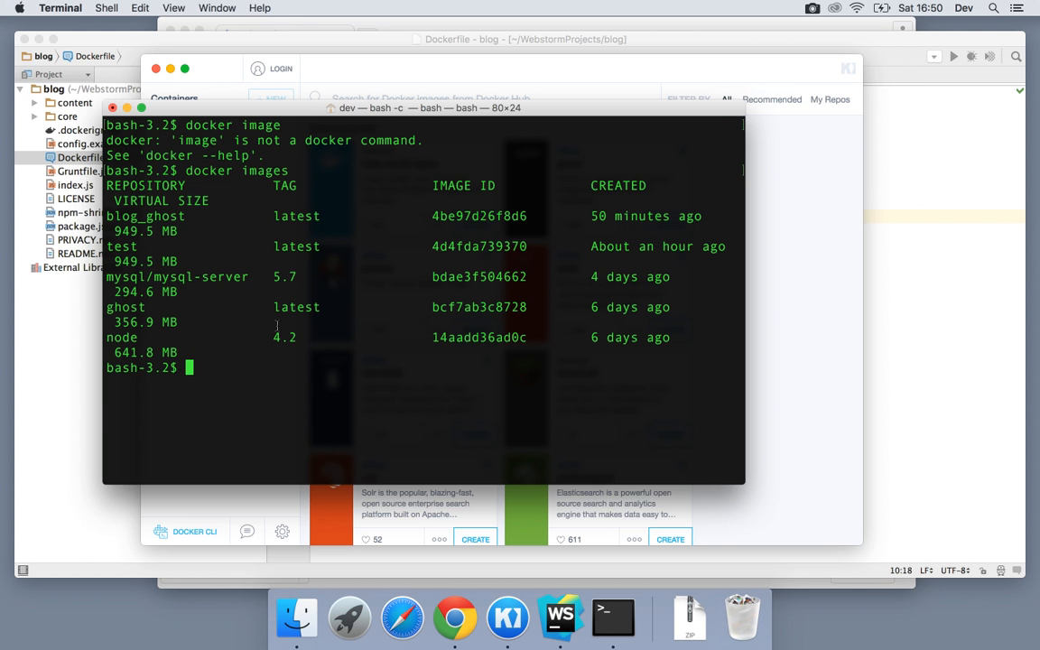
left_click(560, 617)
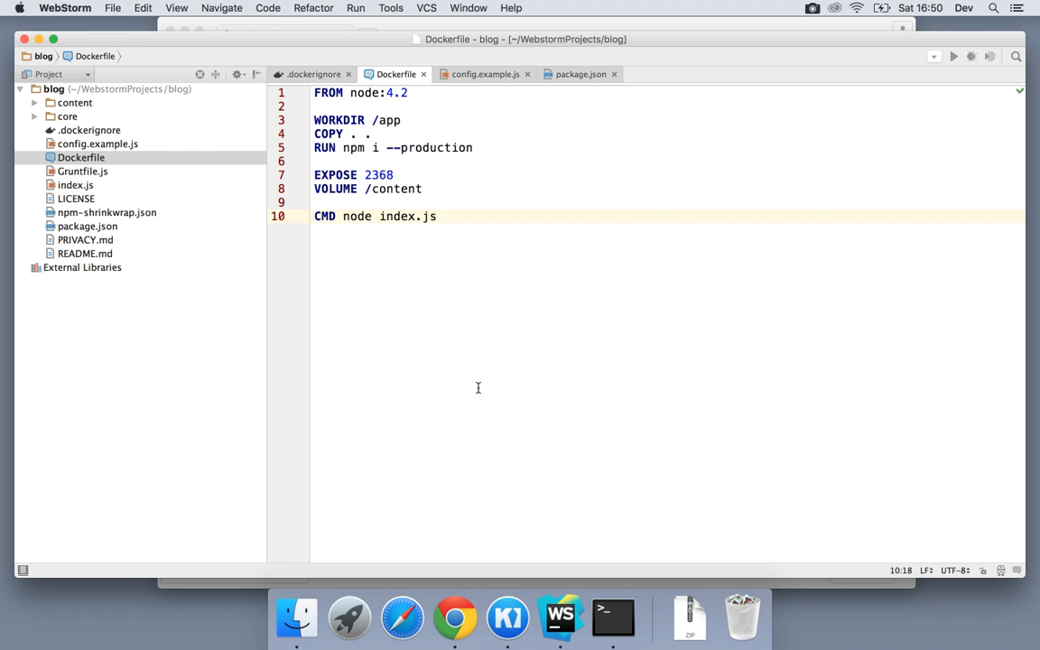
mouse_move(612, 618)
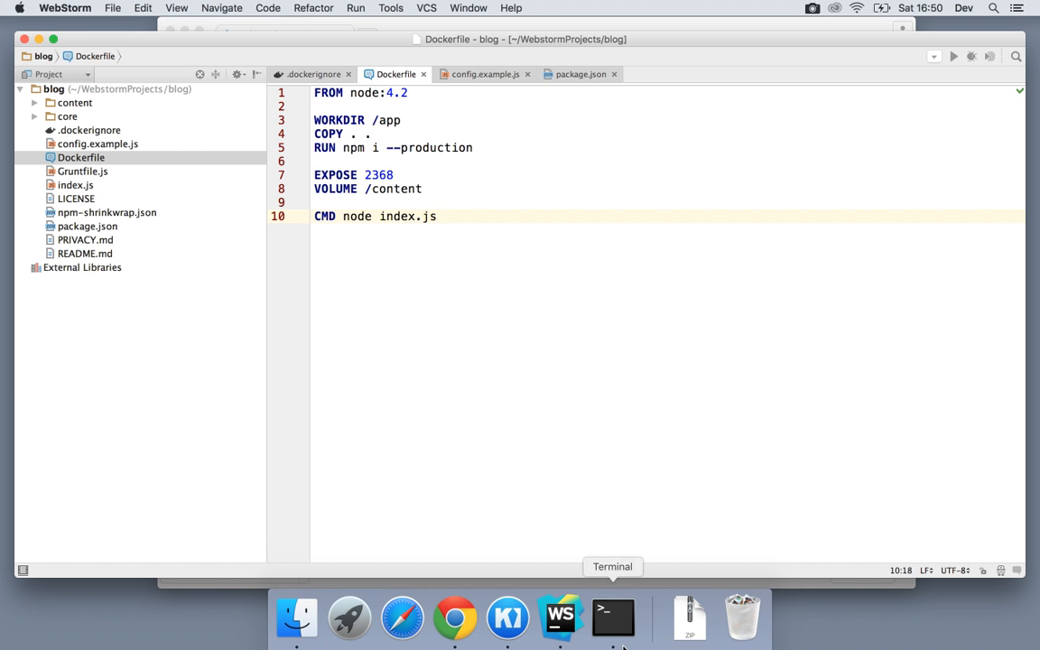
Step: From WebstormProjects/blog run docker build -t test ., reporting Successfully built 4d4fda739370
left_click(614, 617)
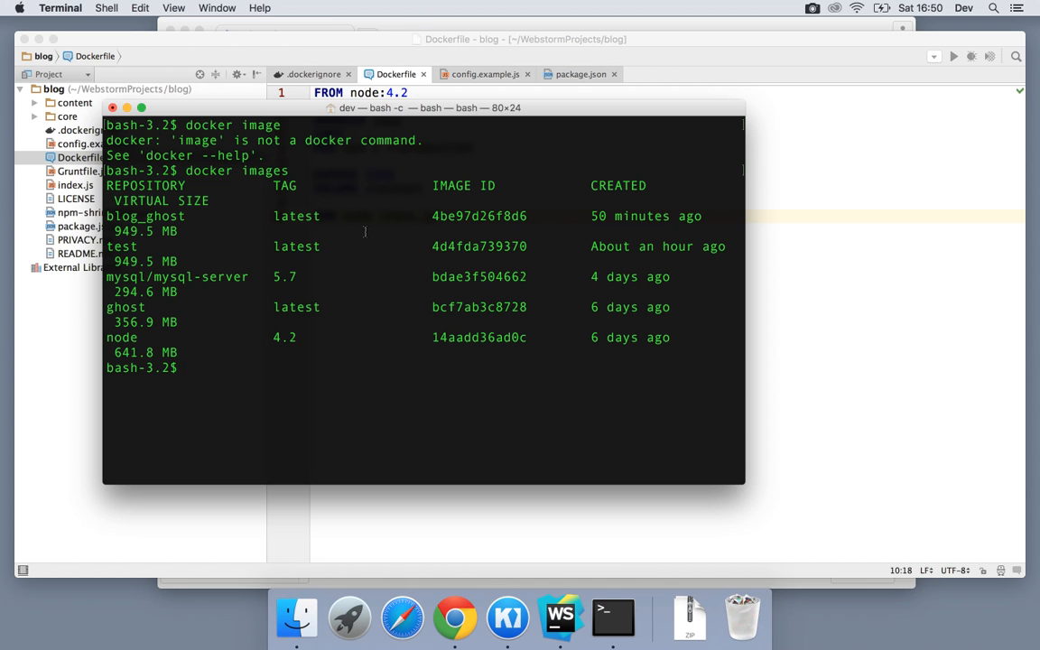
type("cd WebstormProjects/")
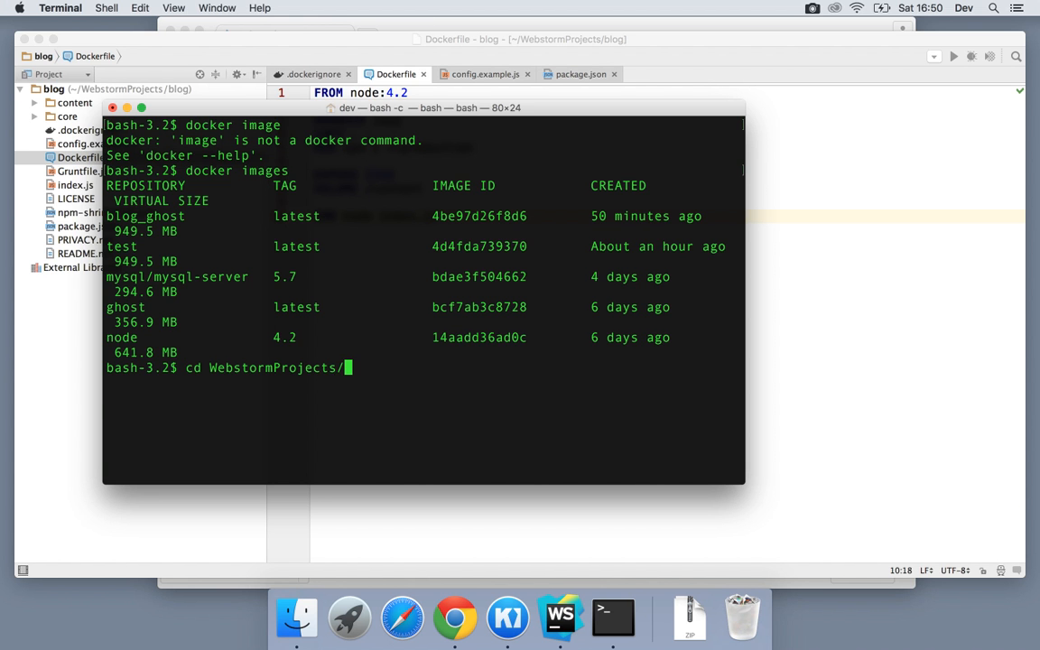
type("blog/")
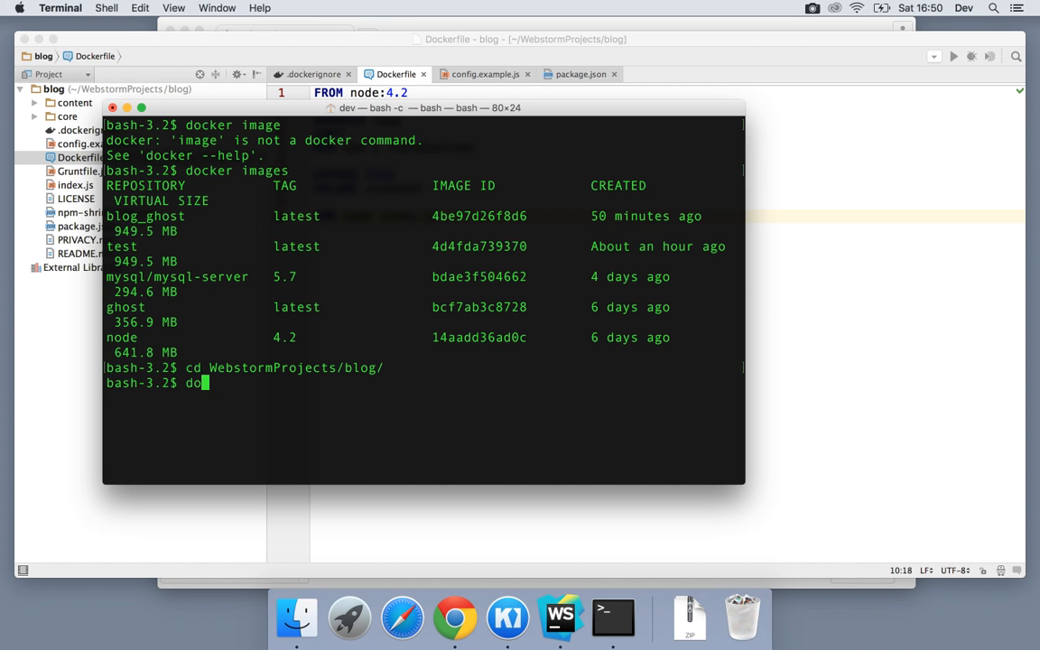
type("cker build -")
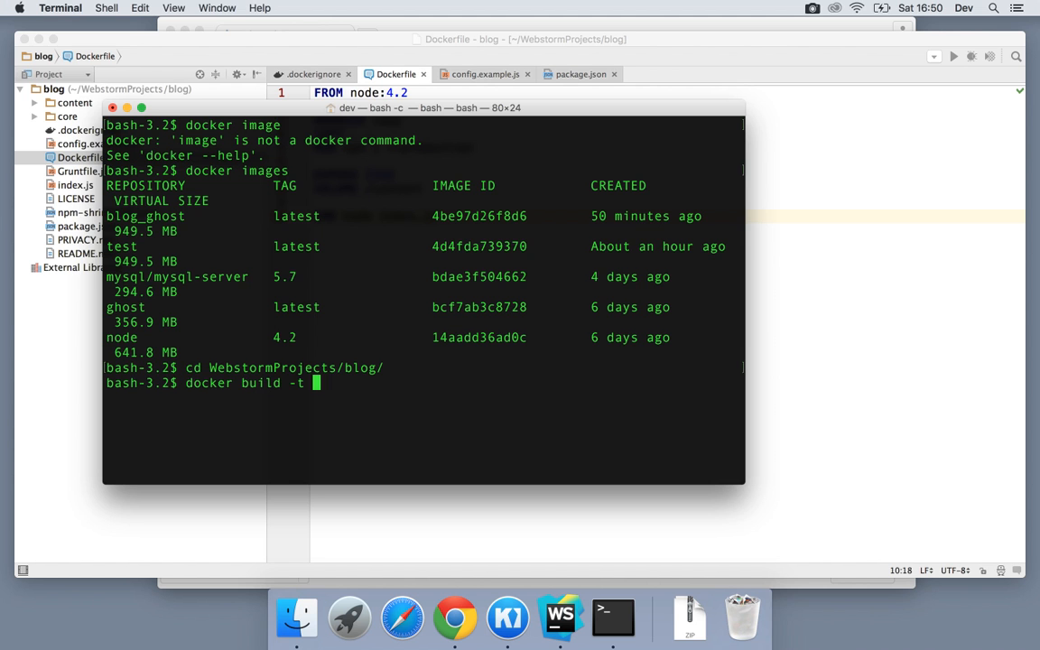
type("test")
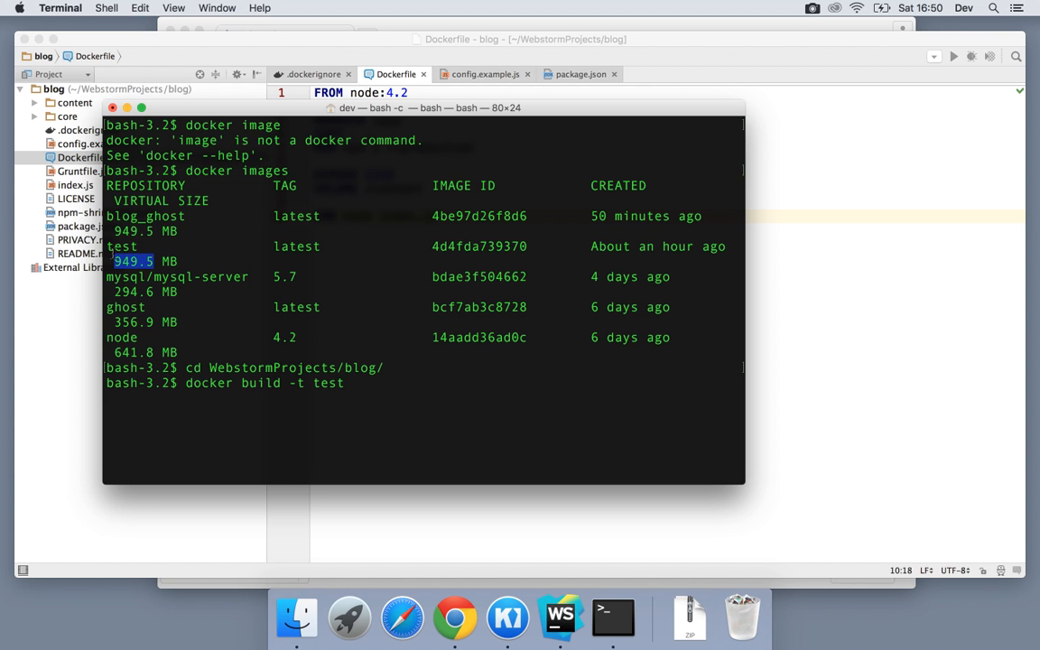
left_click(339, 452)
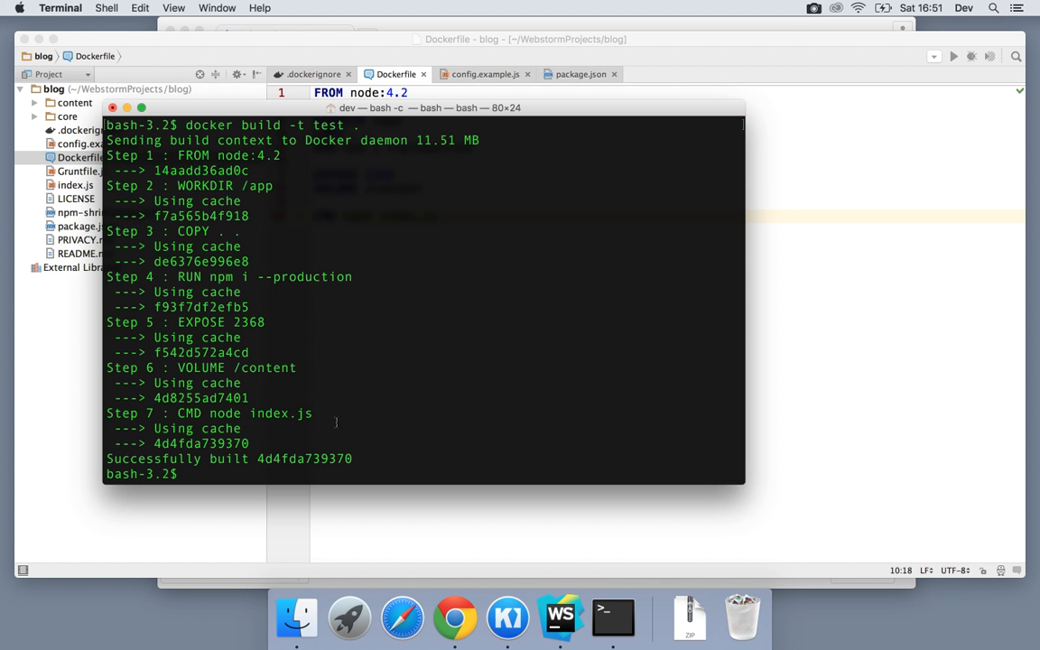
left_click_drag(424, 108, 473, 108)
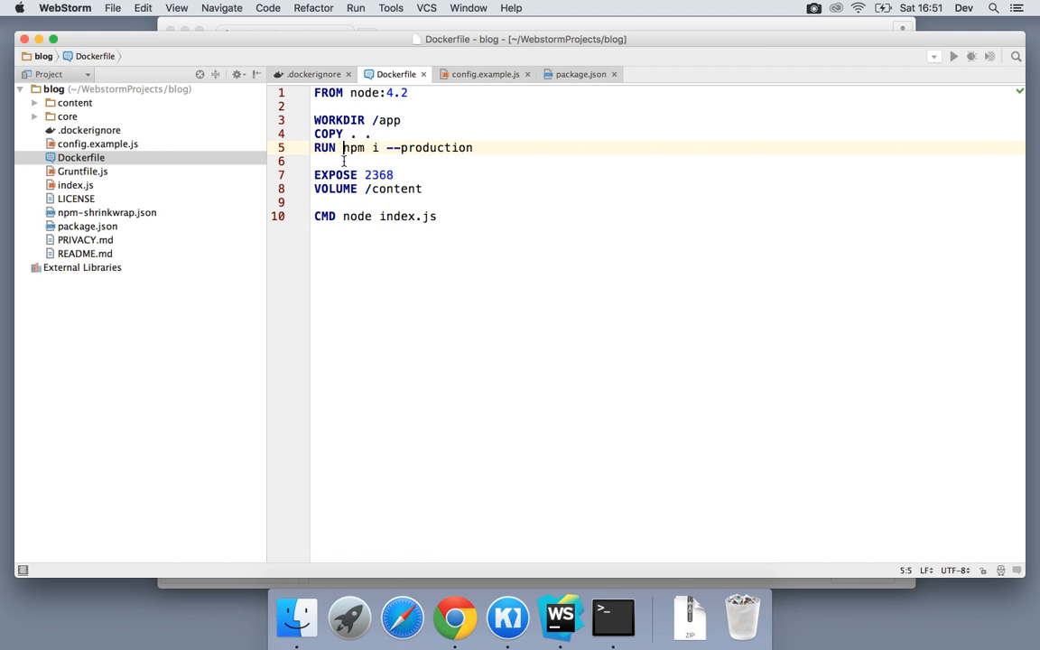
Step: Start an interactive container from the test image with docker run -it, launching Ghost on port 2368
left_click(618, 617)
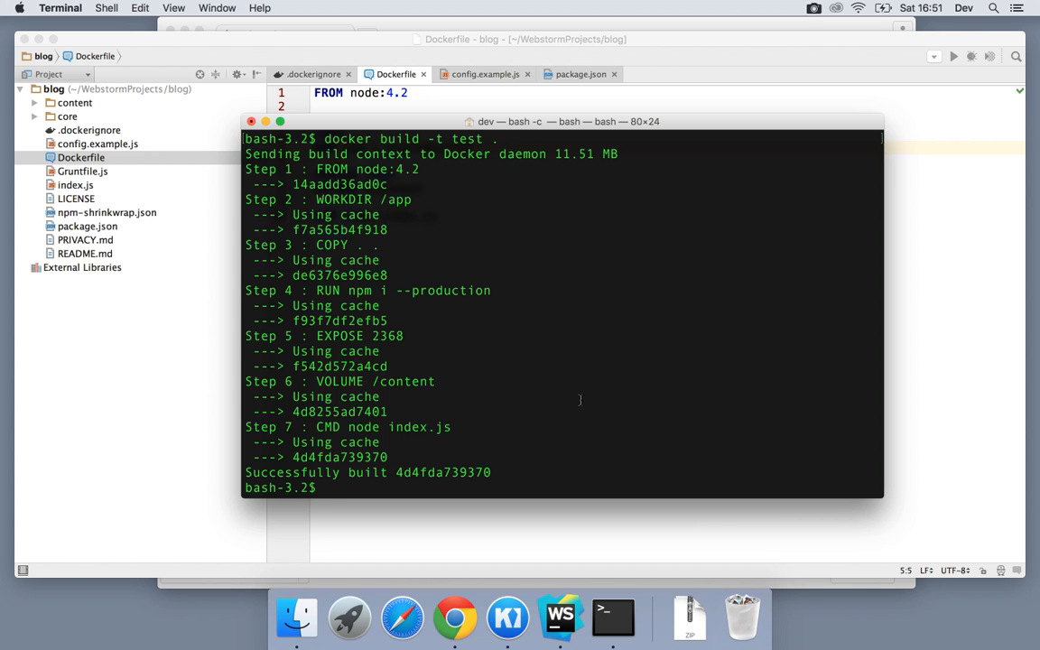
type("d")
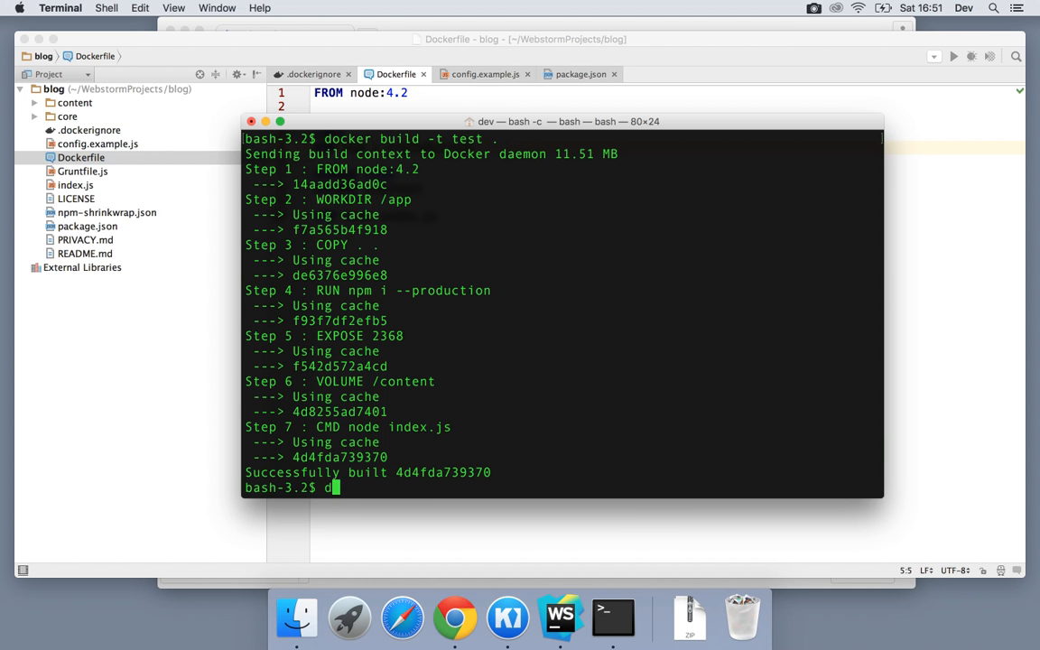
type("ocker r")
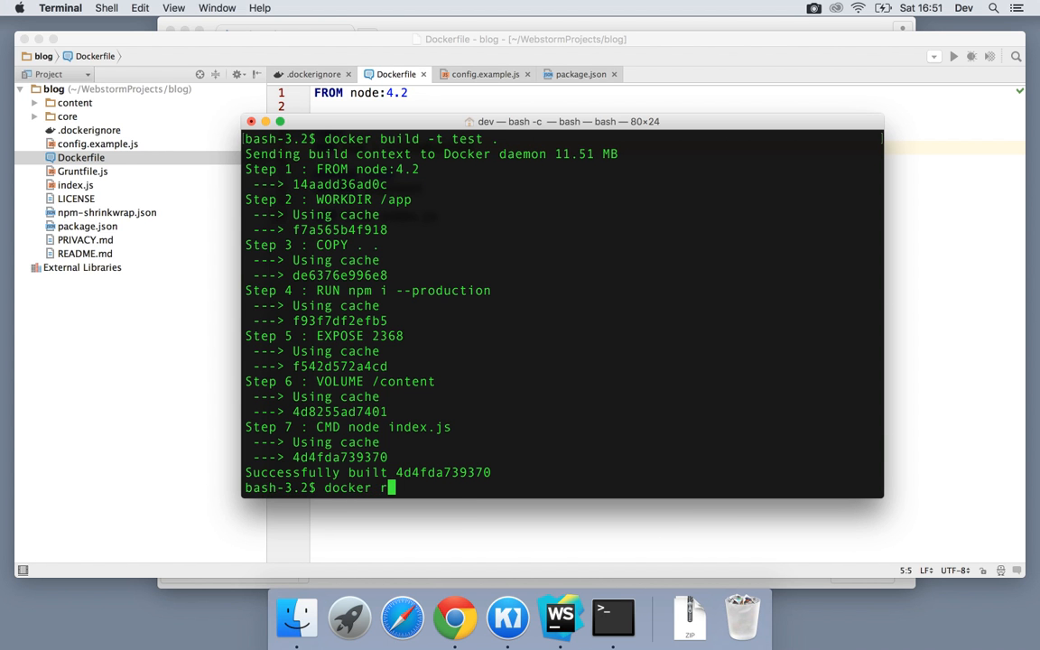
type("un -i")
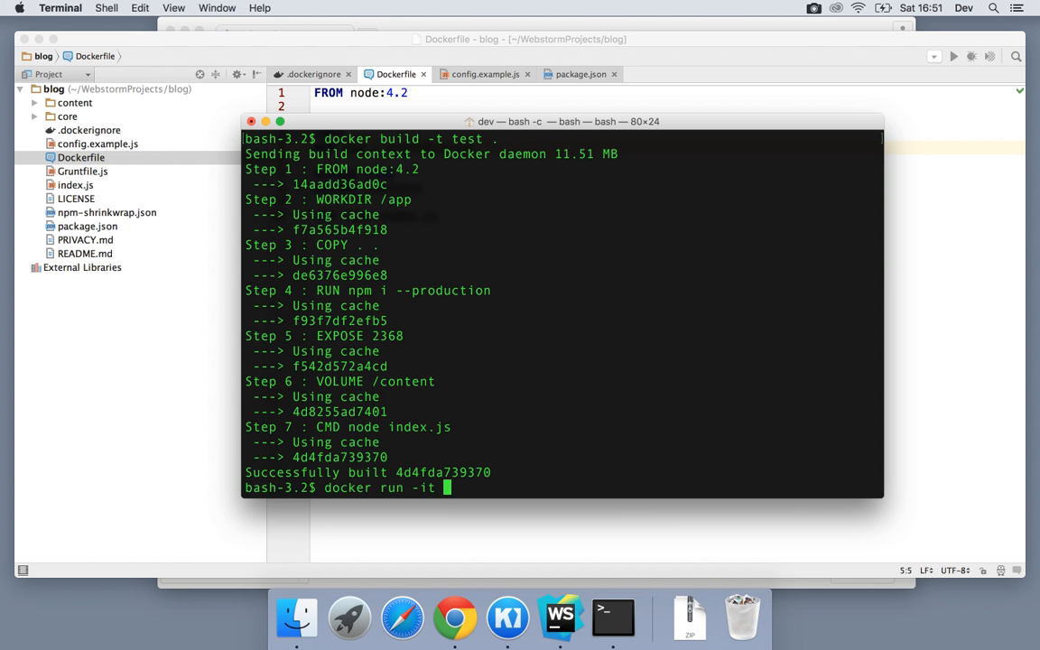
type("test:")
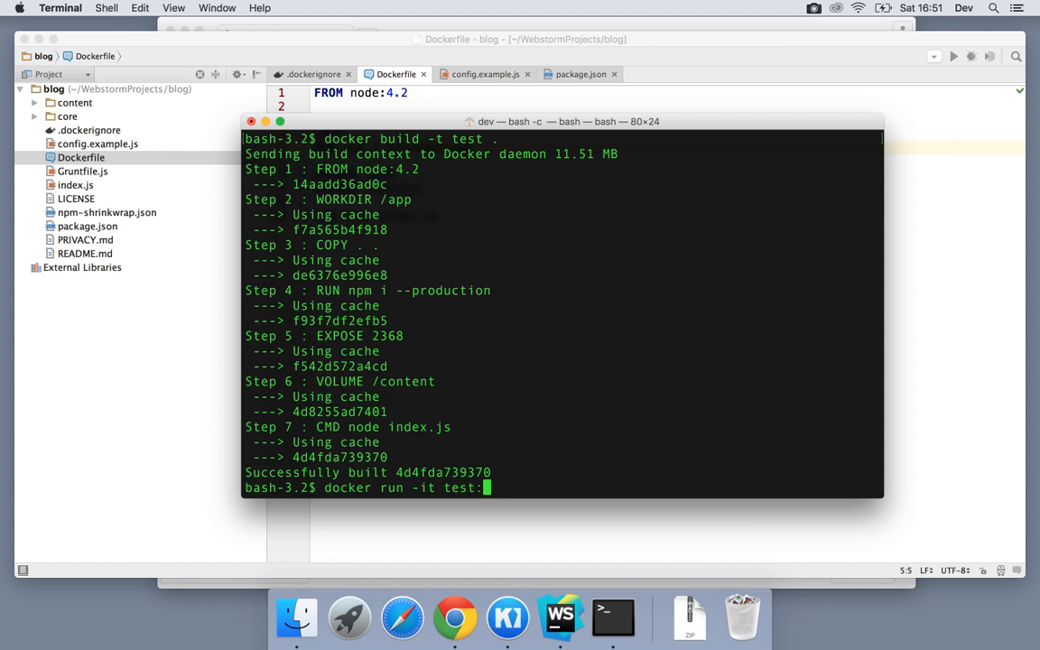
type("lat")
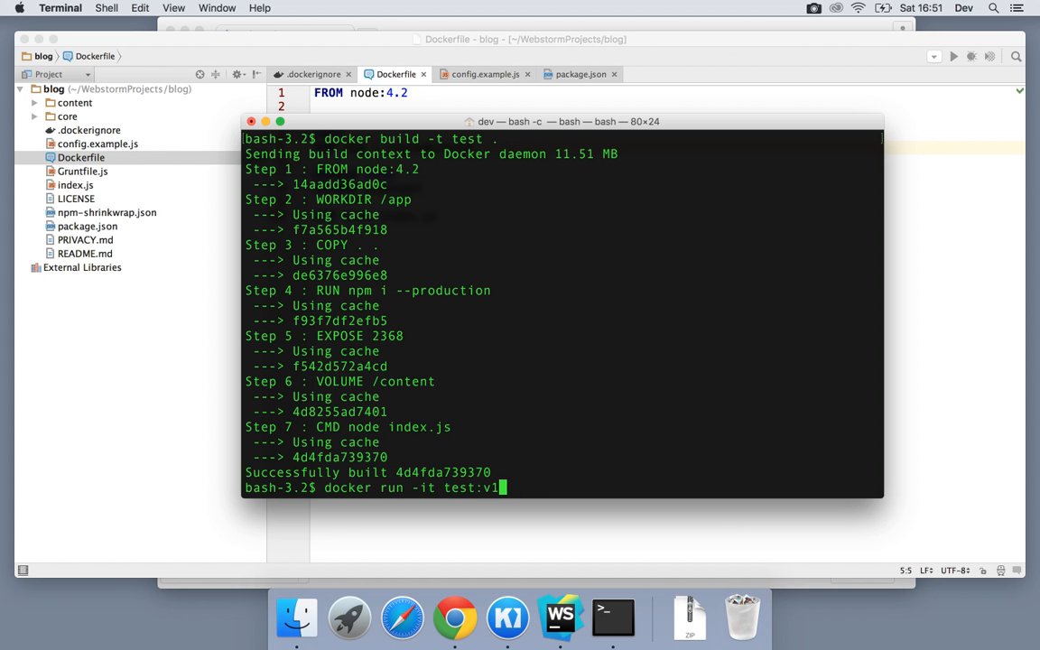
key("Backspace")
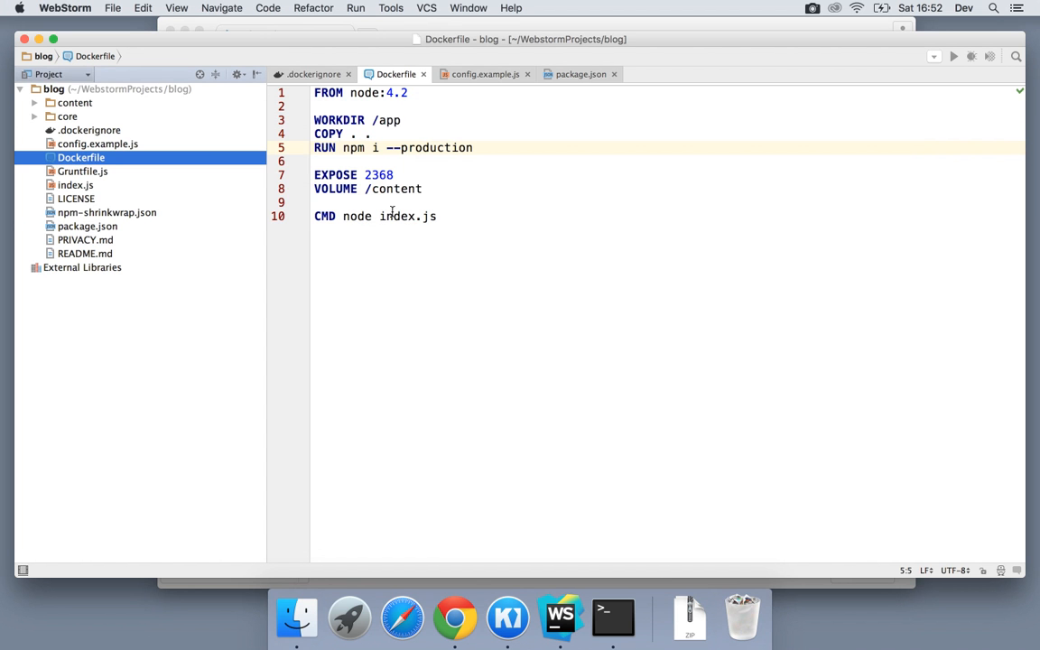
Step: Check the node word in the Dockerfile's CMD line and return to the terminal
double_click(358, 217)
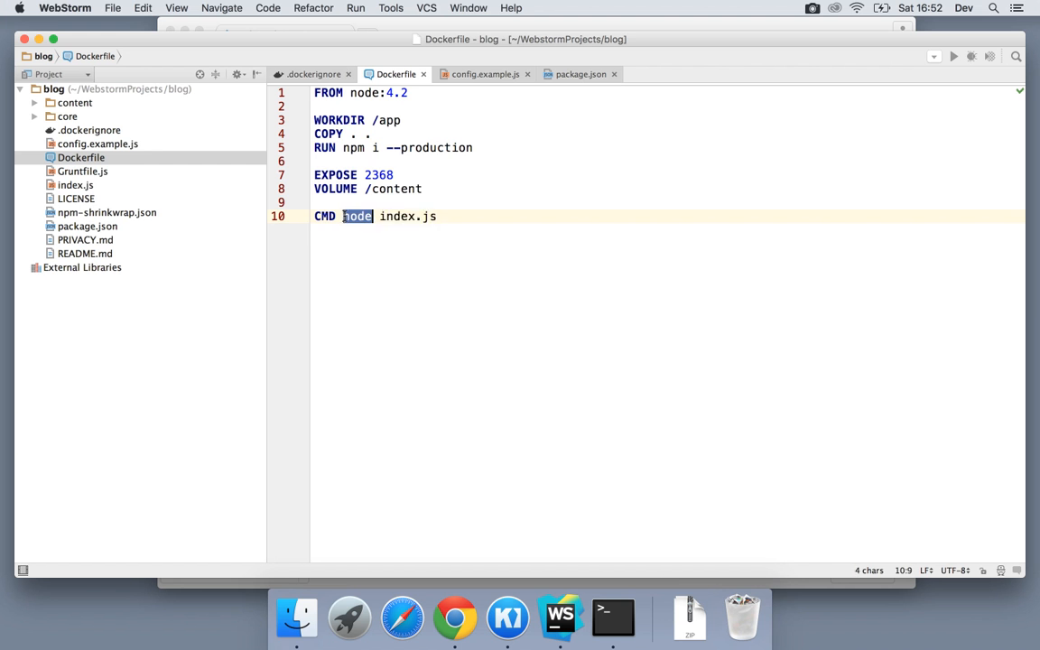
left_click(615, 625)
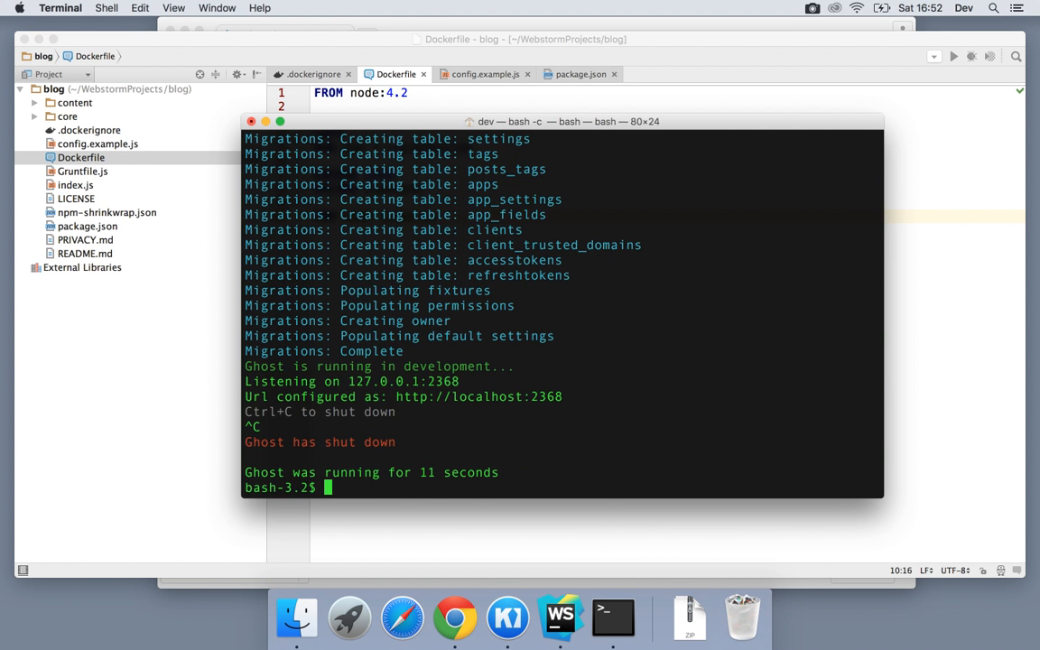
Step: Open a bash shell in a test-image container with docker run -it test bash and list /app with ls -al
type("docker run -it bash")
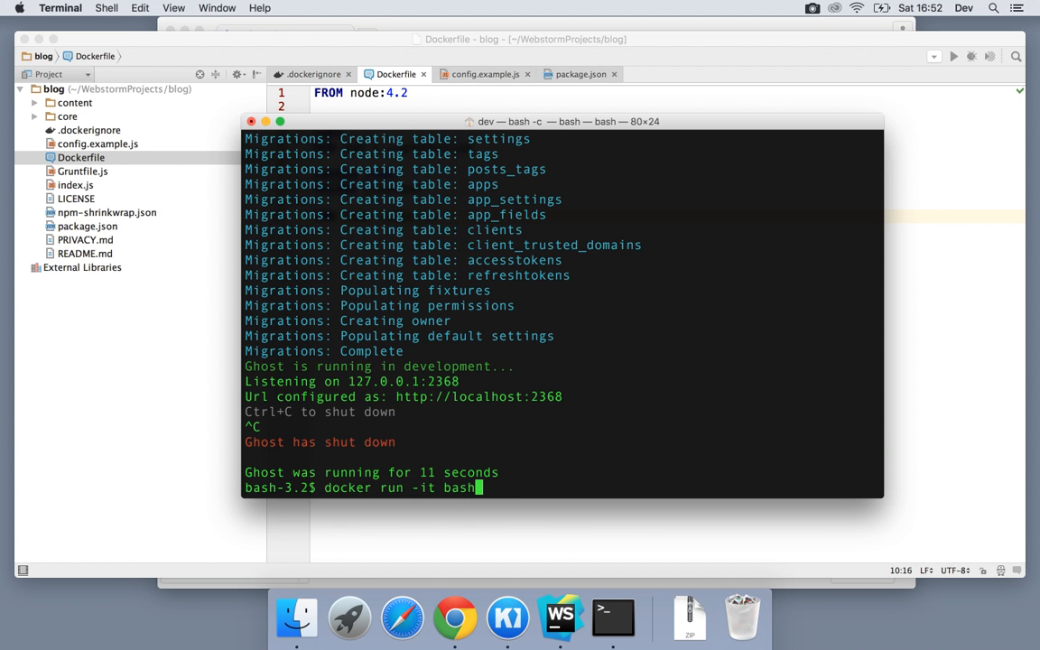
key("Return")
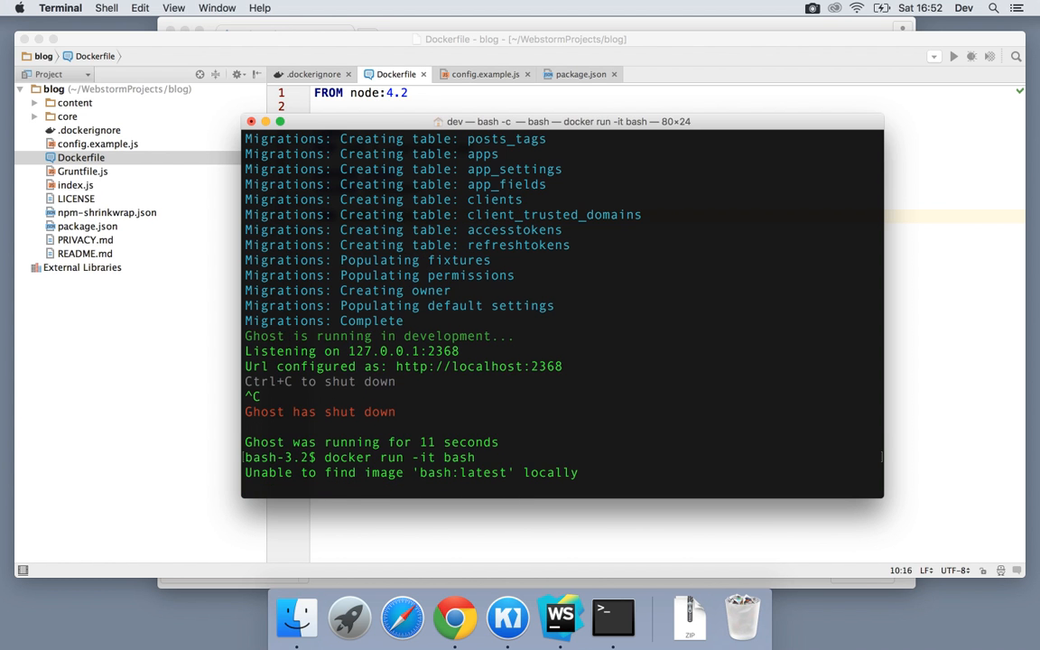
type("docker run -it test bash")
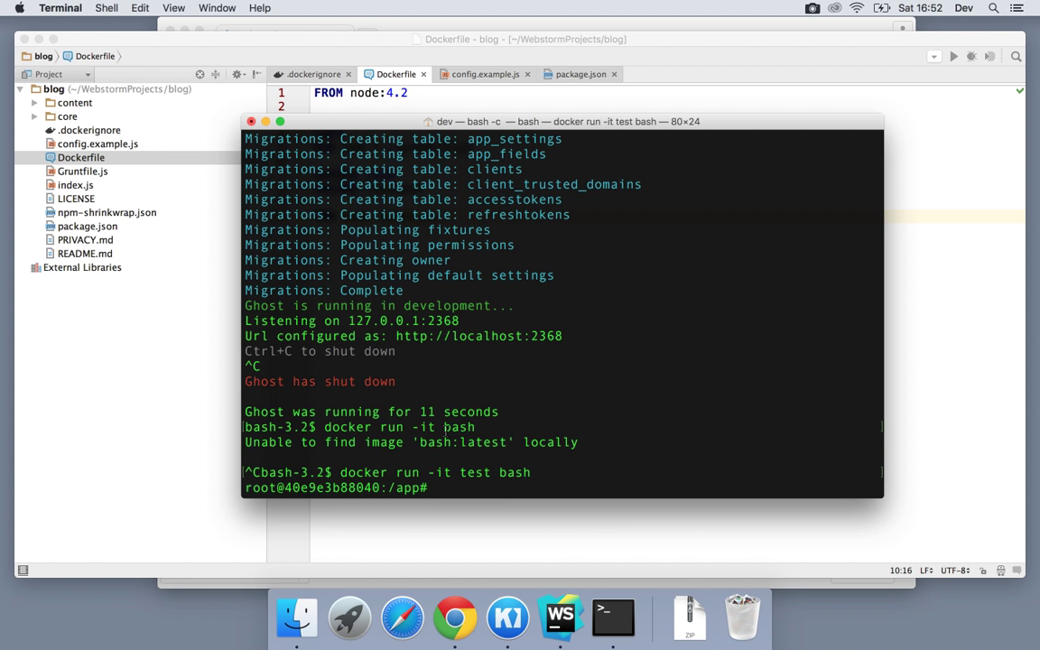
type("ls -al")
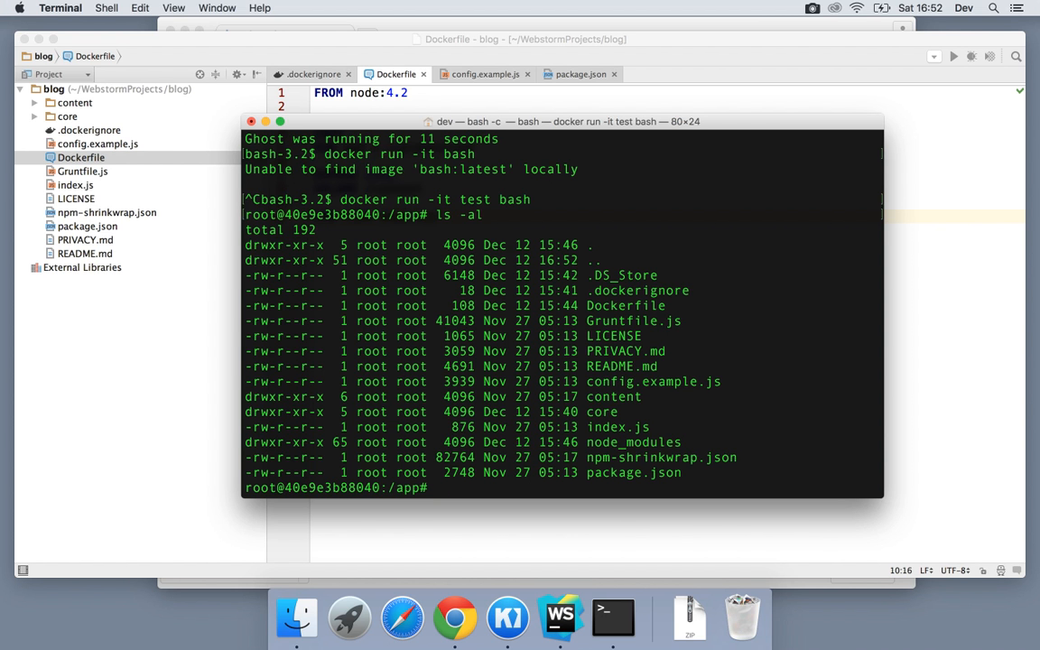
type("echo \"hello")
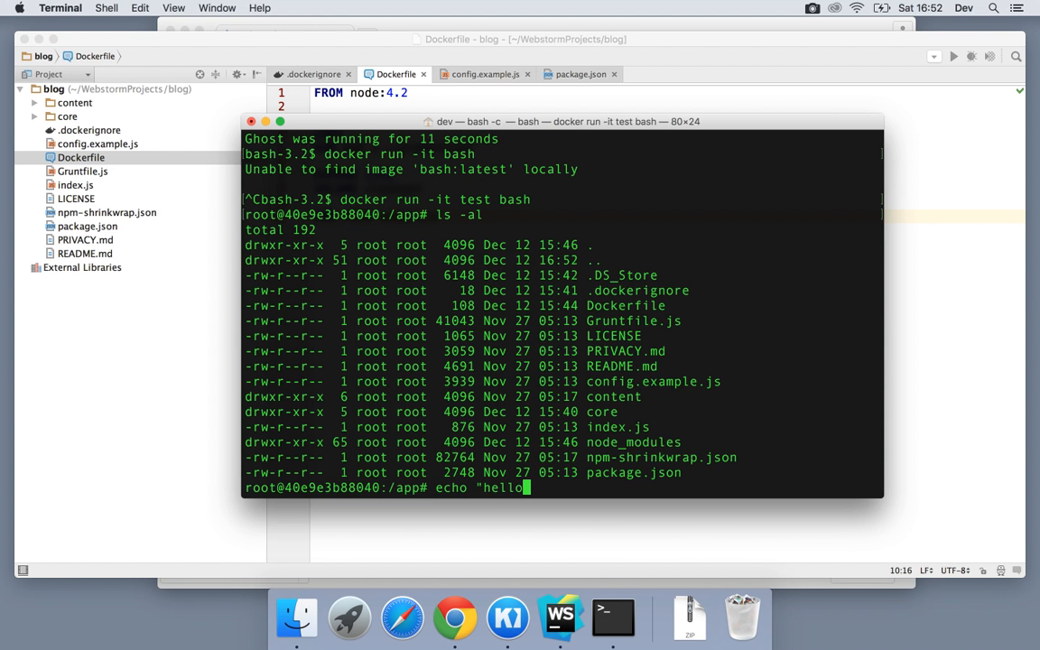
Step: Inside the container write hello into message.txt with echo and read it back with cat
type("\" >message.txt")
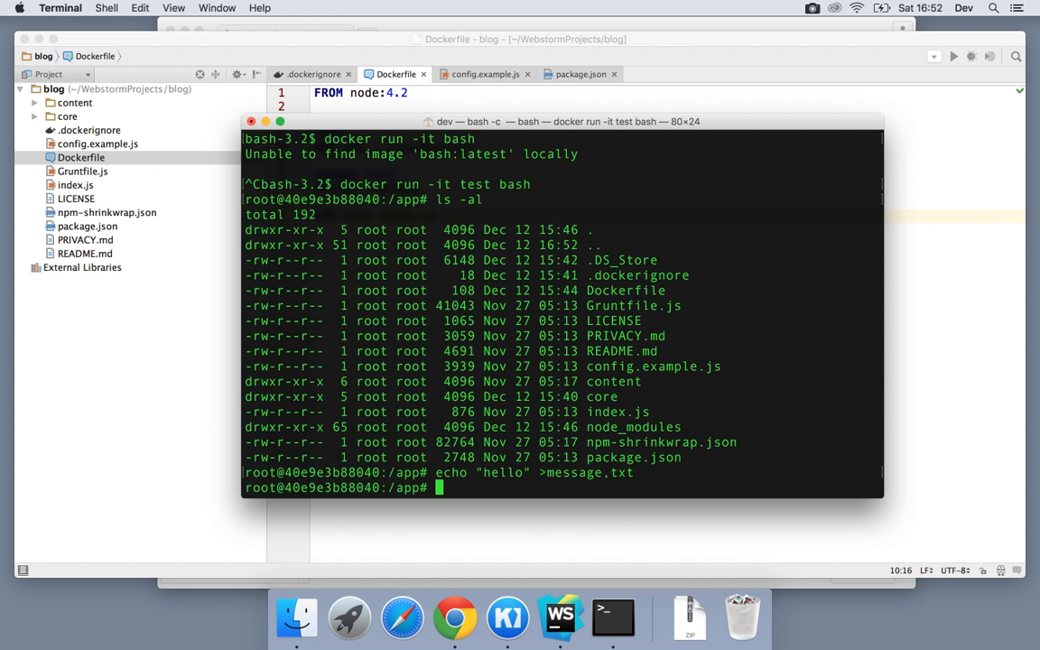
type("cat cm")
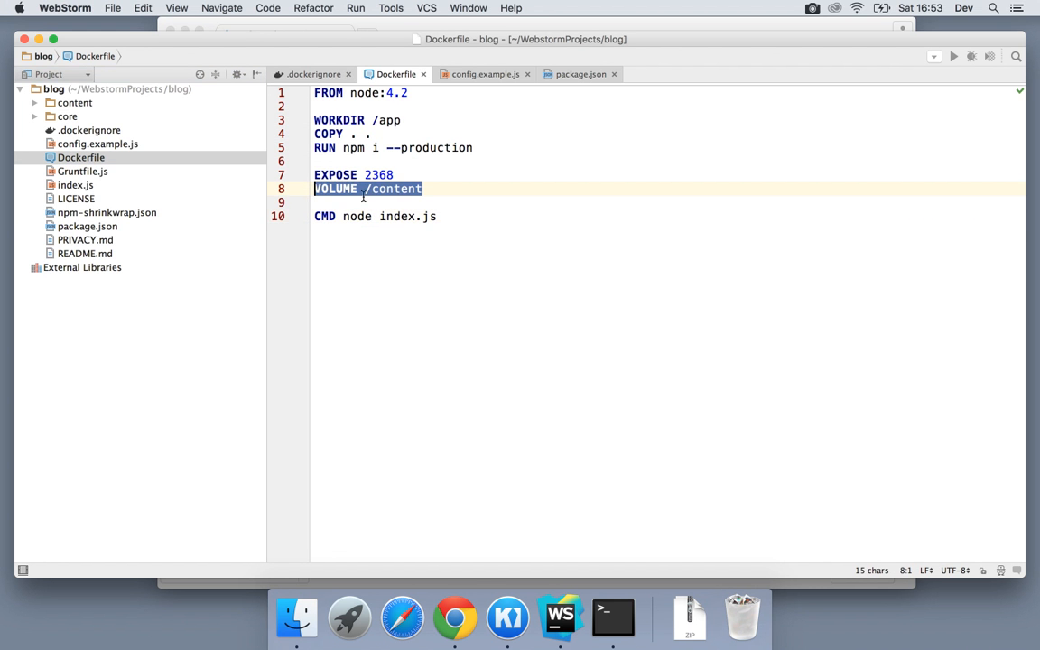
Step: Exit the test container shell and select the blog project folder in WebStorm for a new file
left_click(430, 190)
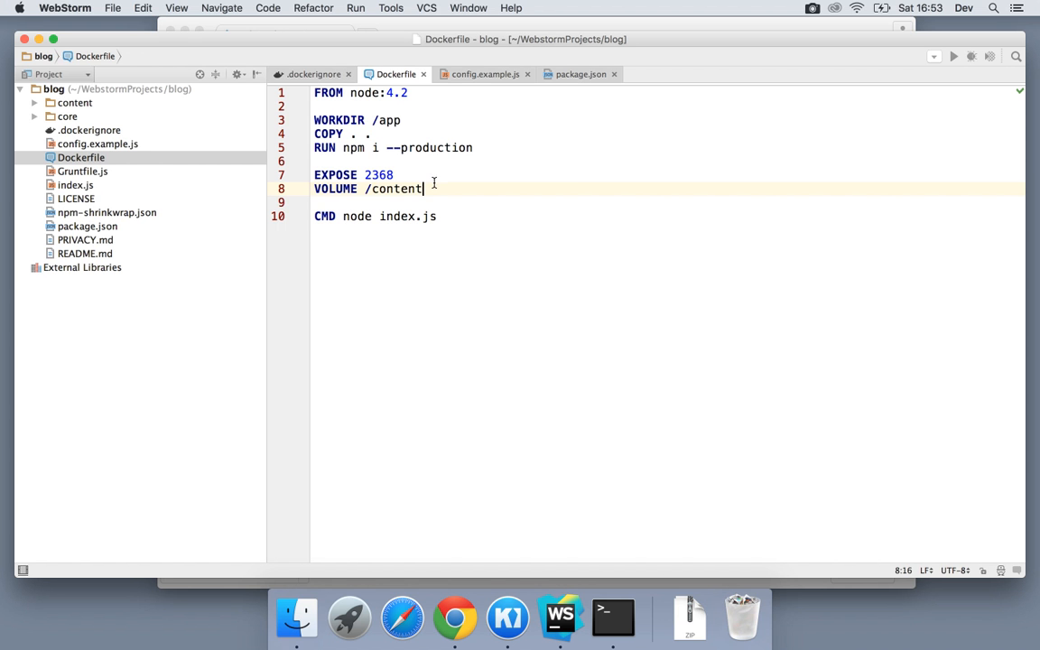
mouse_move(610, 617)
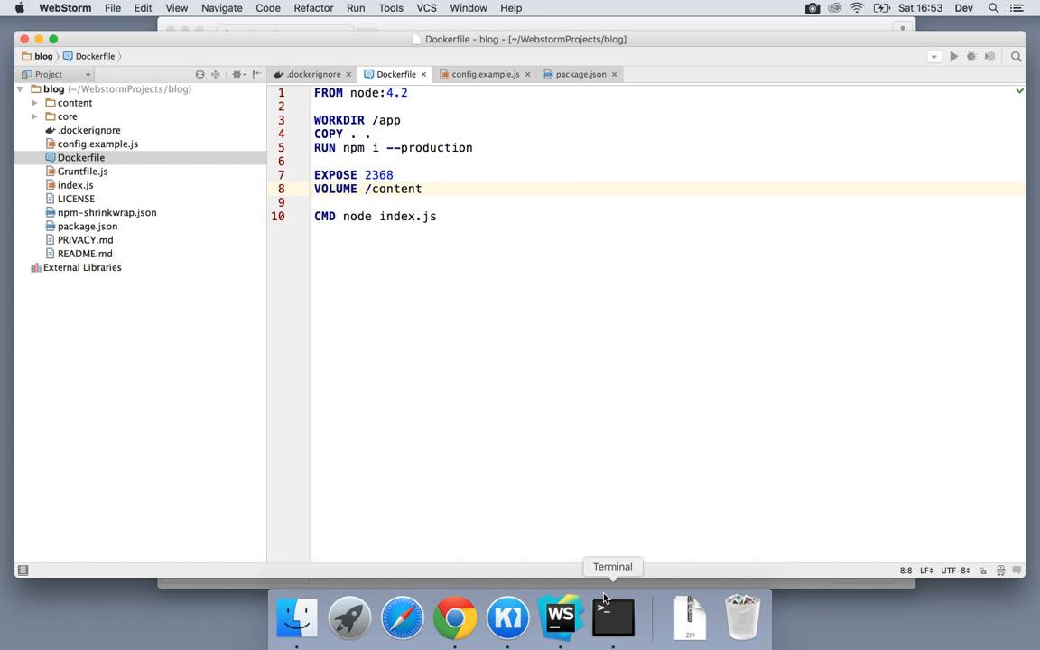
left_click(614, 625)
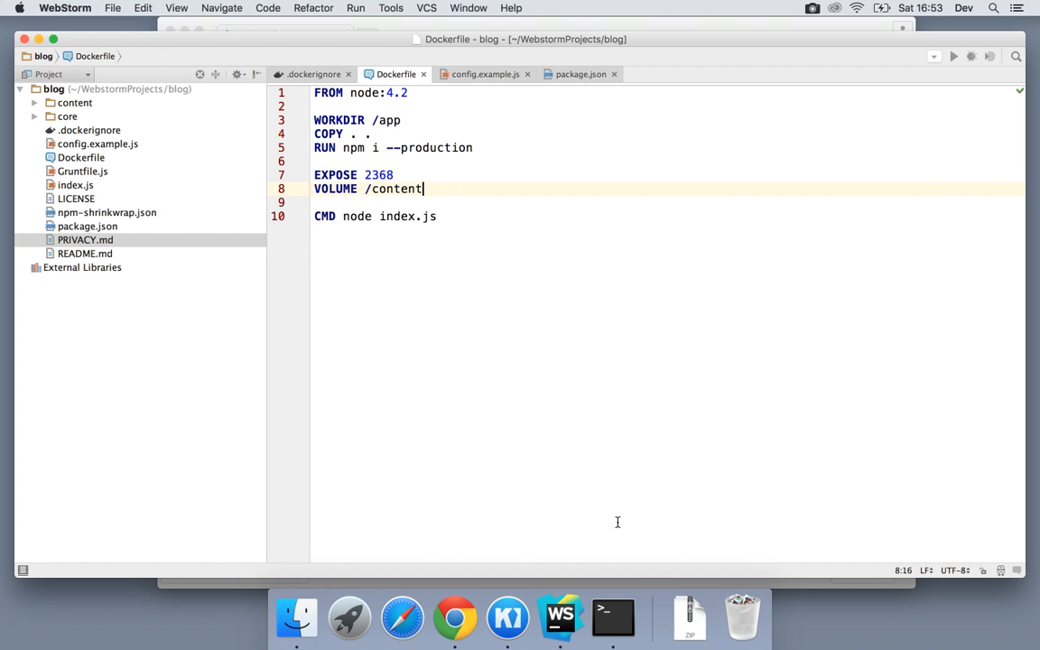
left_click(612, 618)
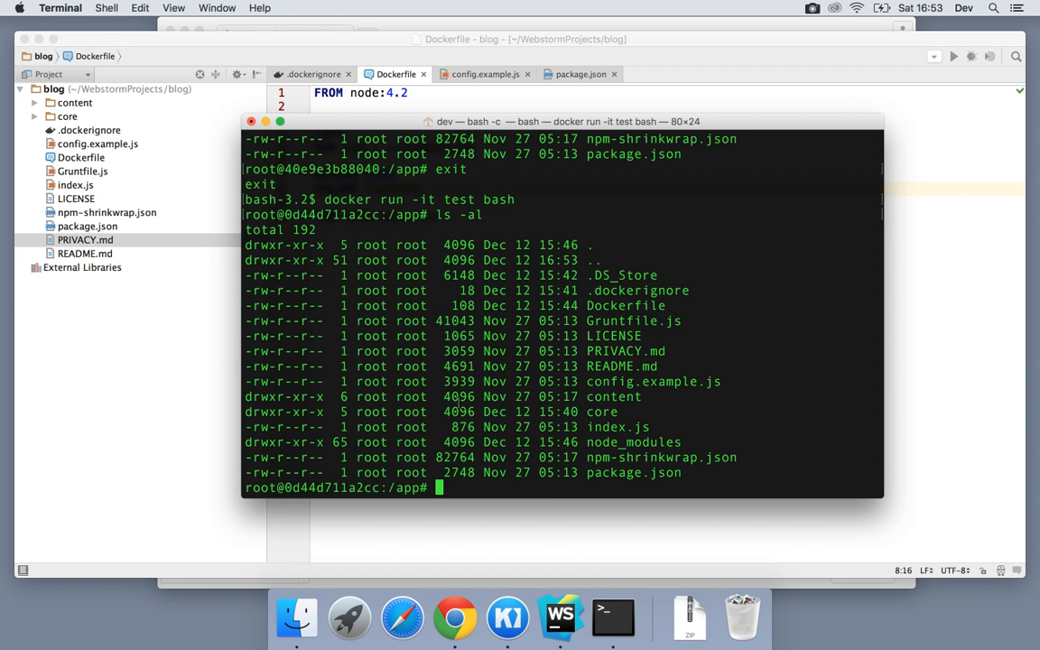
type("exit")
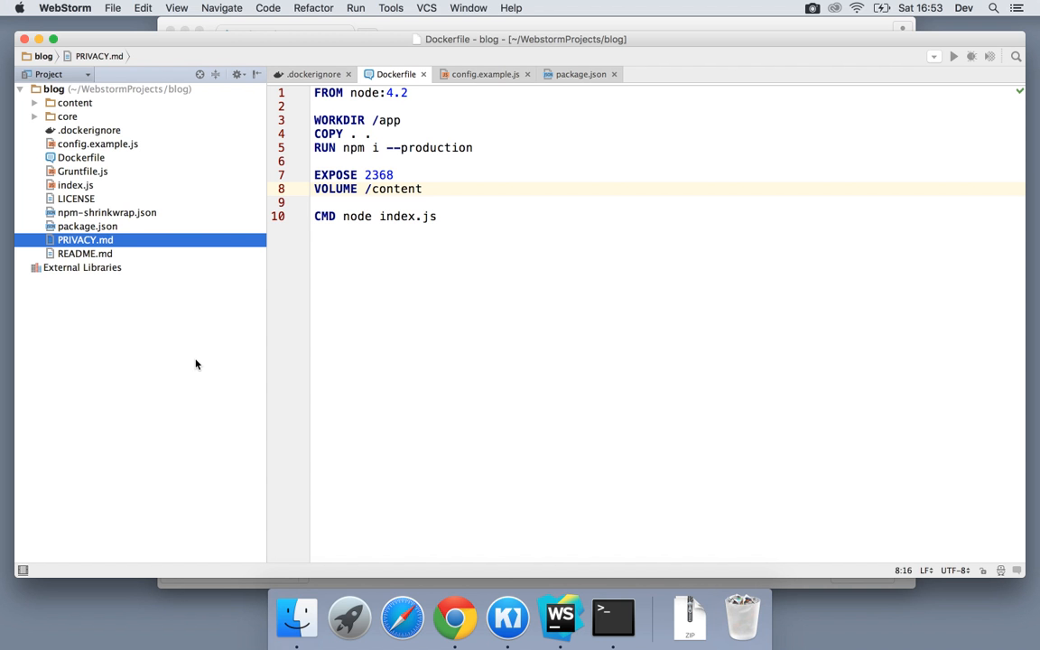
left_click(51, 94)
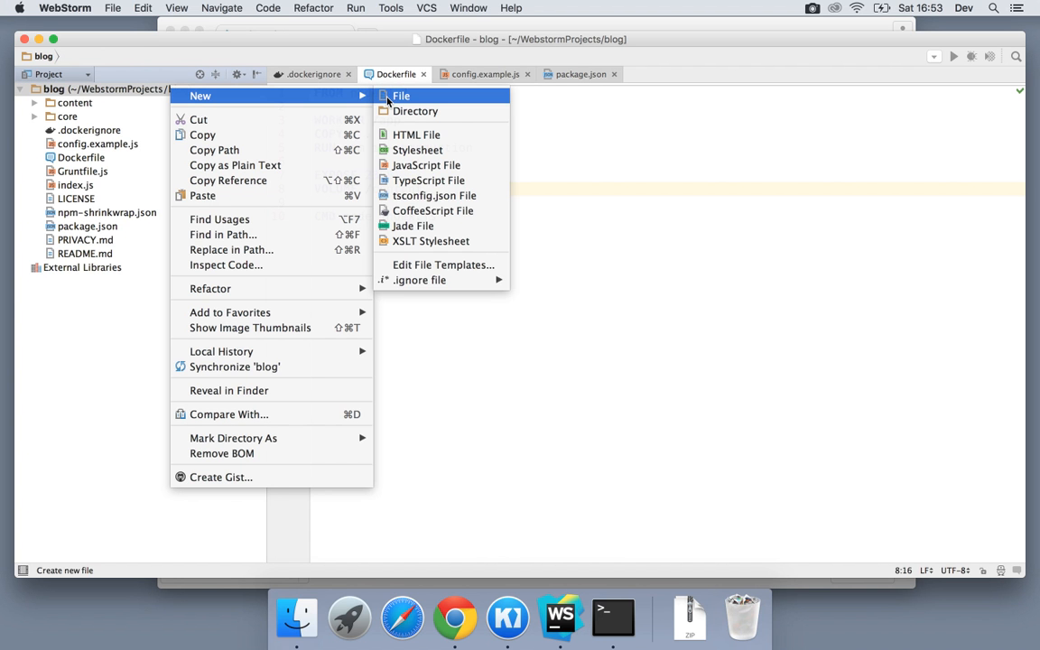
Step: Create a new empty docker-compose.yml file in the blog project
left_click(401, 95)
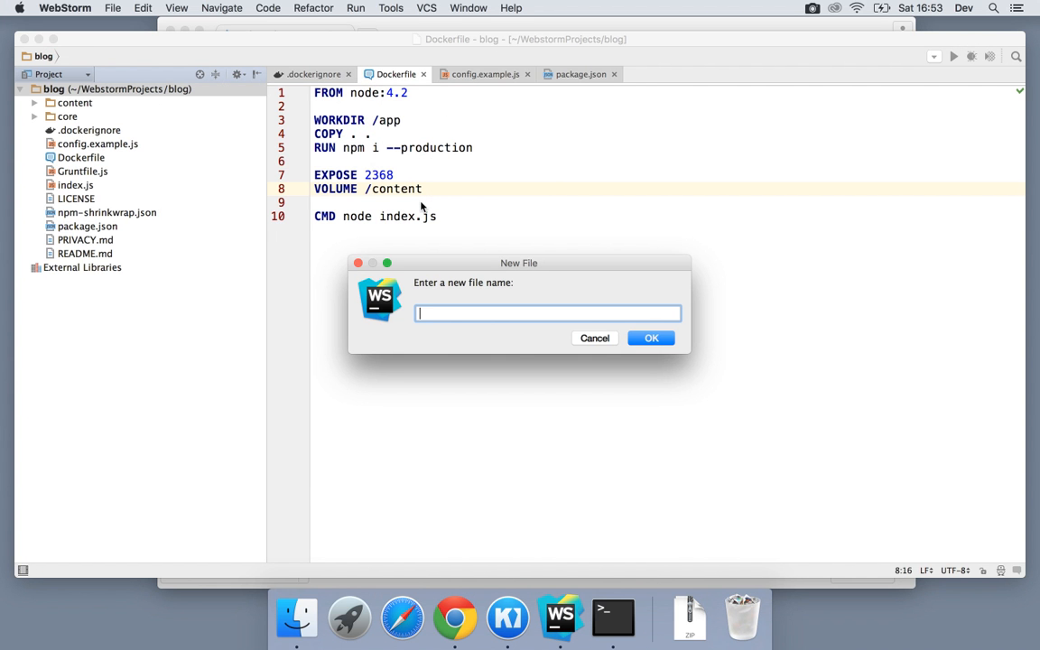
type("docker-compose.yml")
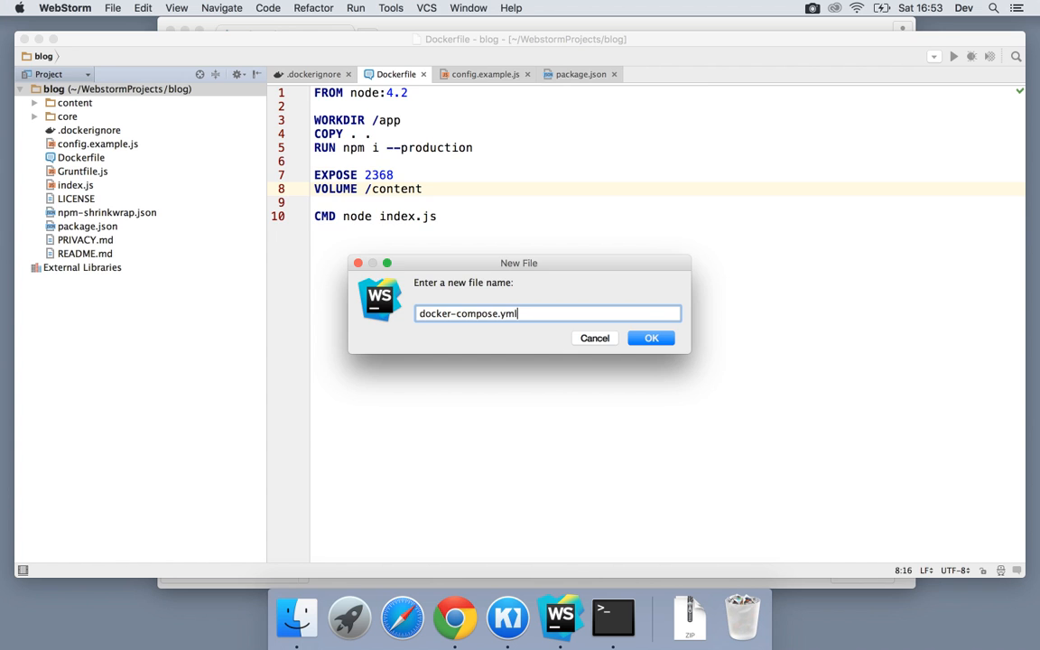
left_click(650, 337)
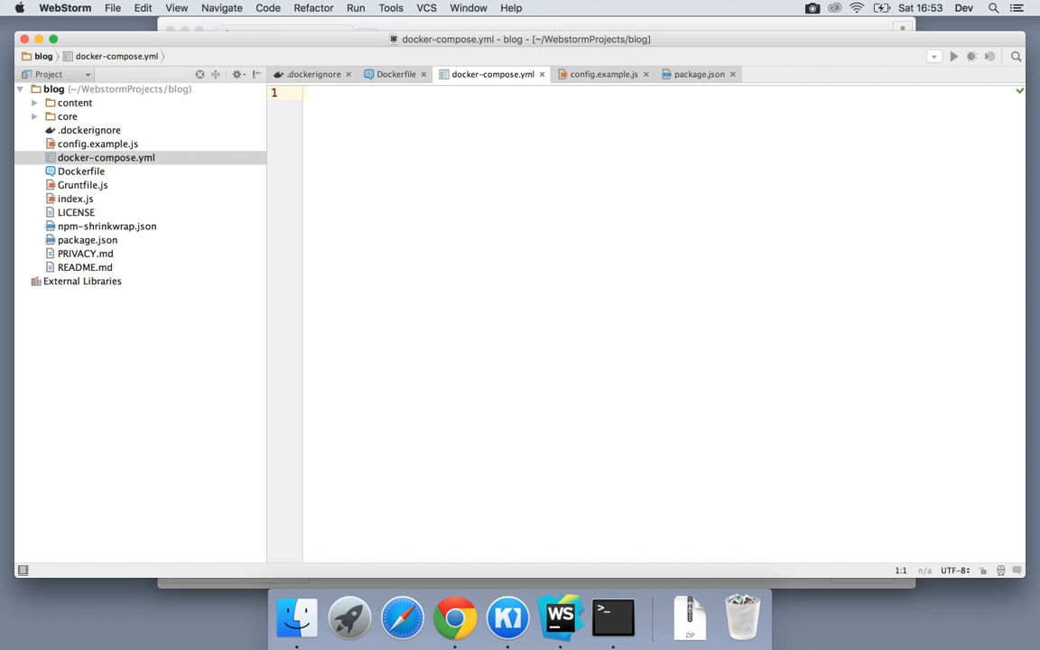
Step: Define a ghost service in docker-compose.yml with container_name: ghost
type("ghost:")
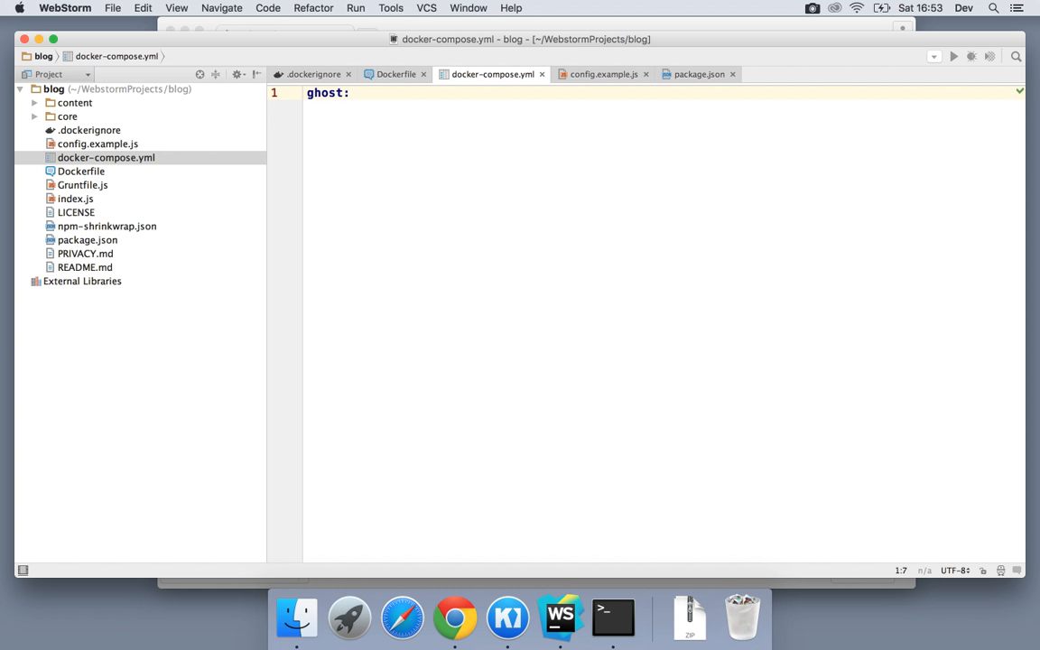
left_click(612, 616)
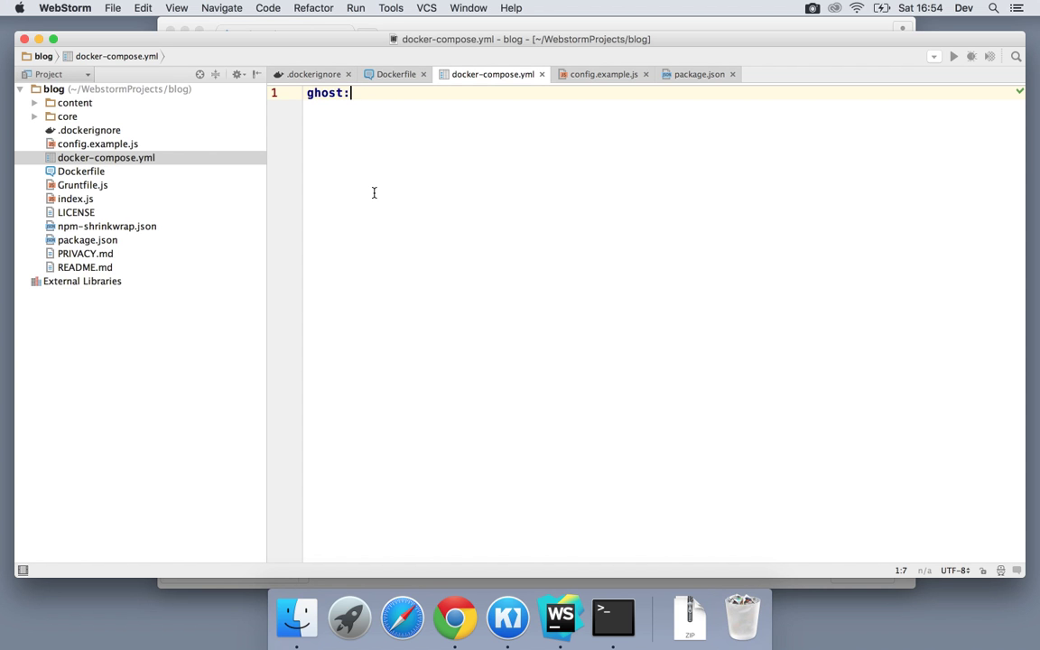
mouse_move(502, 208)
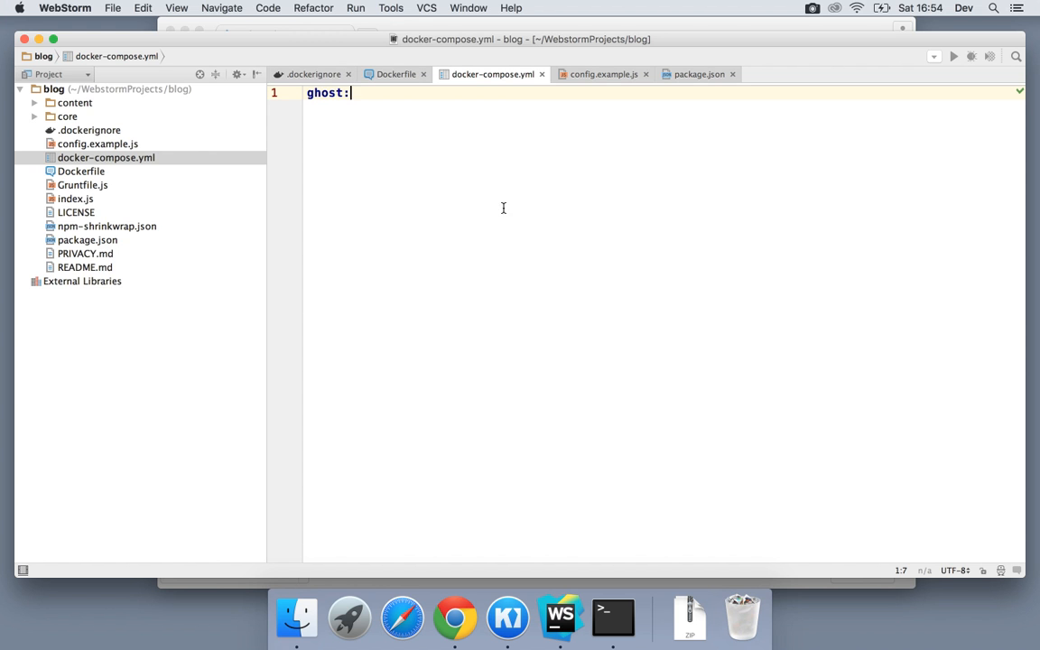
key("Enter")
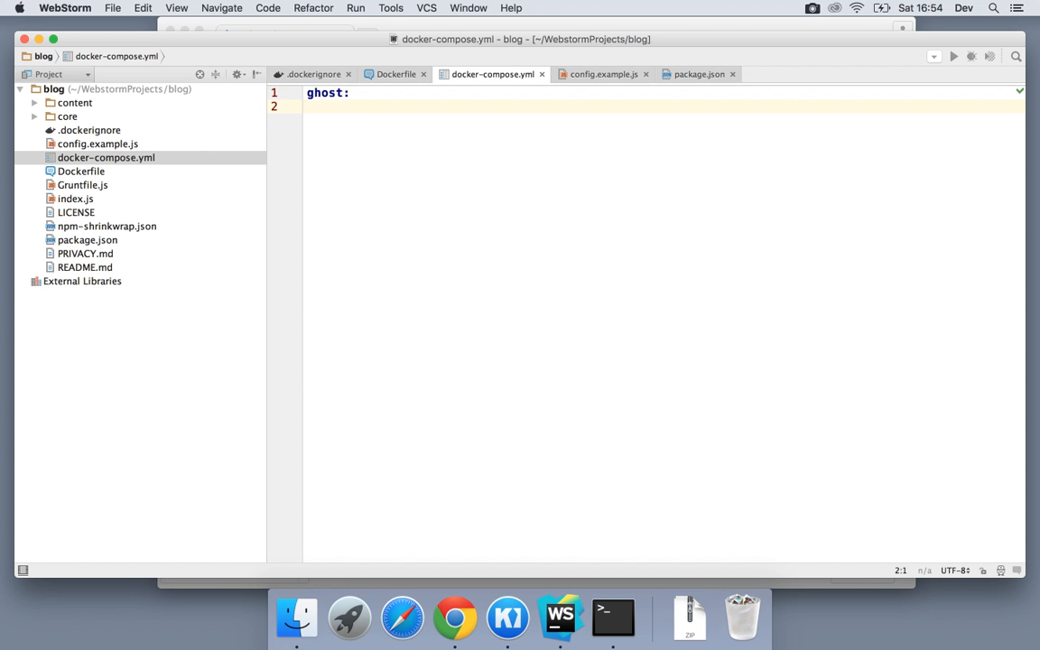
type("container_nam")
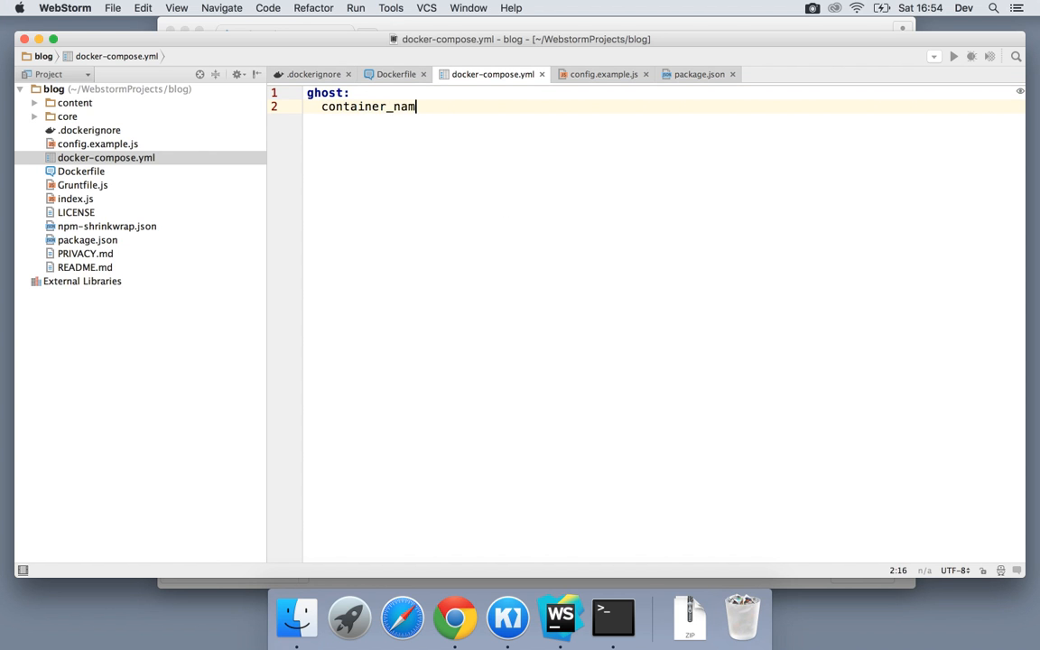
type("e:")
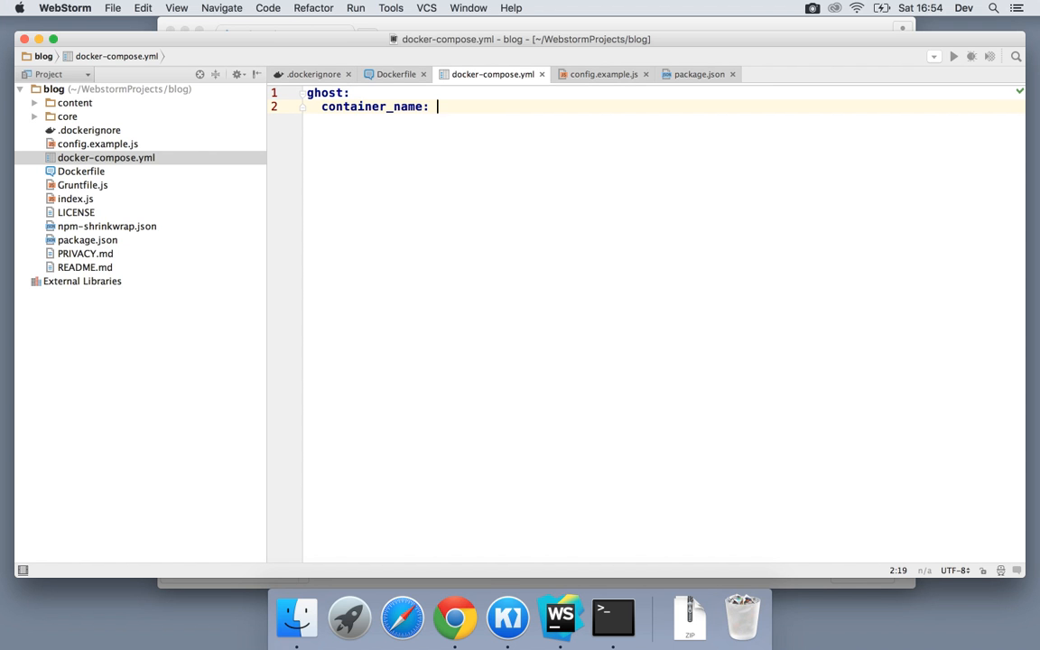
type("ghost")
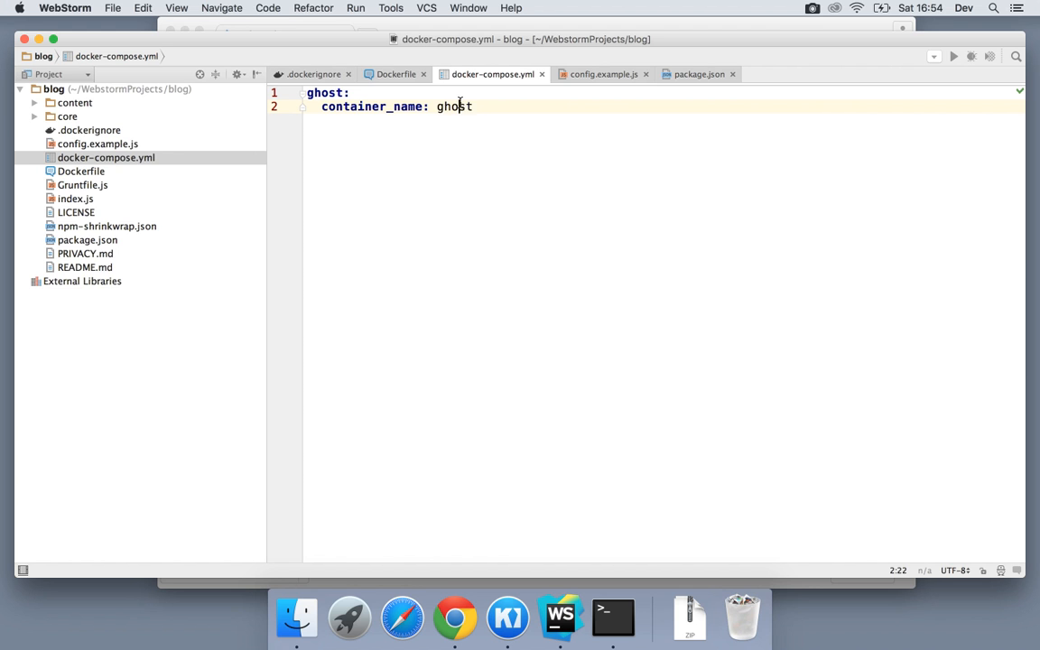
double_click(455, 104)
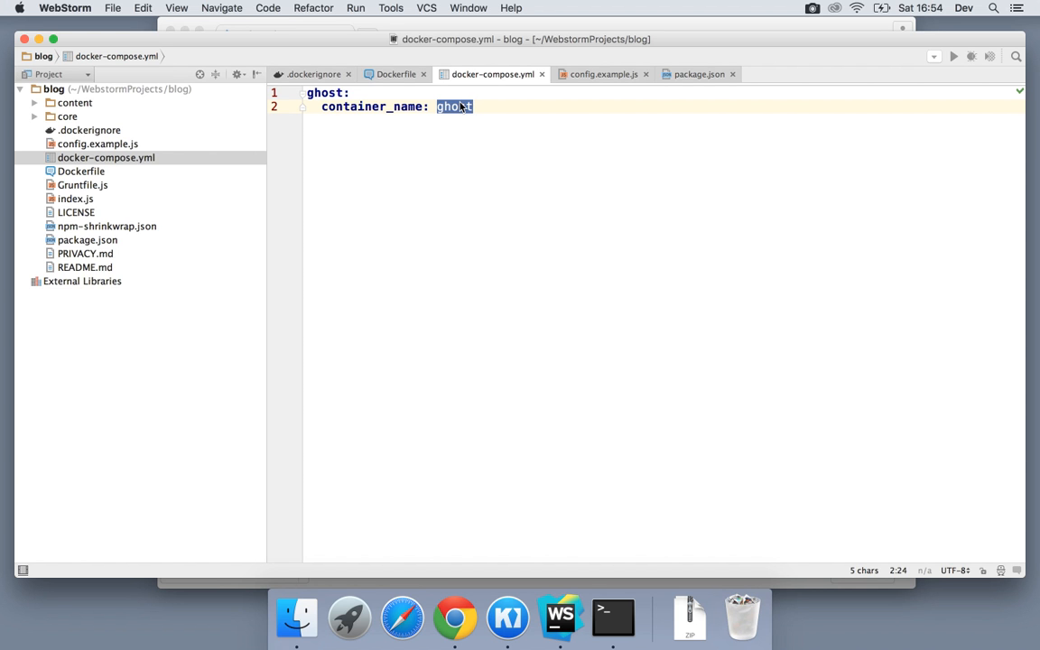
left_click(569, 145)
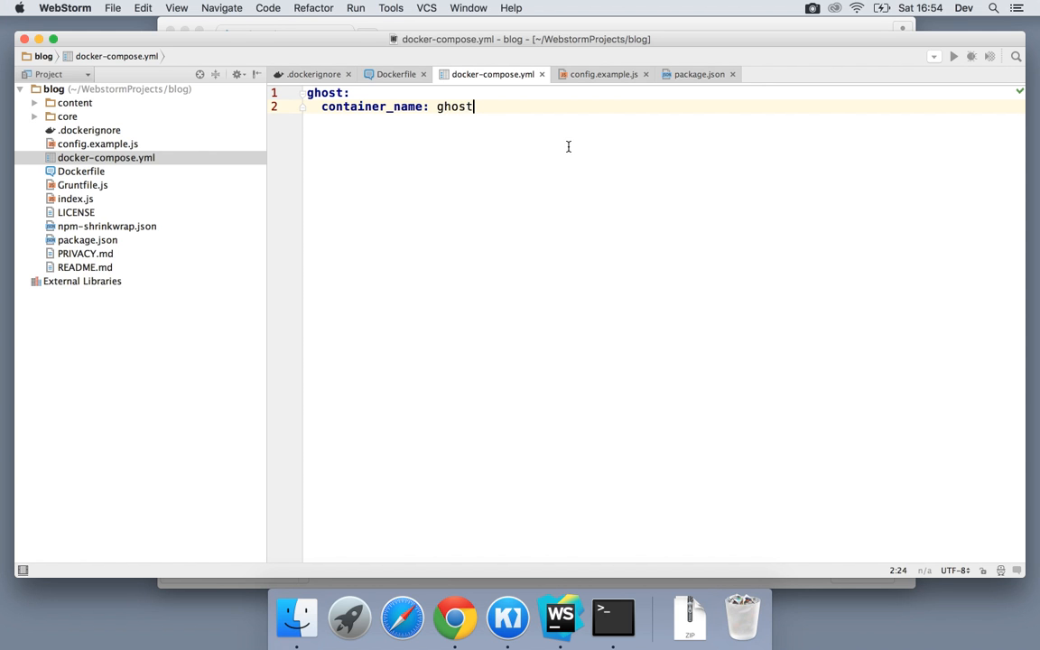
mouse_move(484, 134)
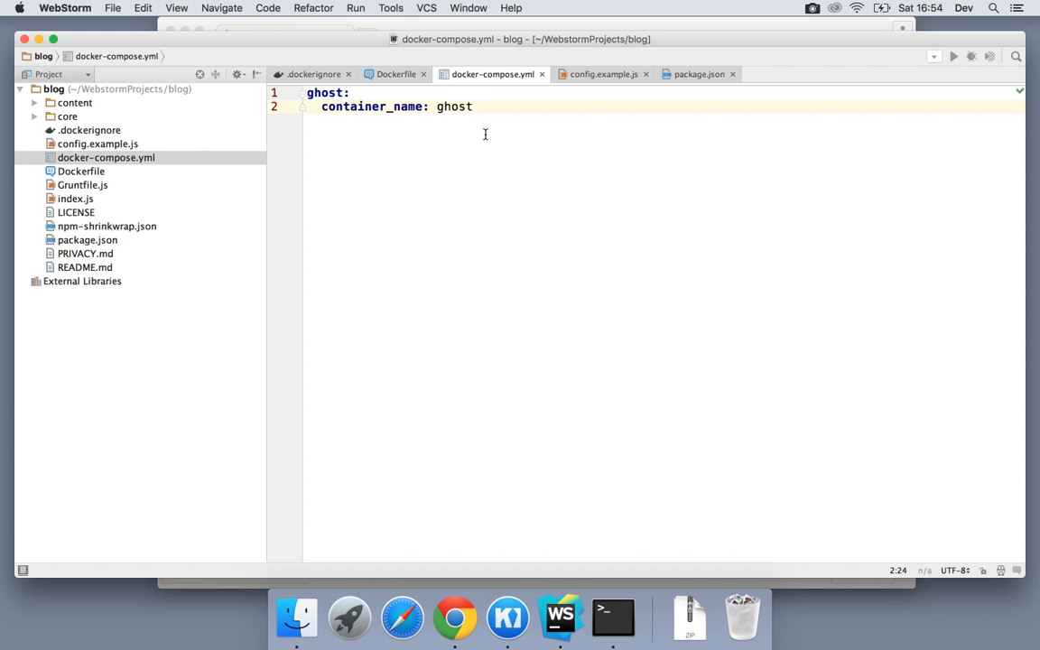
Step: Add build: . and a ports: key under the ghost service
key("Enter")
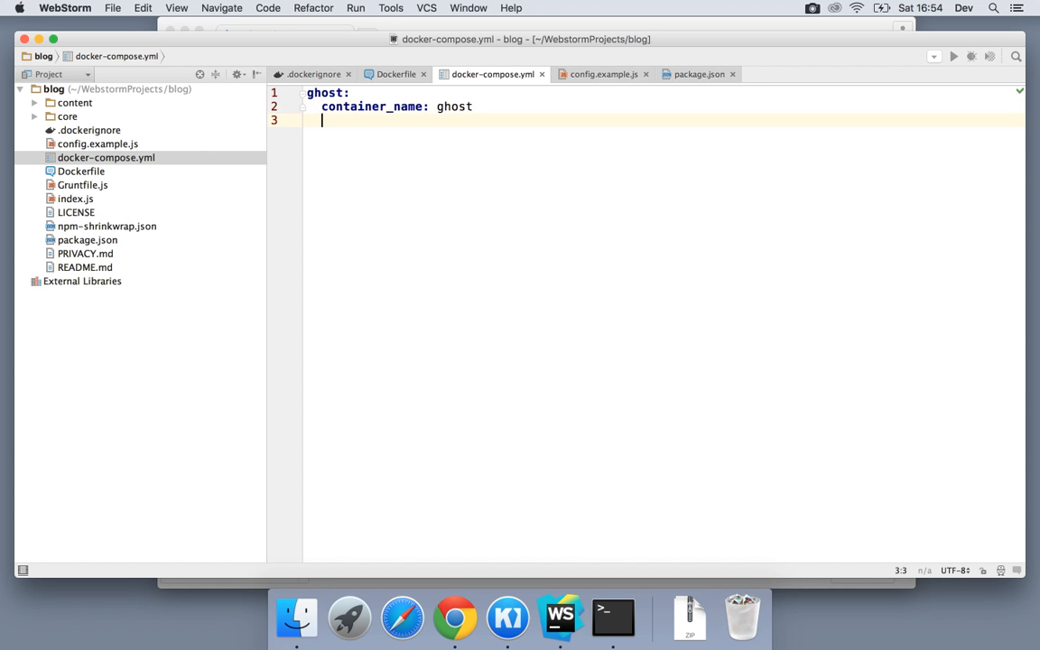
type("build: .")
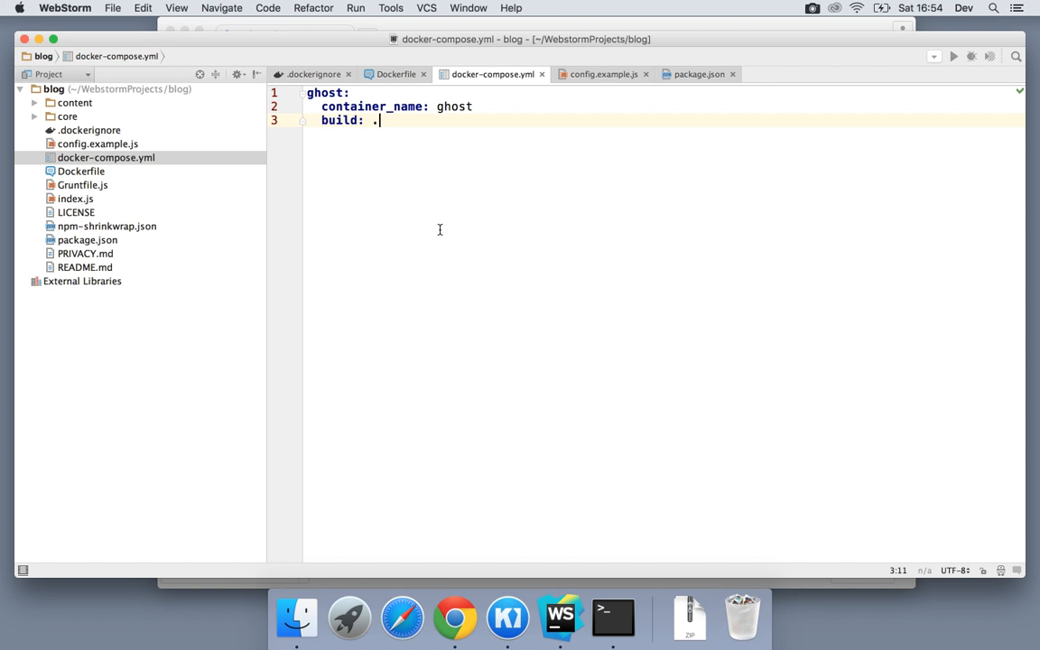
mouse_move(217, 372)
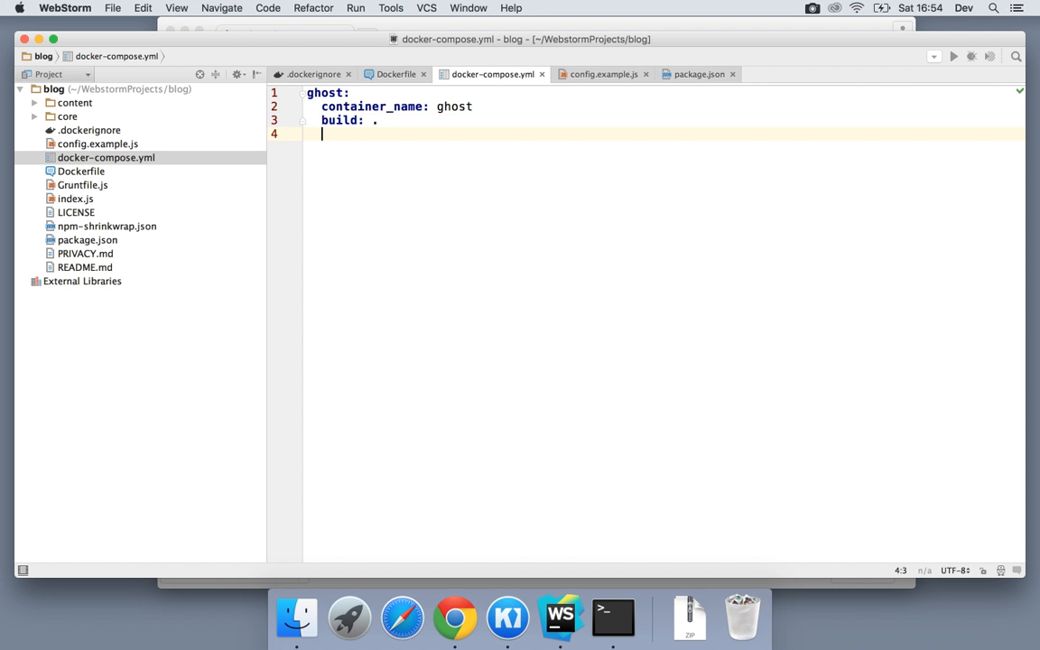
type("ports:")
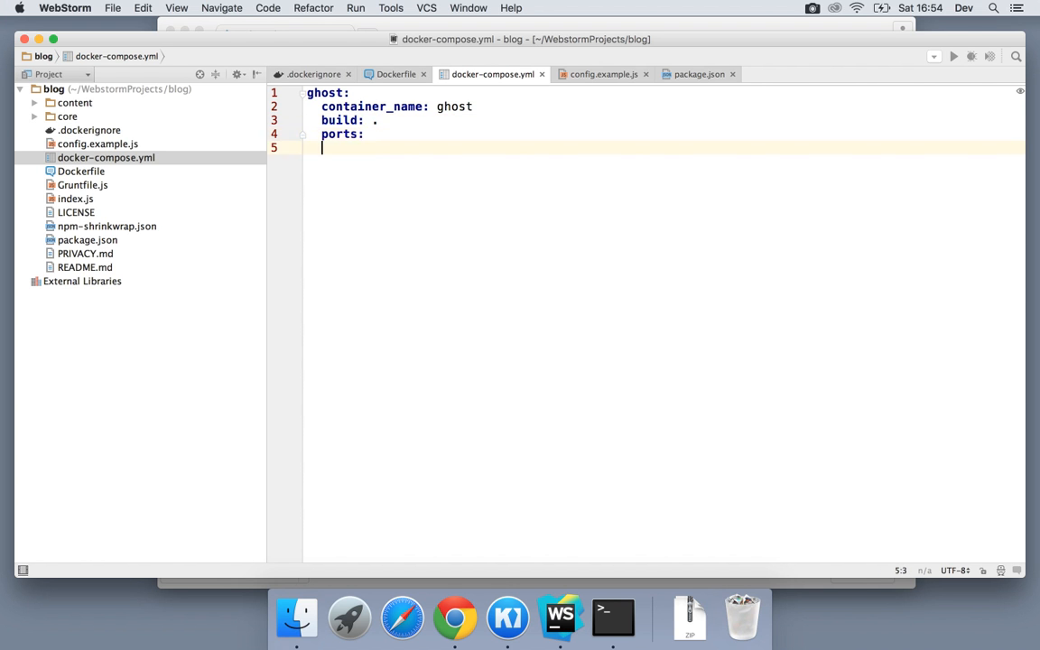
mouse_move(119, 185)
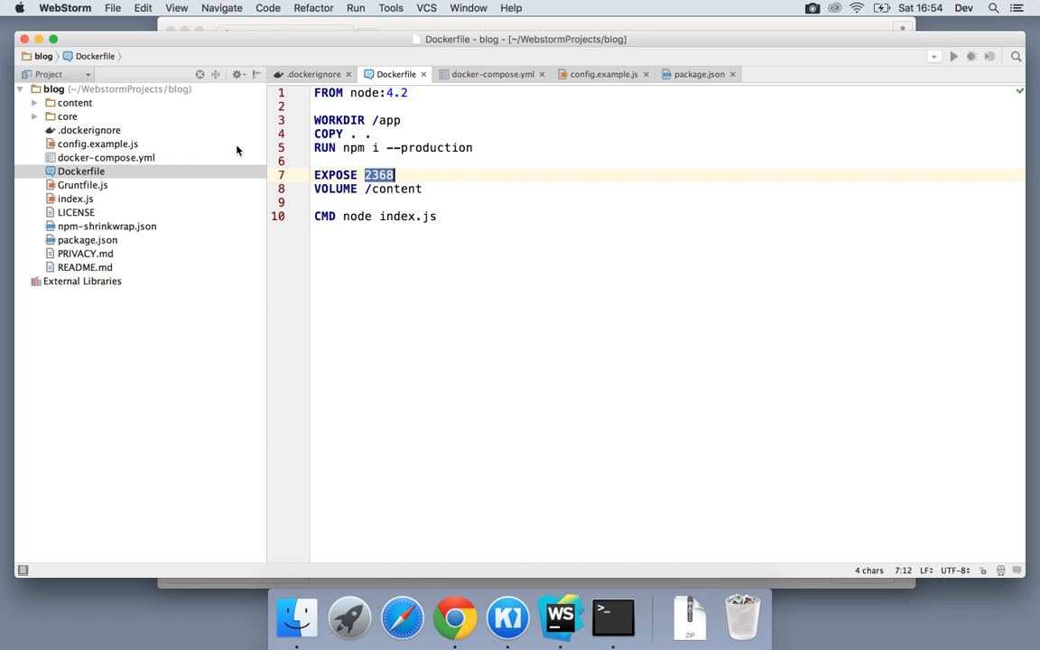
mouse_move(213, 158)
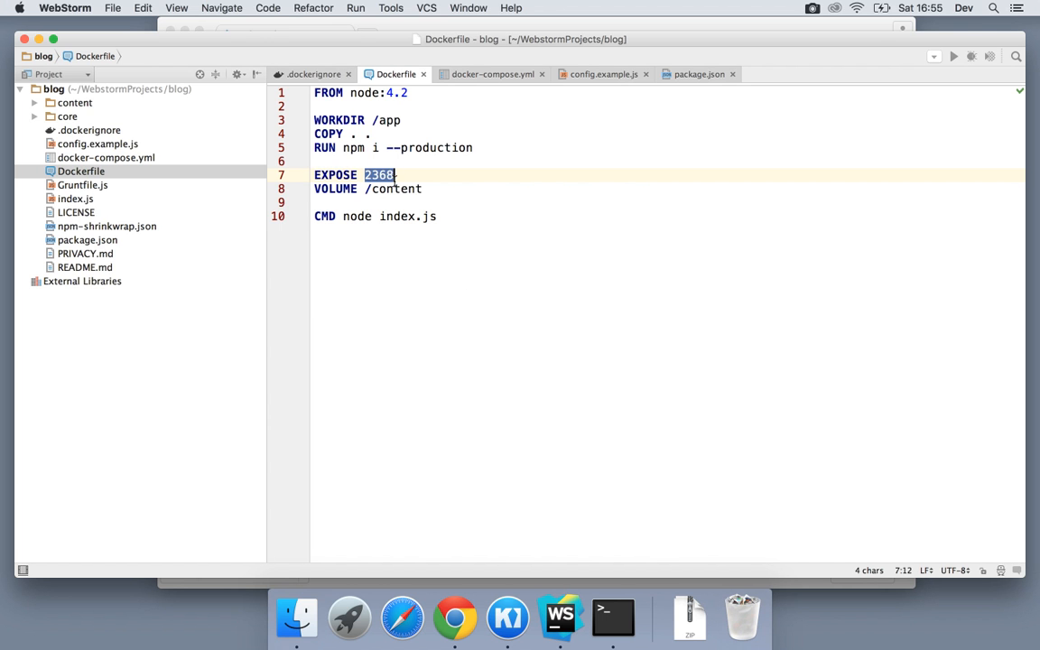
mouse_move(192, 140)
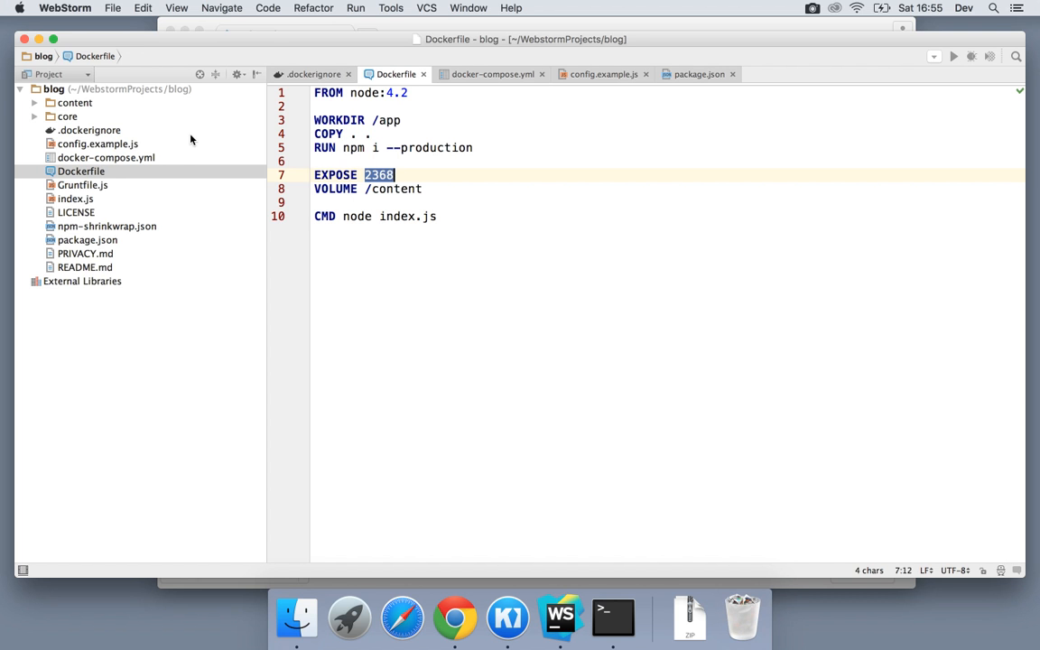
mouse_move(165, 153)
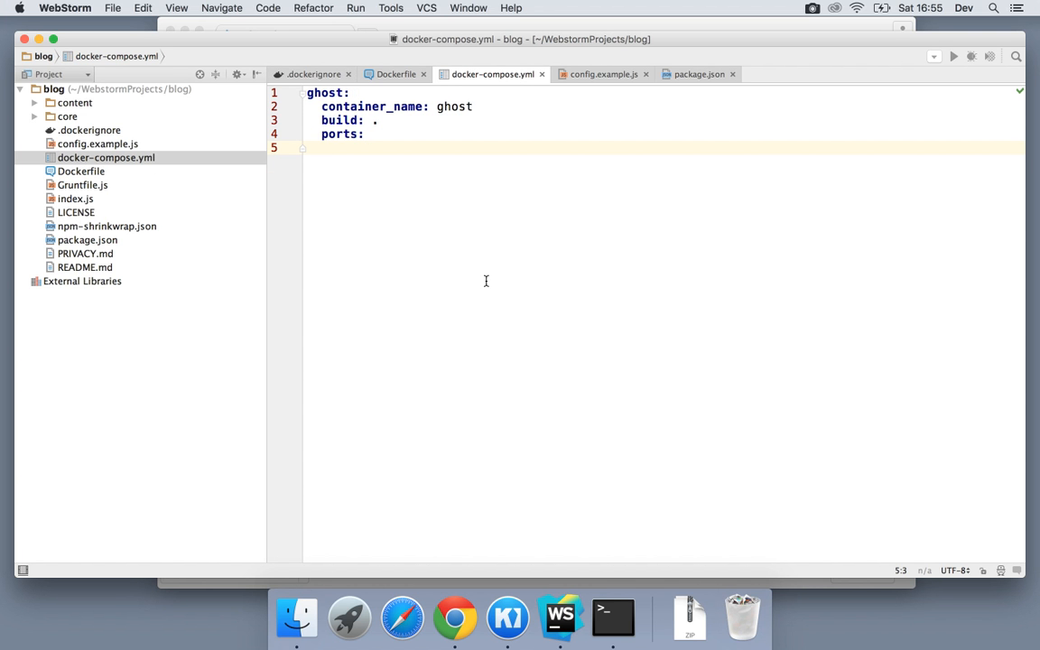
Step: Map port "80:2368" and set environment NODE_ENV: production for the ghost service
type("- \"")
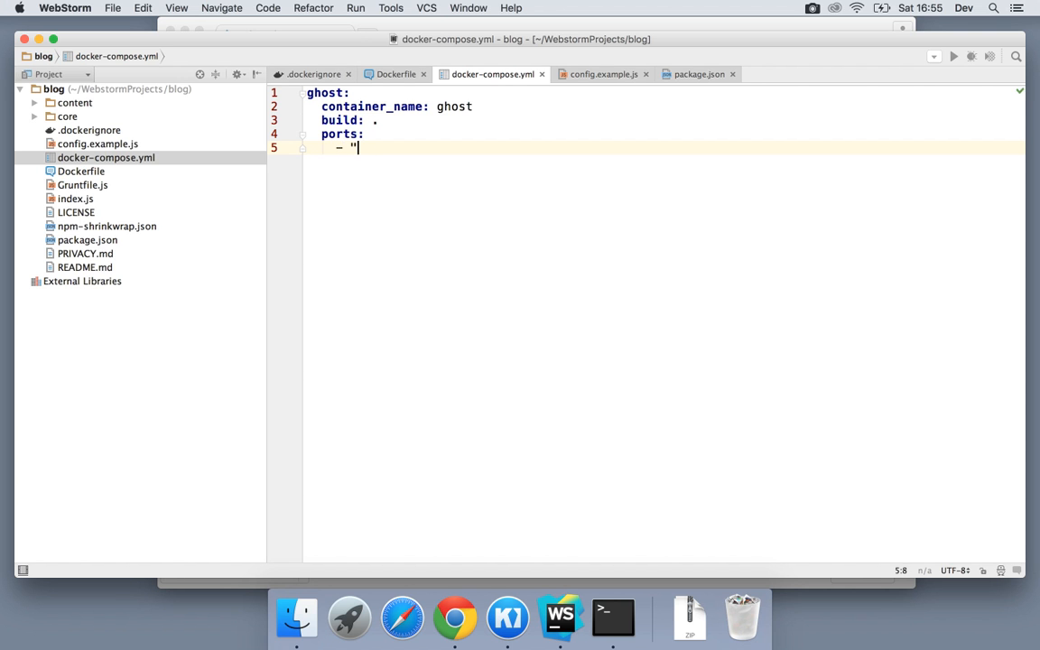
type("80:2368")
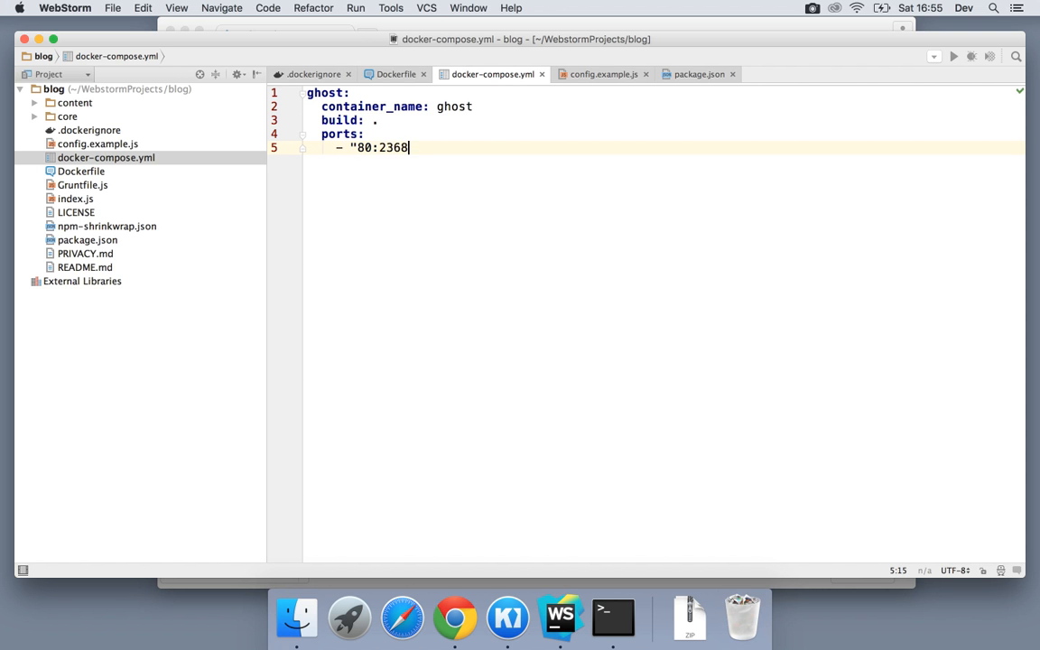
type("\"")
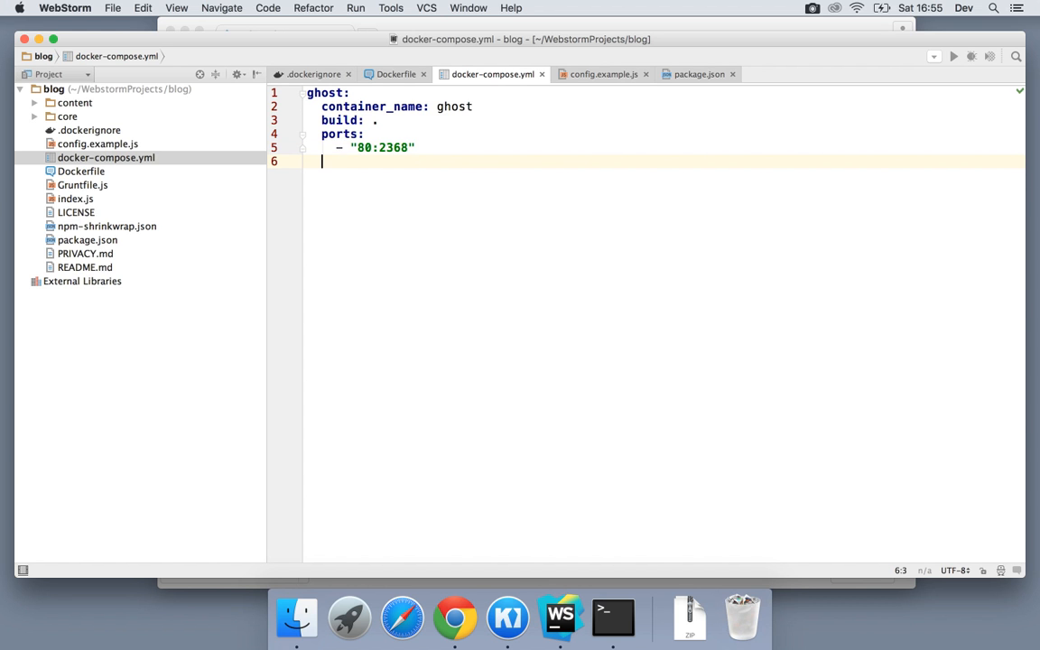
type("environment:")
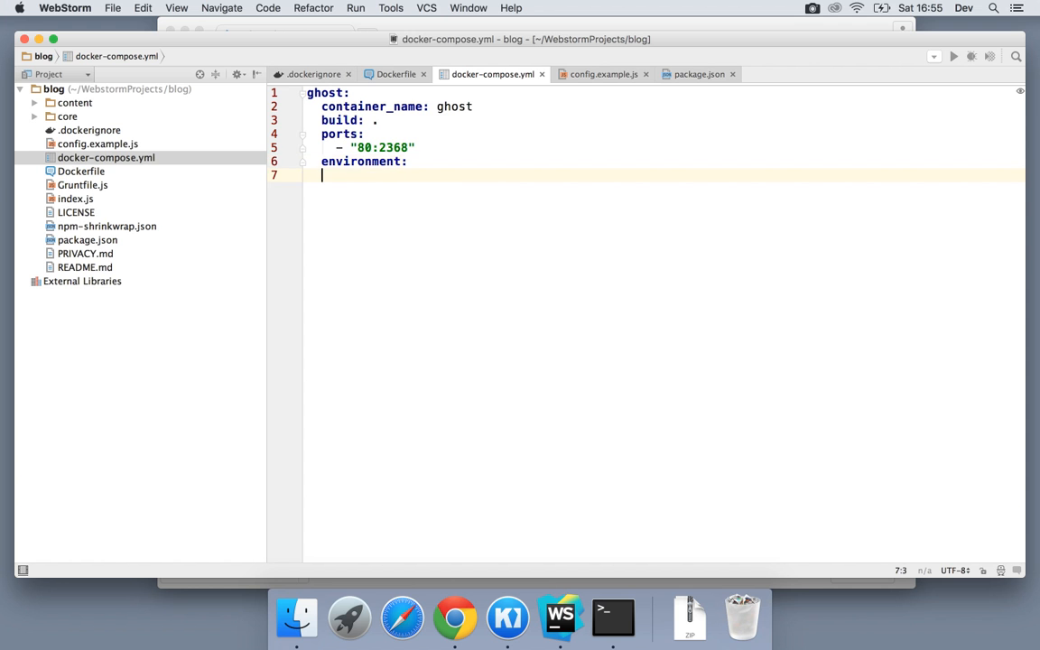
type("NODE_E")
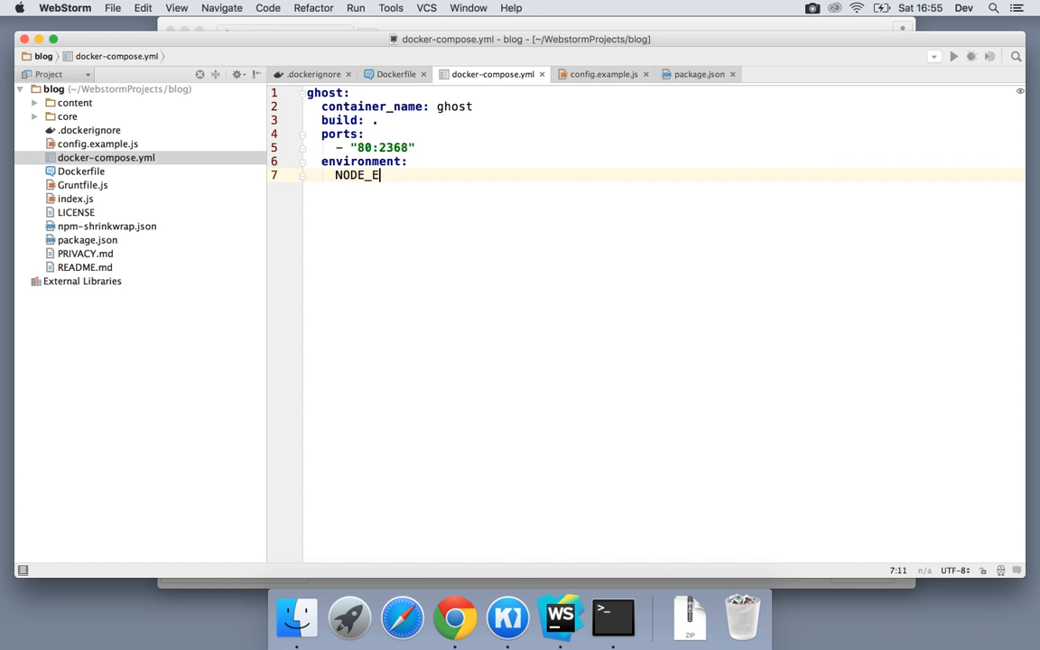
type("NV: product")
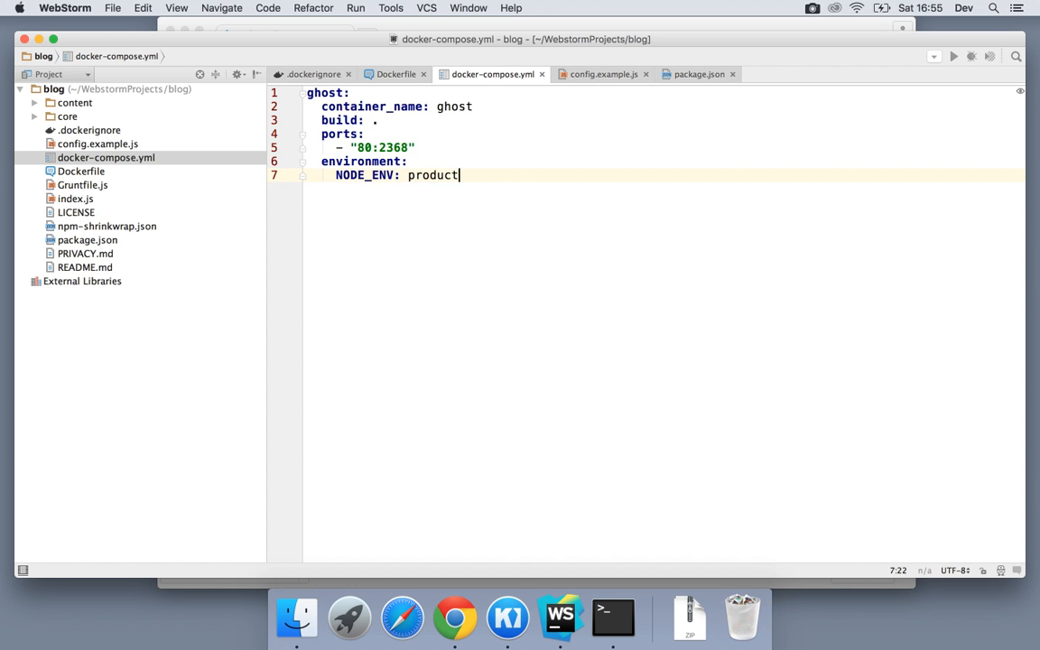
type("ion")
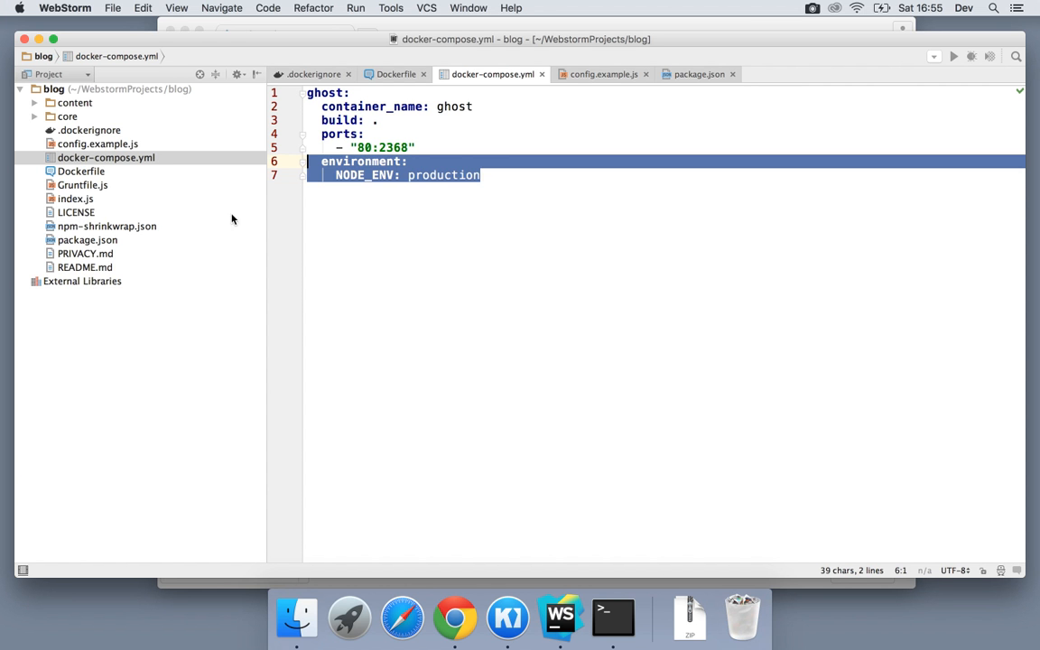
left_click(603, 74)
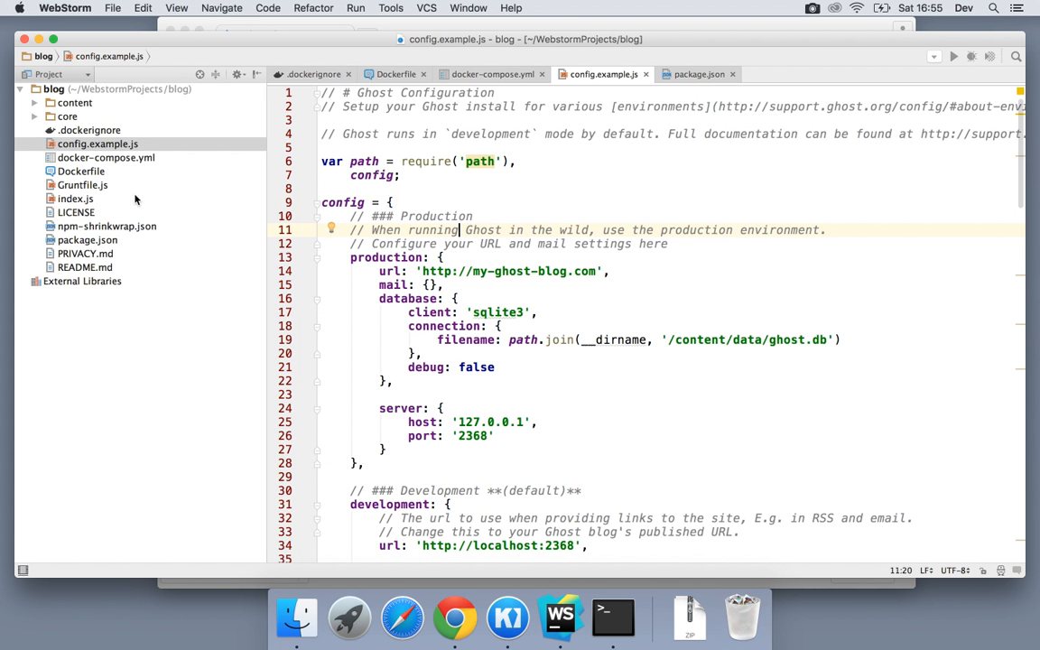
Step: Back in docker-compose.yml, begin a mysql service above ghost
left_click(105, 157)
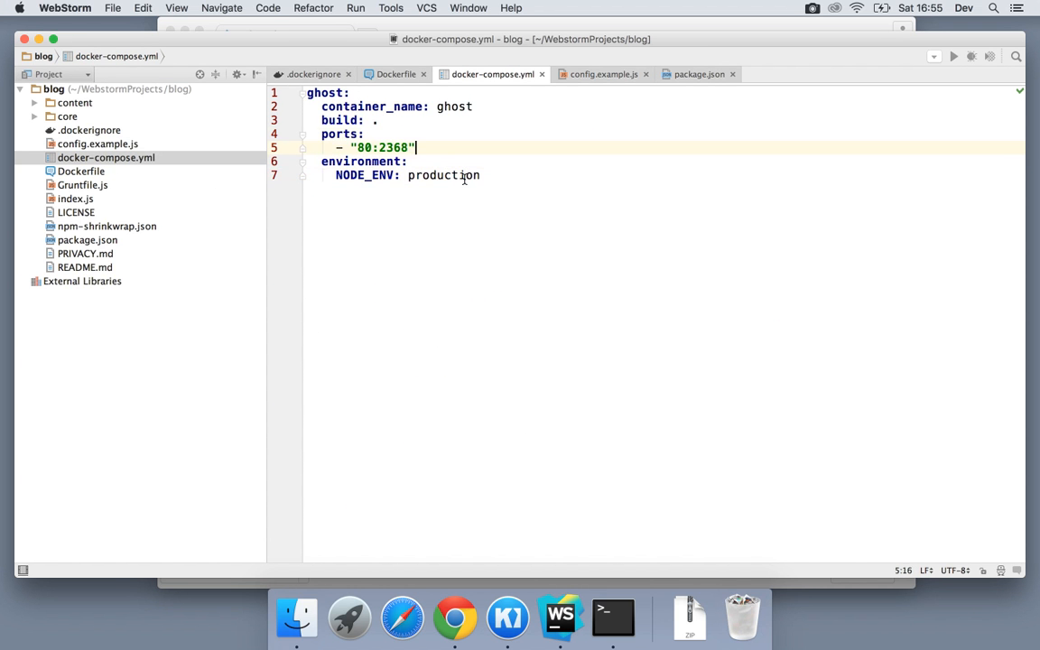
type("mysql:")
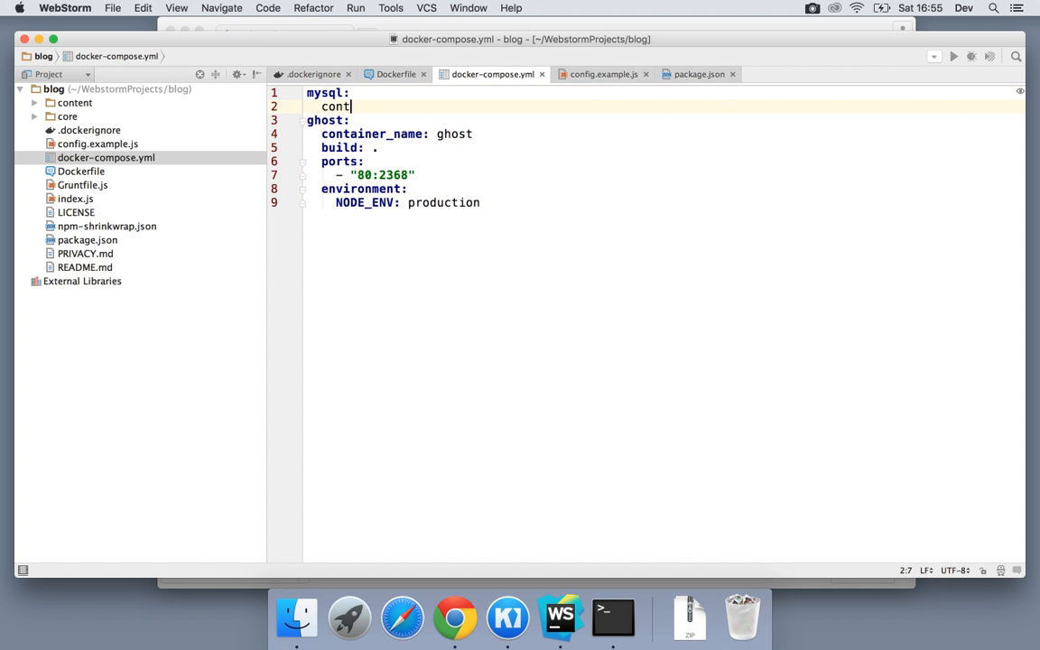
Step: Give the new mysql service container_name: mysql in docker-compose.yml
type("ainer_name: mysql")
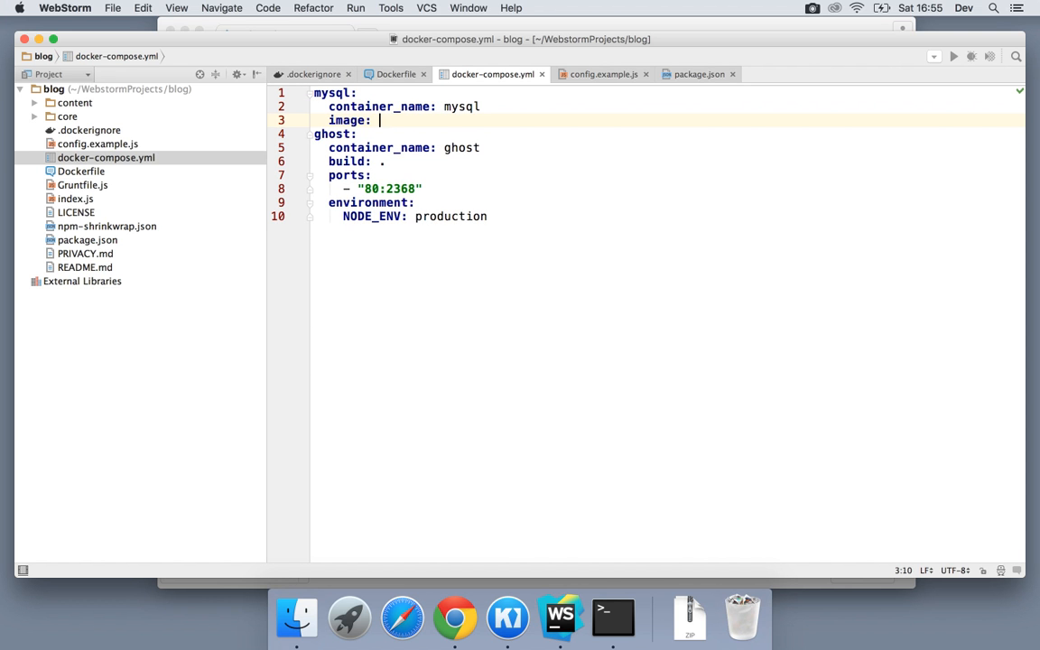
mouse_move(614, 626)
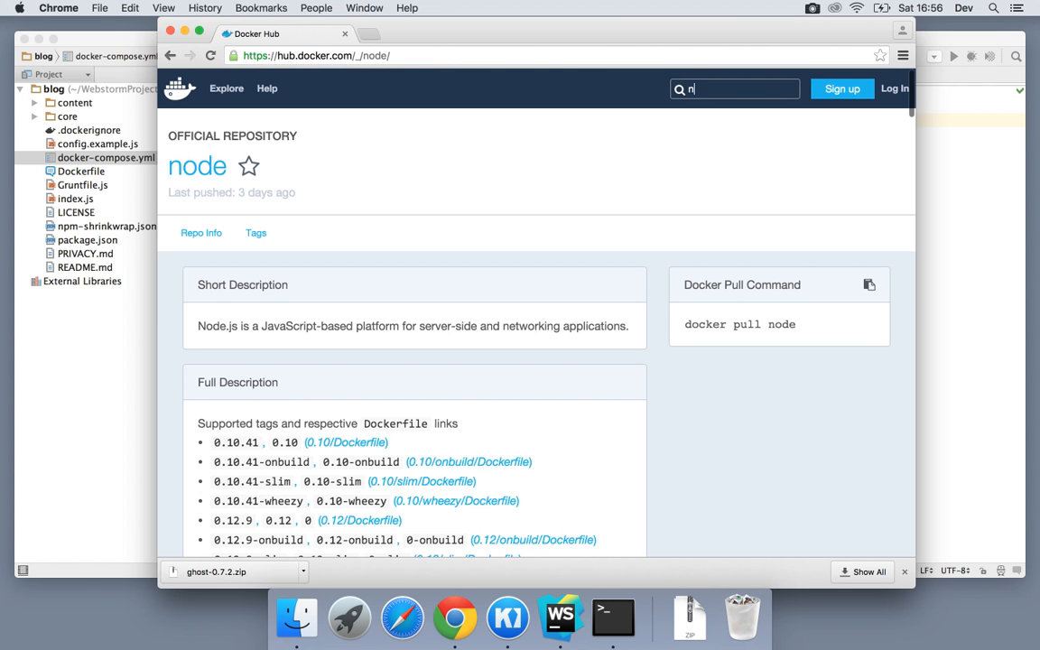
Step: Look up the mysql/mysql-server repository on Docker Hub, then return to the compose file
type("mysql-server")
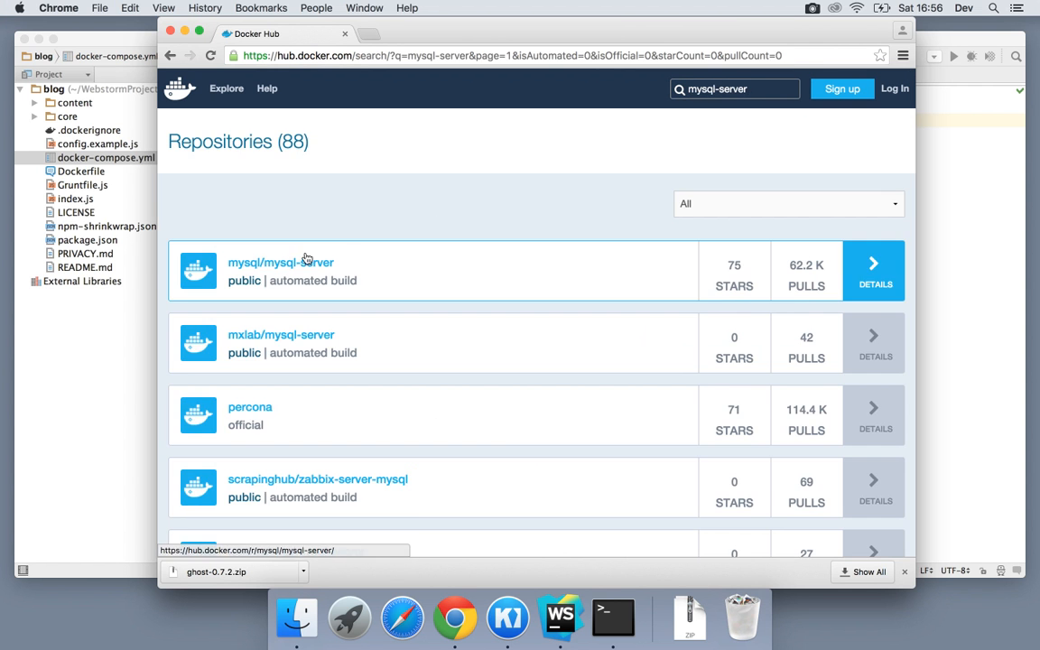
left_click(280, 263)
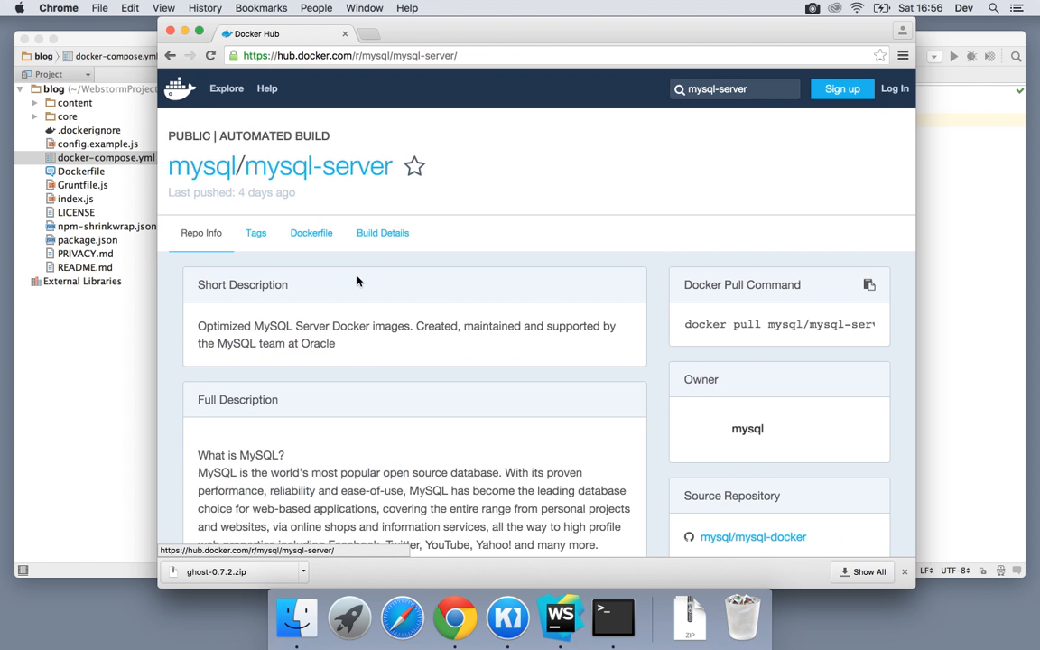
scroll("down", 3)
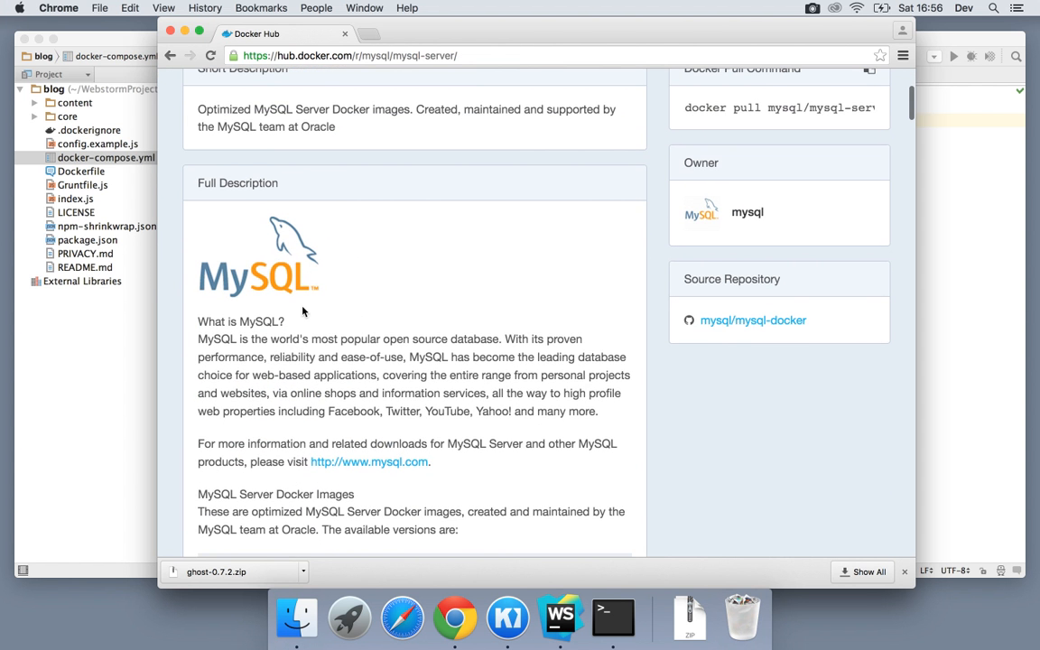
left_click(561, 619)
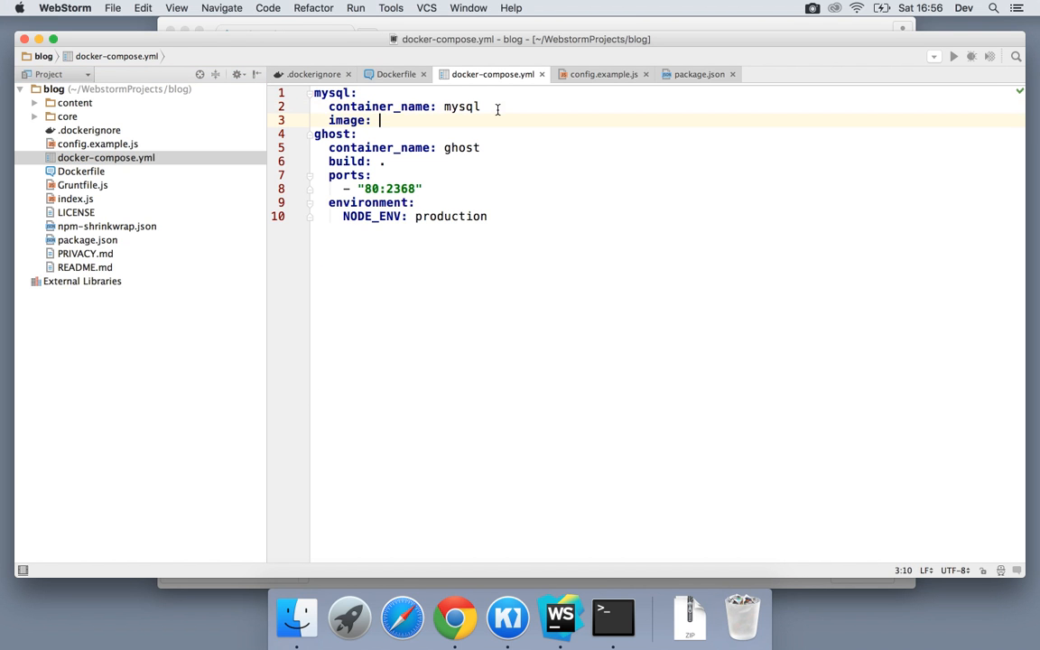
Step: Set the mysql service image to mysql/mysql-server:5.7, trying :latest before reverting
type("mysql/mysql-server:")
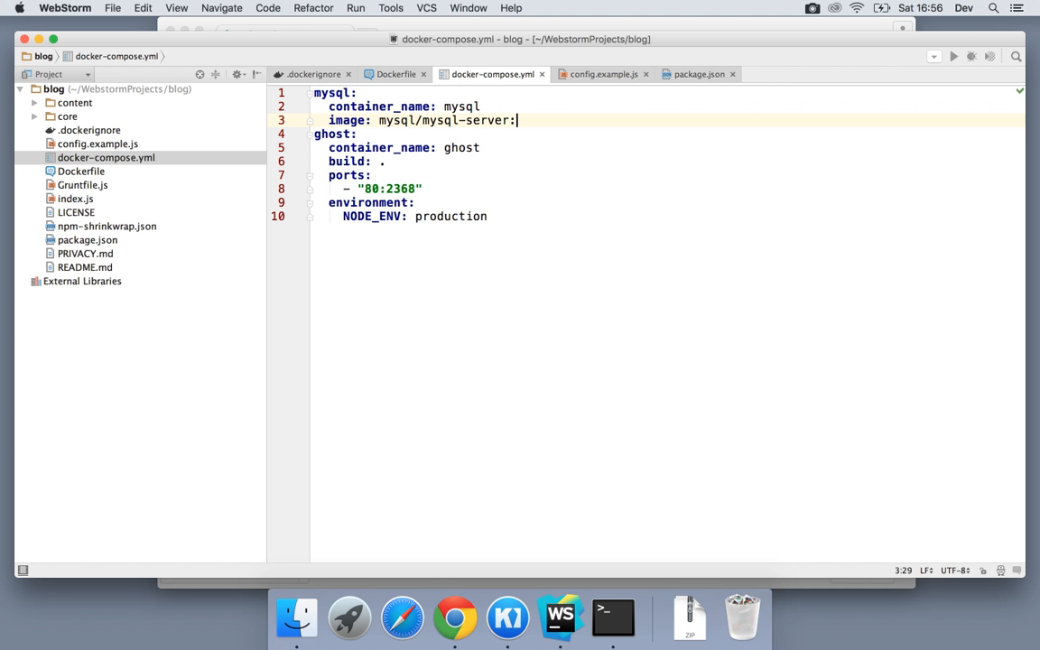
type("5.7")
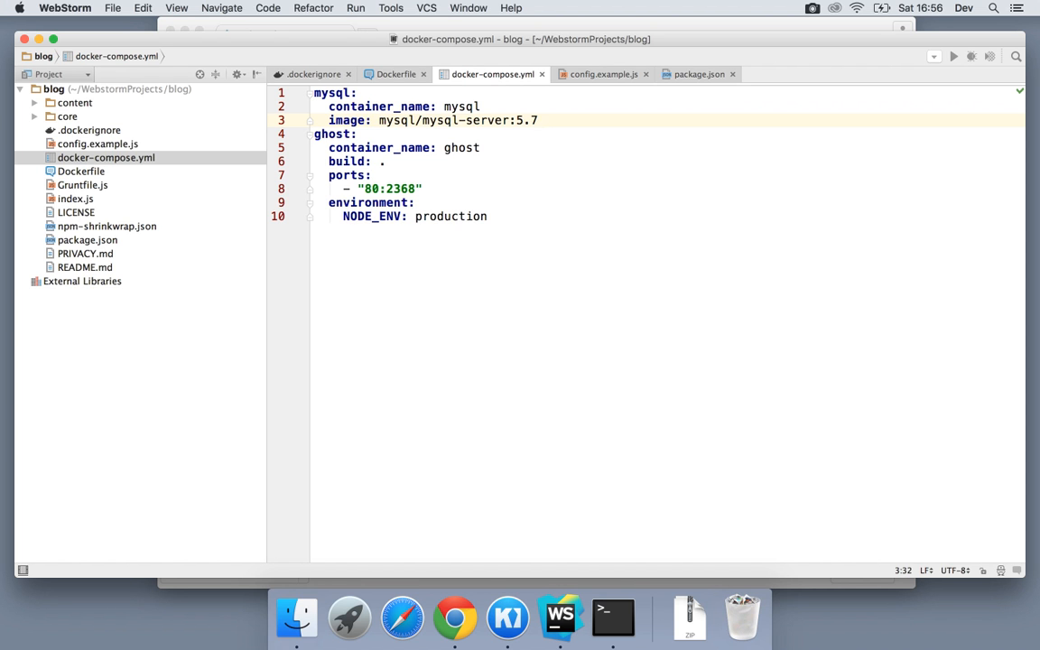
type("lat")
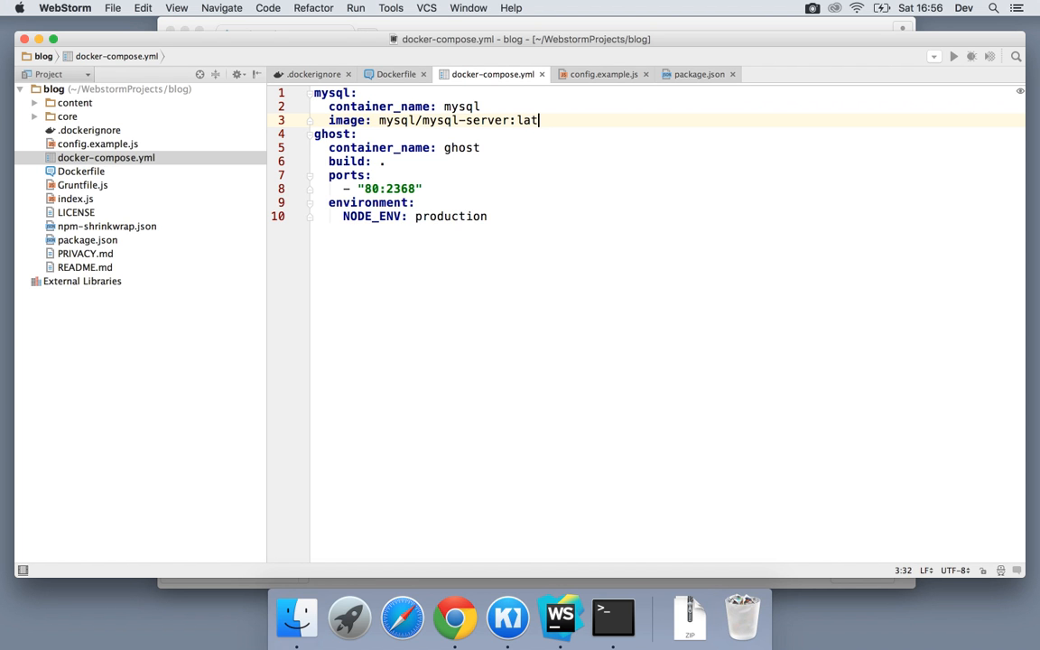
type("est")
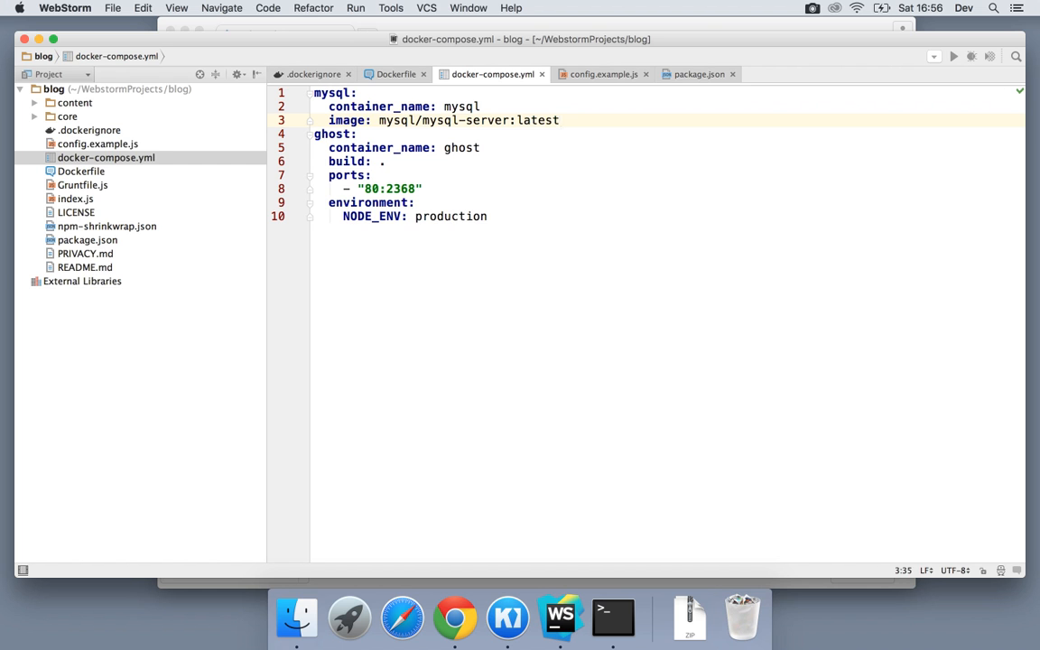
type("5.7")
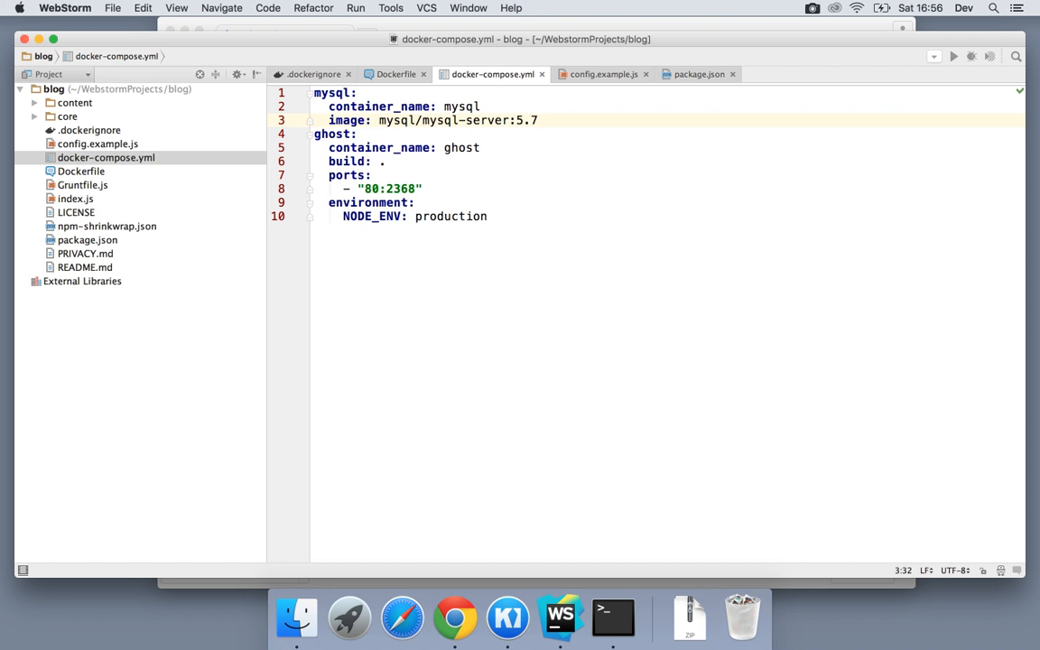
type("envir")
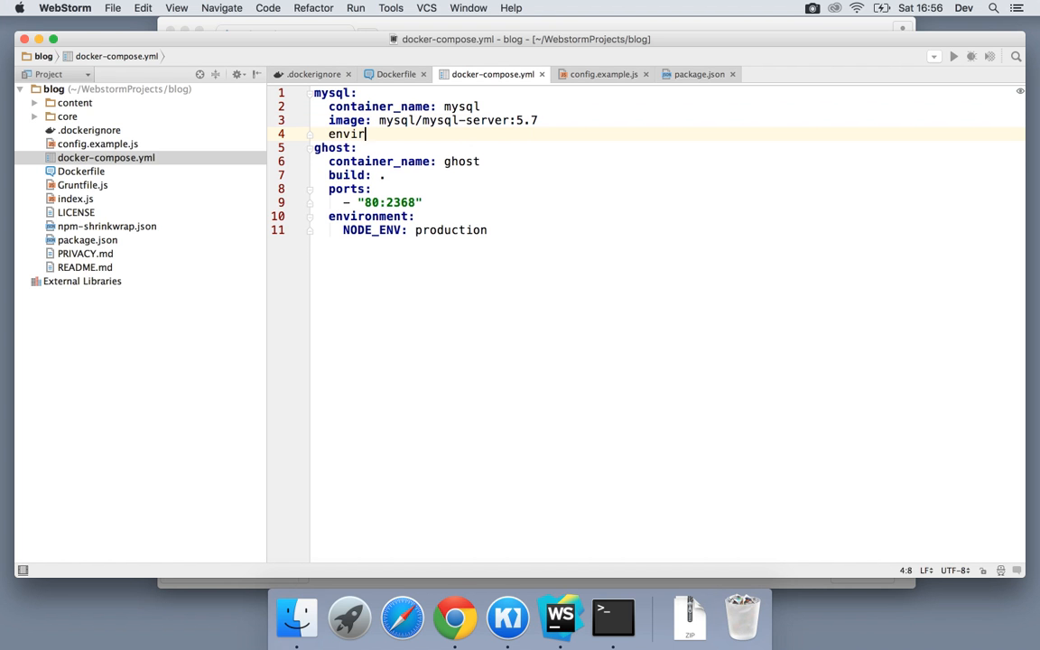
Step: Add environment: with MYSQL_RANDOM_ROOT_PASSWORD: "yes" to the mysql service
type("onment:")
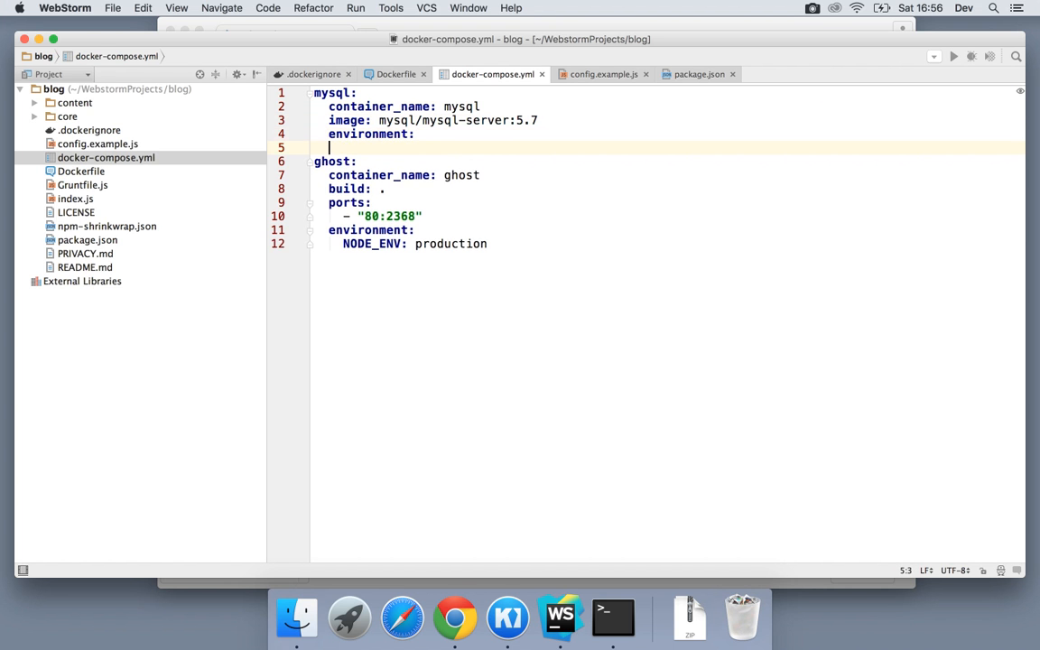
type("MYSQL_")
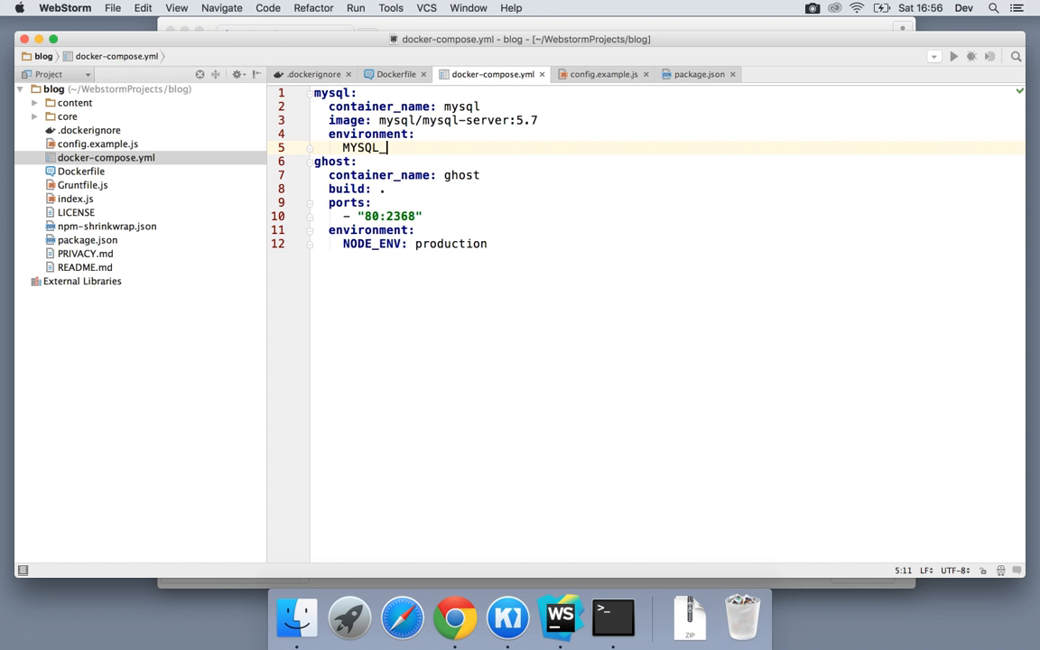
type("RANDOM_RO")
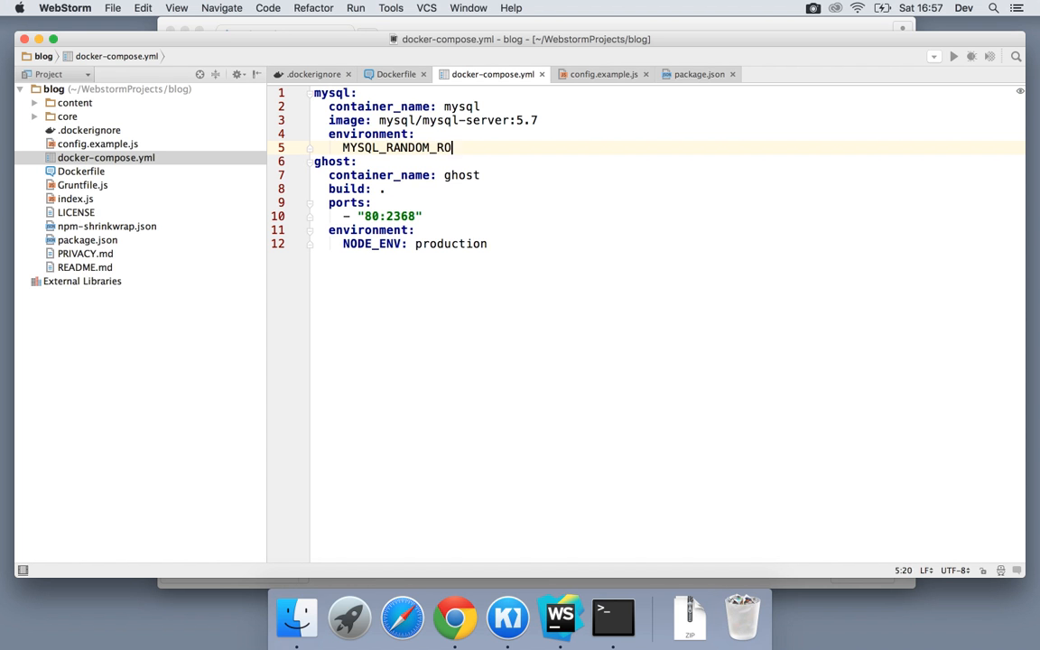
type("OT_PASSWORD:")
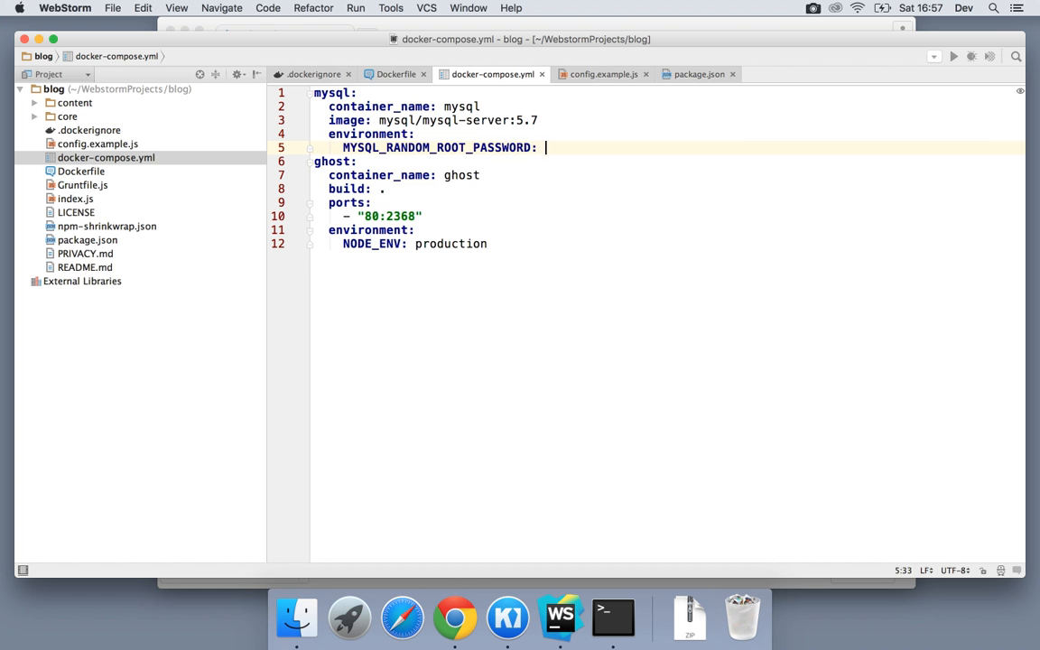
type("\"yes\"")
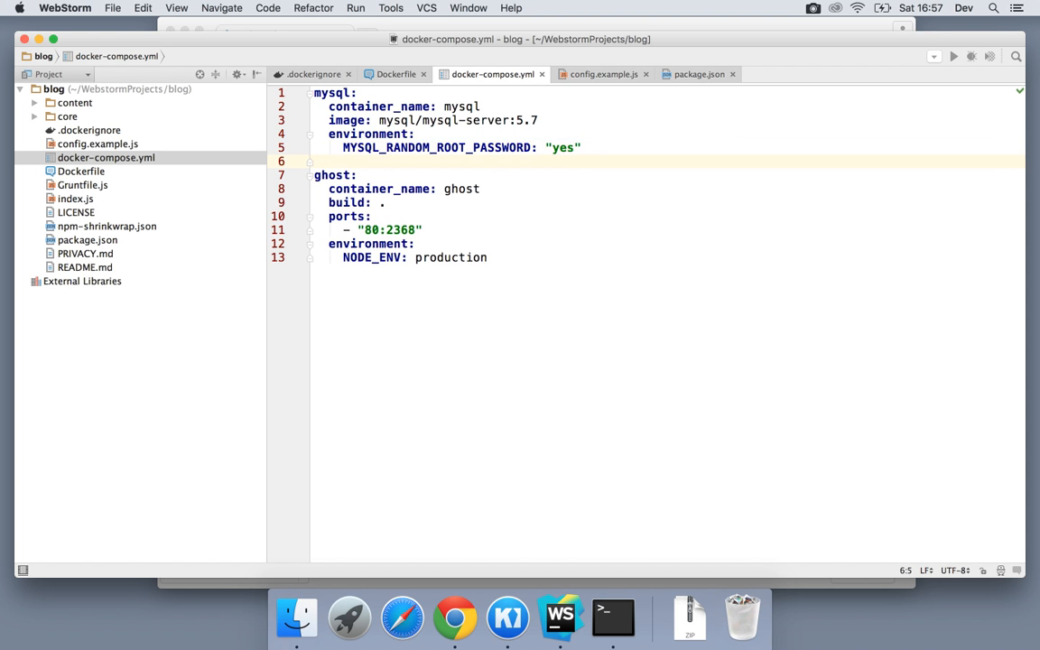
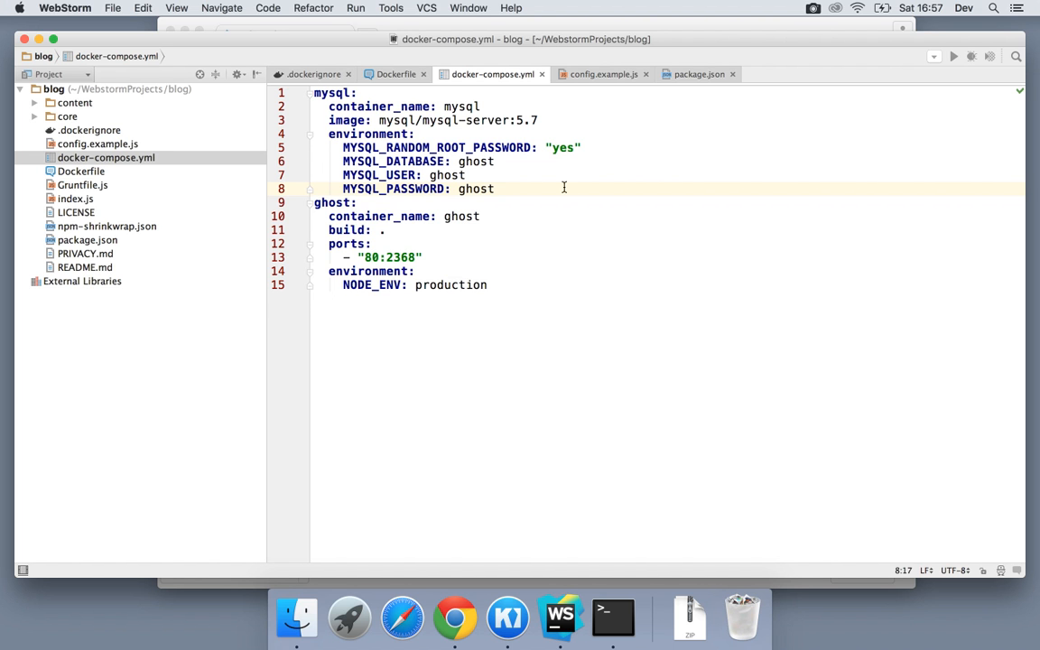
Step: Add MYSQL_DATABASE, MYSQL_USER and MYSQL_PASSWORD all set to ghost
key("Enter")
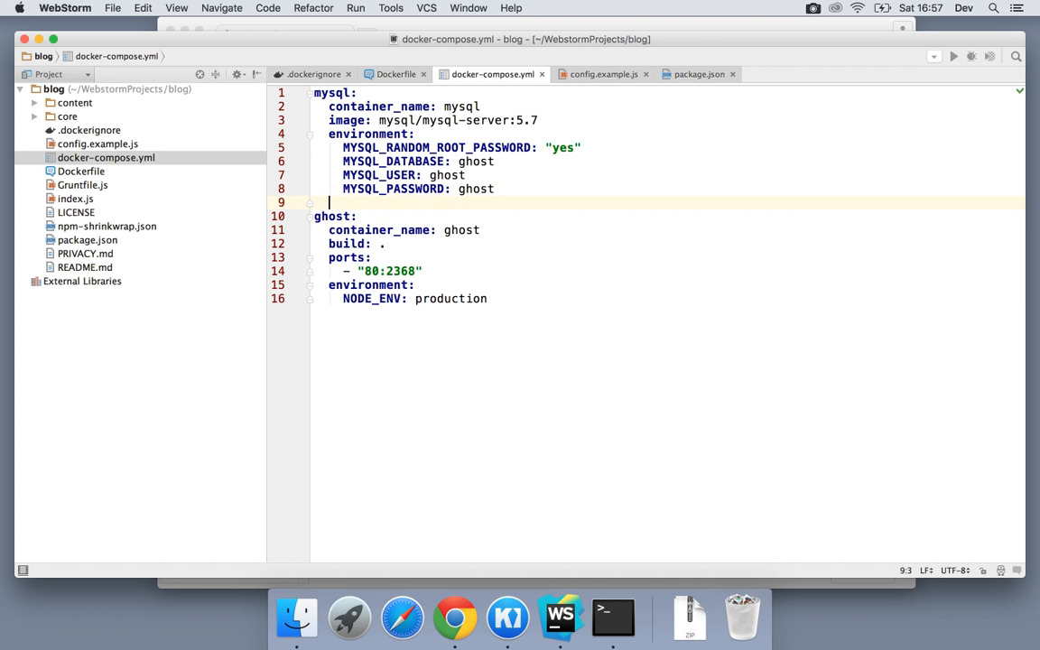
Step: Give the mysql service a volumes entry mounting /var/lib/mysql
type("volum")
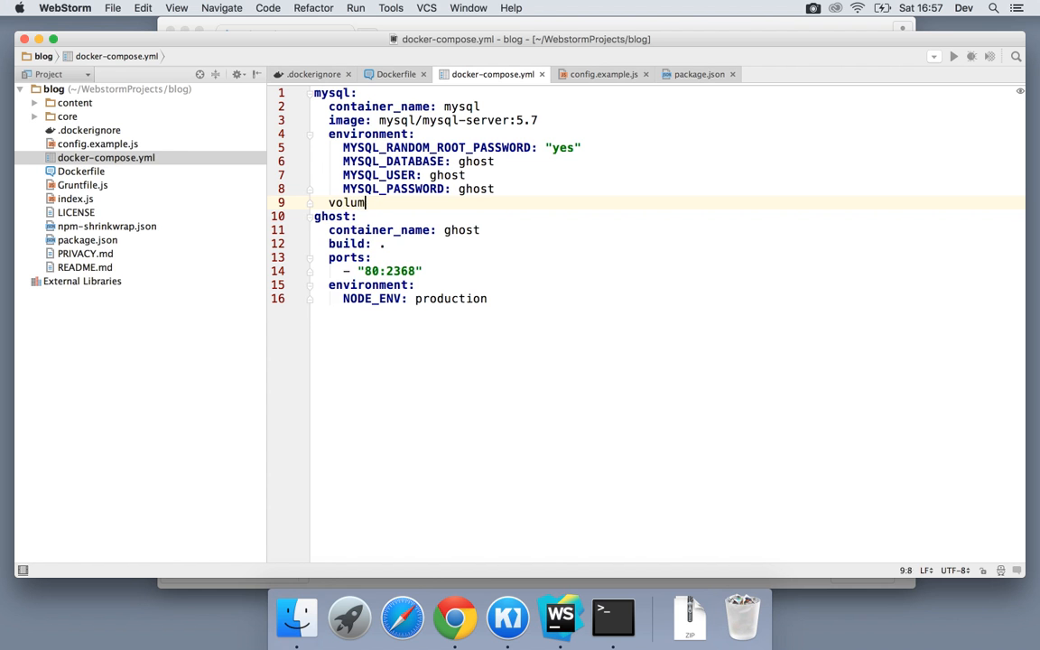
type("es:")
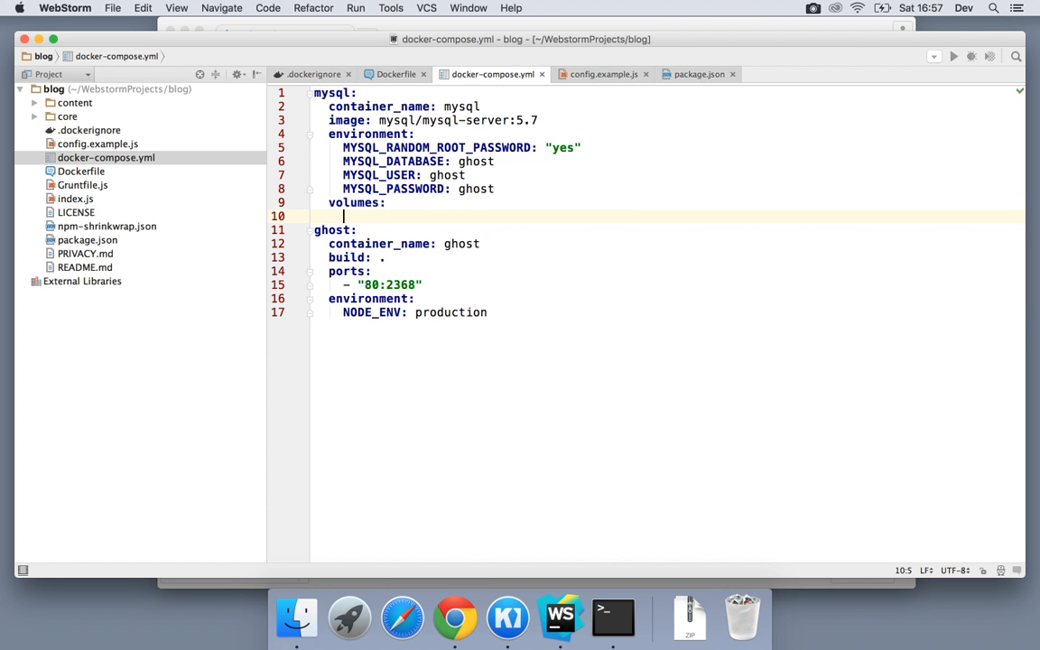
type("- /var/")
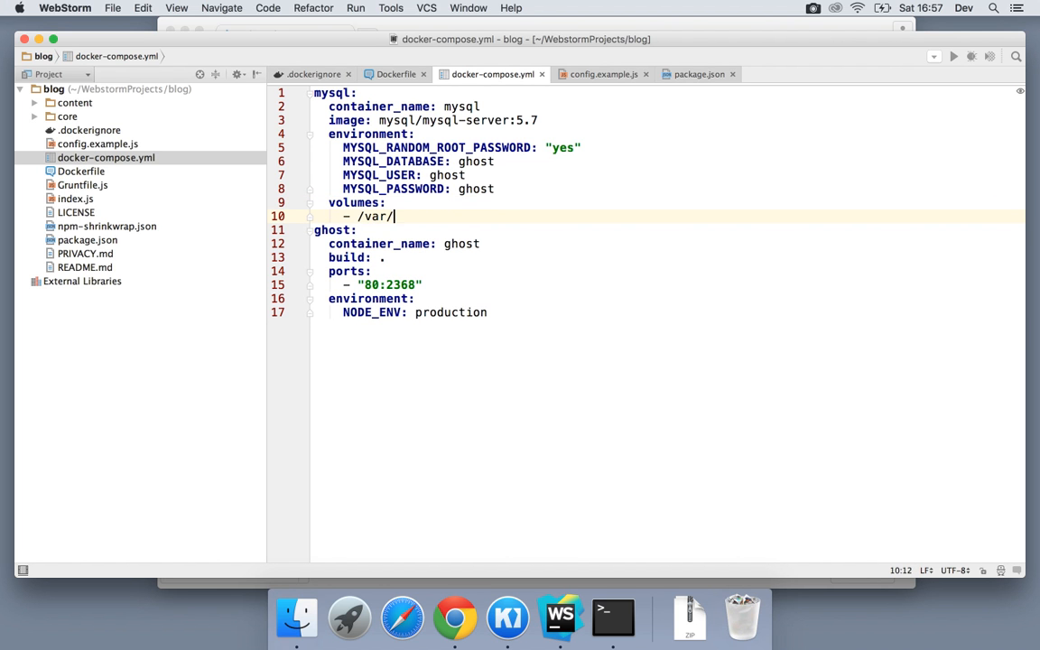
type("lib/mysql")
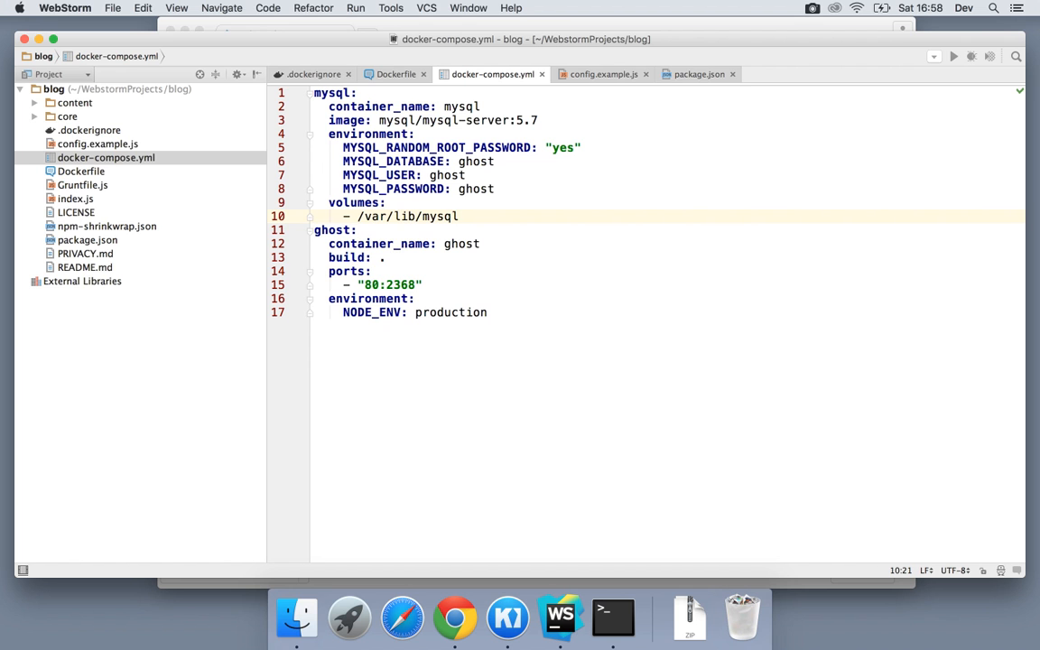
left_click(488, 312)
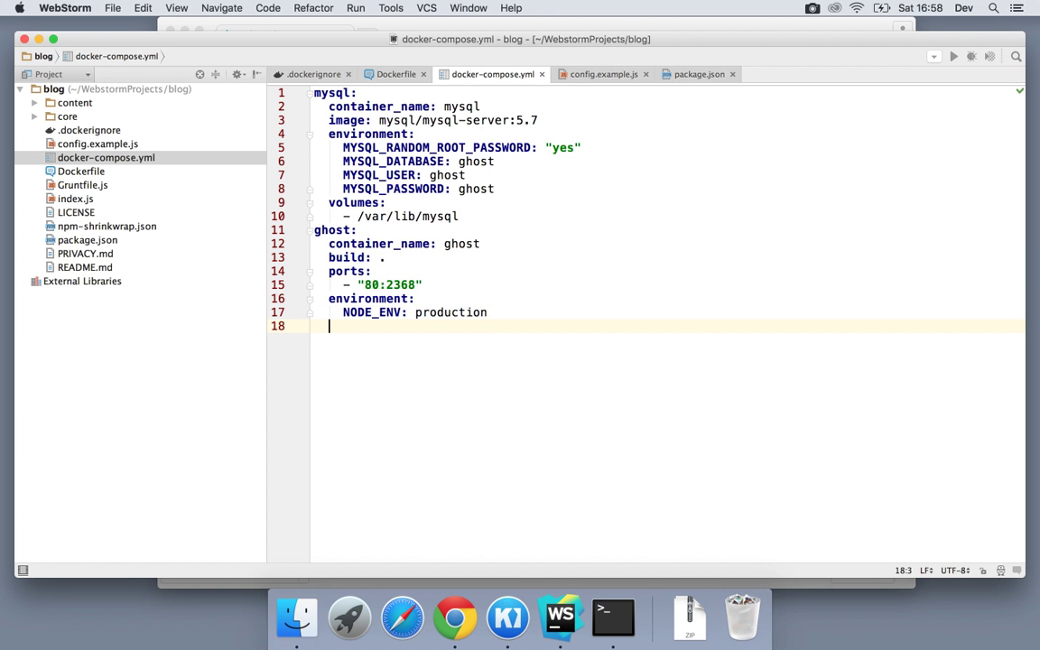
Step: Add links: - mysql under the ghost service and review both service blocks
type("links:")
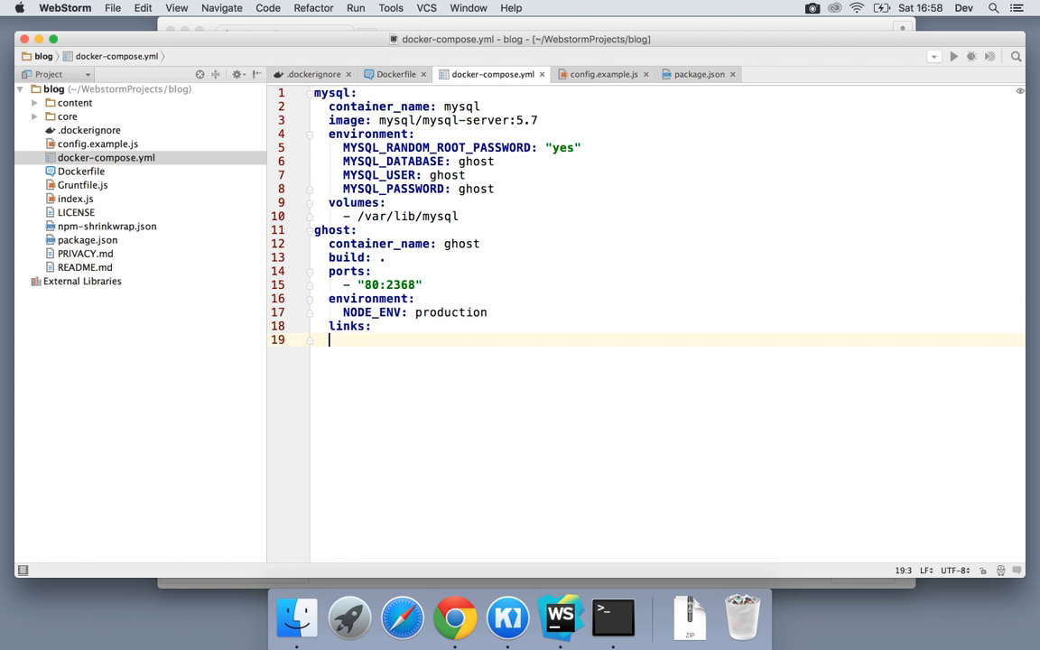
type("- mysql")
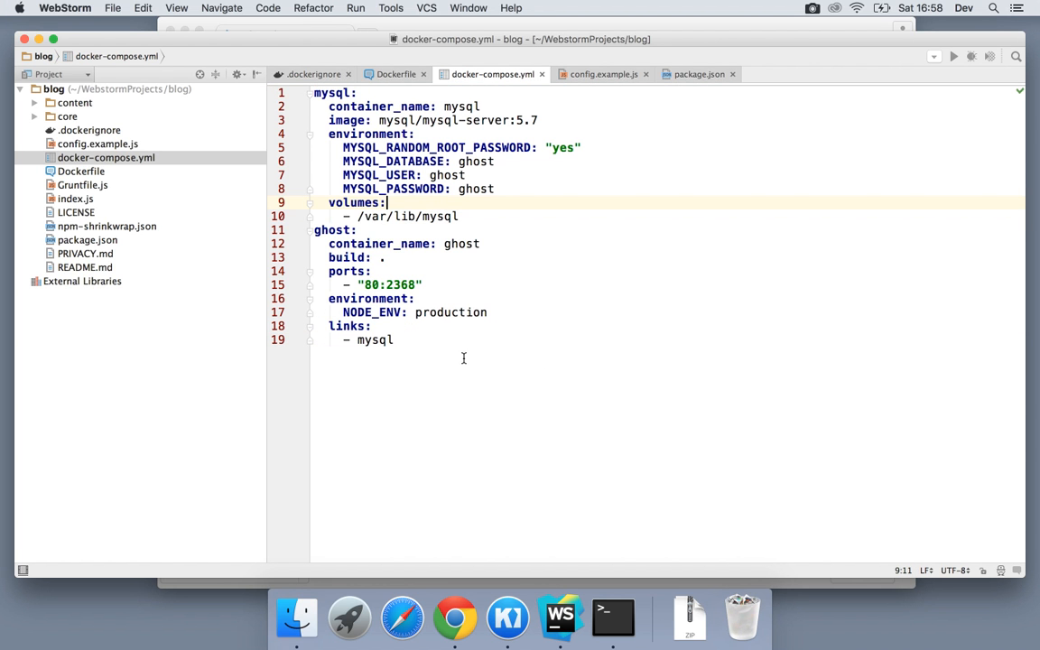
left_click(465, 216)
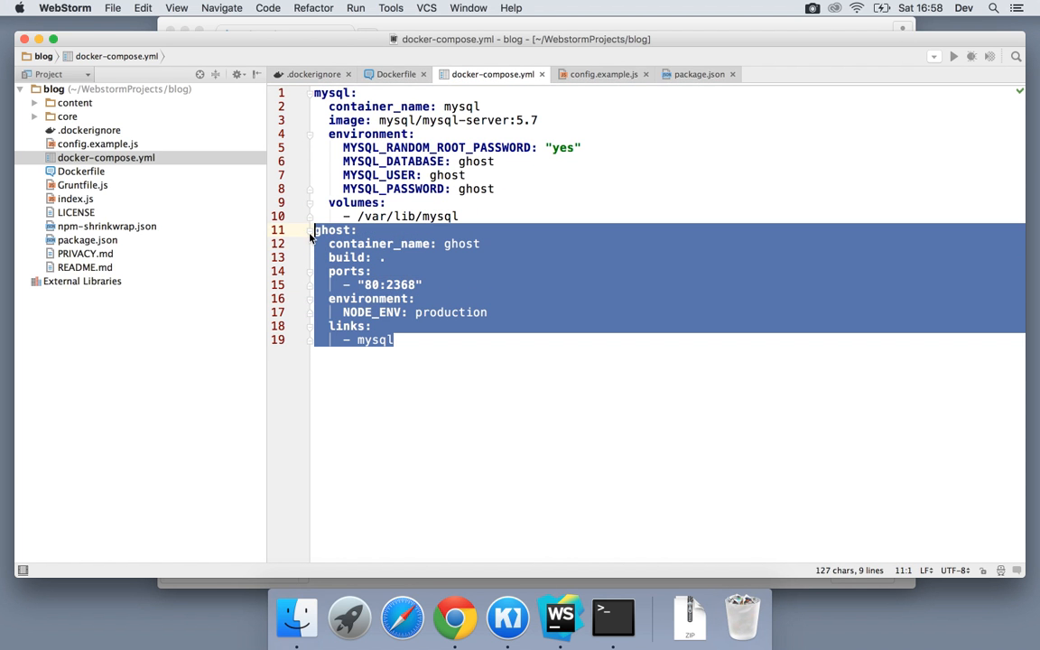
left_click(352, 339)
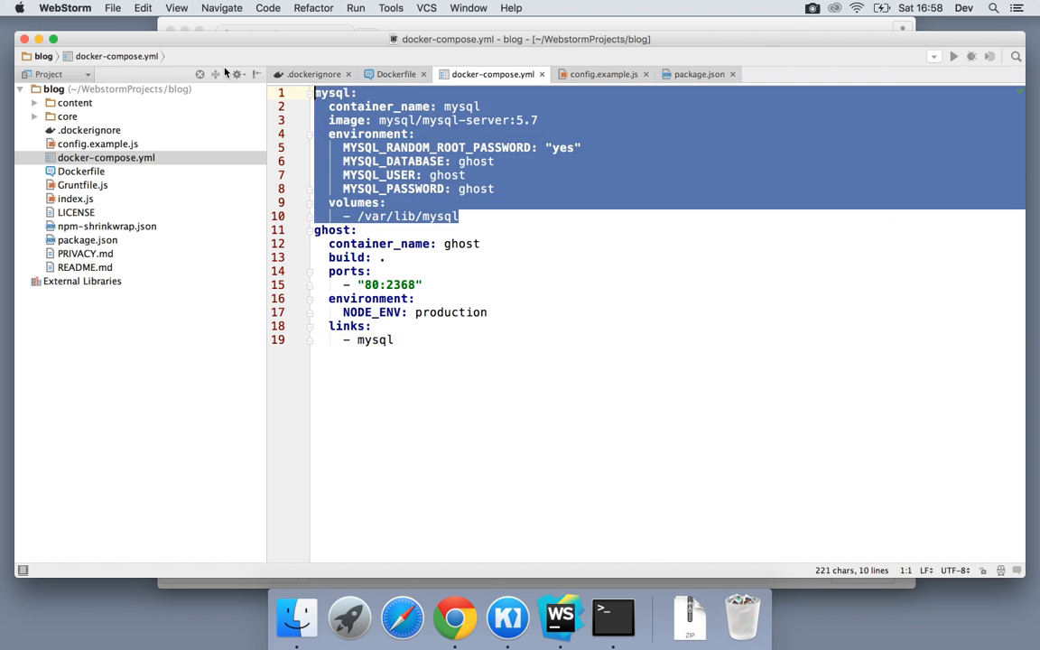
left_click(98, 144)
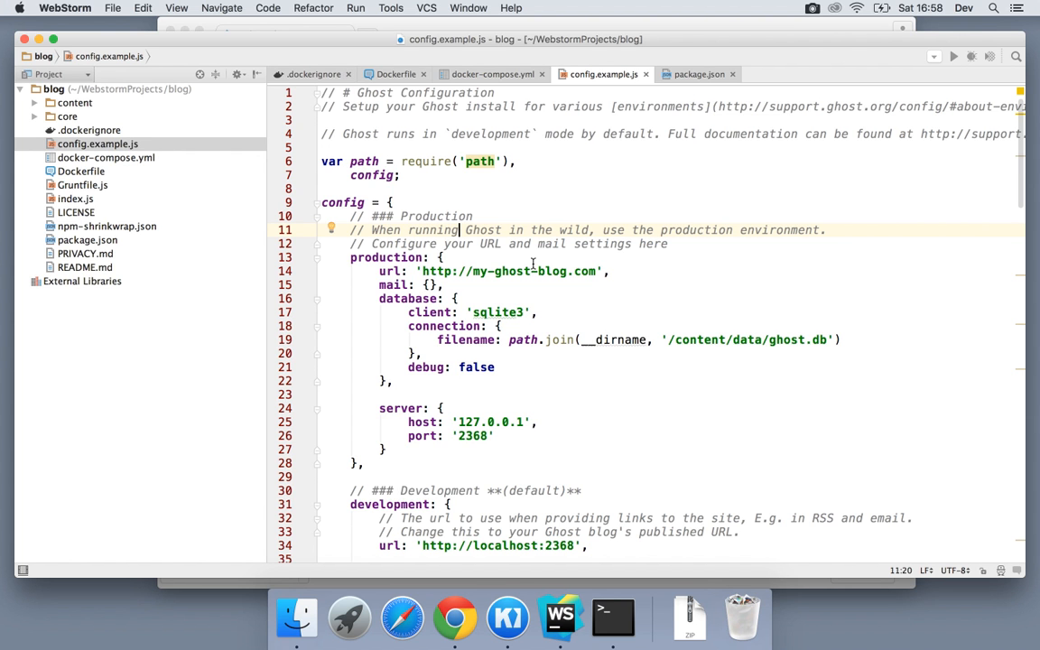
Step: Read config.example.js's production settings, then bring Terminal to the front
double_click(387, 270)
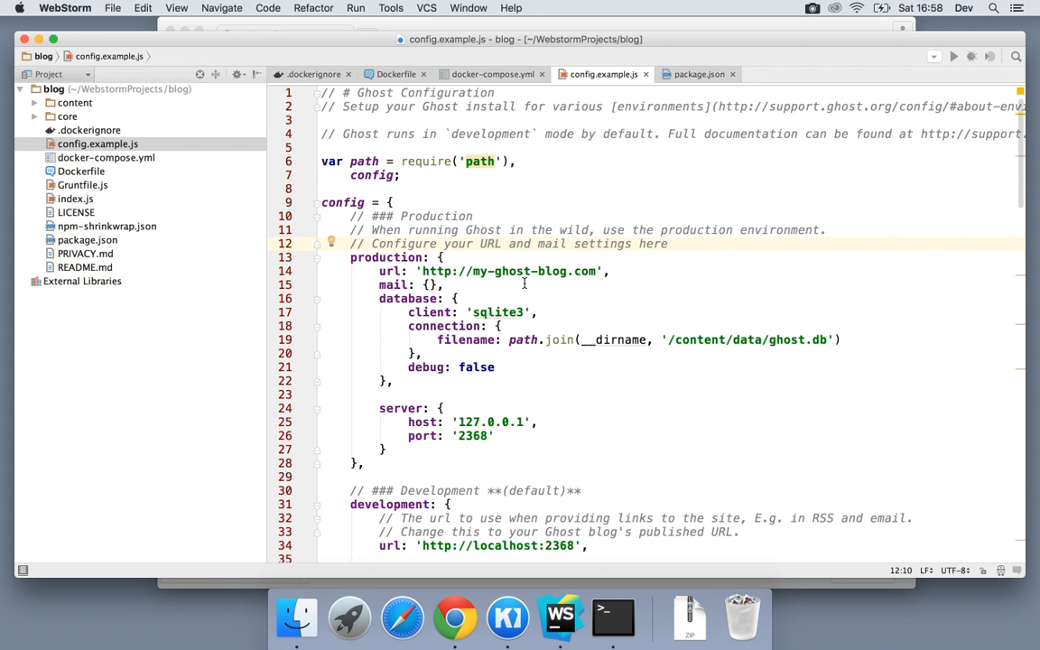
mouse_move(539, 282)
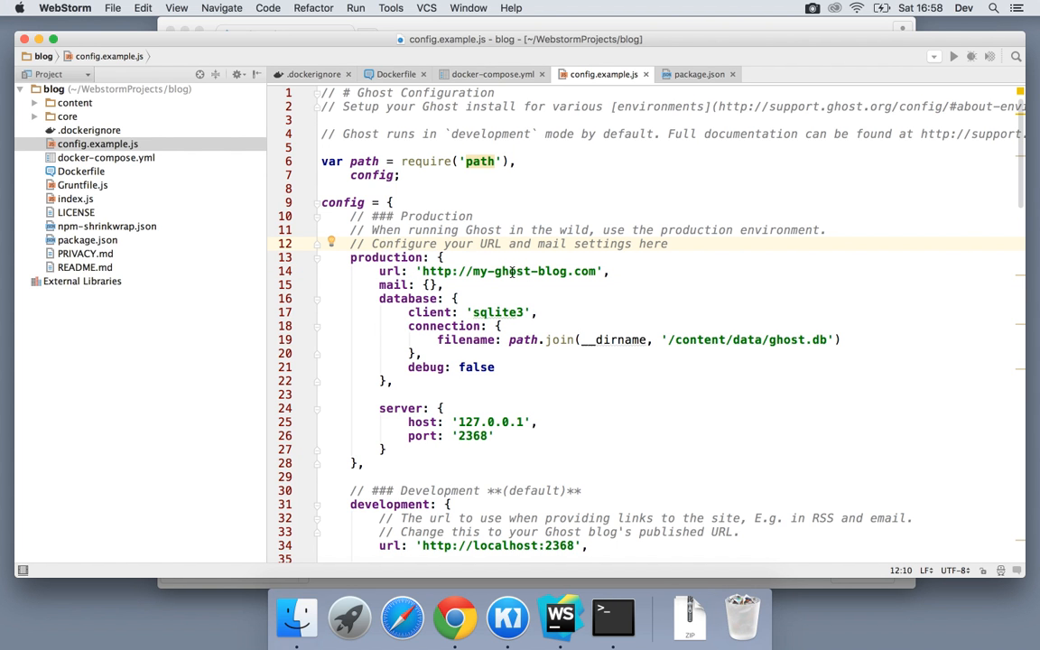
left_click(614, 614)
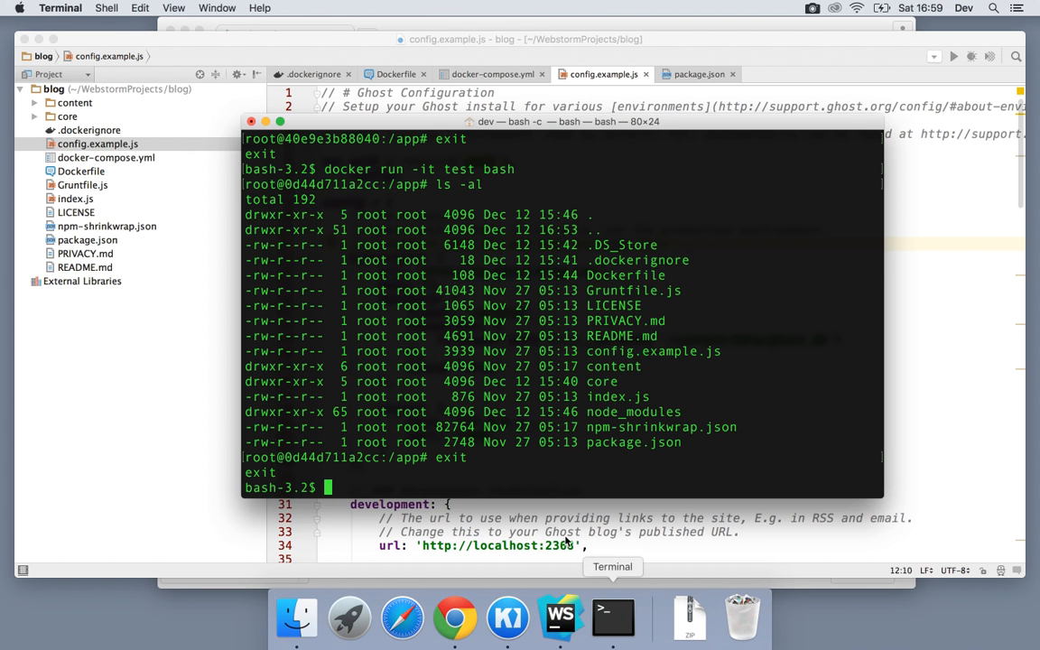
Step: Run docker-machine ls to find the default machine's IP 192.168.56.101
type("docker-machine ls")
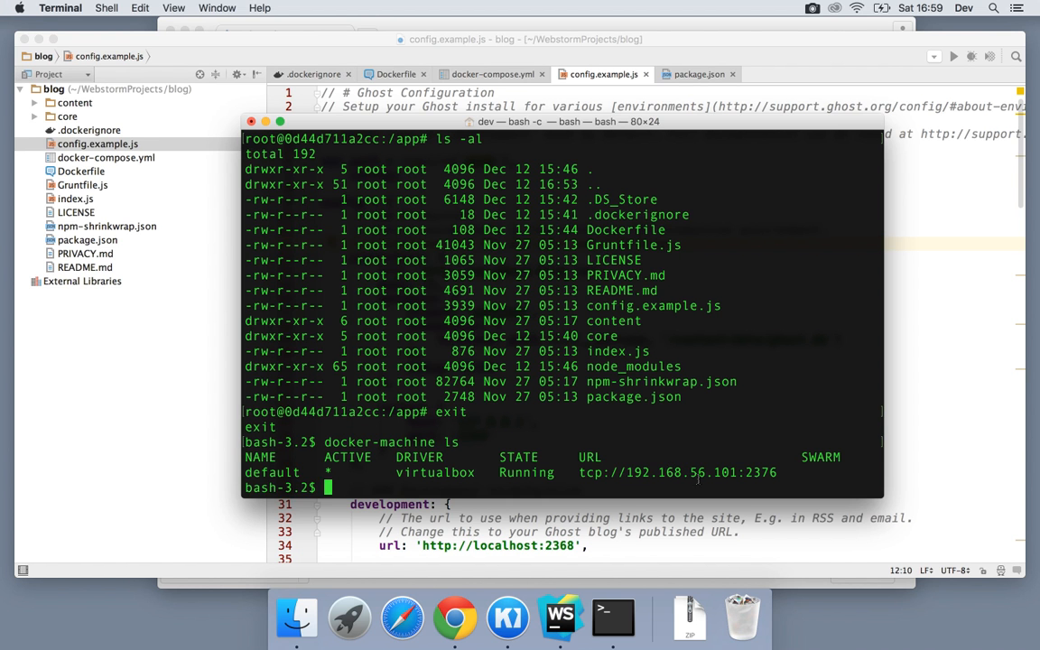
double_click(675, 474)
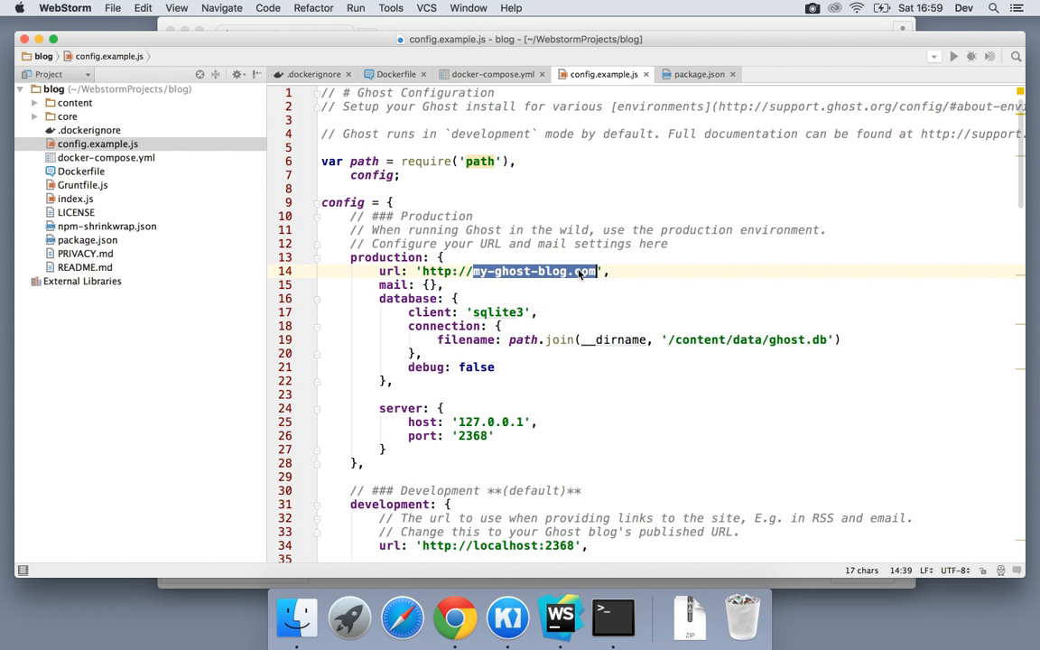
type("192.168.56.101")
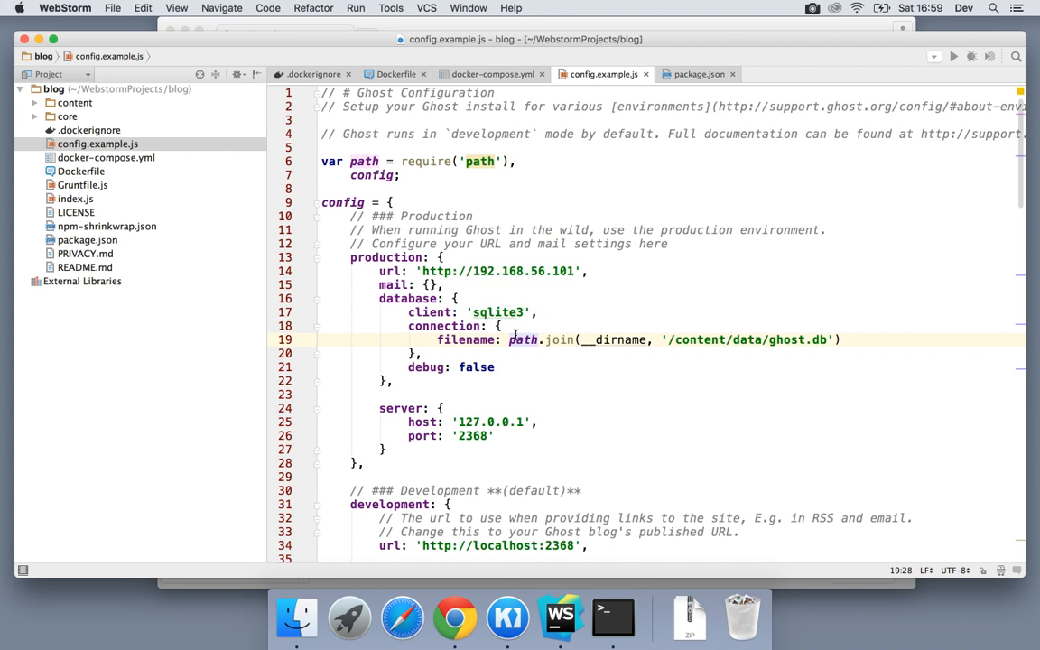
mouse_move(193, 143)
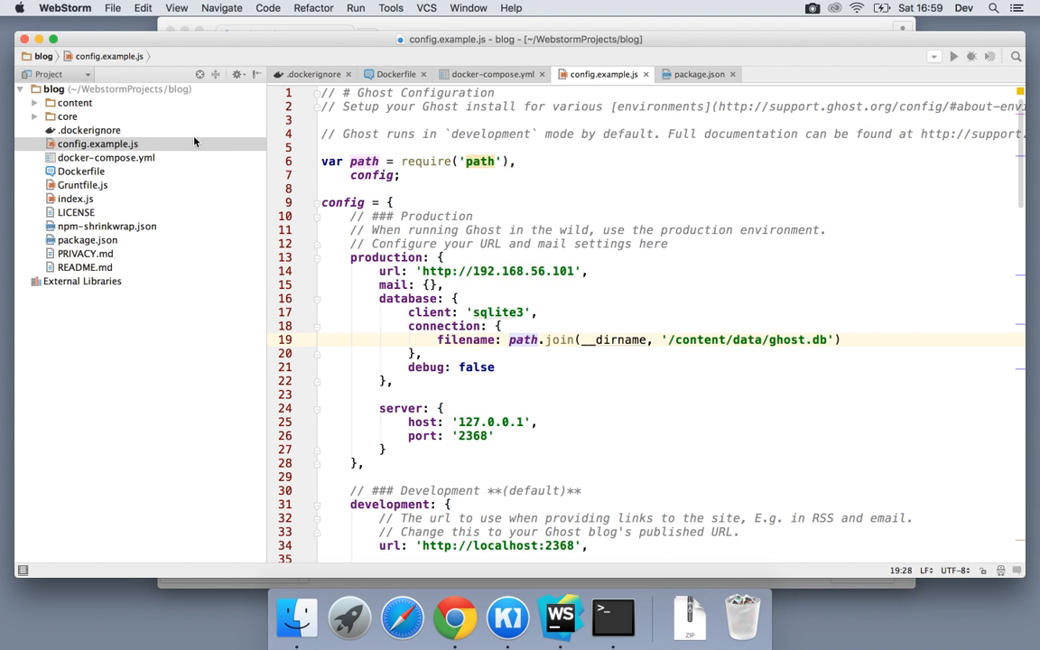
type("my")
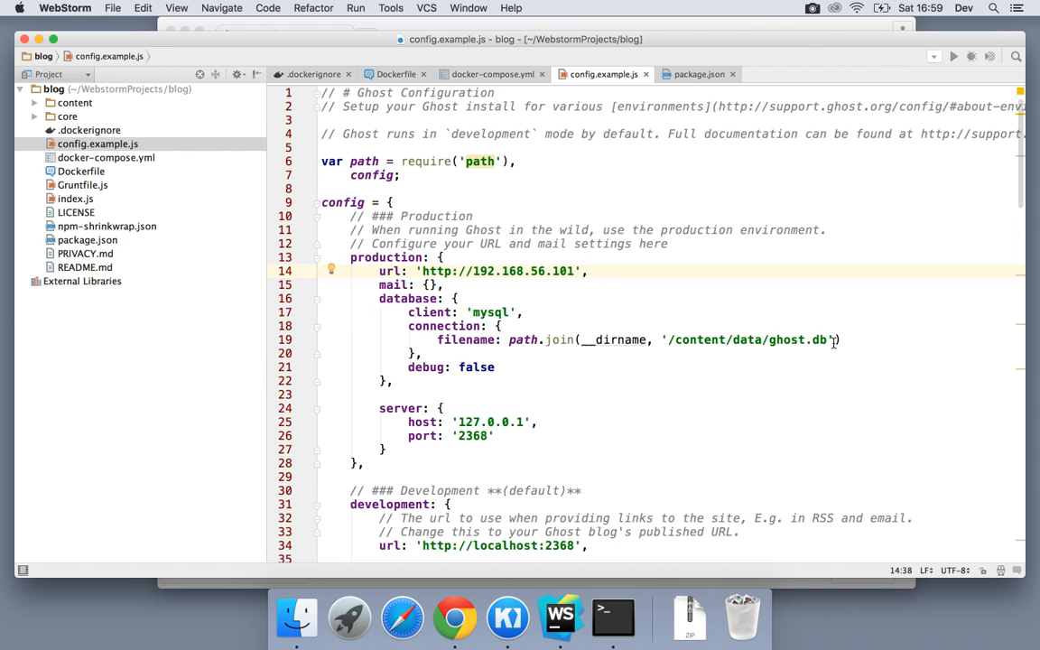
Step: Replace the sqlite filename line with empty host:, user:, password: and database: keys
triple_click(623, 339)
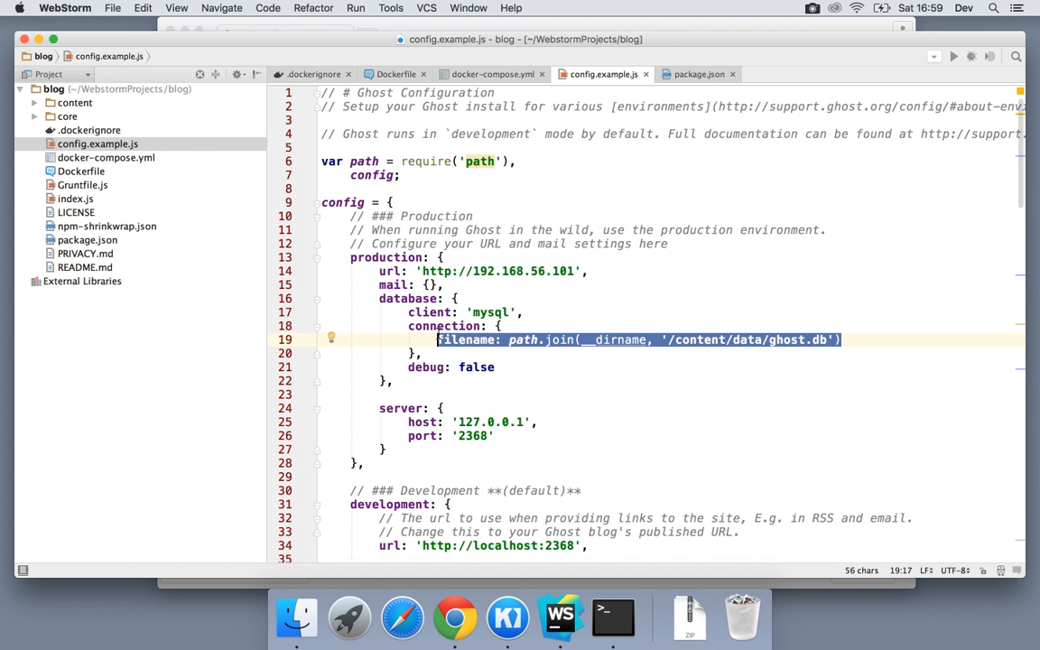
key("Delete")
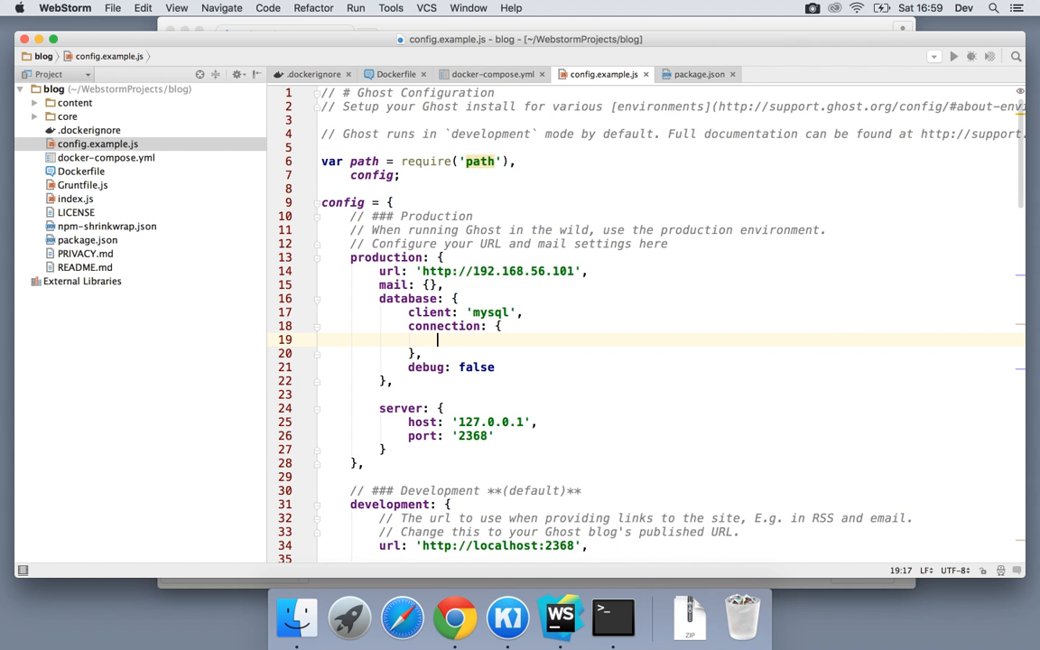
type("host:")
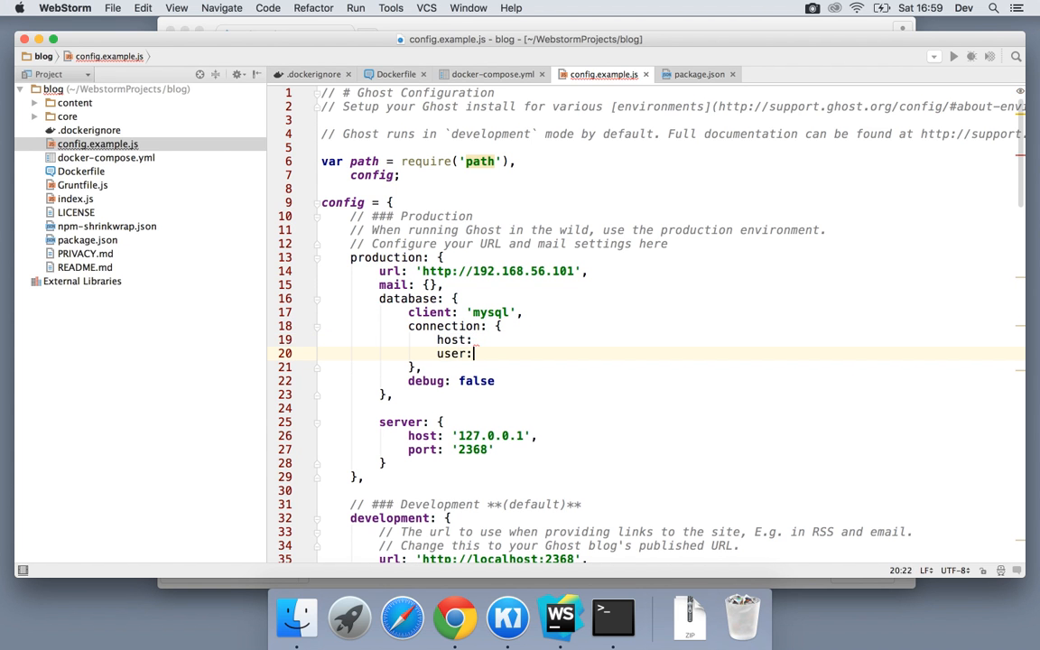
type("pass")
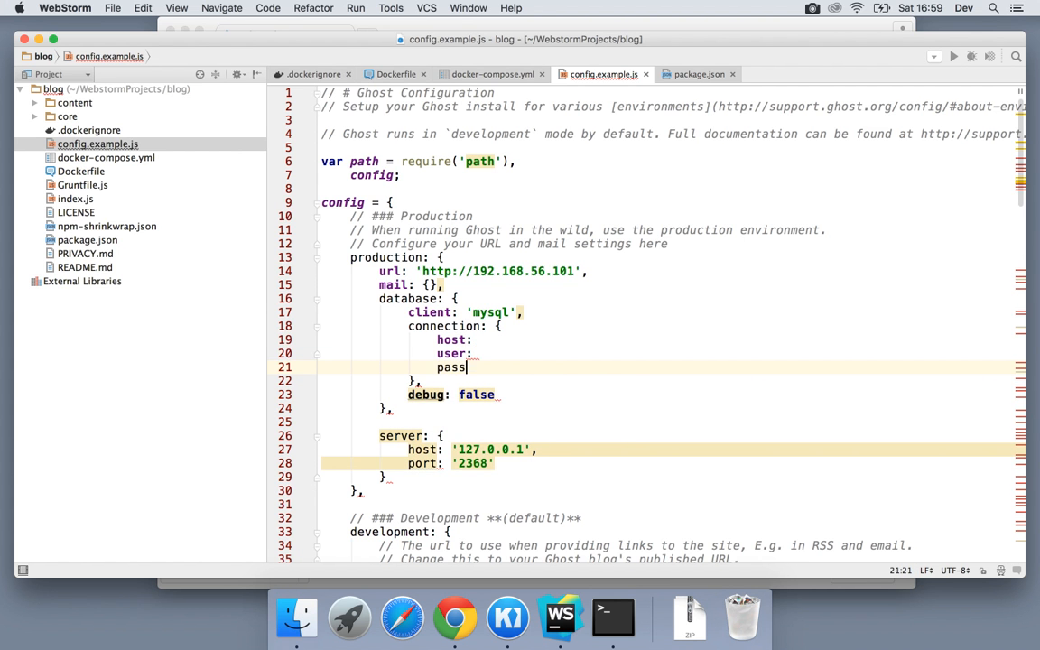
type("word:")
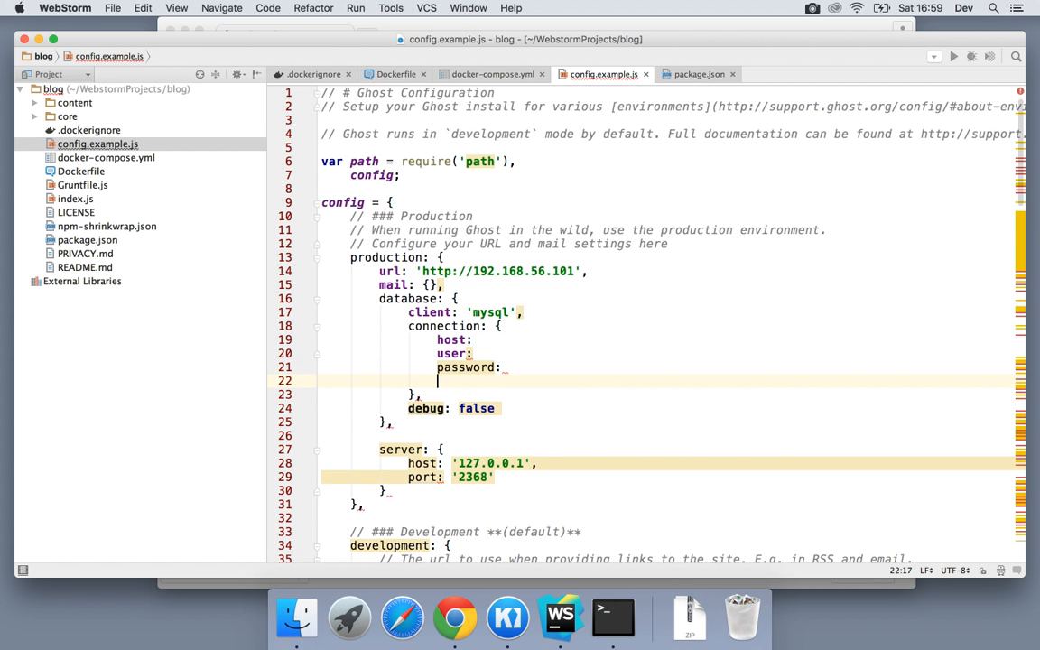
type("database:")
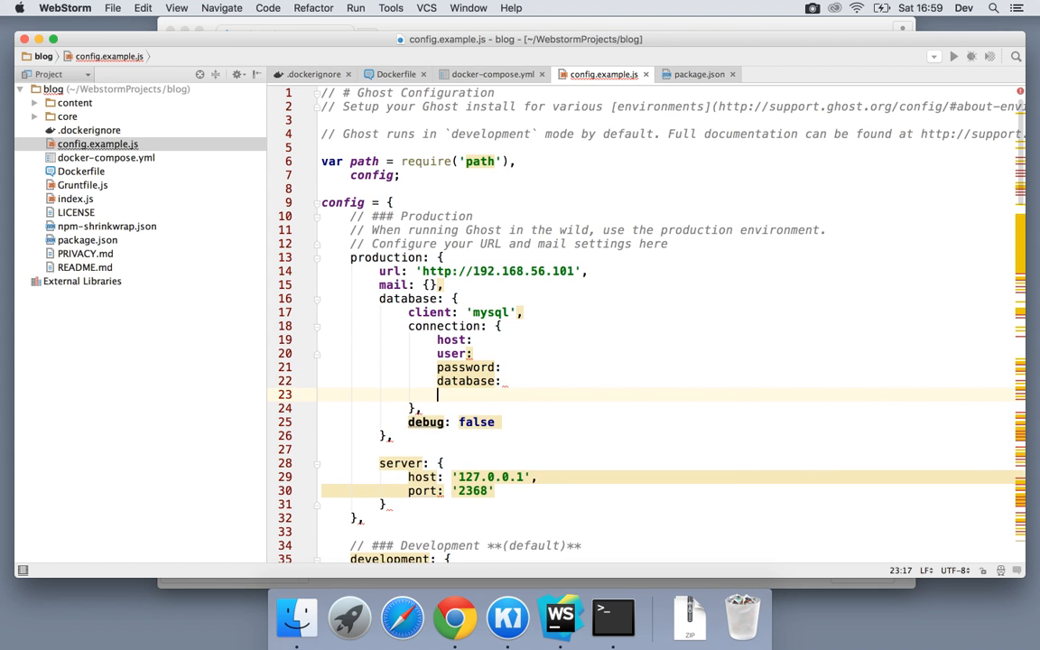
Step: Add charset: 'utf8' to the connection and return to fill in host
type("charset: ''")
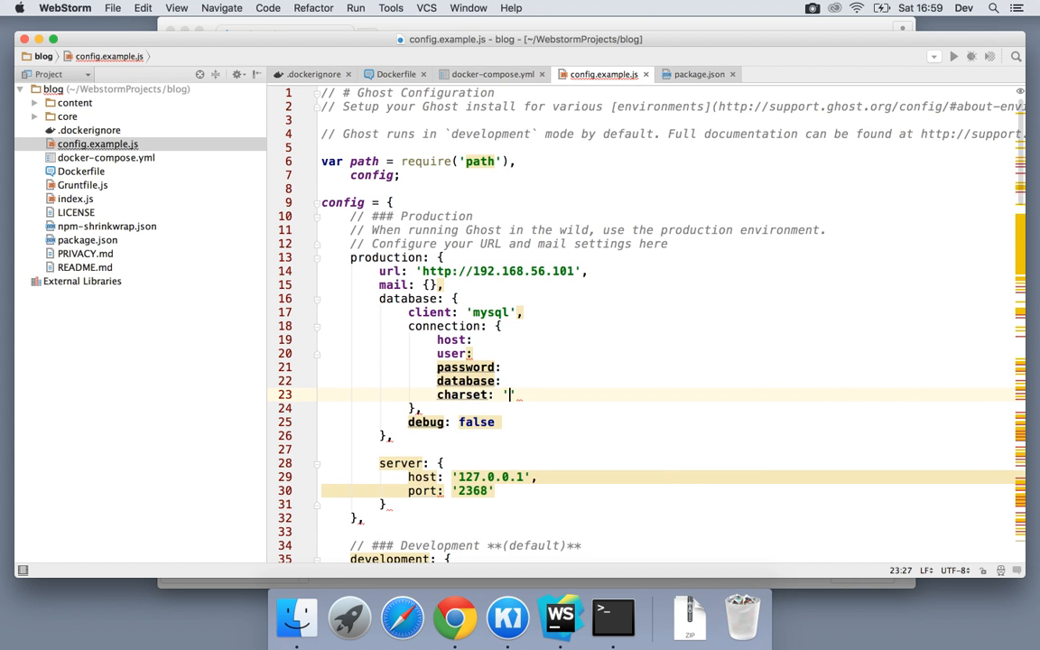
type("utf8")
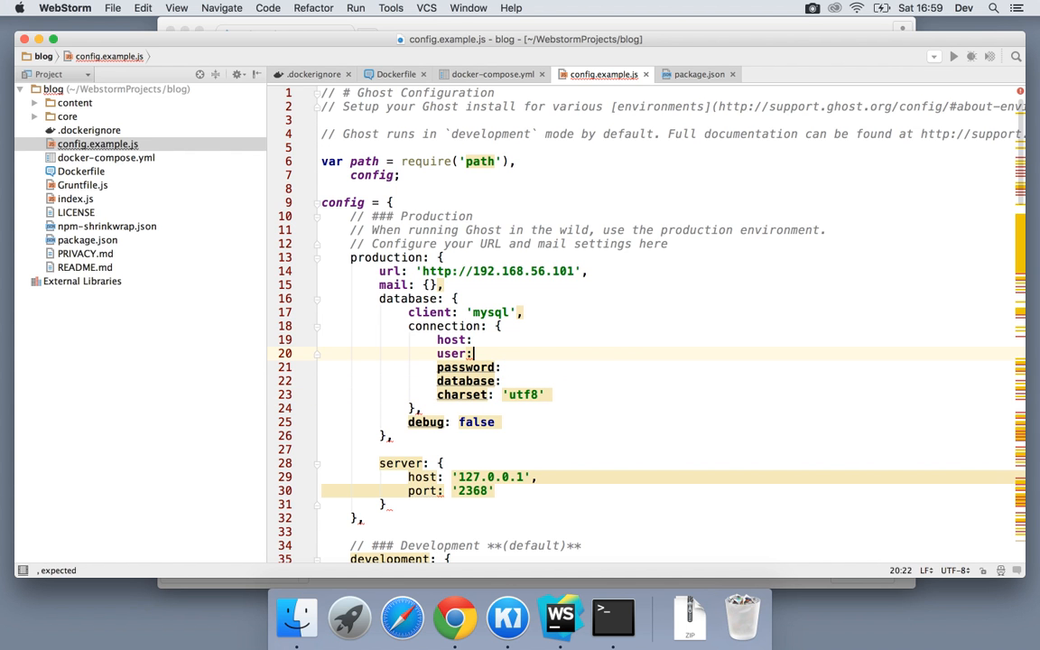
left_click(476, 339)
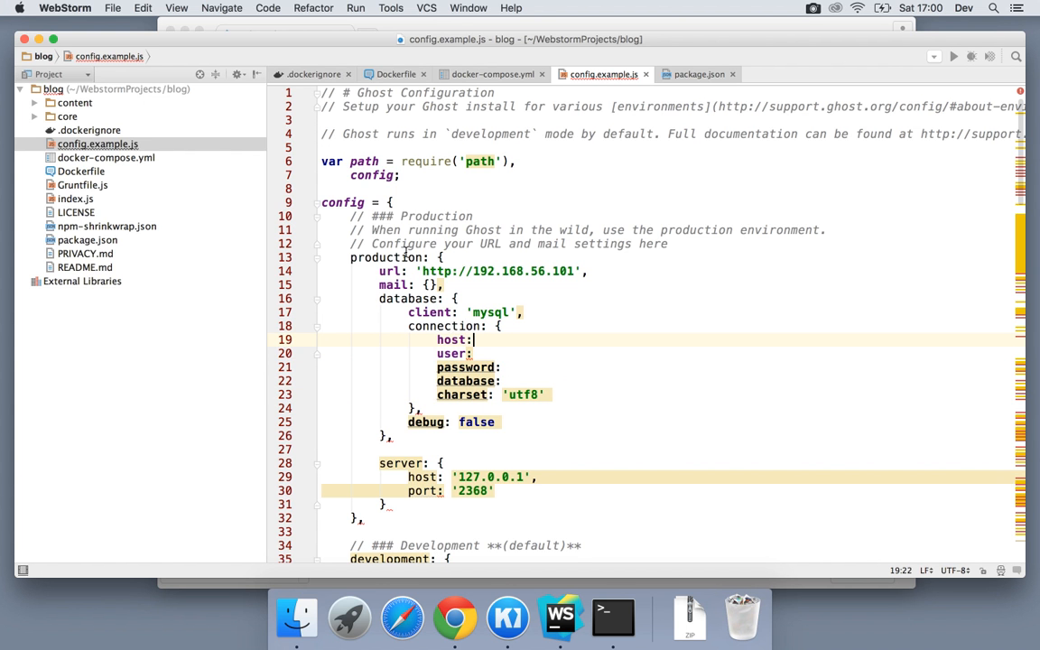
mouse_move(625, 405)
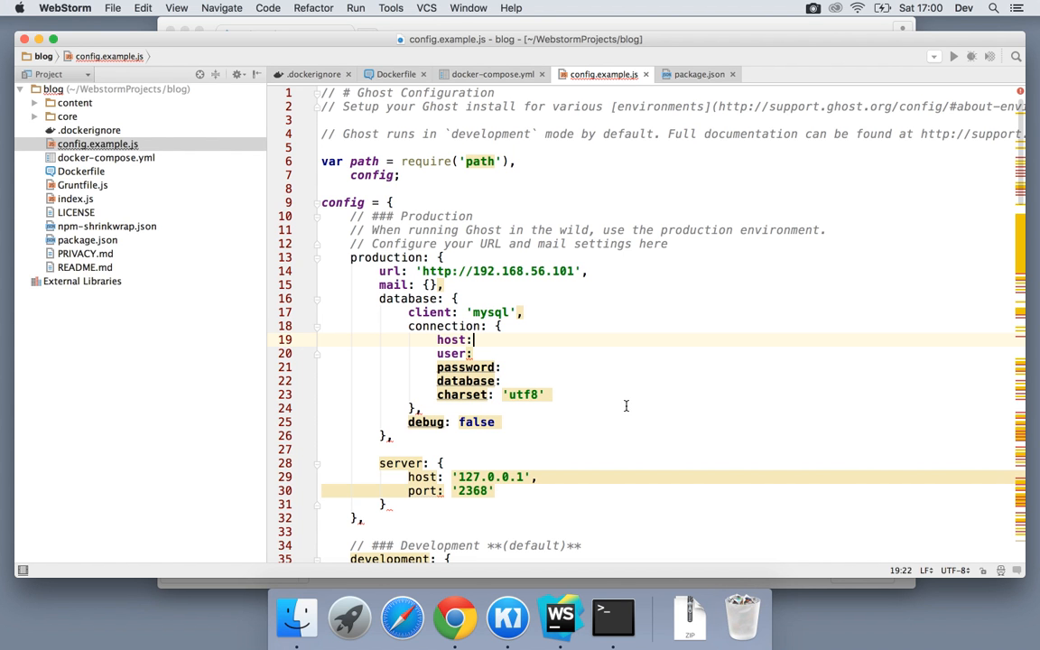
Step: Set the production database host to process.env['MYSQL_PORT_3306_TCP_ADDR']
type("process.env")
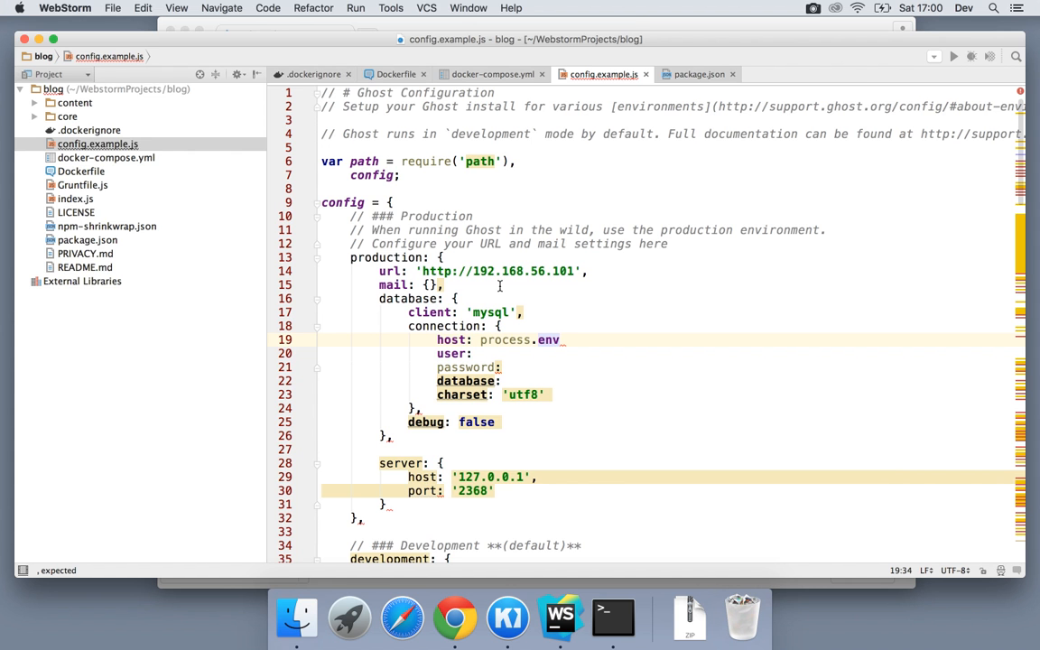
left_click(500, 621)
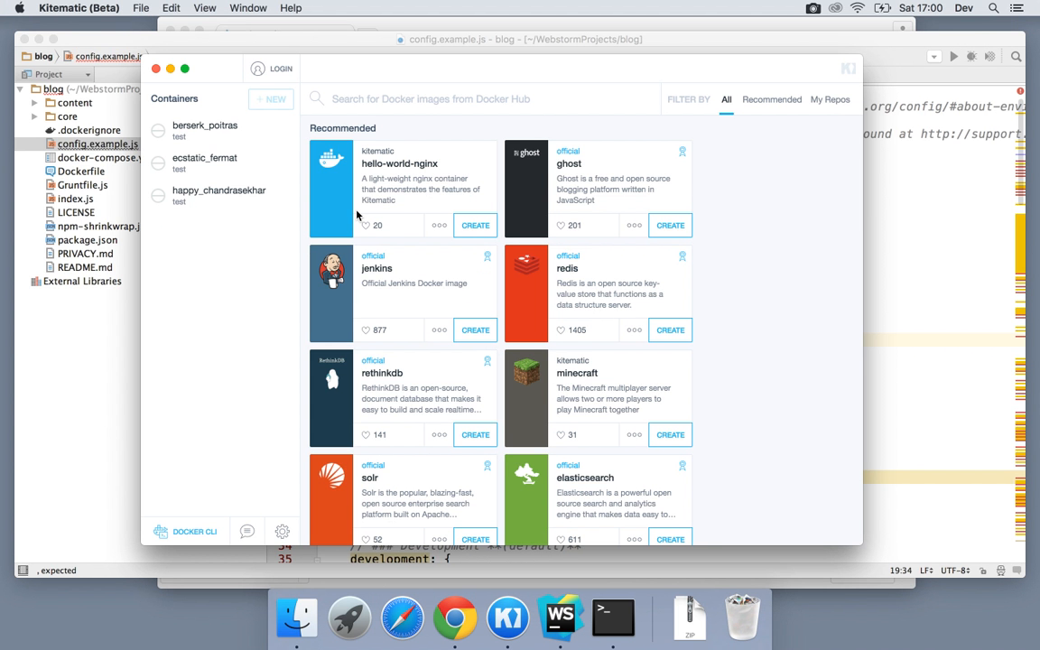
mouse_move(97, 362)
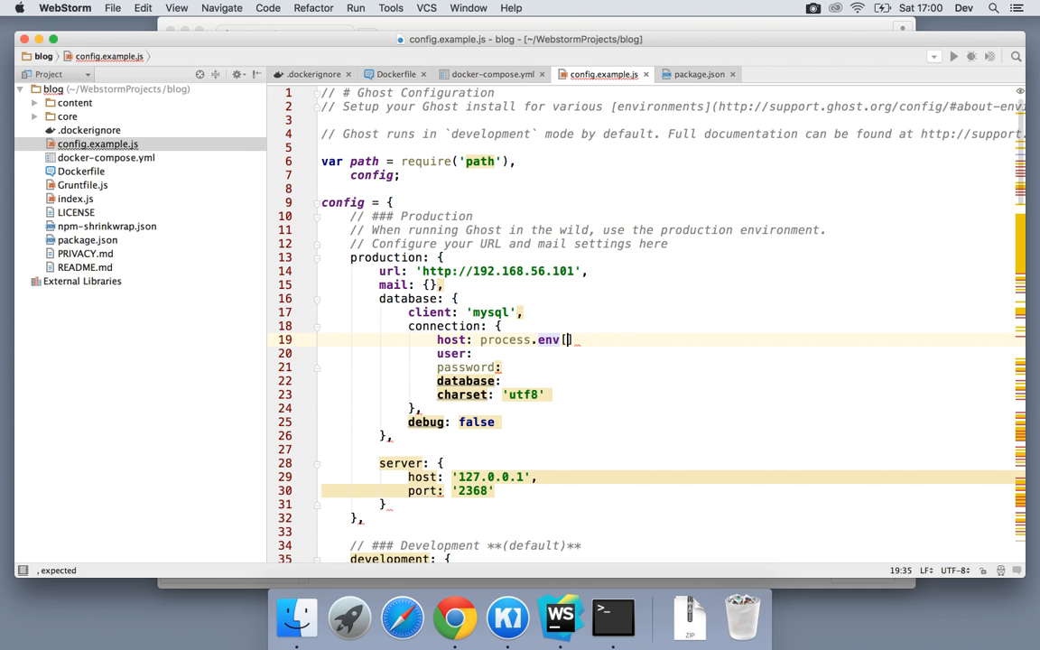
type("'MYSQL'")
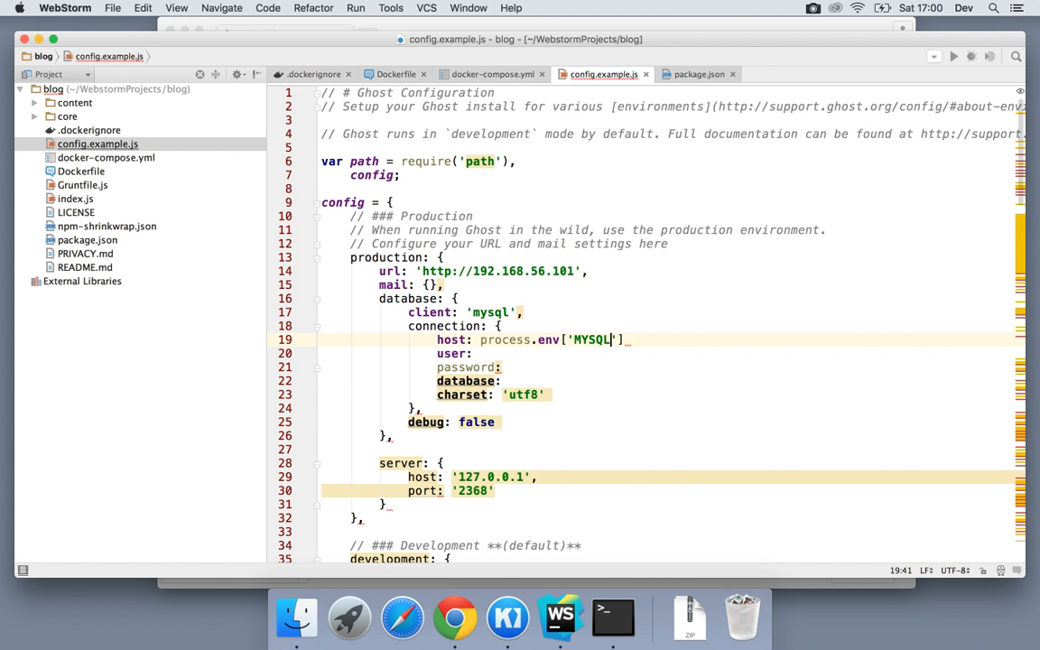
type("_PORT_33")
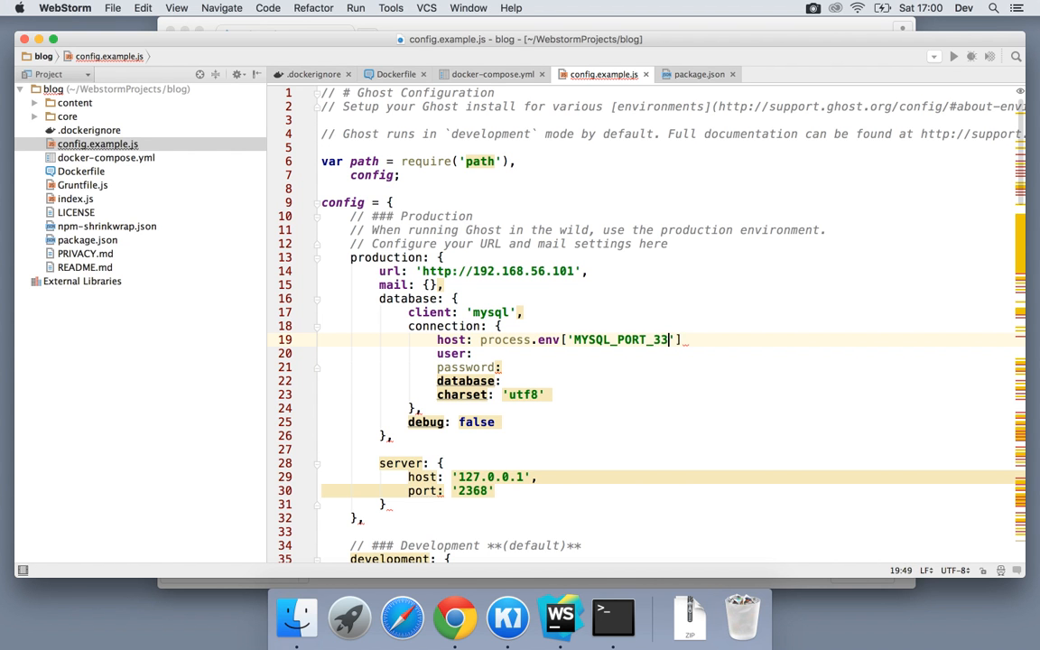
type("06_TC")
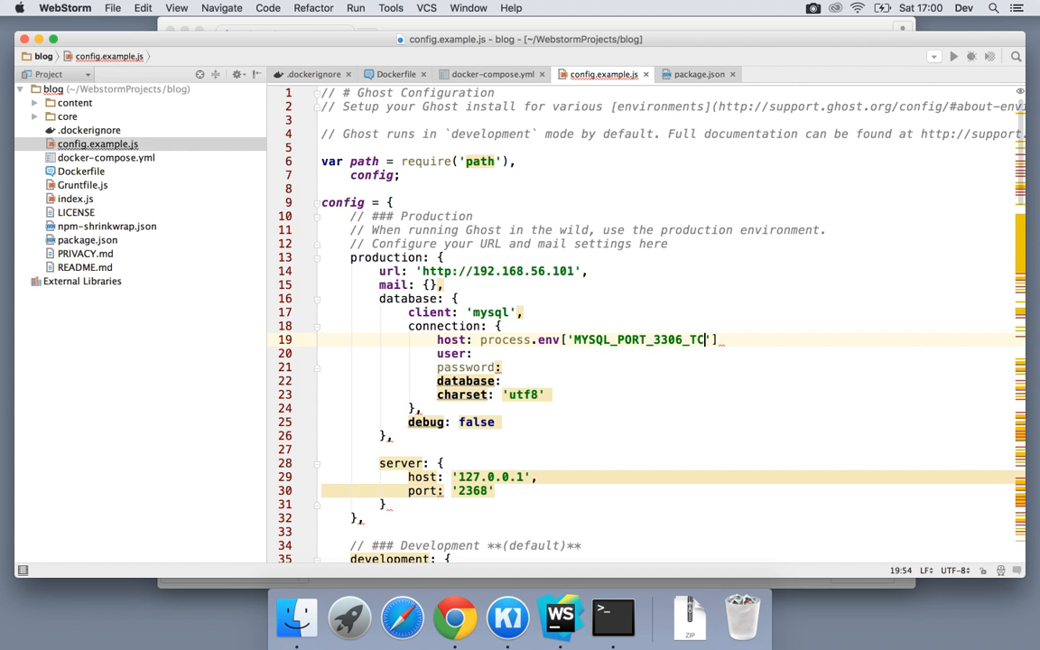
type("_ADDR")
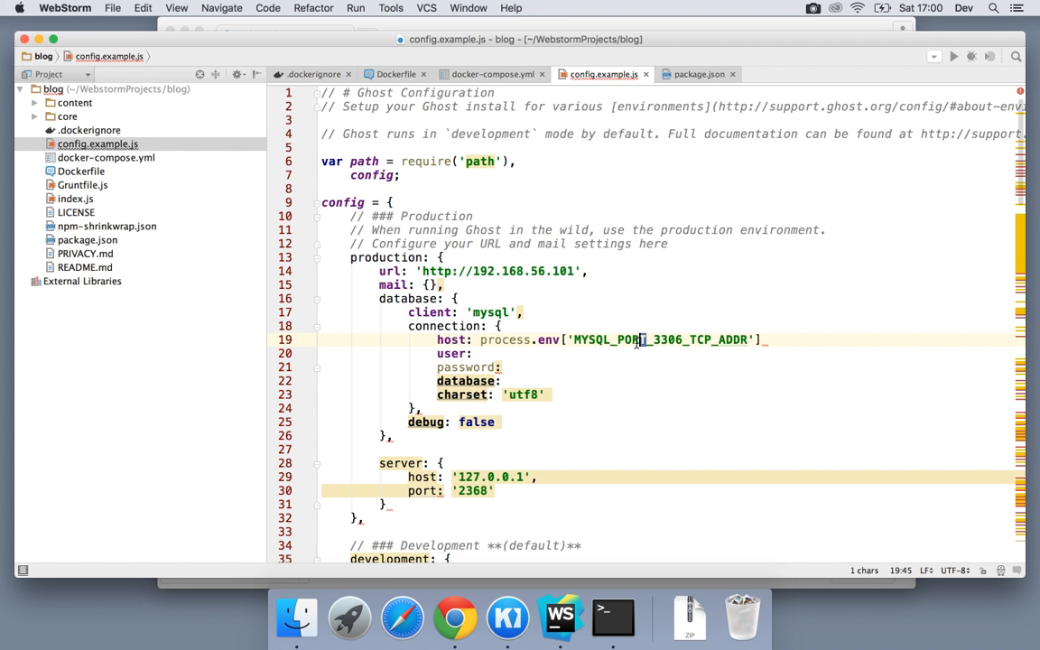
Step: Paste process.env['MYSQL_PORT_3306_TCP_ADDR'] after the user key as a starting value
double_click(668, 340)
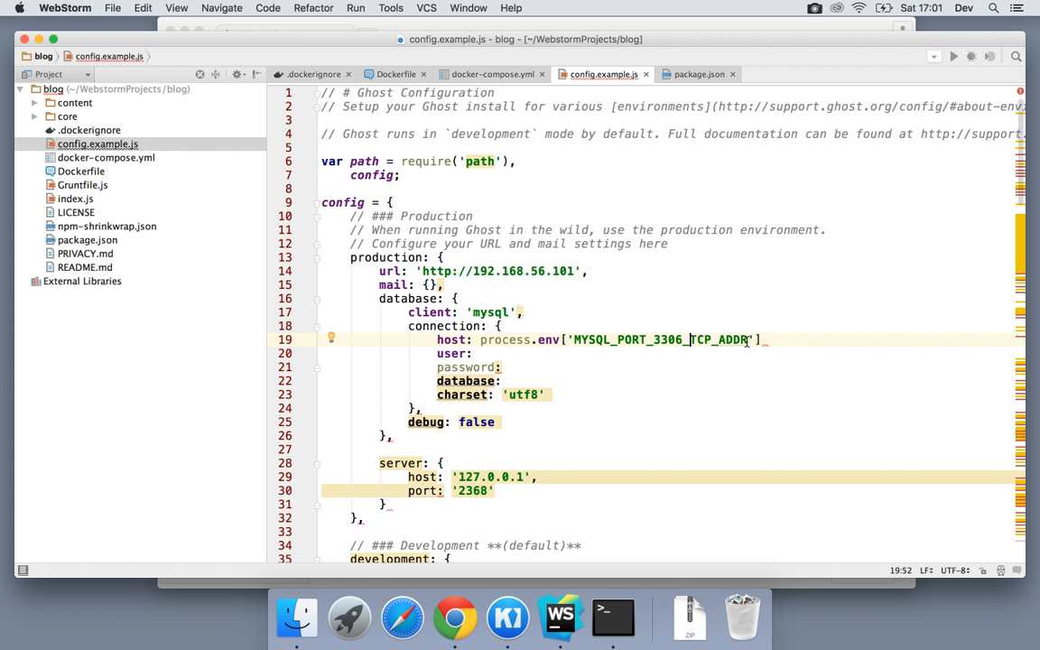
type(",")
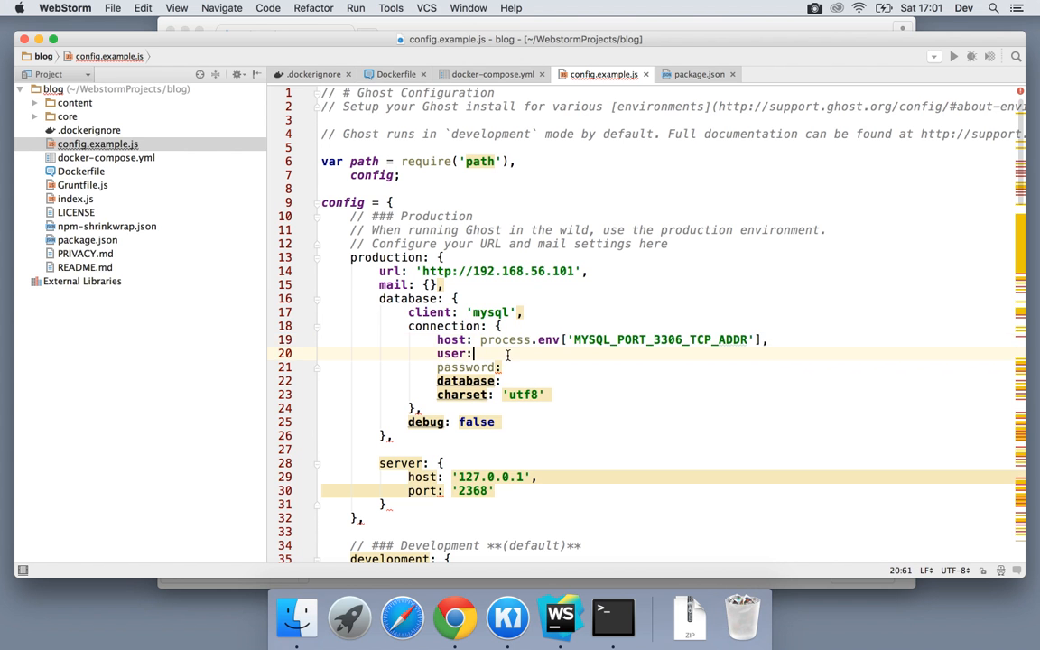
type("process.env['MYSQL_PORT_3306_TCP_ADDR']")
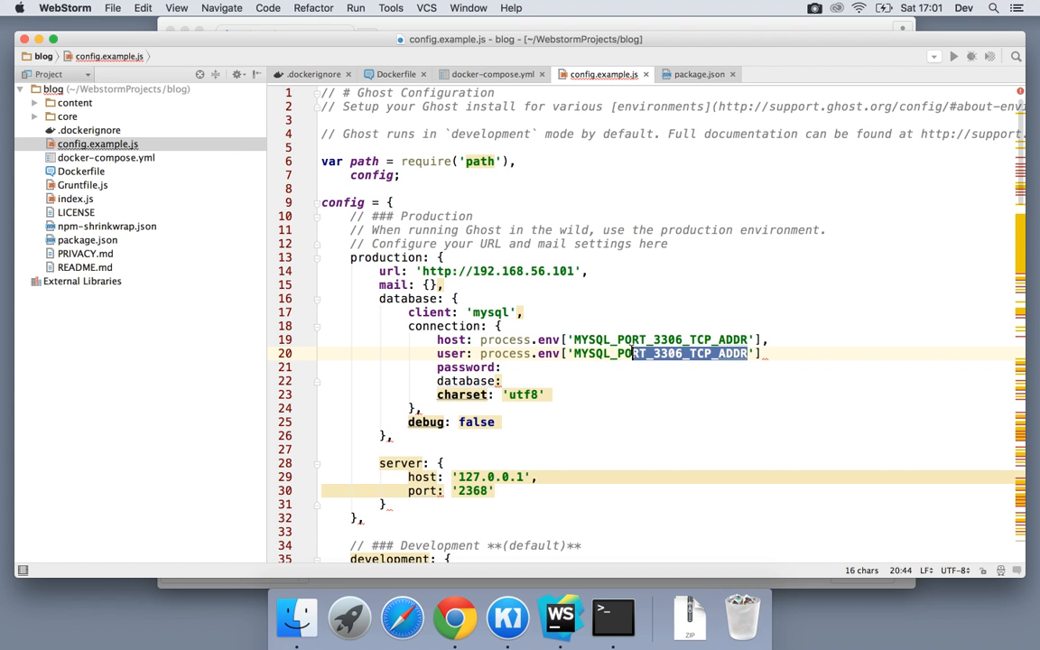
Step: Point user, password and database at the MYSQL_ENV_MYSQL_USER, _PASSWORD and _DATABASE variables
type("MYSQL_ENV_")
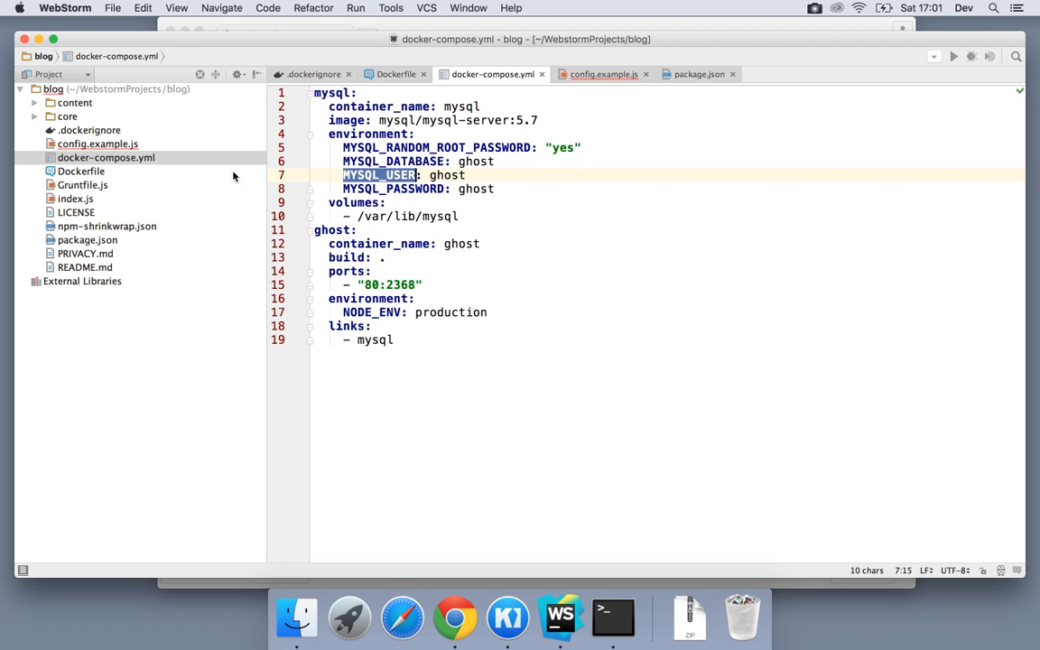
left_click(603, 74)
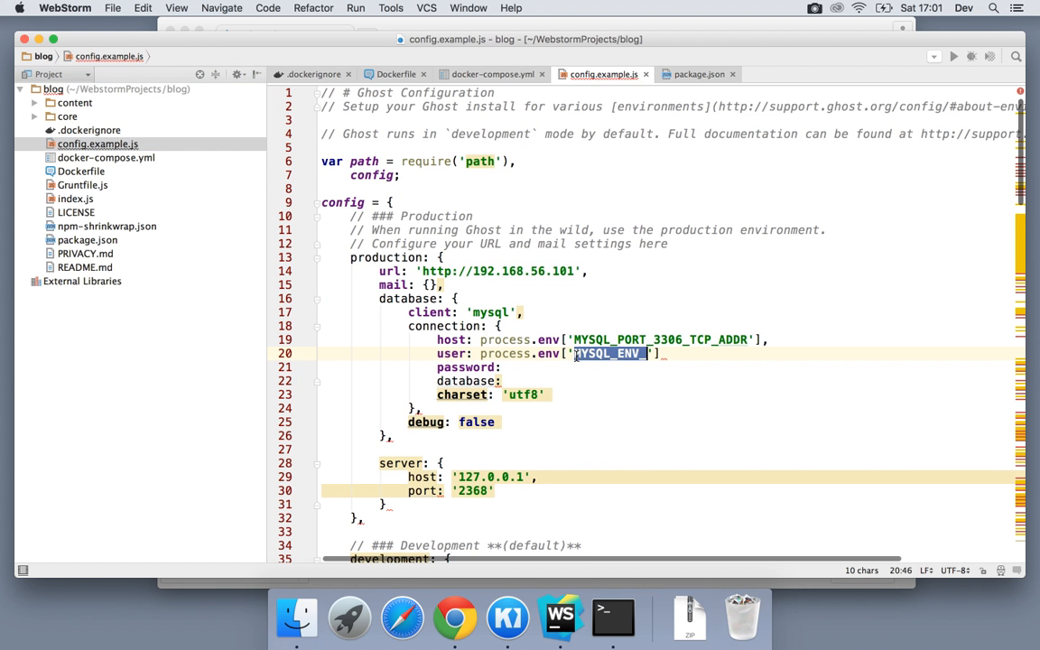
type("MYSQL_ENV_MU")
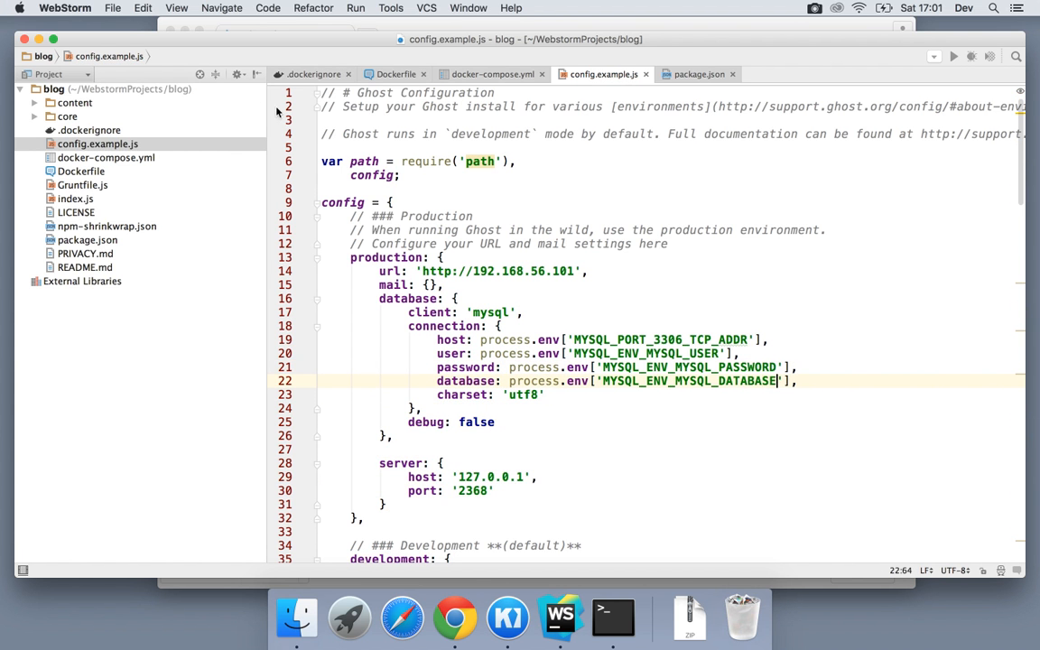
left_click(485, 74)
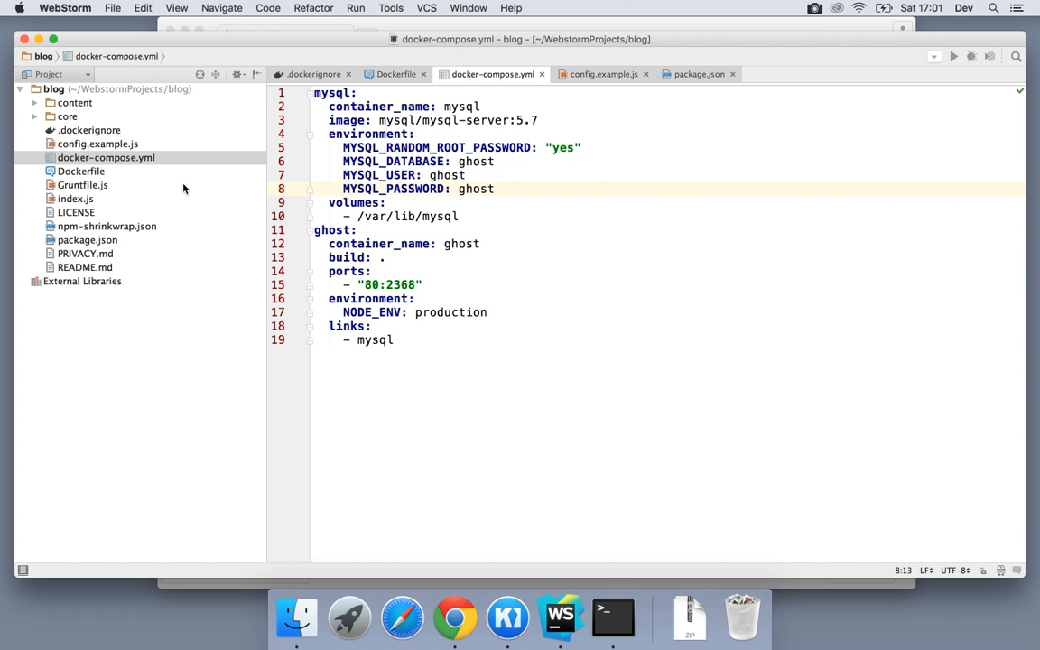
Step: Change the production server host from 127.0.0.1 to 0.0.0.0, keeping port 2368
left_click(603, 74)
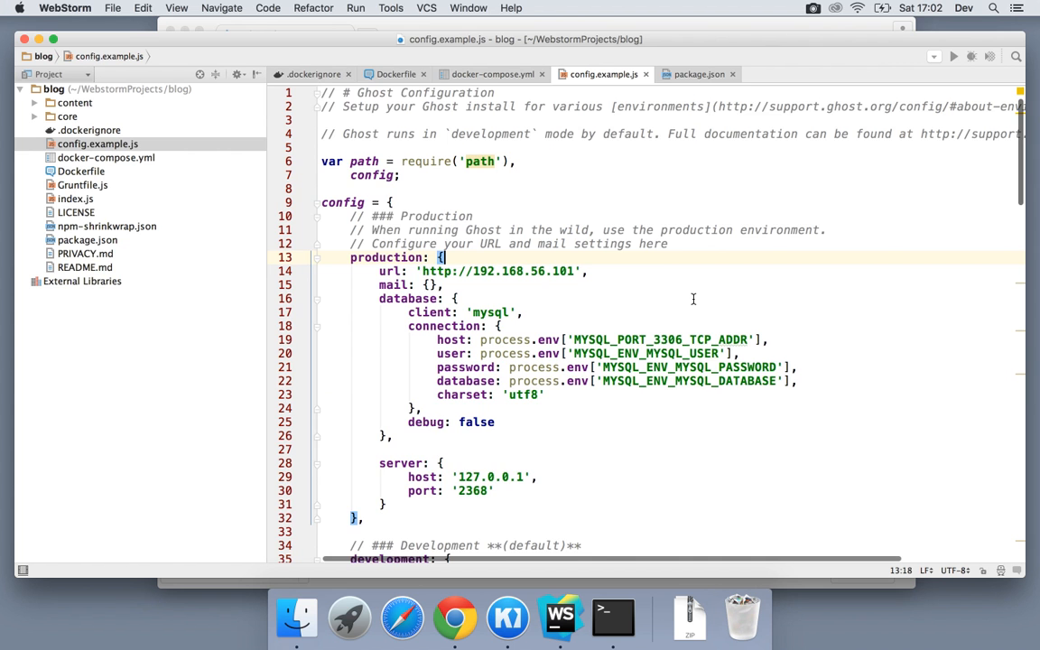
scroll("down", 3)
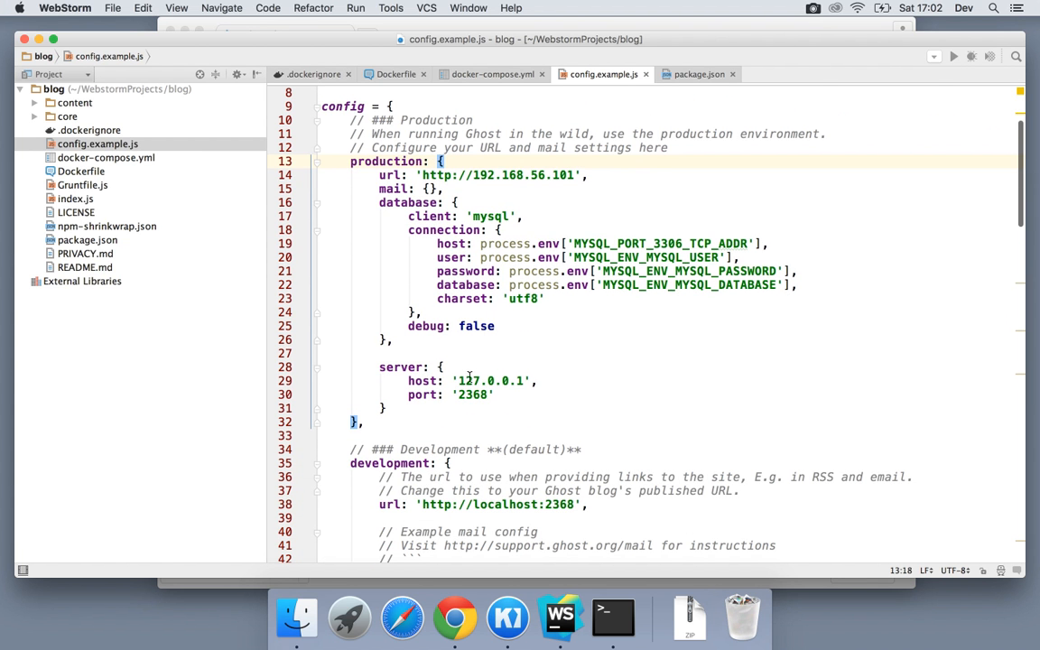
double_click(473, 381)
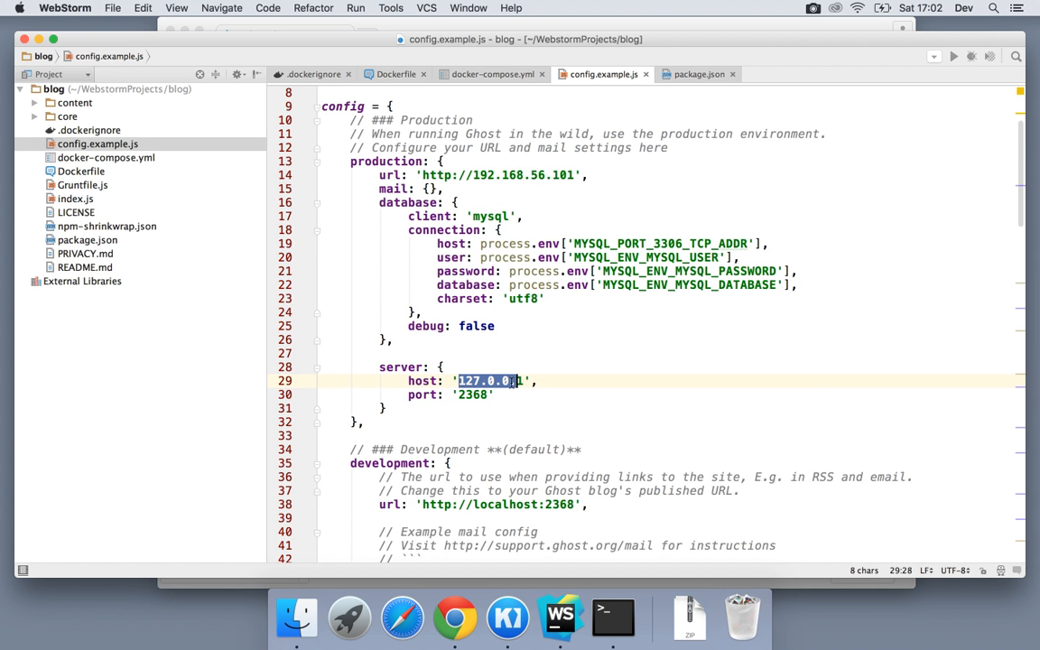
type("0")
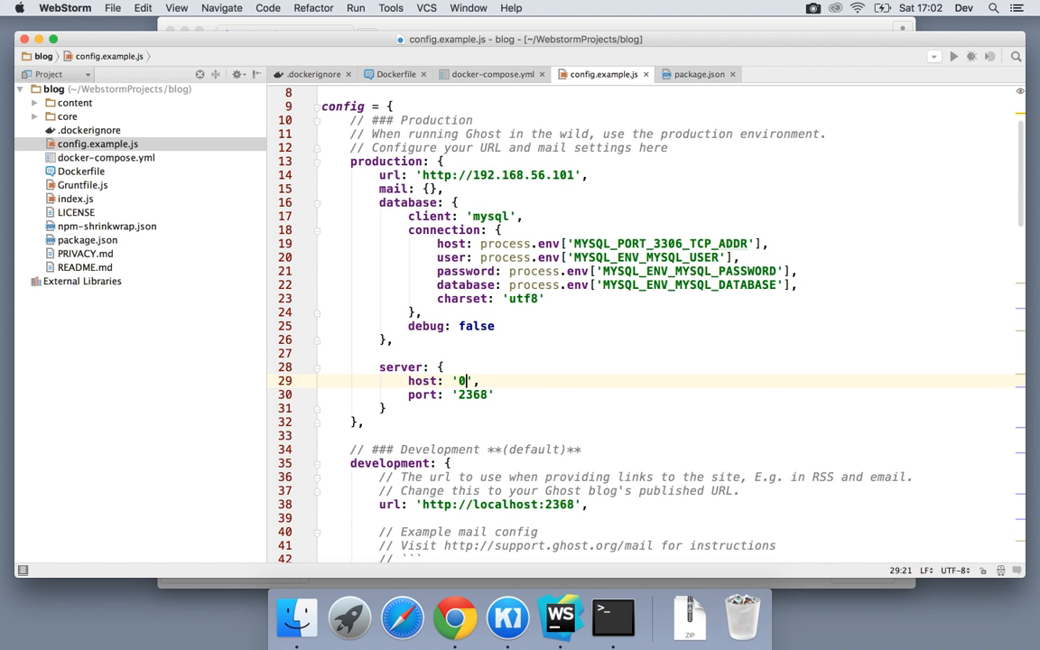
type(".0.0.0")
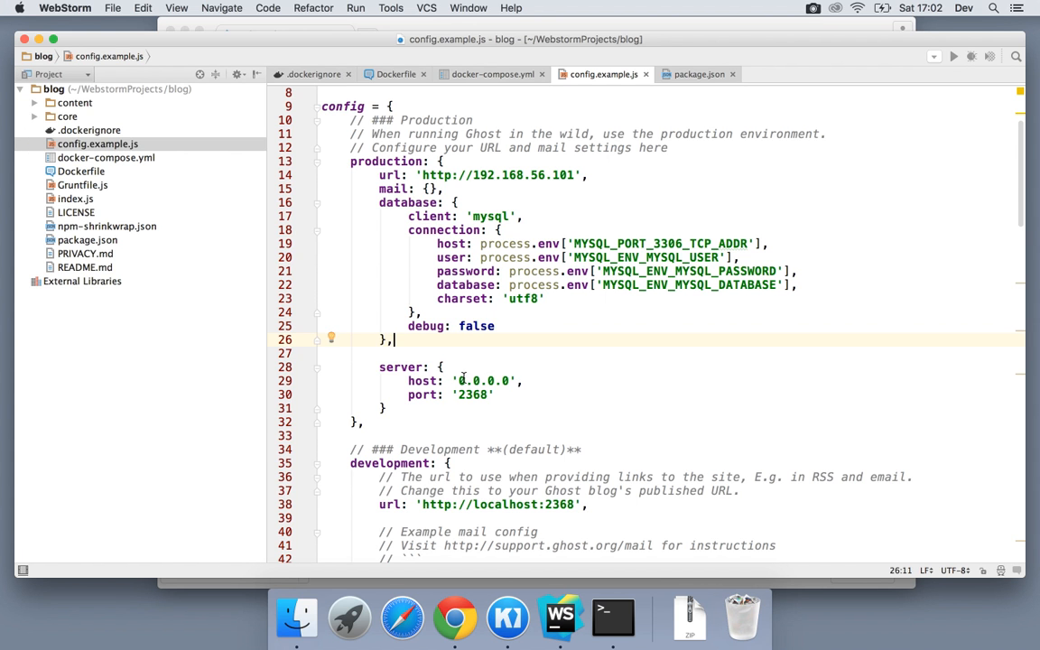
double_click(473, 393)
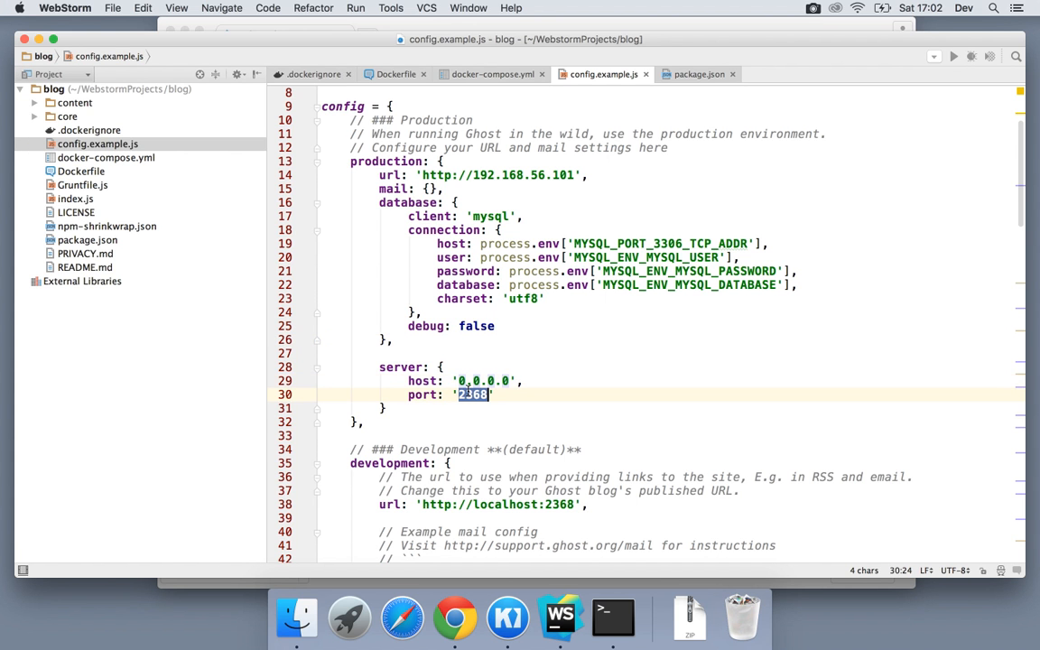
left_click(487, 74)
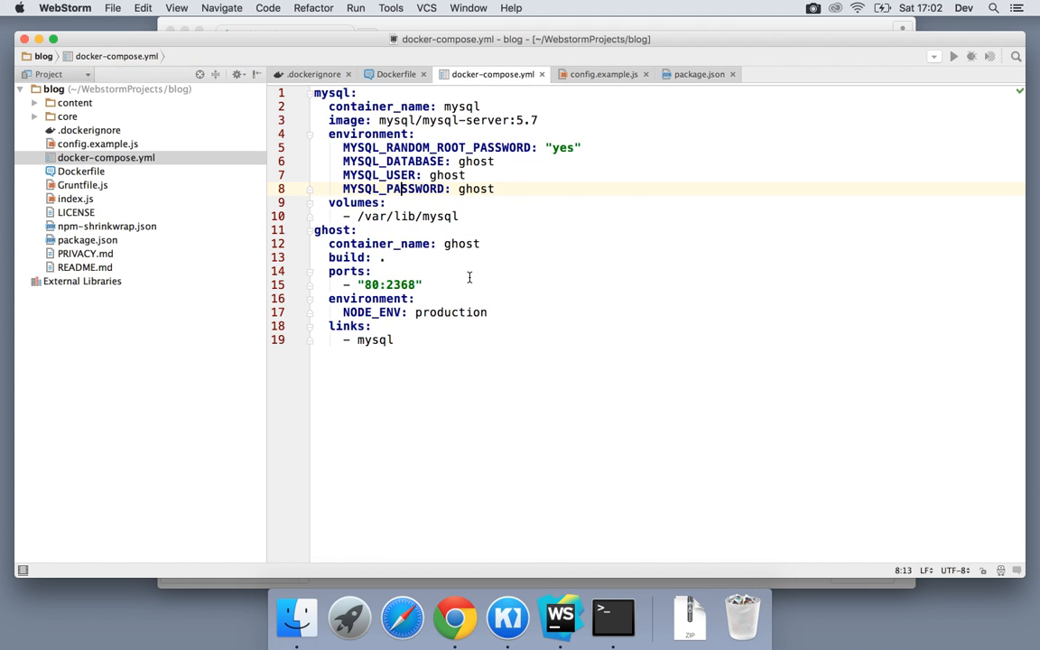
double_click(403, 285)
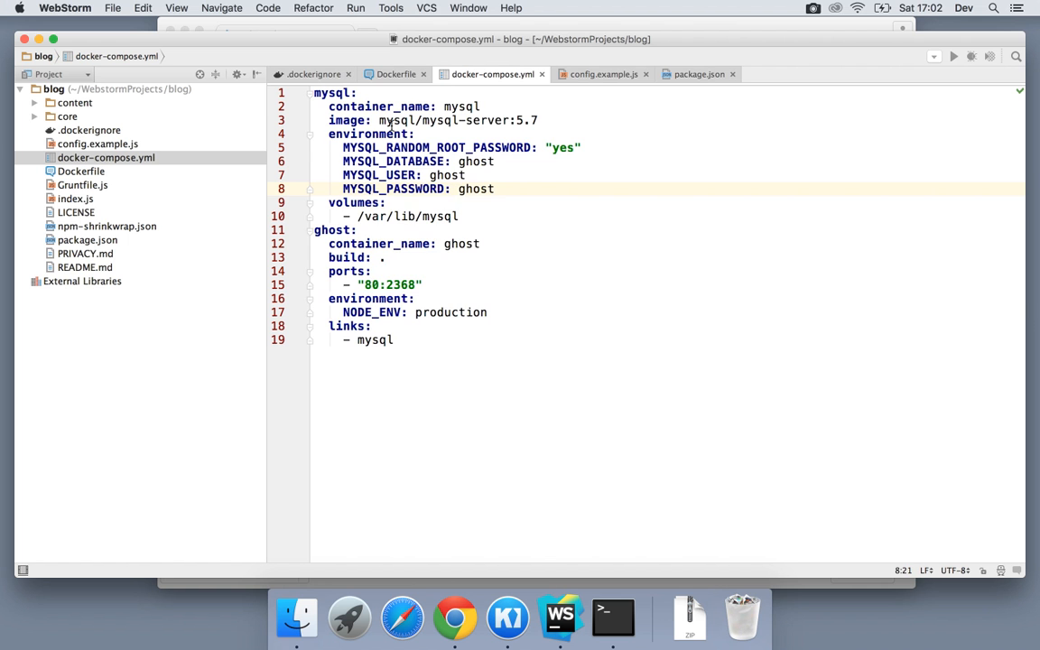
left_click(374, 271)
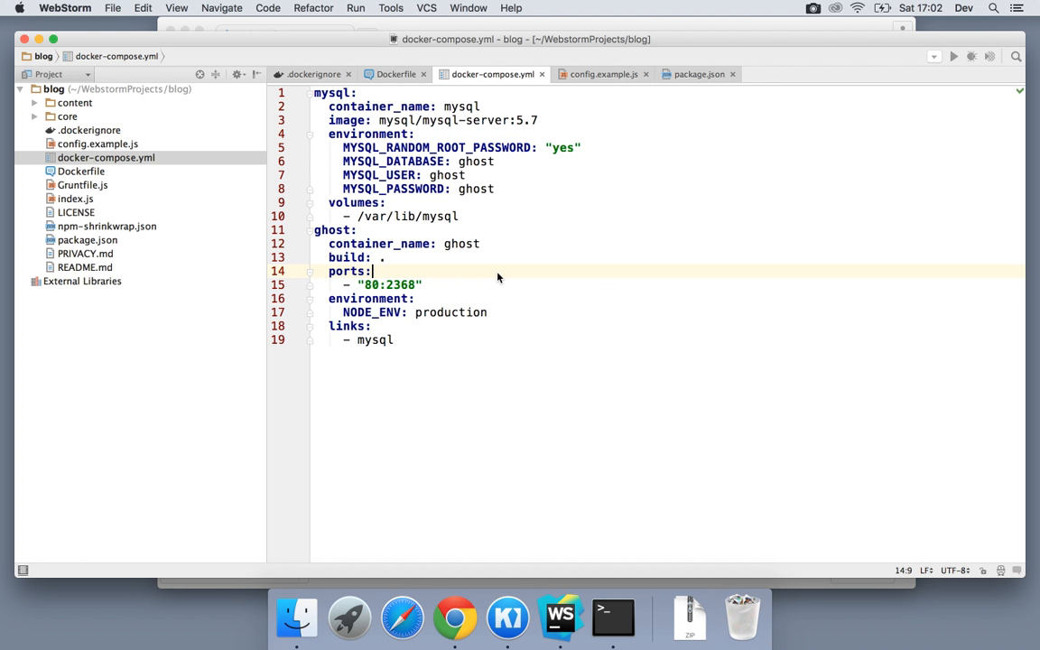
mouse_move(612, 618)
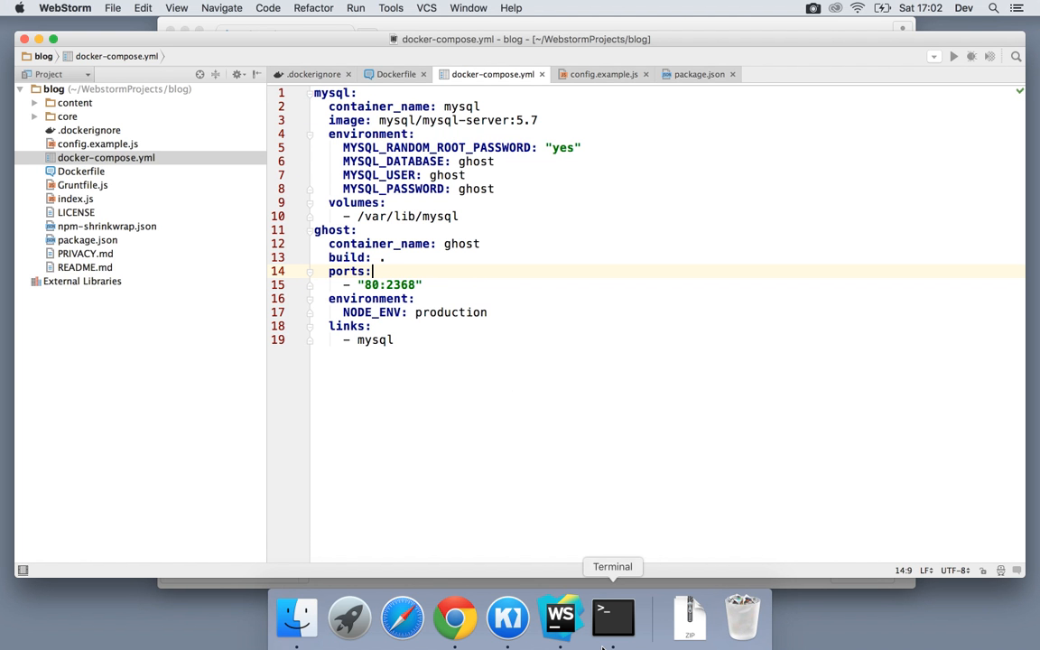
left_click(614, 617)
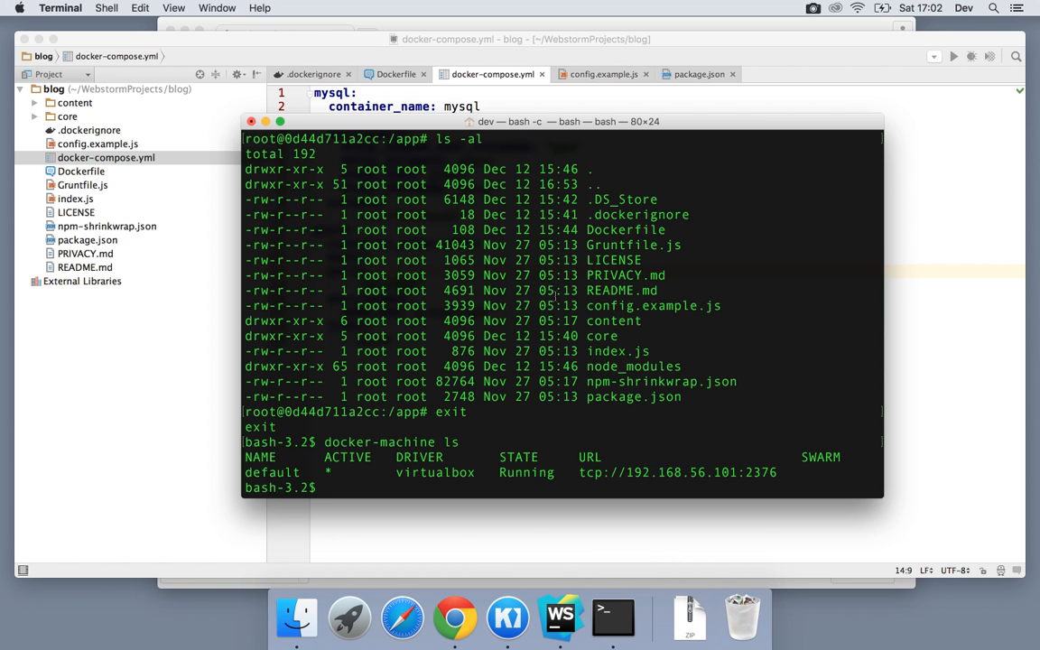
type("pwd")
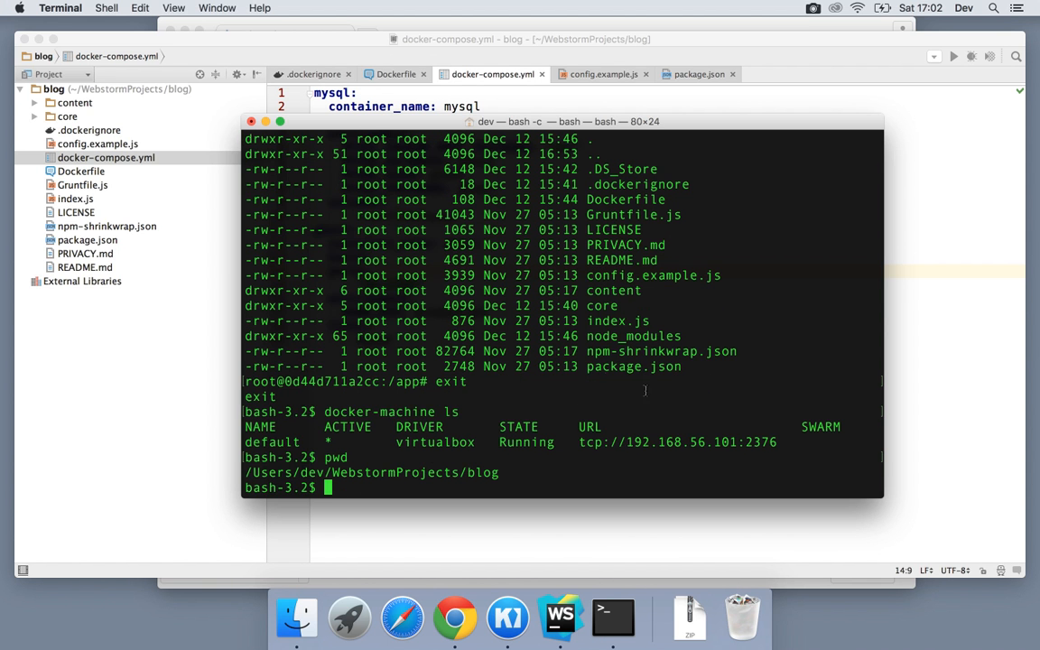
type("docker-c")
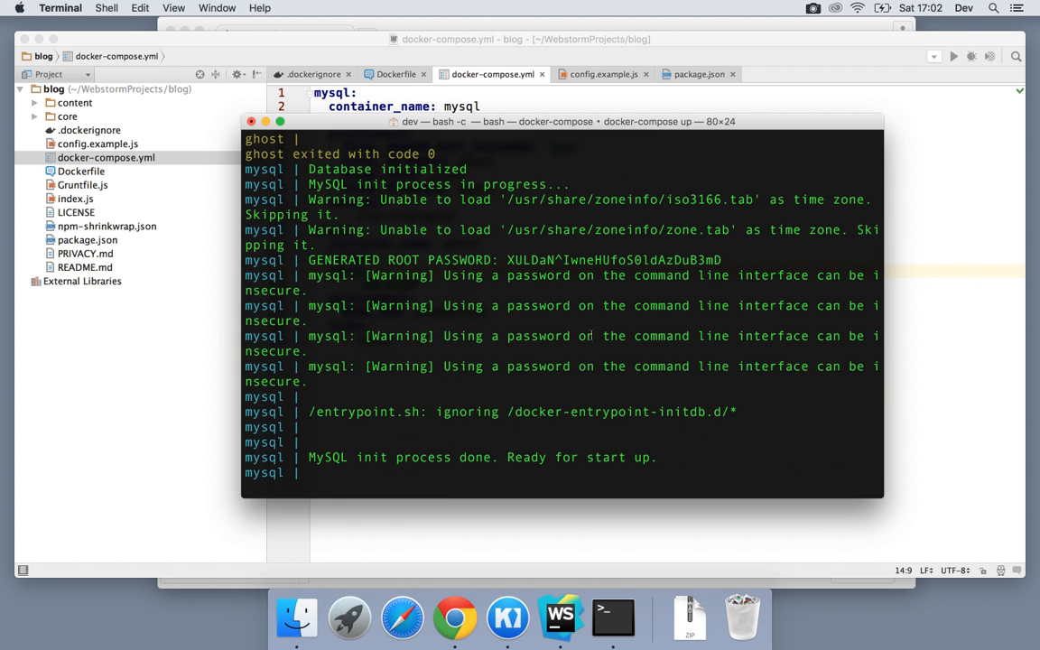
key("ctrl+c")
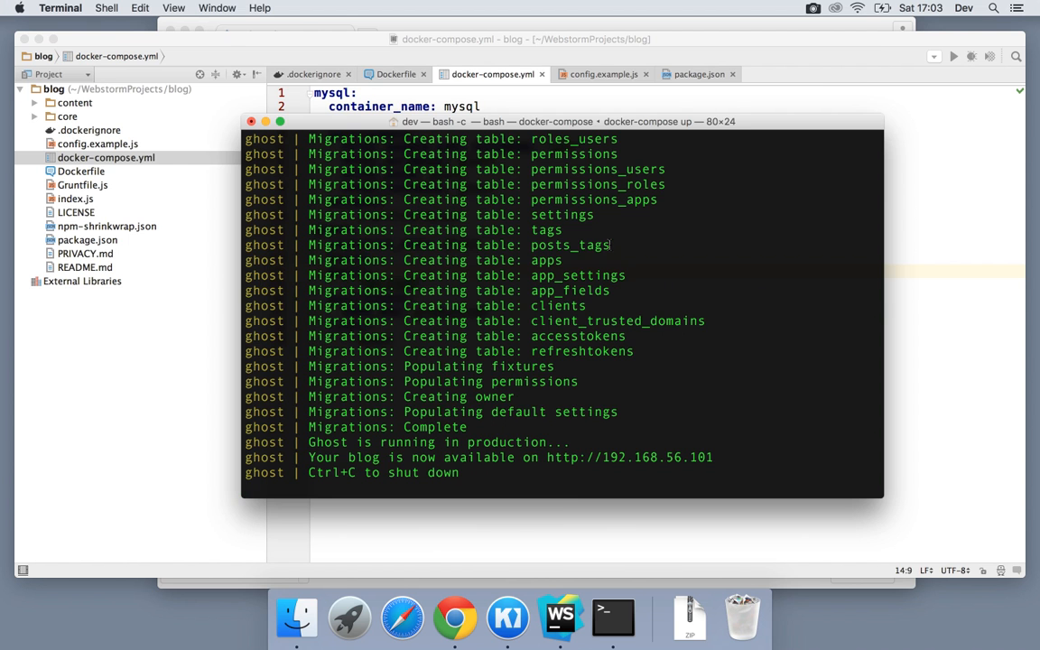
left_click(504, 620)
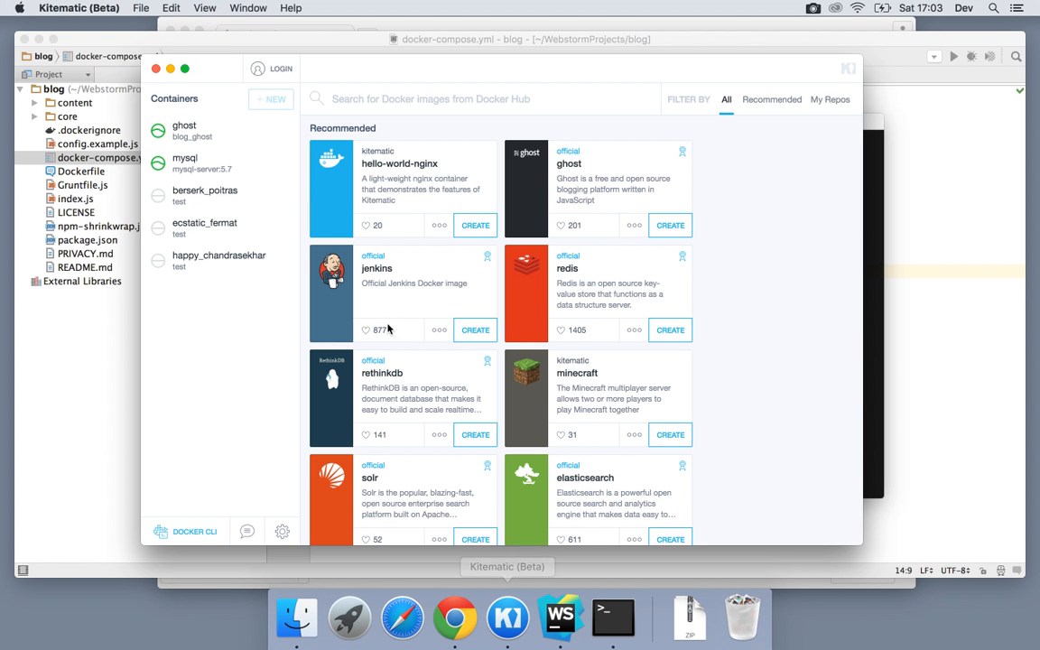
Step: Inspect the mysql container's Volumes settings, /var/lib/mysql mapped to no local folder
left_click(215, 162)
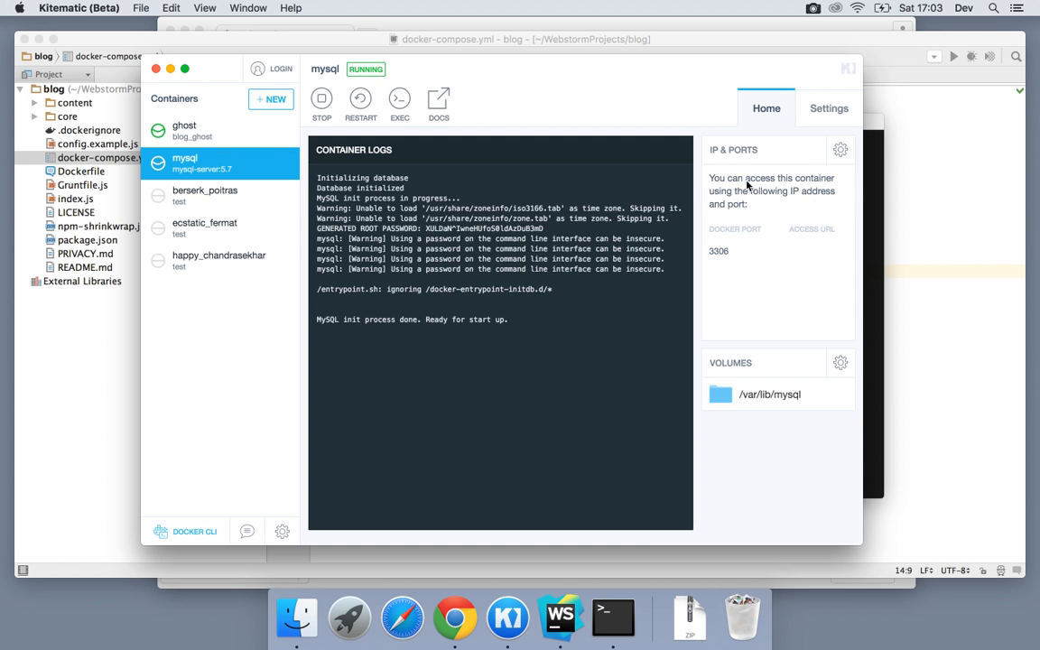
mouse_move(841, 150)
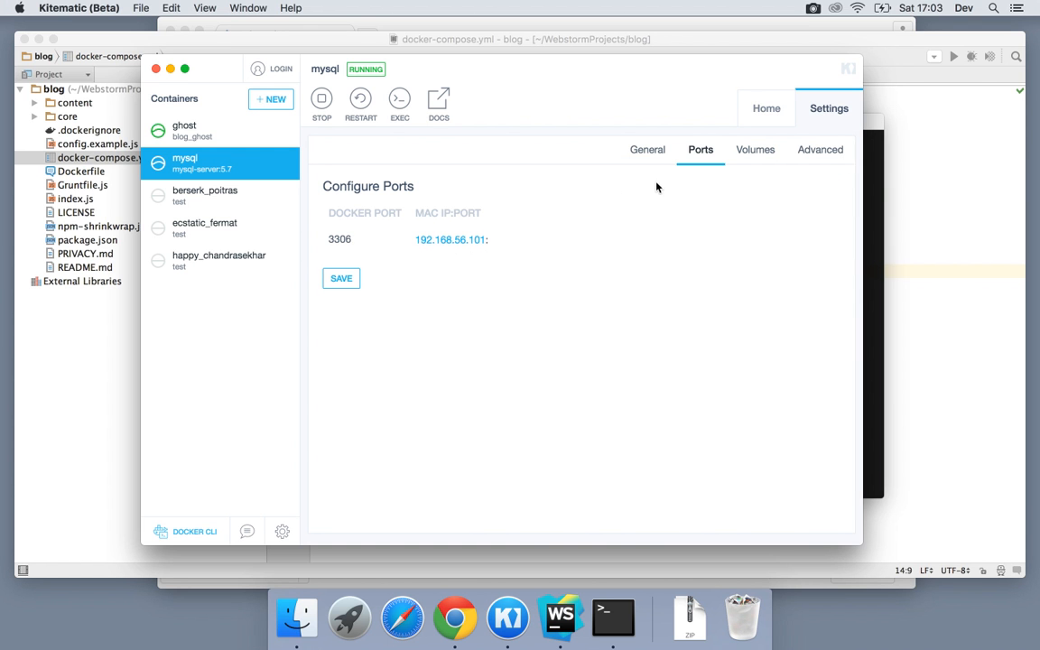
left_click(647, 148)
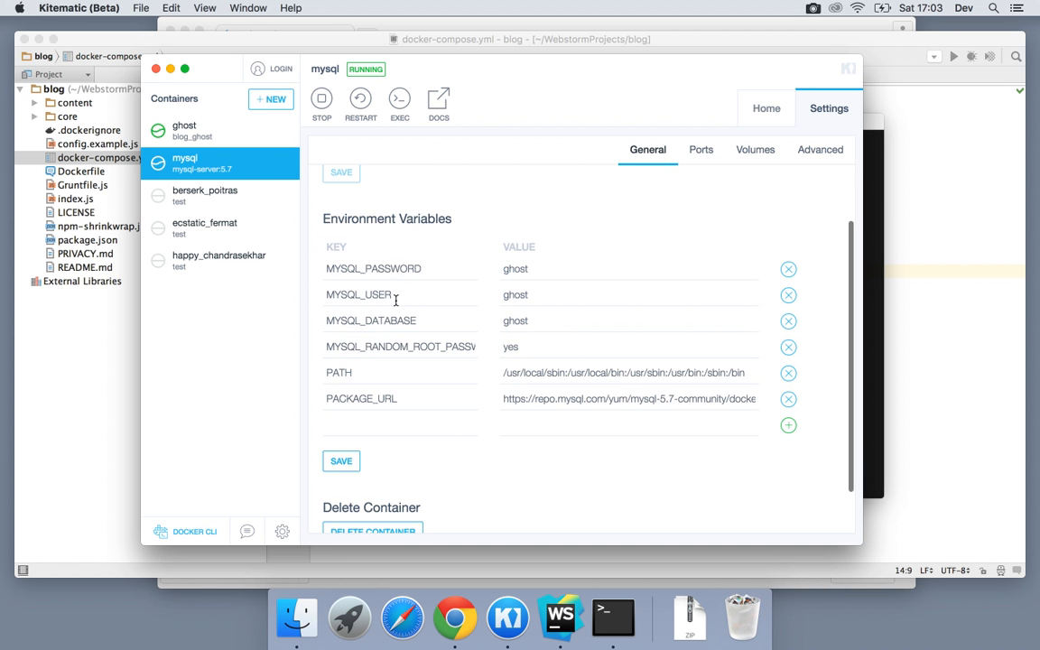
left_click(755, 148)
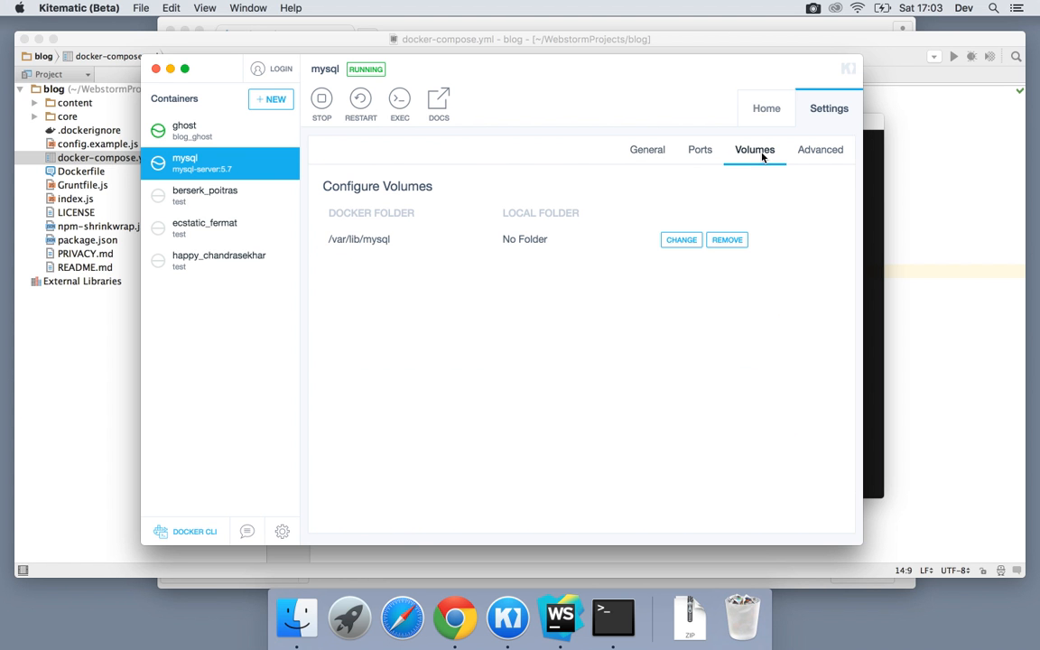
left_click(681, 239)
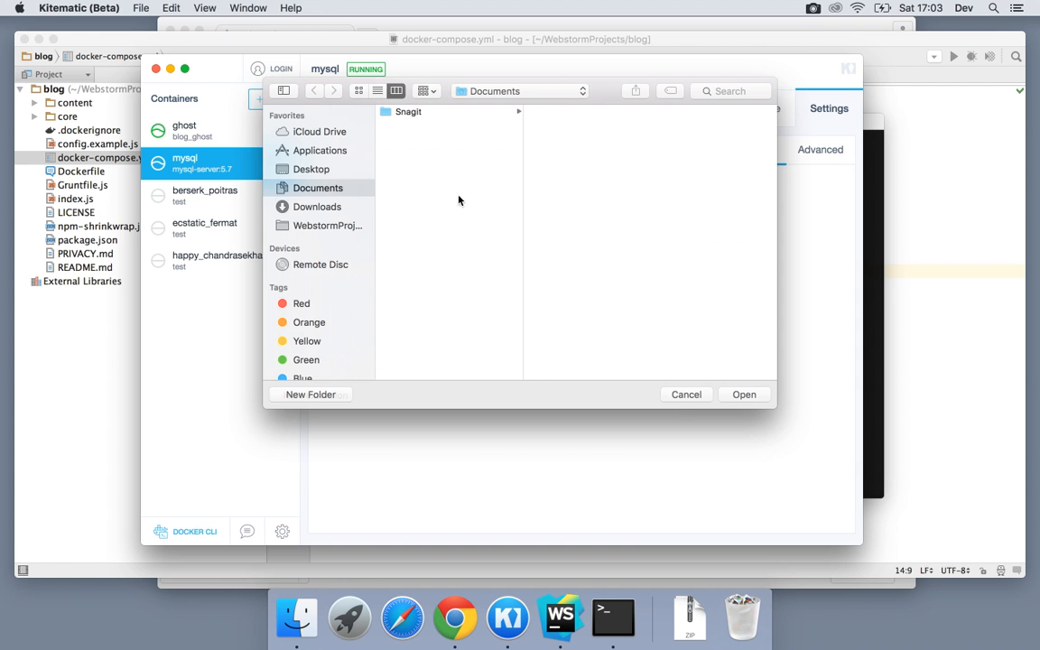
left_click(687, 394)
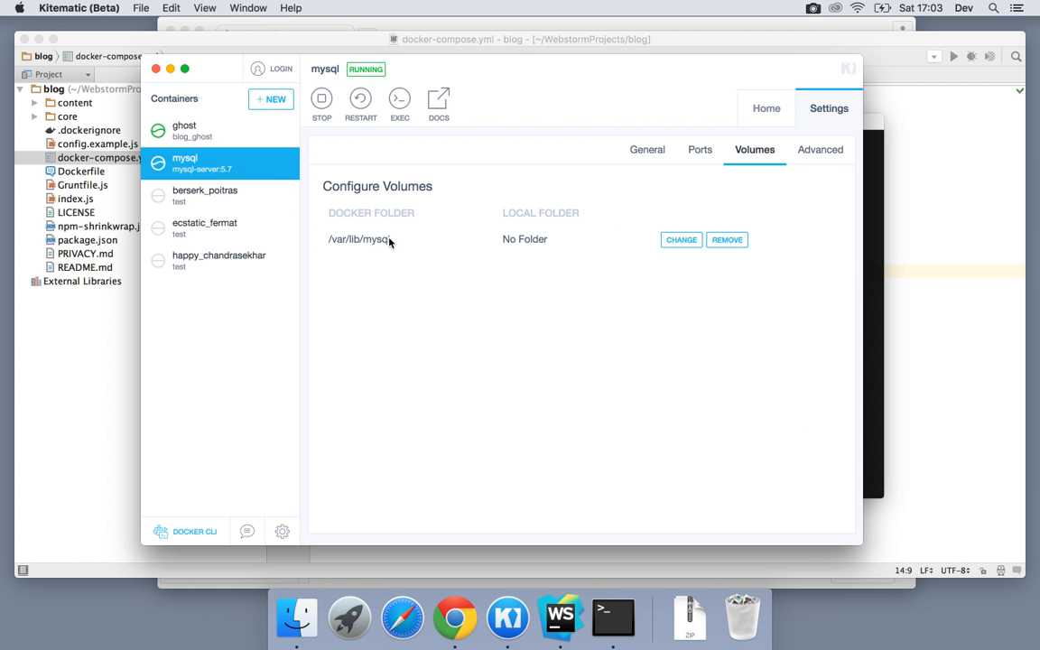
mouse_move(390, 237)
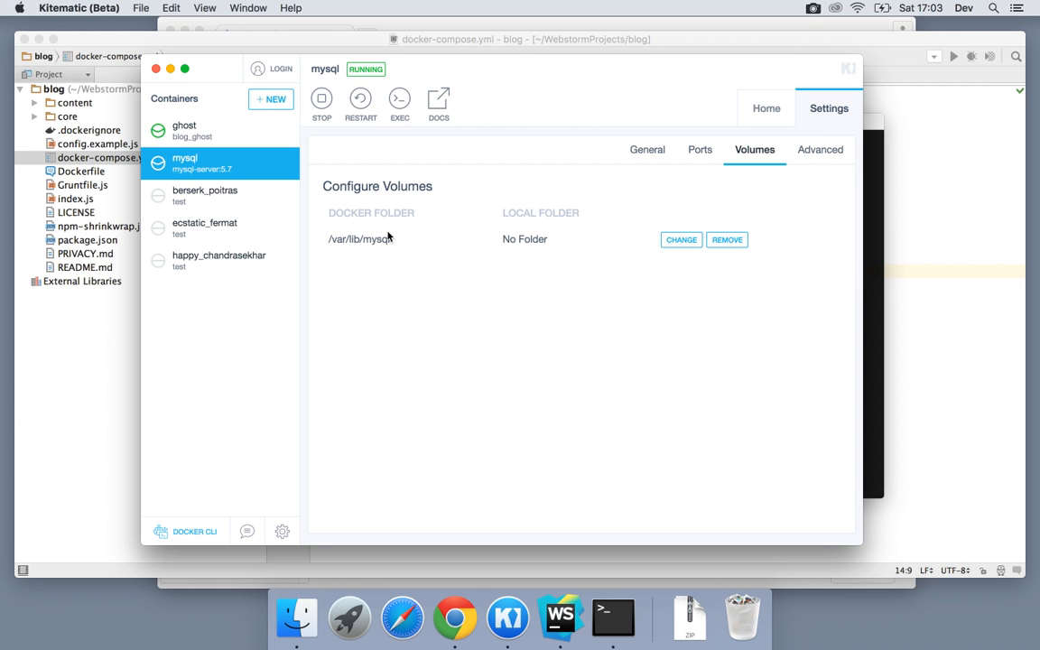
mouse_move(414, 238)
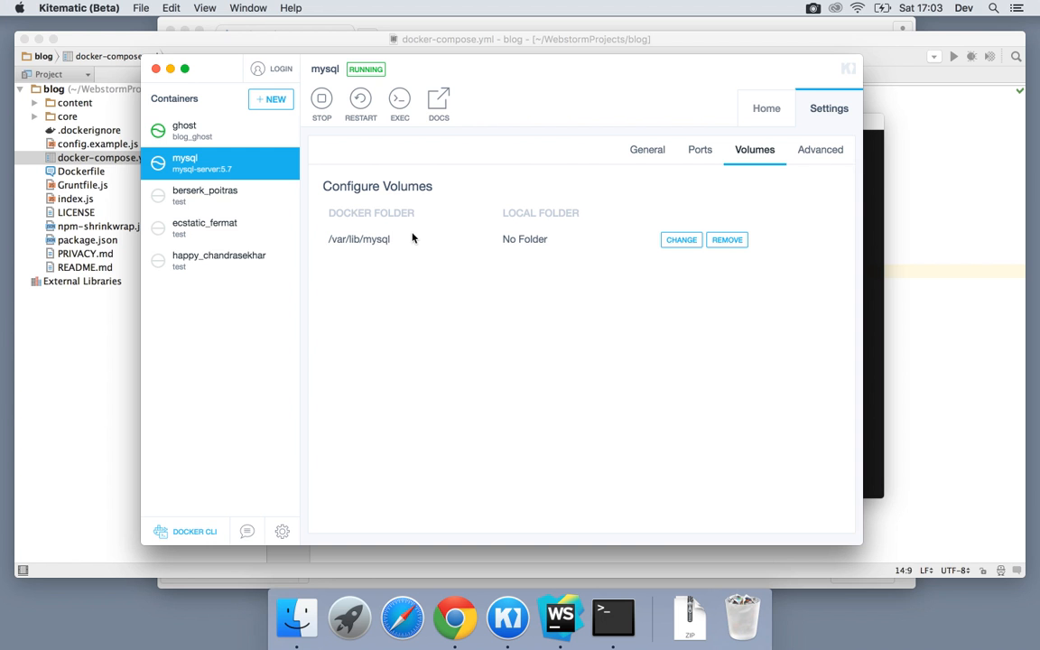
mouse_move(408, 286)
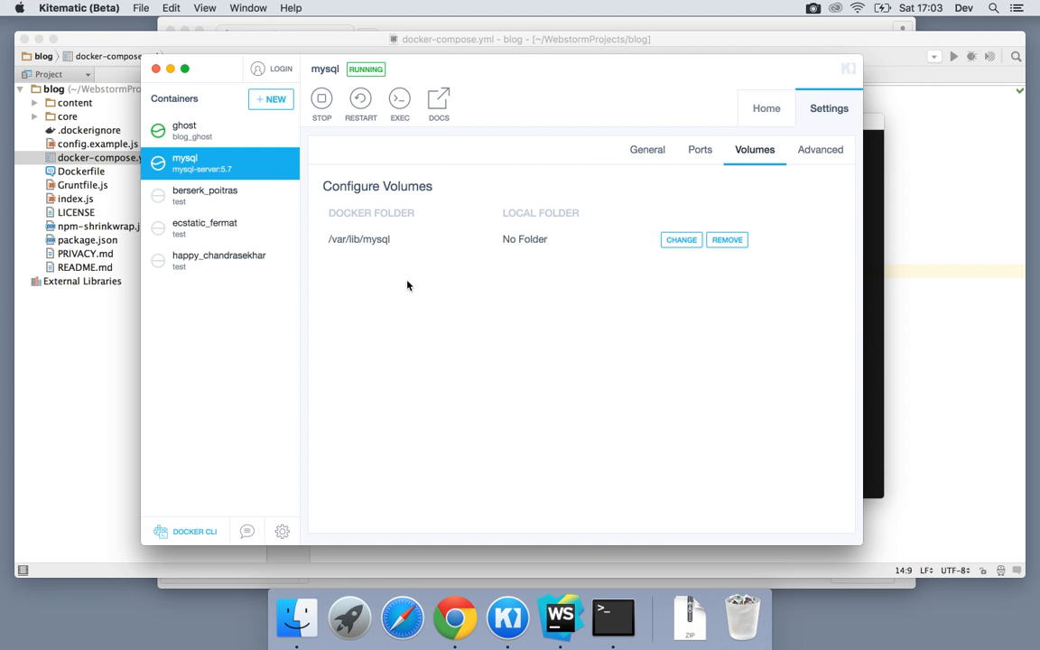
mouse_move(408, 257)
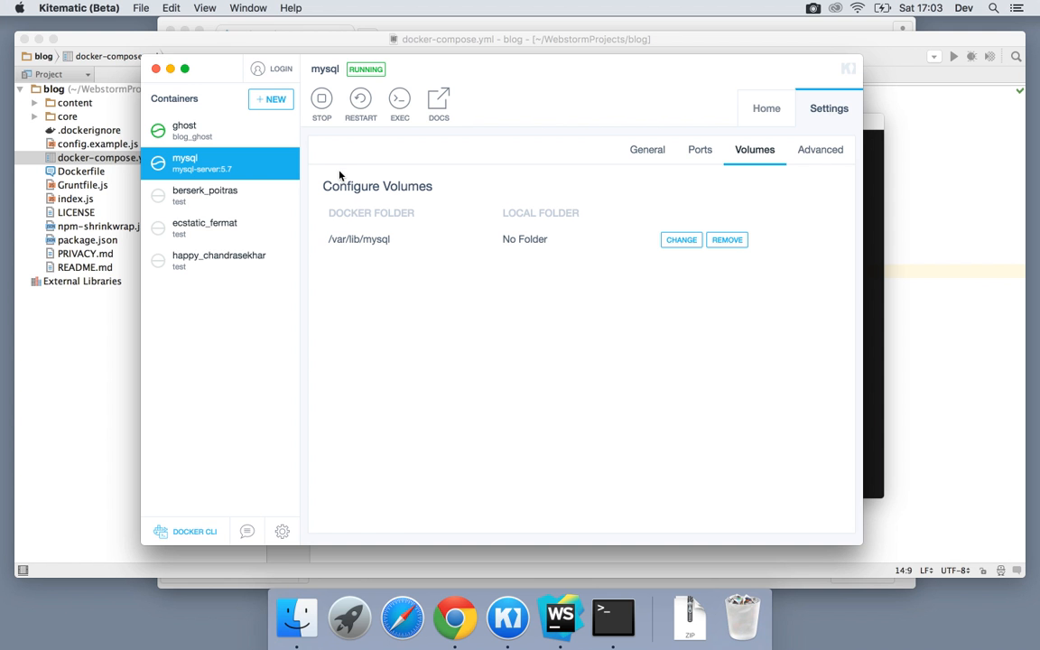
mouse_move(365, 264)
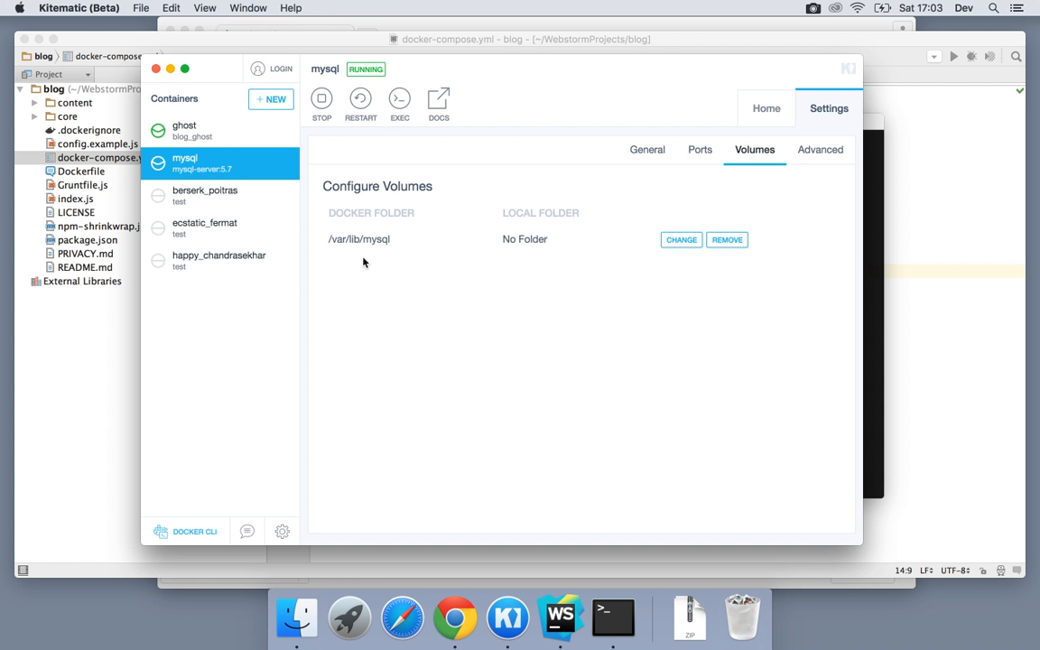
left_click(185, 131)
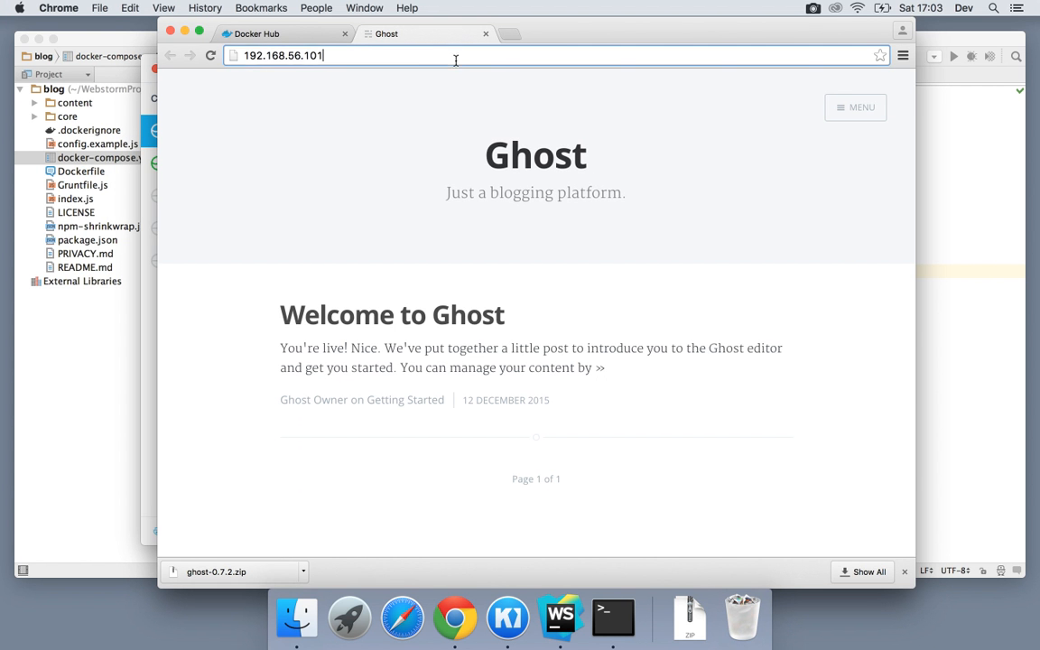
Step: Create the Ghost owner account at /ghost with email, name Lee Benson, password and blog title
type("/ghost/setup/one/")
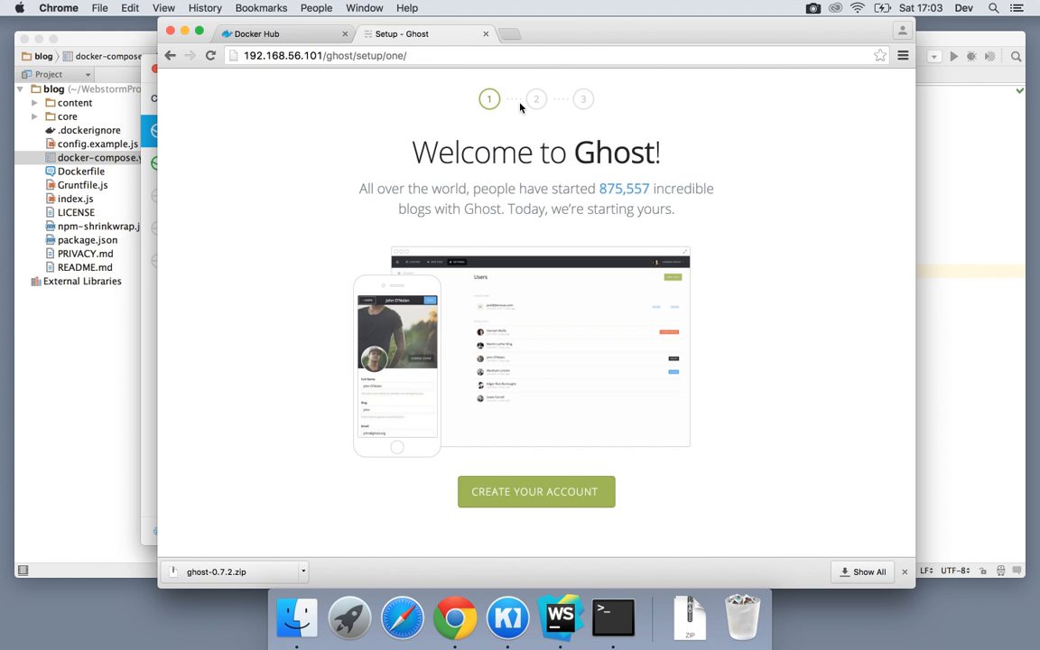
left_click(537, 491)
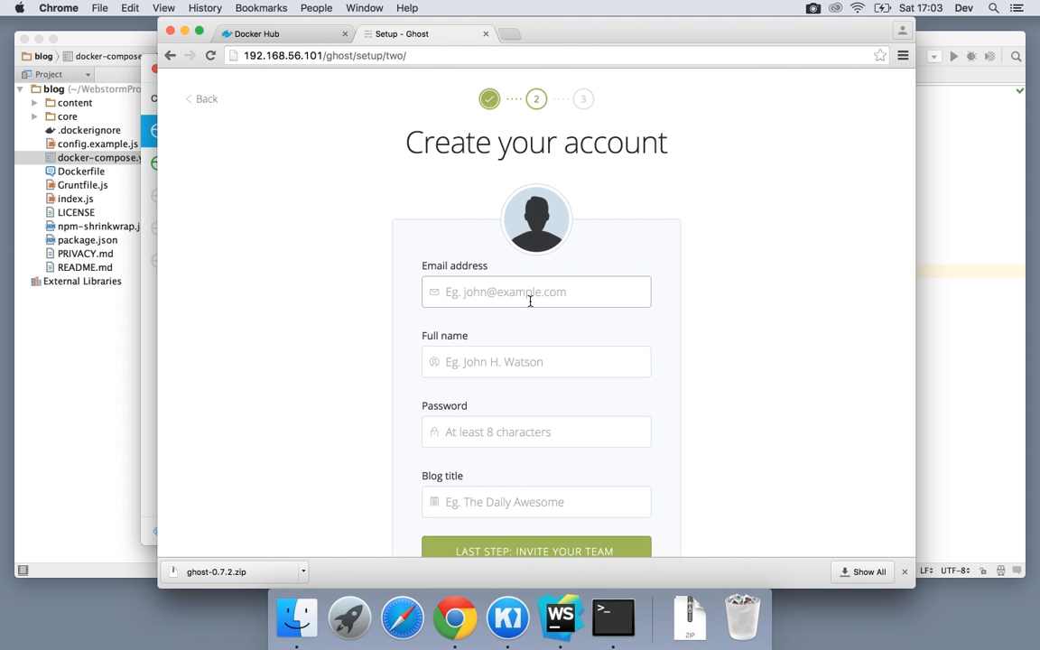
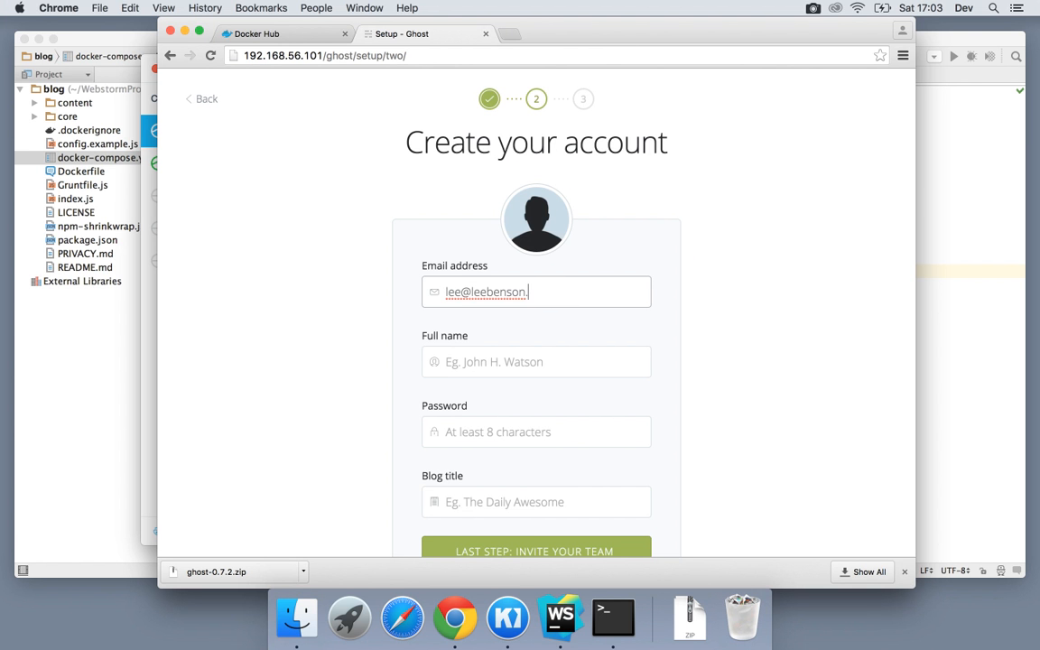
type("Lee Benson")
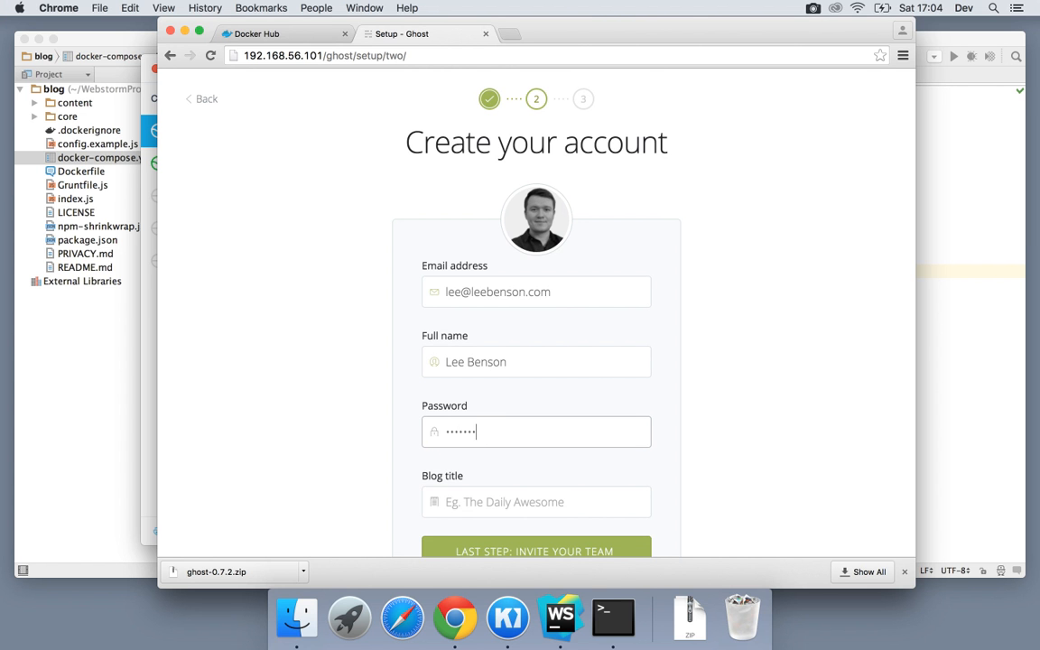
type("Lee Benson")
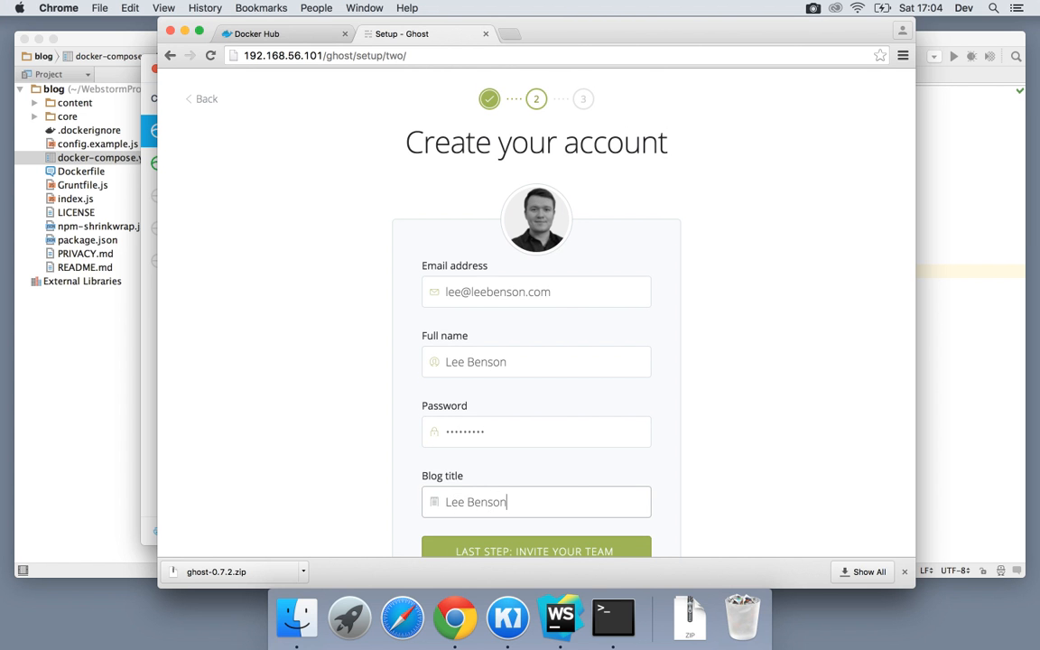
left_click(534, 549)
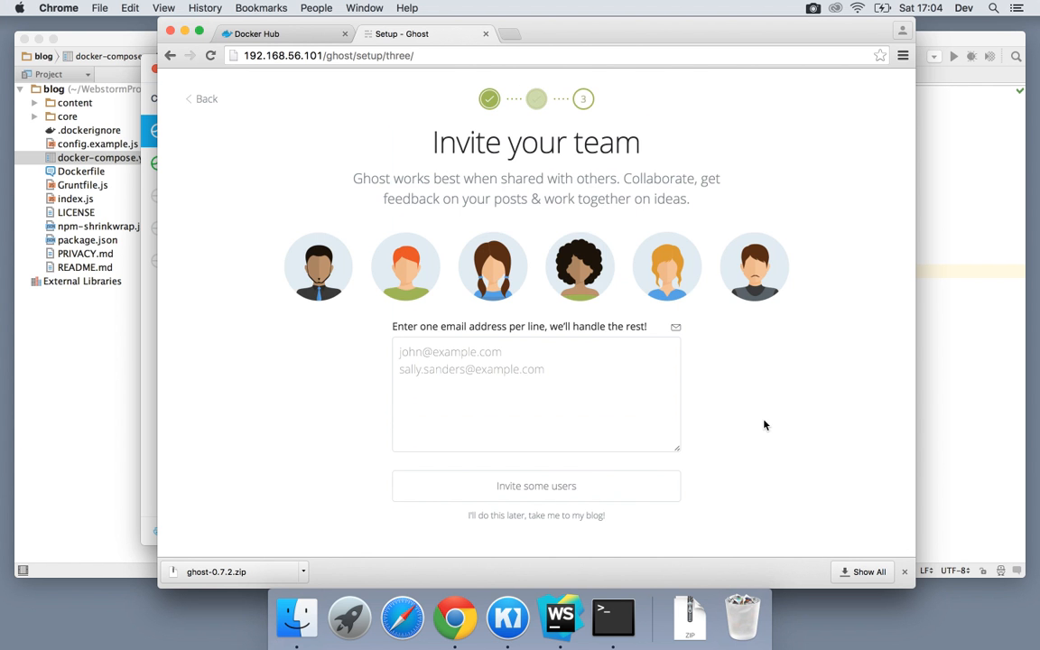
Step: Skip team invites and publish a new 'test post' reading 'this is a giant test!' immediately
left_click(536, 515)
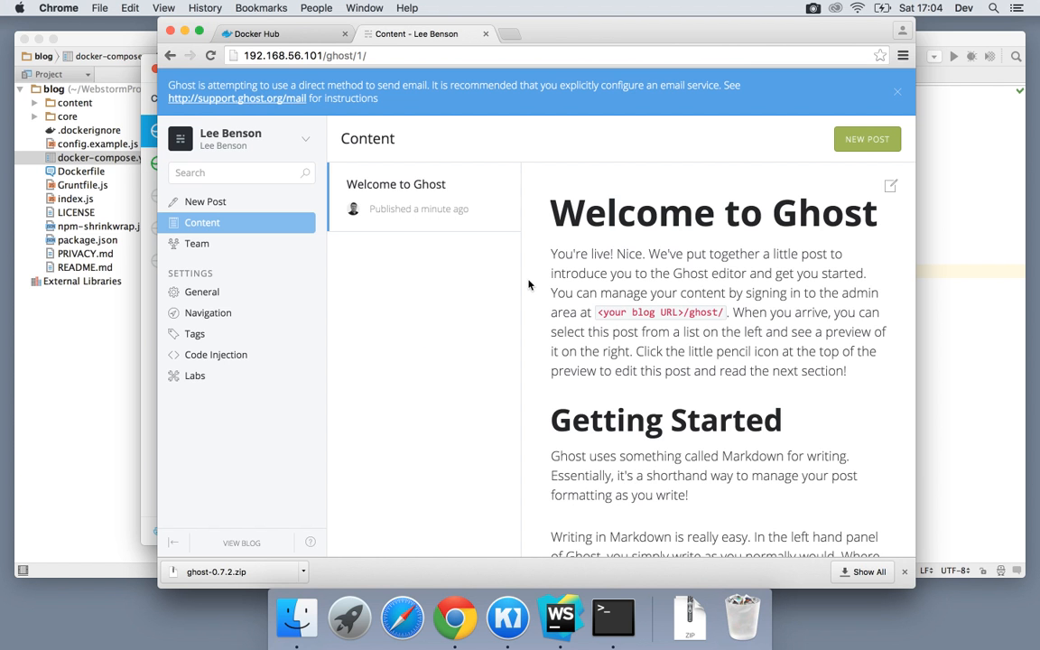
mouse_move(635, 103)
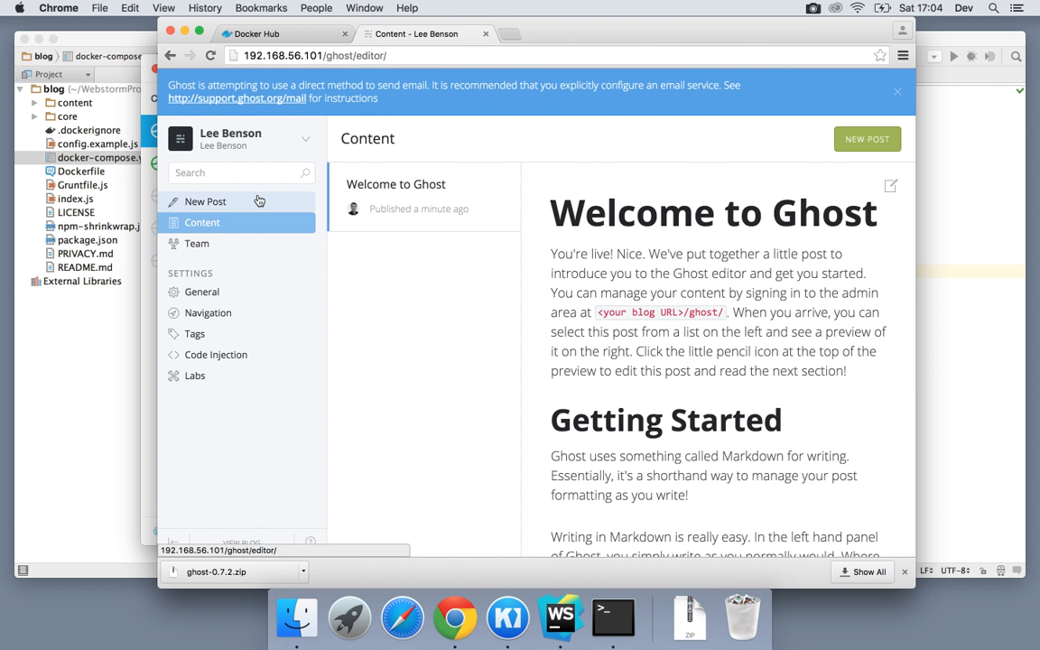
left_click(206, 202)
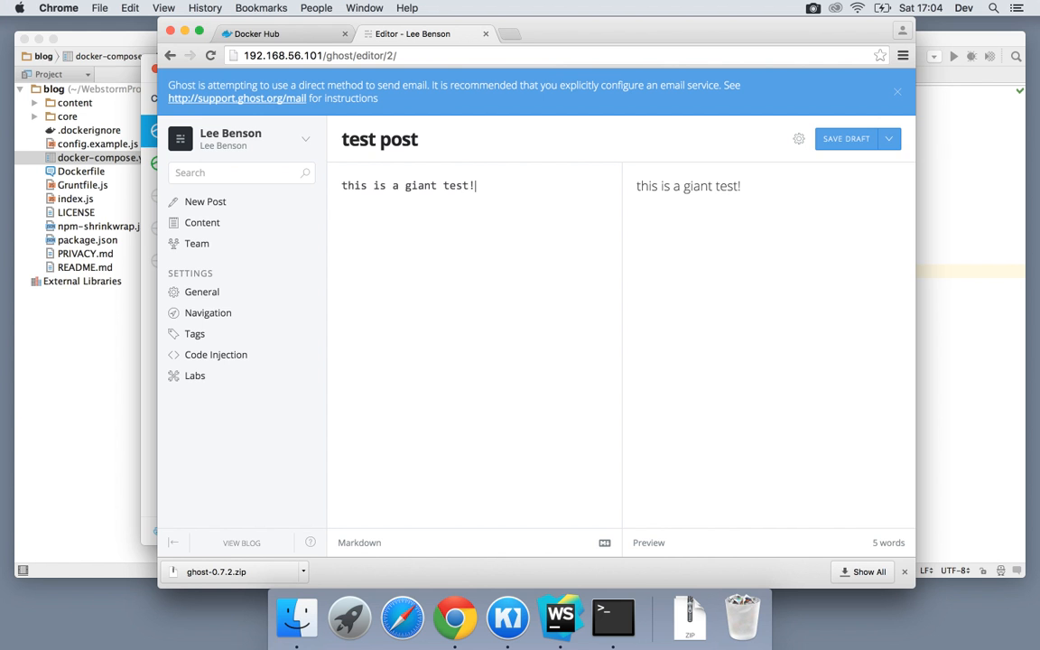
left_click(889, 138)
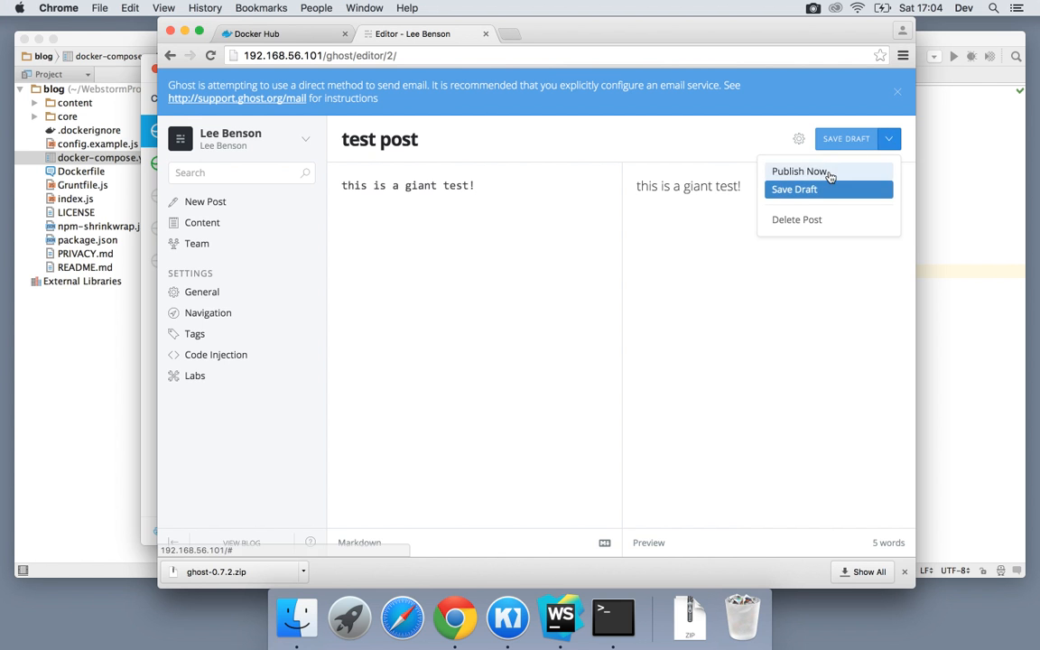
left_click(802, 170)
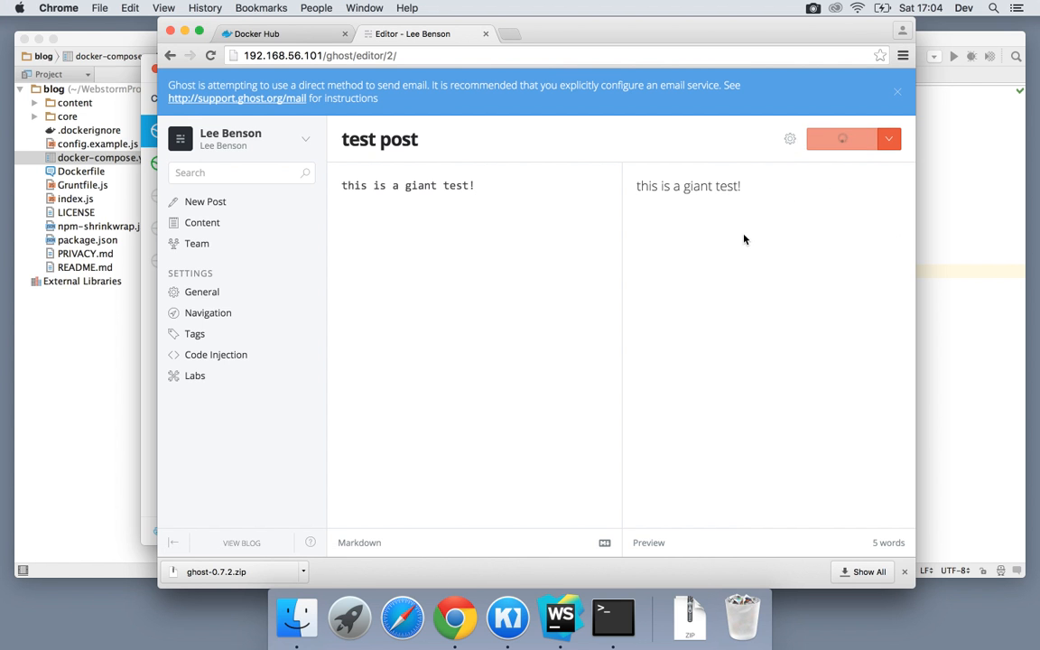
left_click(842, 137)
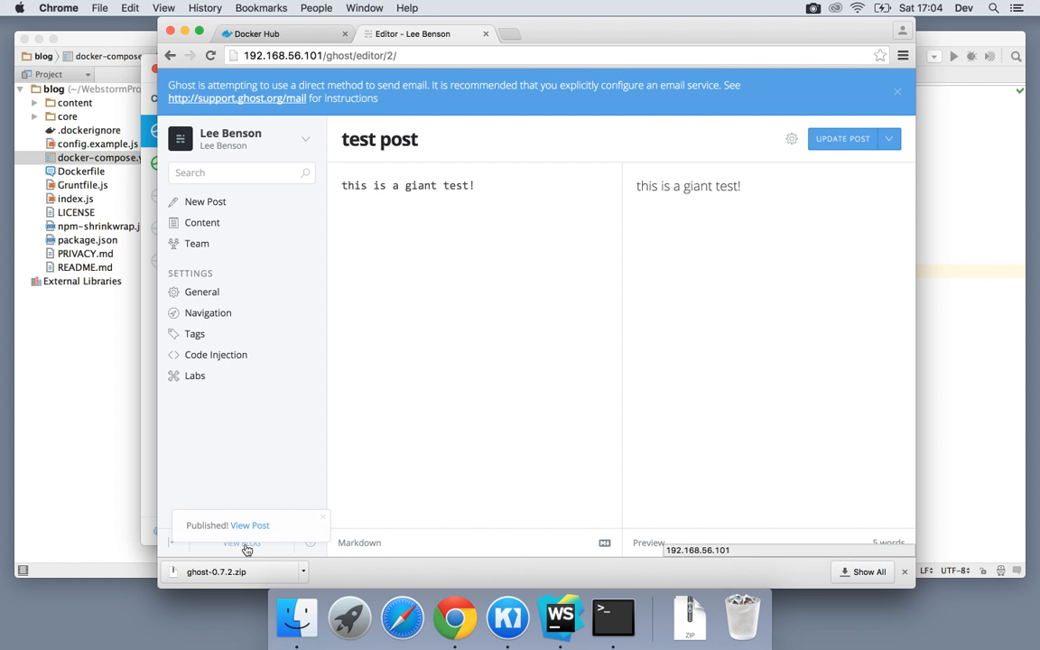
Step: View the published test post on the public blog
left_click(249, 524)
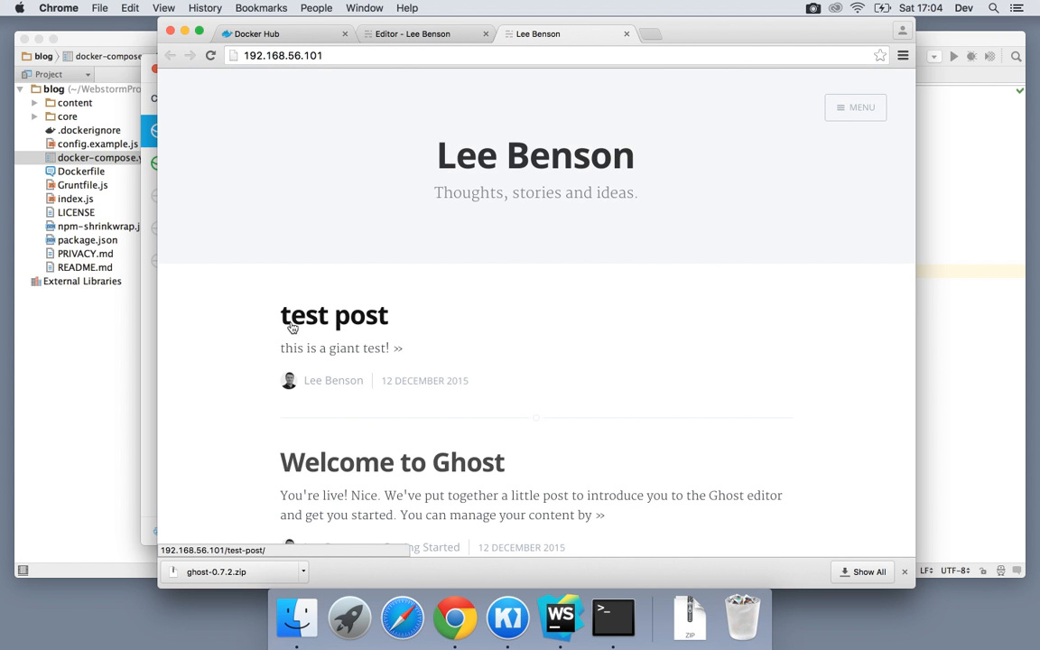
left_click(334, 314)
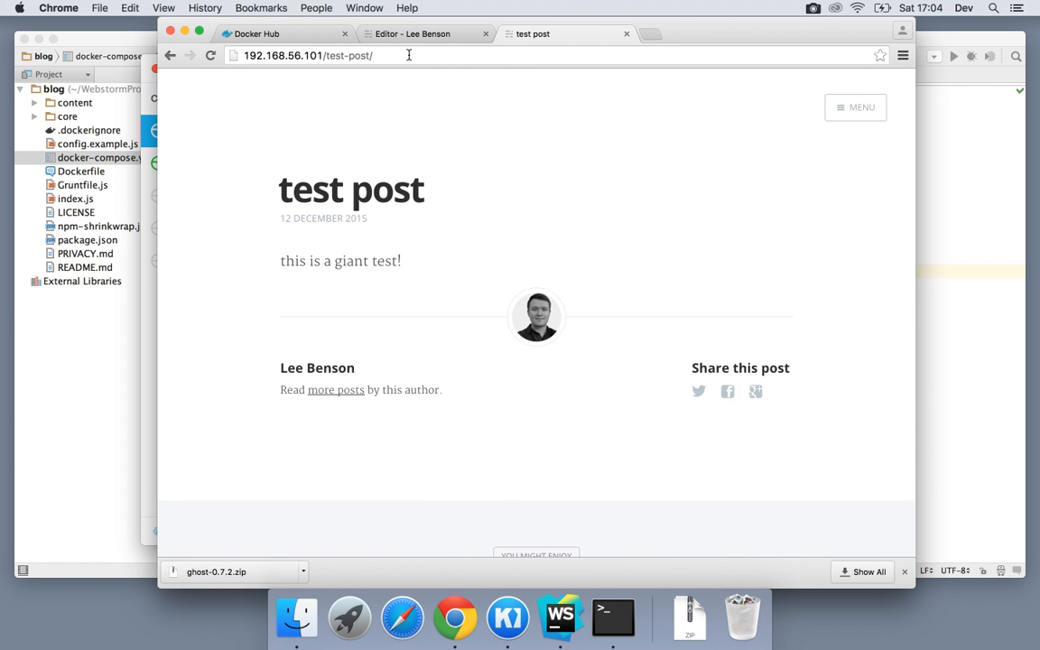
Step: Stop the compose session and run docker-compose up again to restart ghost and mysql
left_click(614, 614)
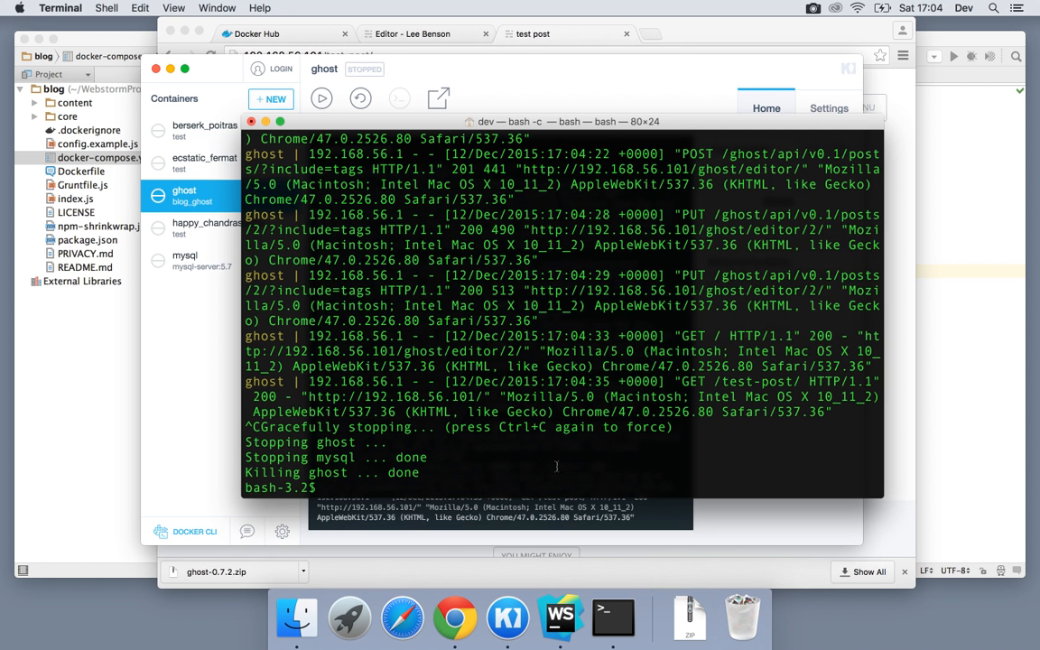
type("docker-compose up")
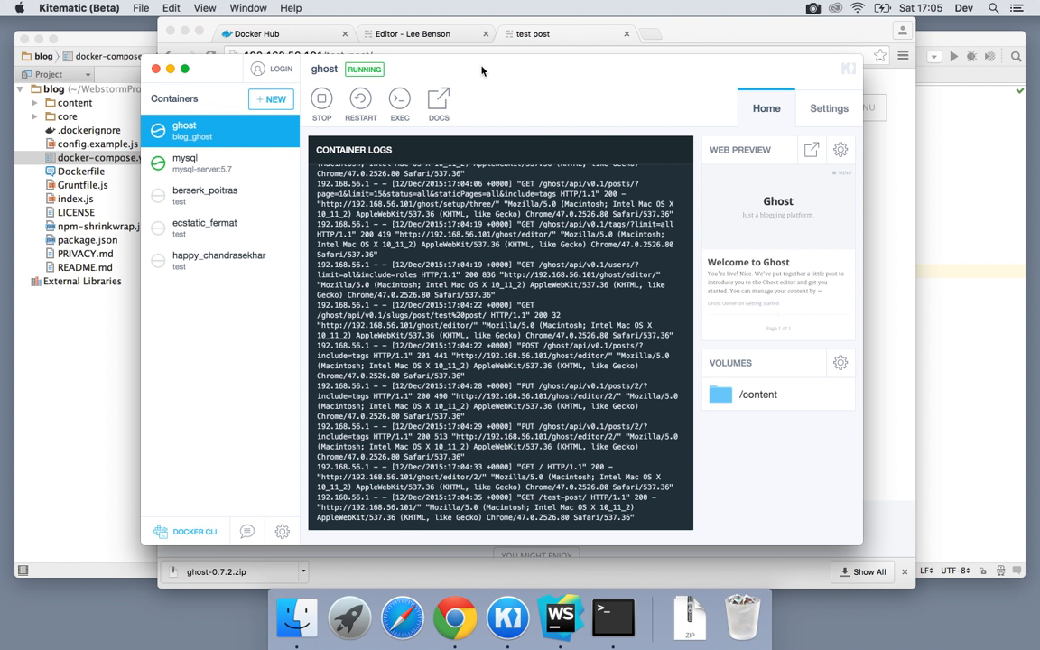
left_click(560, 618)
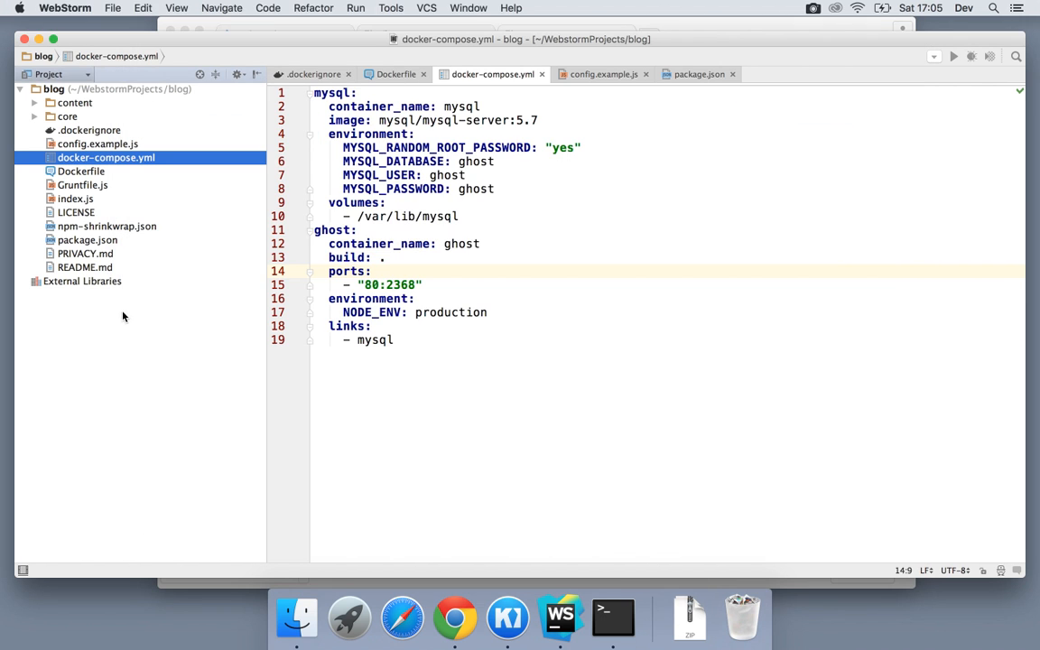
mouse_move(137, 420)
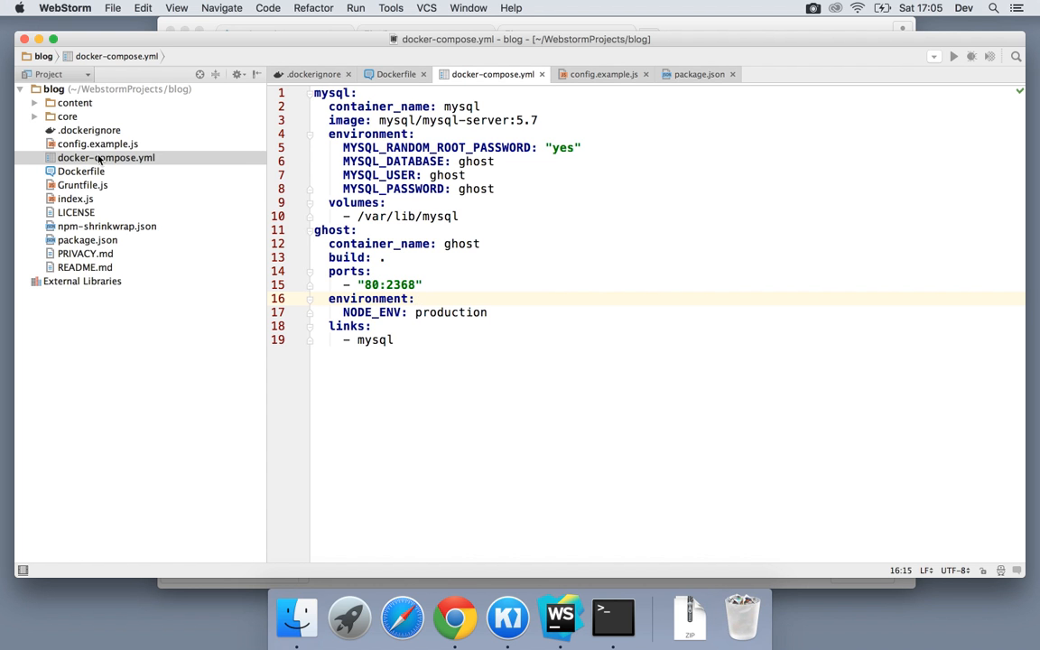
Step: Bring the Terminal forward after reviewing docker-compose.yml's mysql and ghost services
left_click(104, 157)
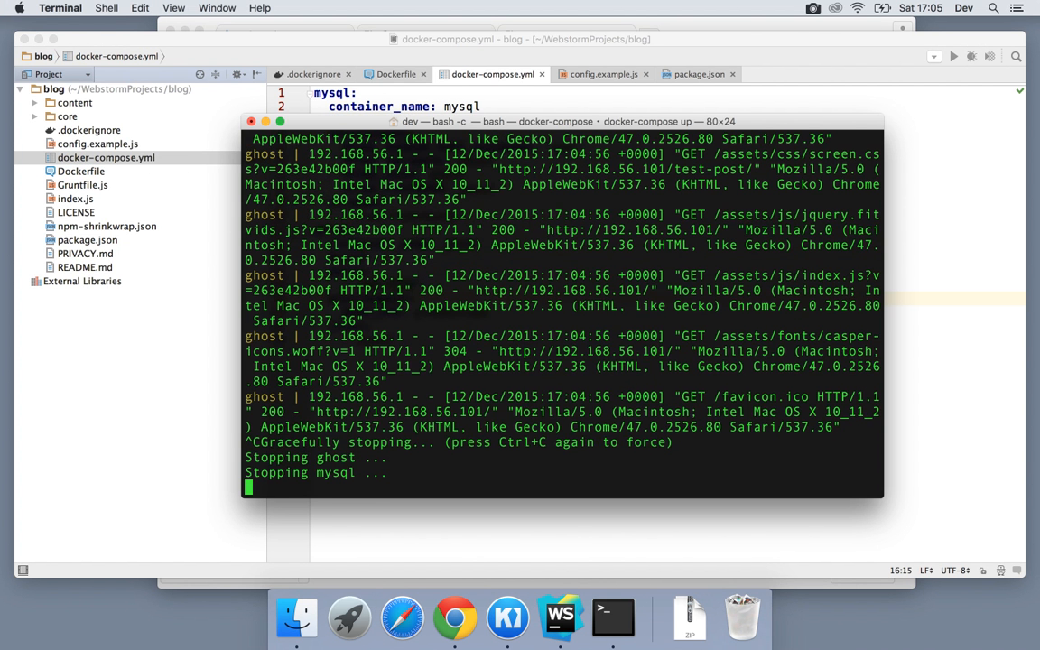
Step: Shut down the compose stack, killing ghost and mysql, and begin a new docker-compose command
type("docker-compose up")
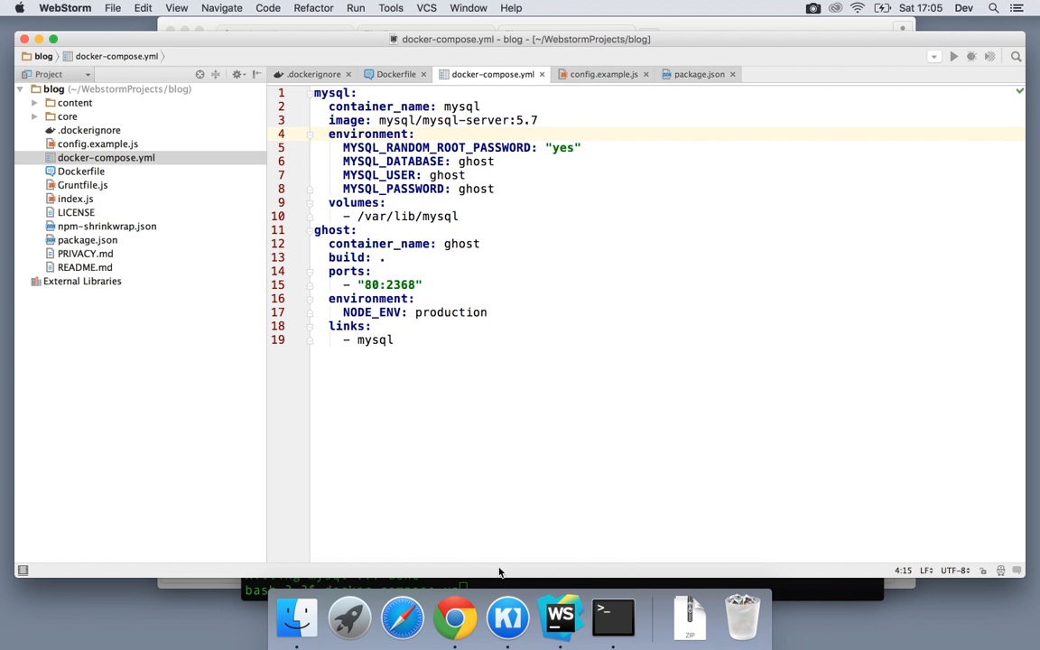
left_click(614, 618)
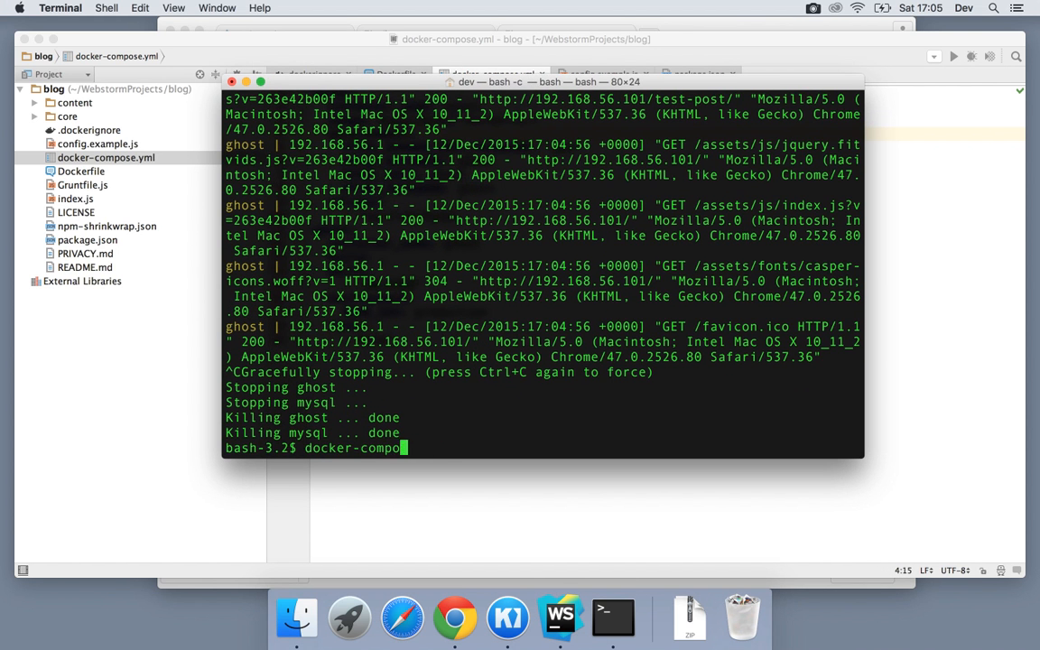
Step: Attempt docker login in Terminal, abandon it at the Username prompt and return to docker-compose.yml in WebStorm
type("docker login")
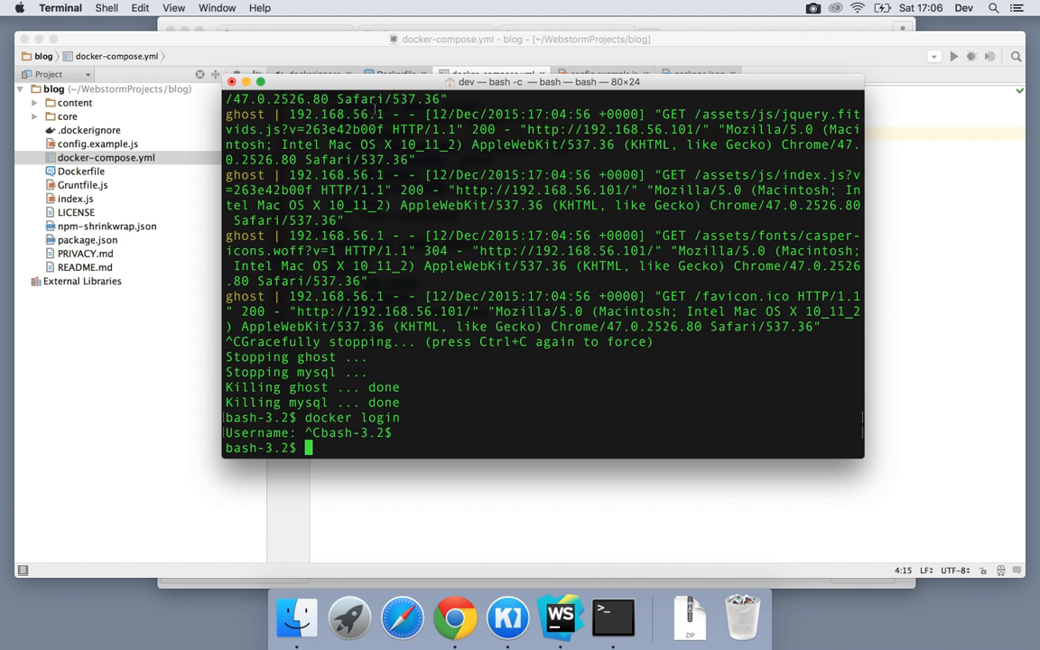
left_click(557, 618)
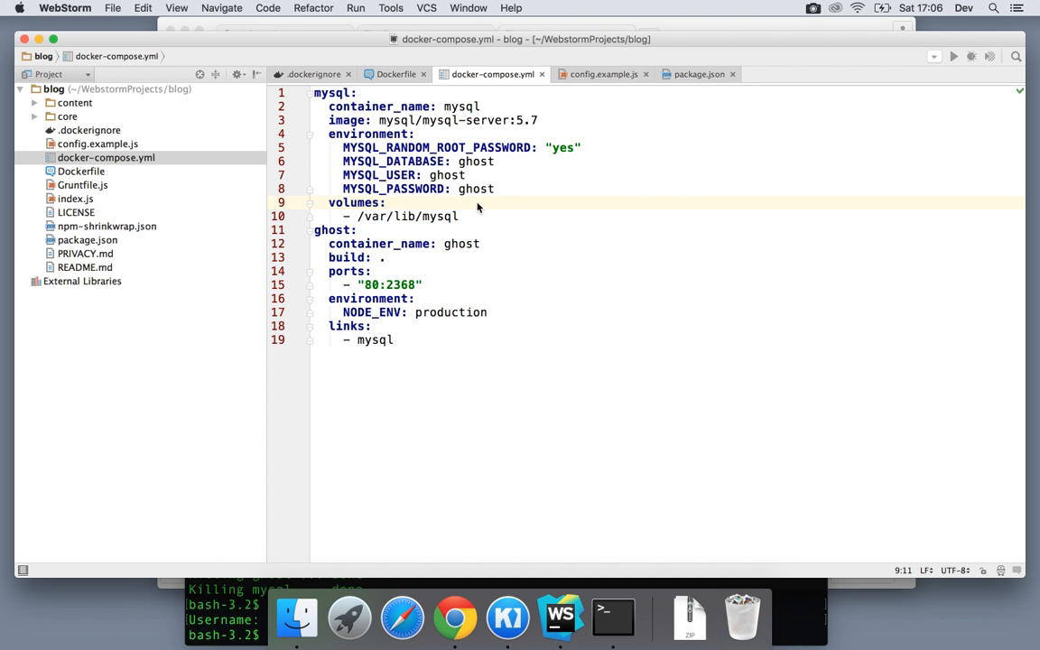
mouse_move(504, 224)
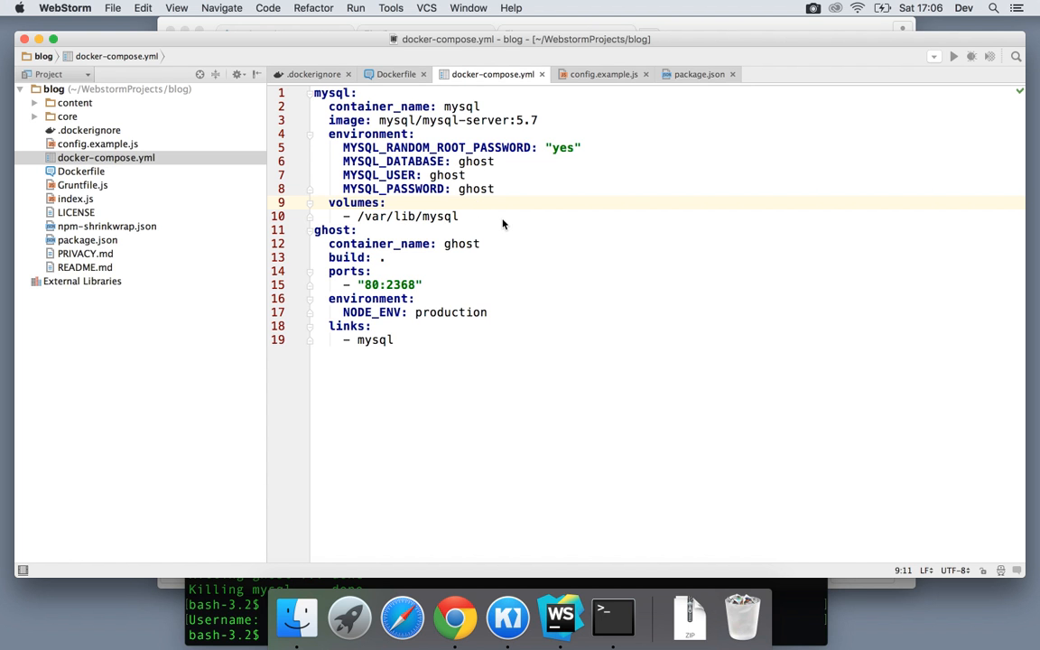